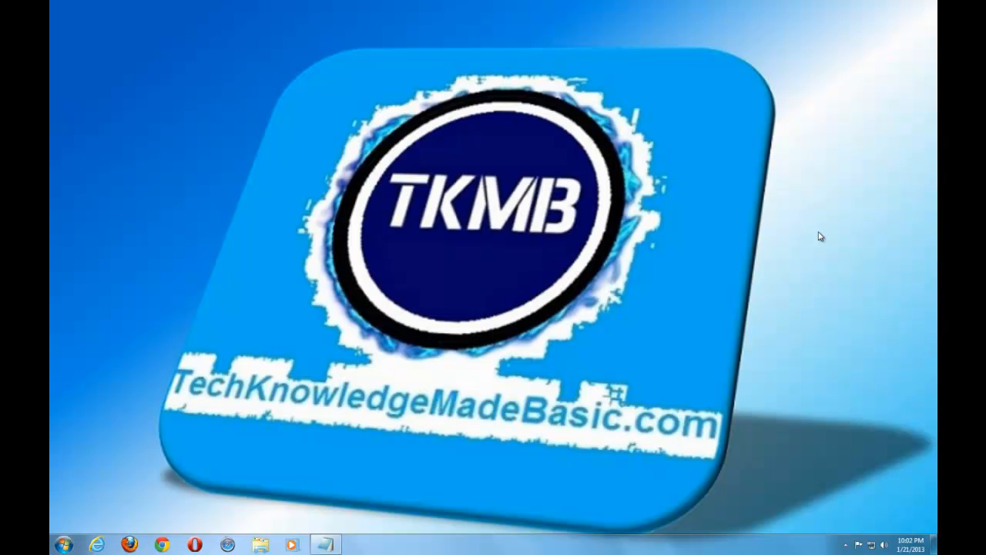
{"action": "mouse_move", "coordinate": [710, 268]}
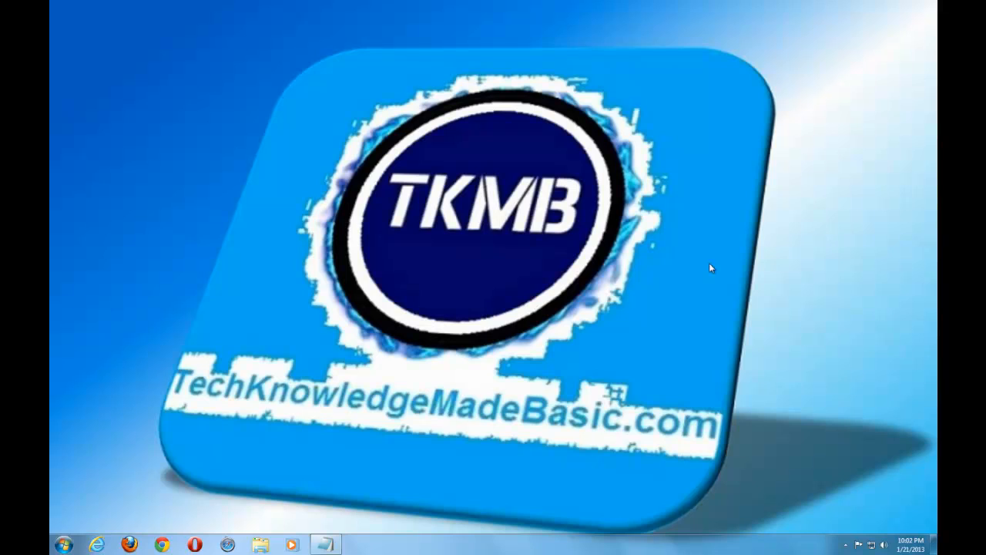
{"action": "mouse_move", "coordinate": [274, 391]}
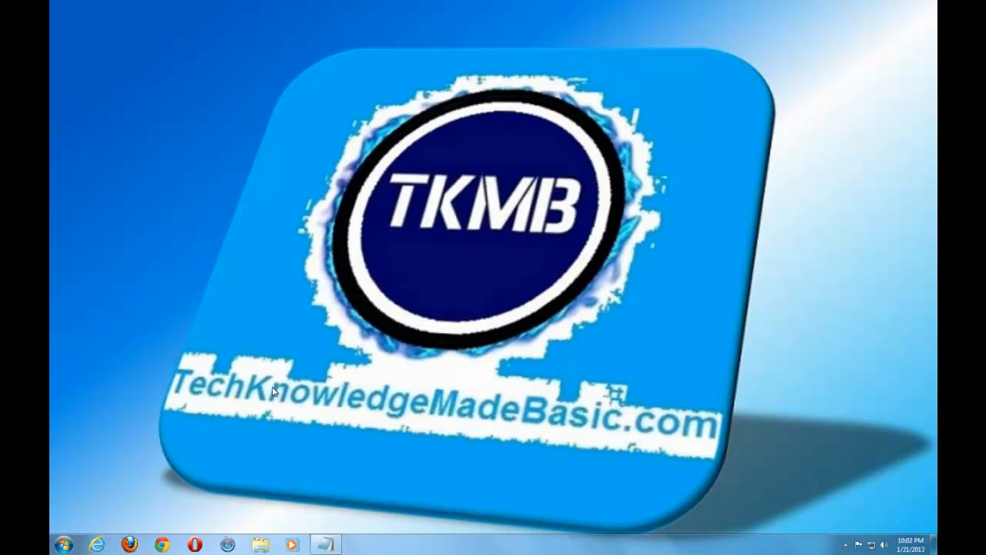
{"action": "mouse_move", "coordinate": [250, 331]}
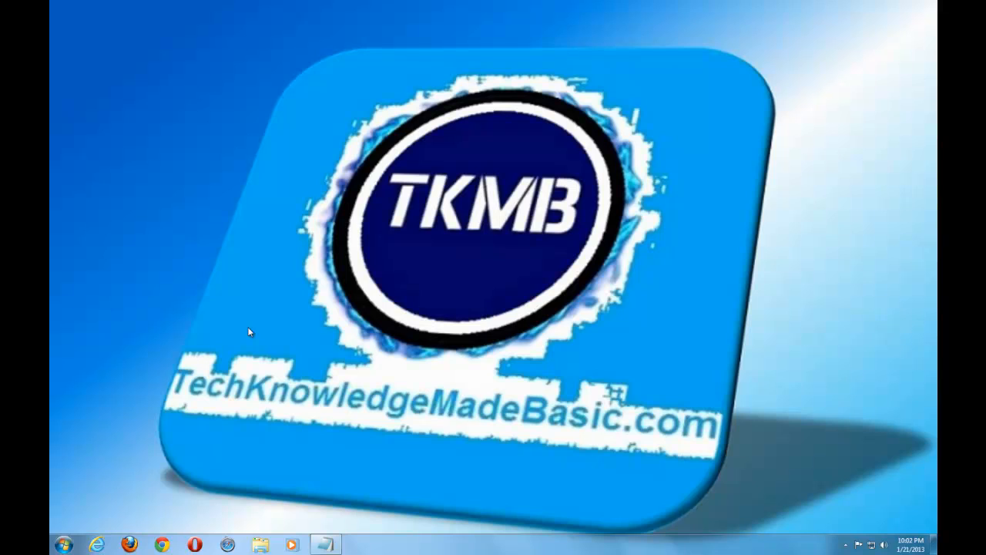
{"action": "mouse_move", "coordinate": [798, 524]}
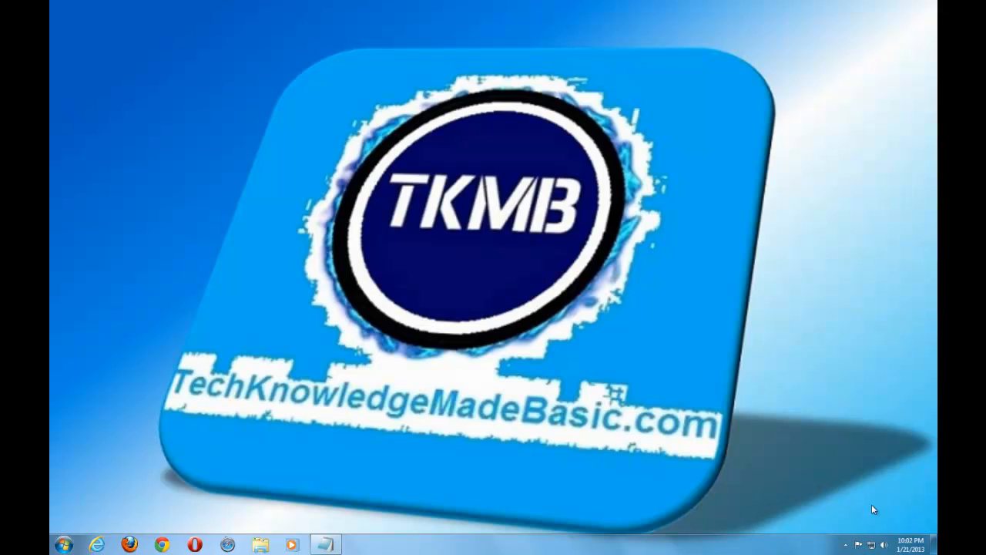
{"action": "mouse_move", "coordinate": [859, 510]}
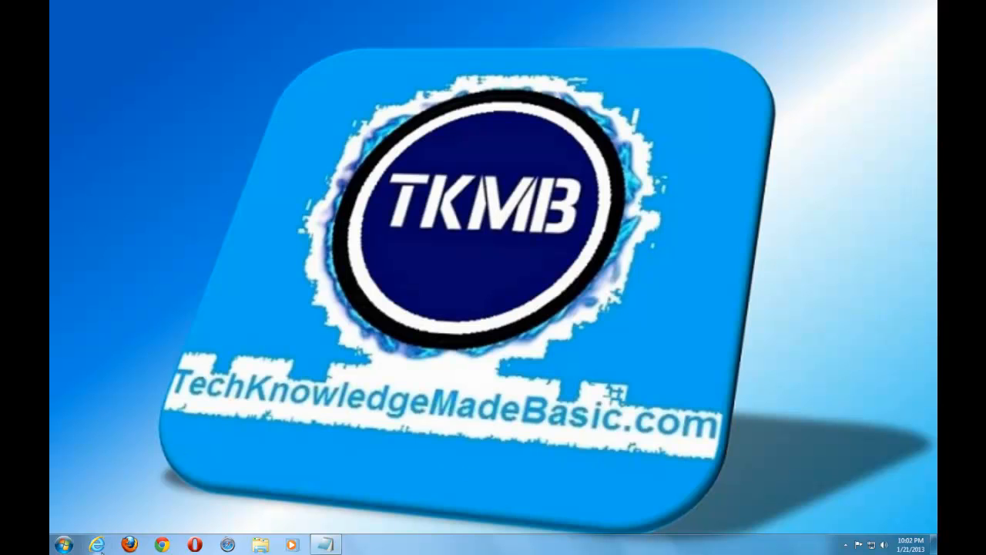
- Launch Internet Explorer from the taskbar so the Microsoft home page loads
{"action": "left_click", "coordinate": [96, 544]}
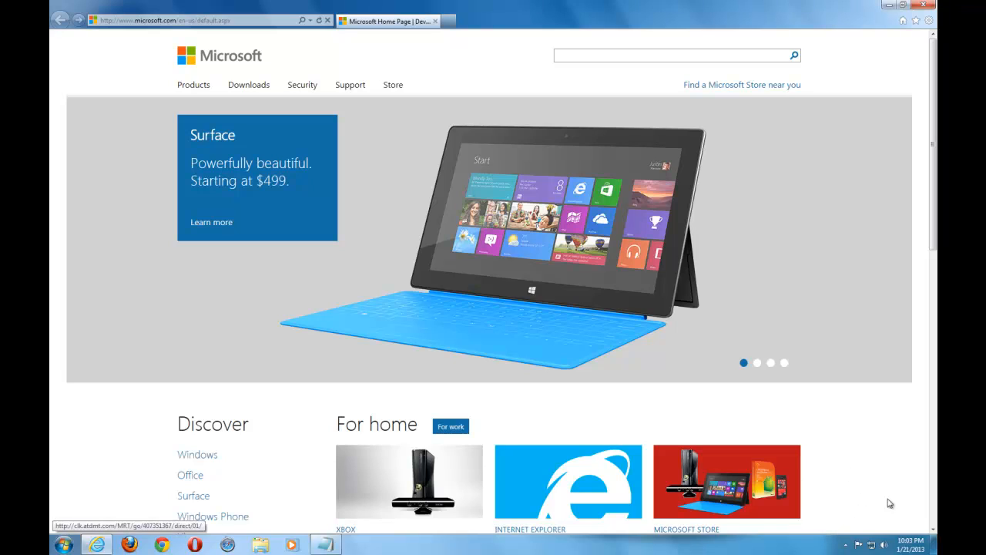
{"action": "mouse_move", "coordinate": [840, 518]}
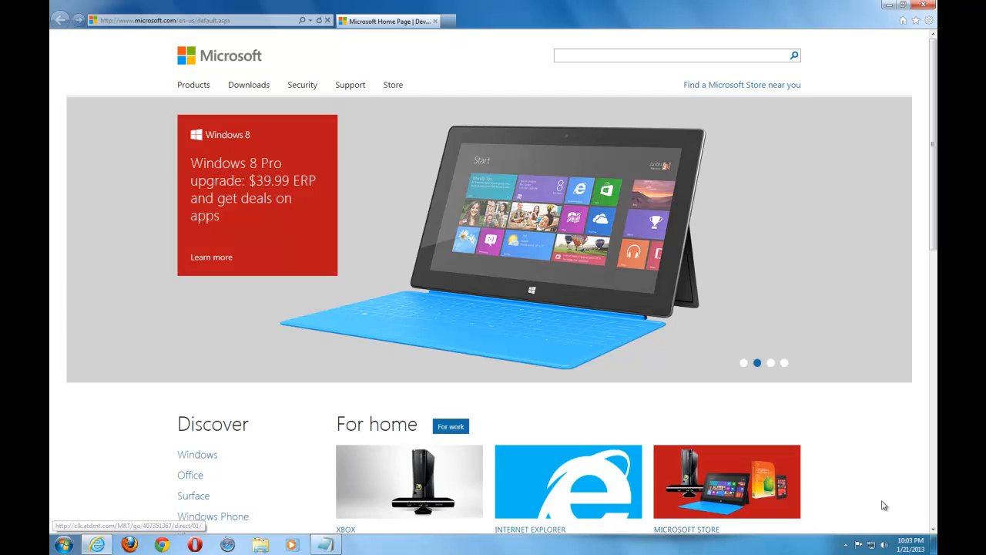
- Close the Internet Explorer window, leaving the bare Windows desktop
{"action": "left_click", "coordinate": [757, 363]}
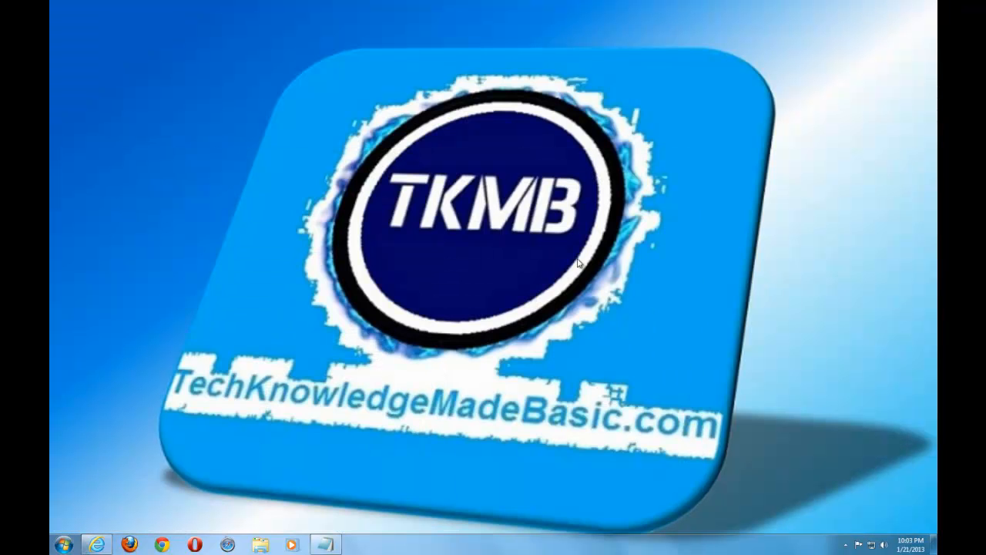
{"action": "mouse_move", "coordinate": [500, 275]}
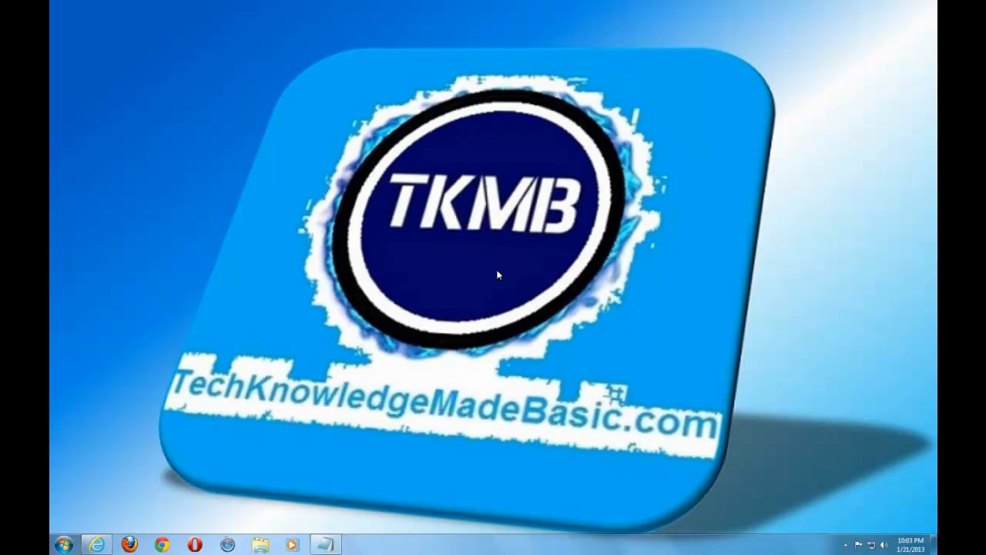
{"action": "mouse_move", "coordinate": [524, 259]}
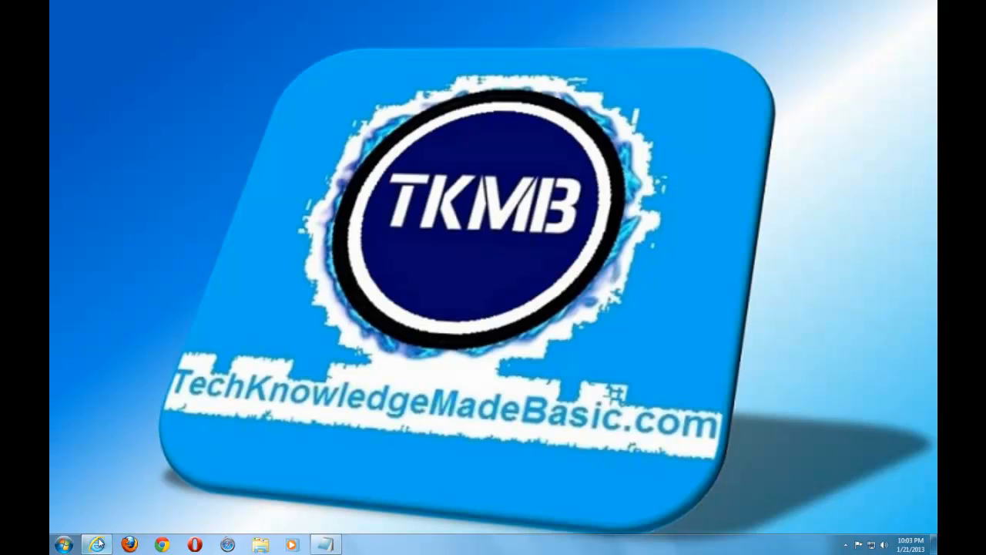
- Relaunch the browser and reach Adobe's full Downloads page via 'See all downloads'
{"action": "left_click", "coordinate": [97, 545]}
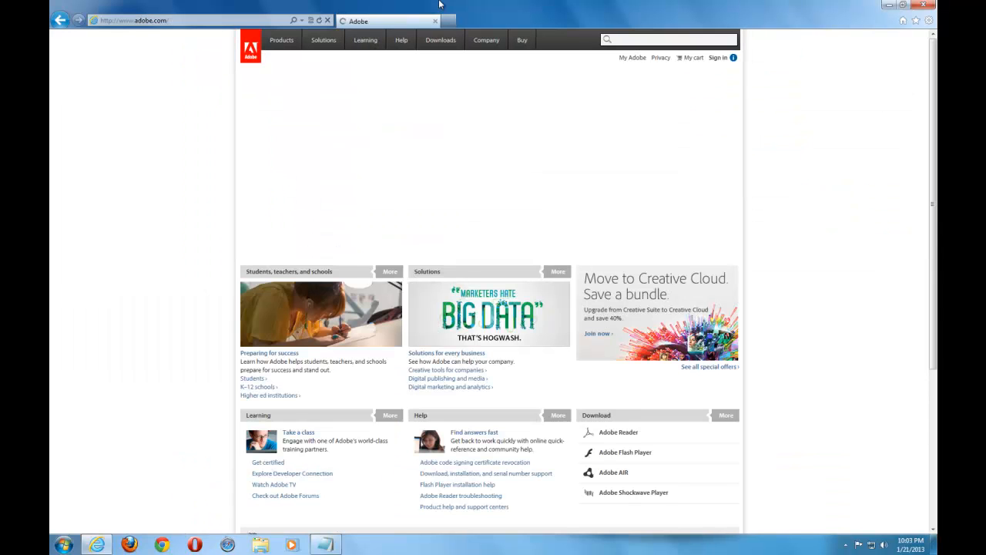
{"action": "left_click", "coordinate": [441, 40]}
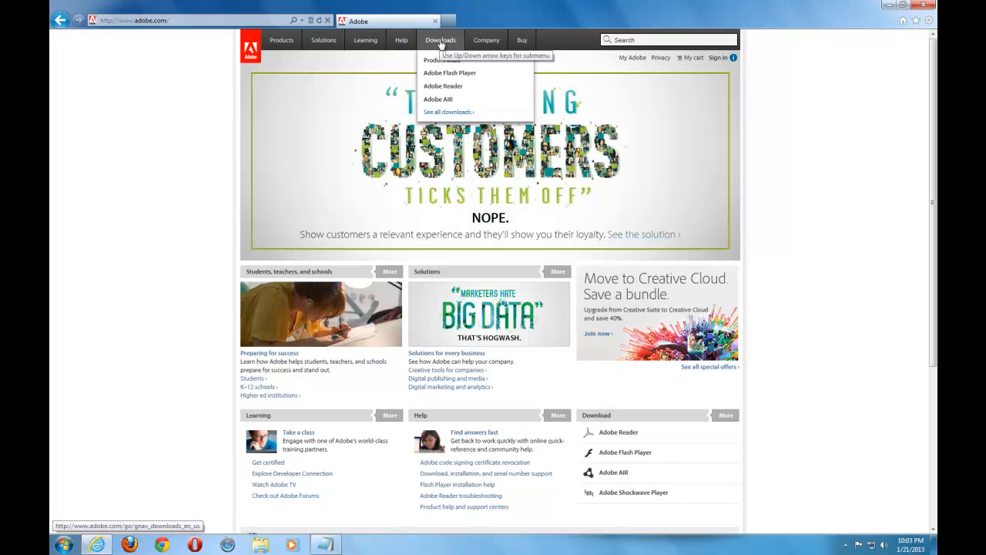
{"action": "left_click", "coordinate": [447, 111]}
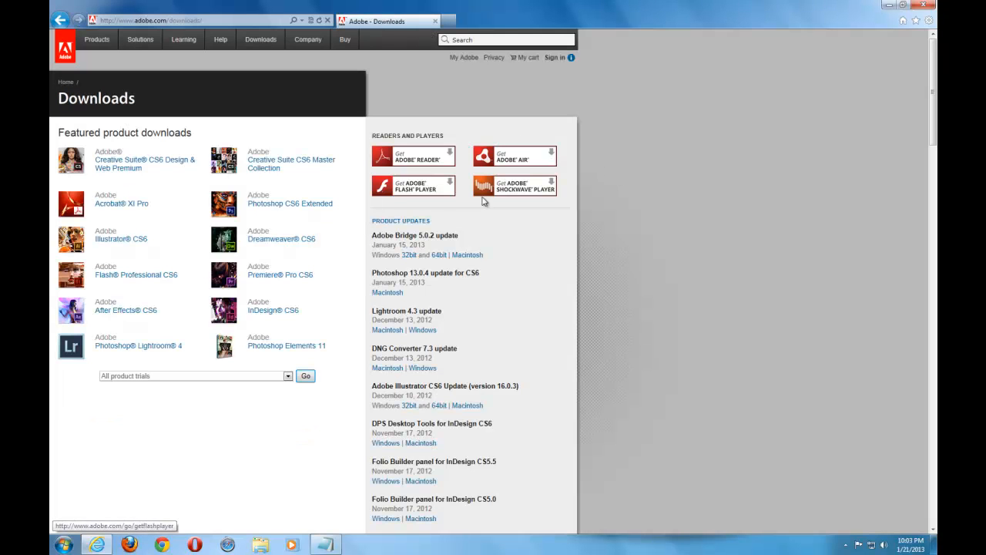
{"action": "mouse_move", "coordinate": [504, 171]}
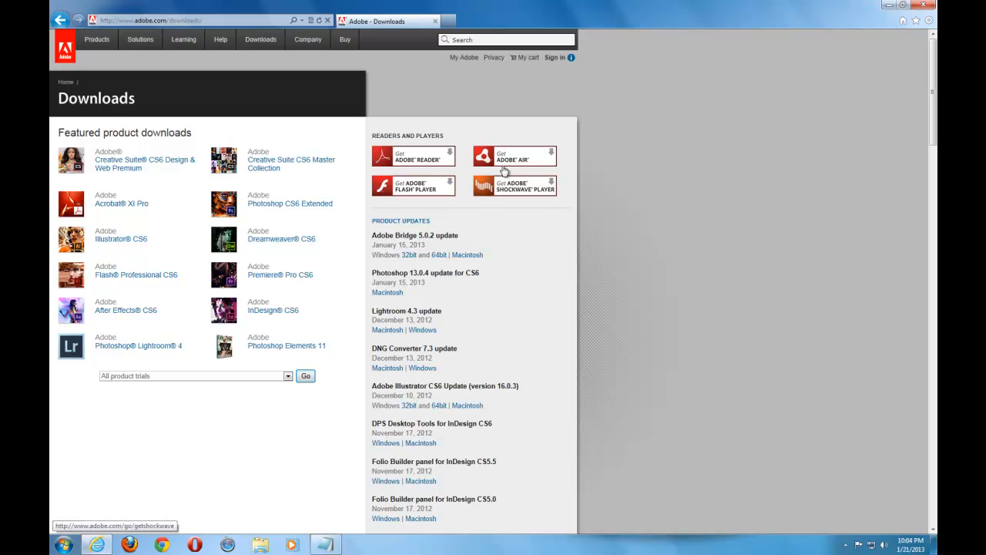
{"action": "mouse_move", "coordinate": [594, 179]}
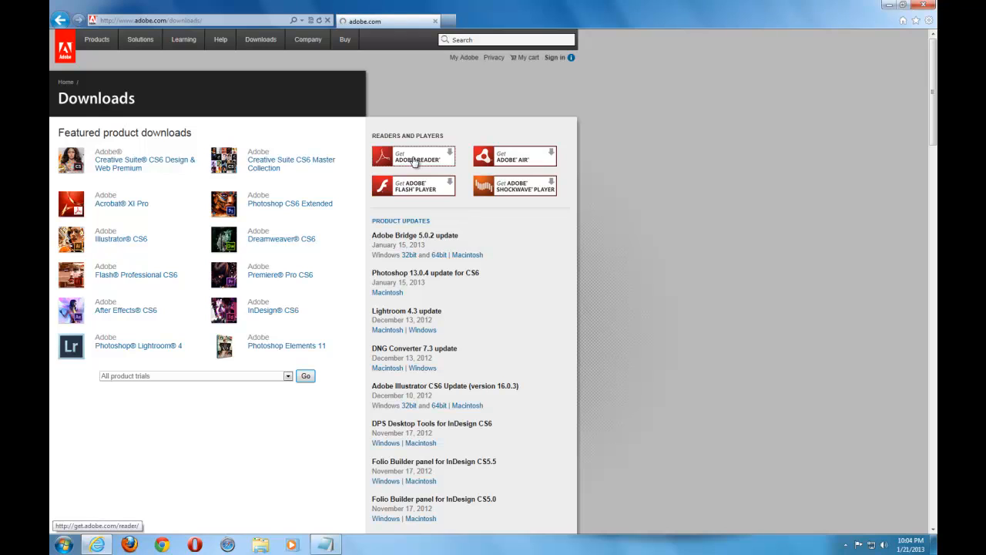
{"action": "left_click", "coordinate": [413, 154]}
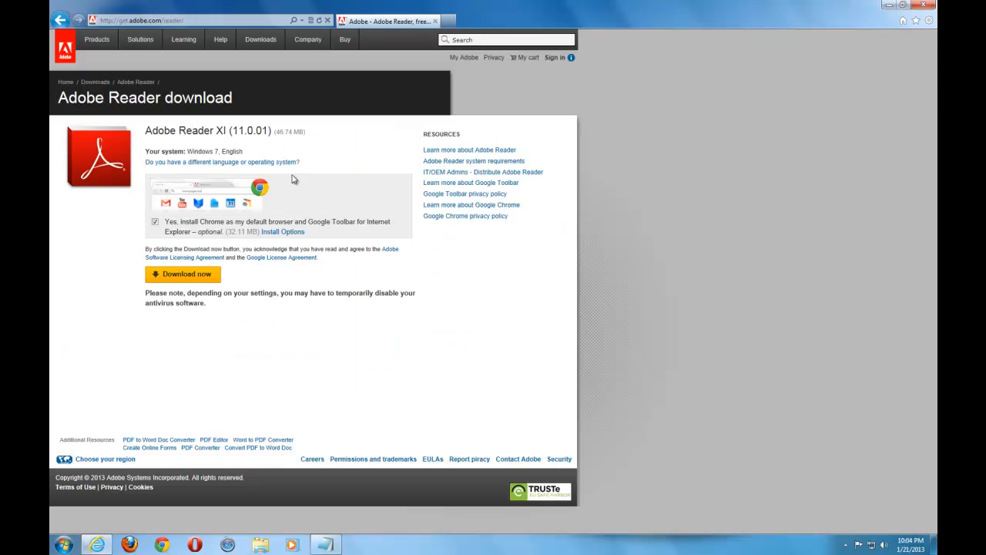
{"action": "mouse_move", "coordinate": [310, 177]}
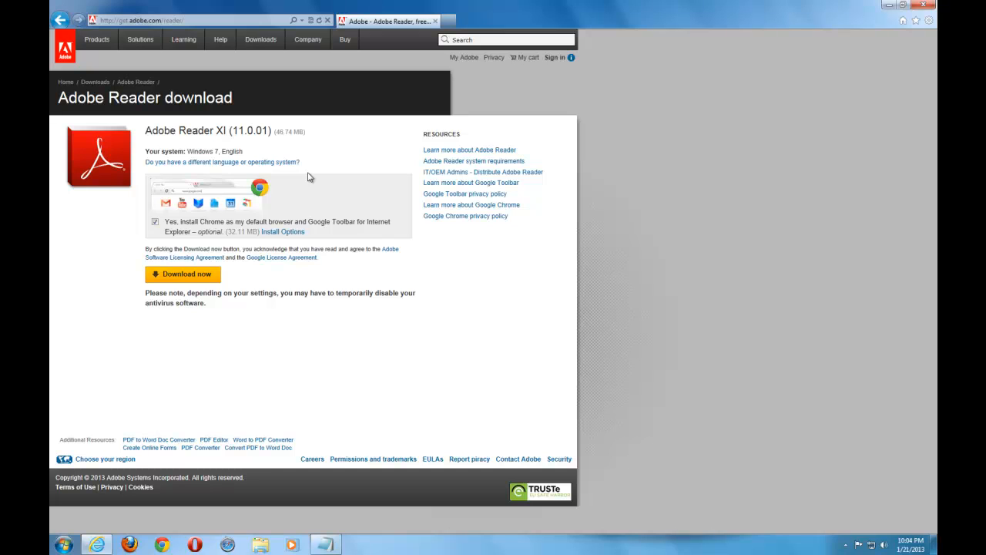
{"action": "mouse_move", "coordinate": [111, 162]}
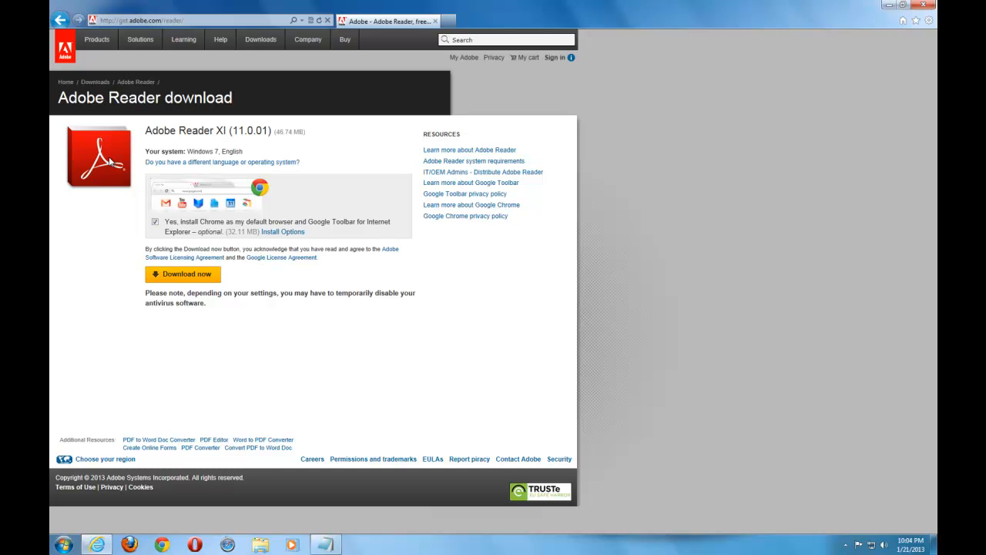
{"action": "mouse_move", "coordinate": [241, 274]}
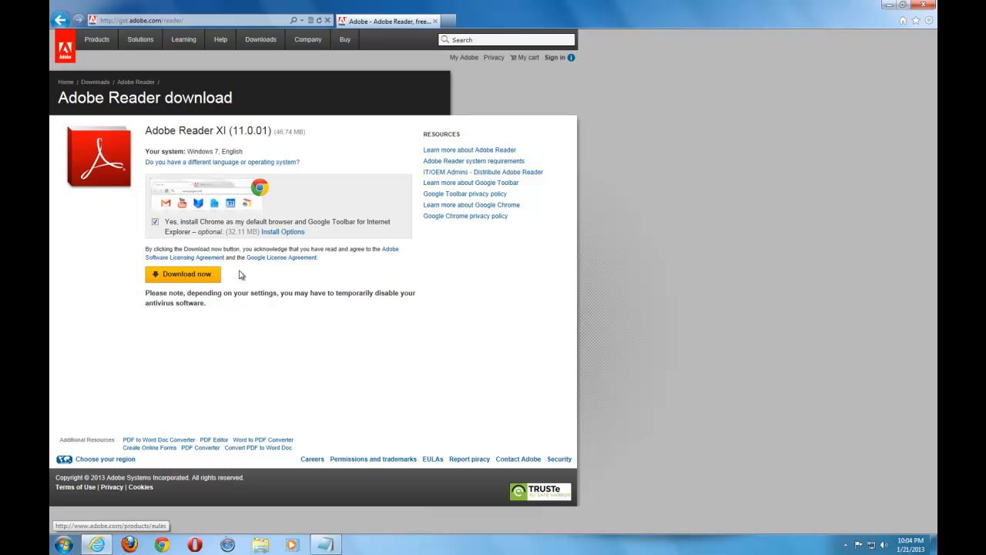
{"action": "mouse_move", "coordinate": [177, 151]}
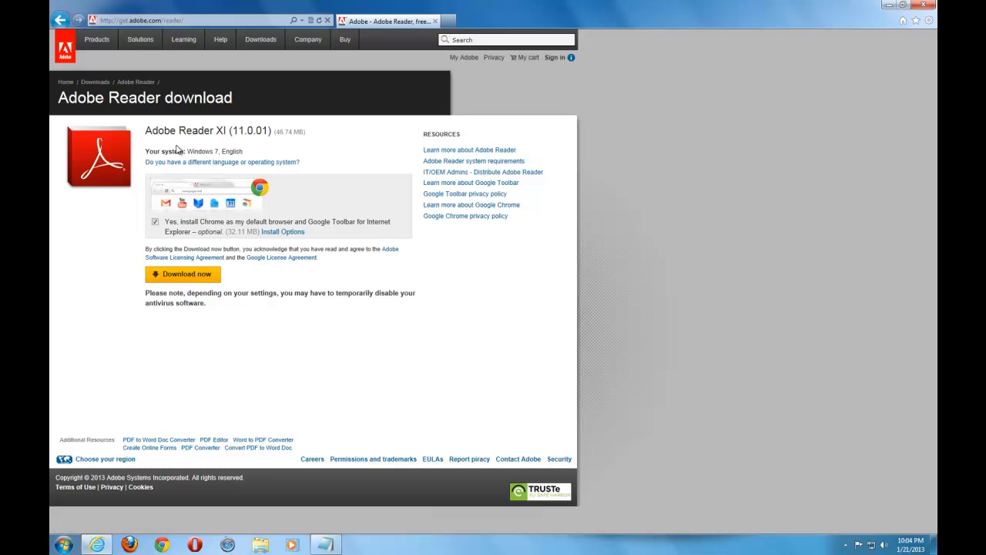
{"action": "mouse_move", "coordinate": [191, 142]}
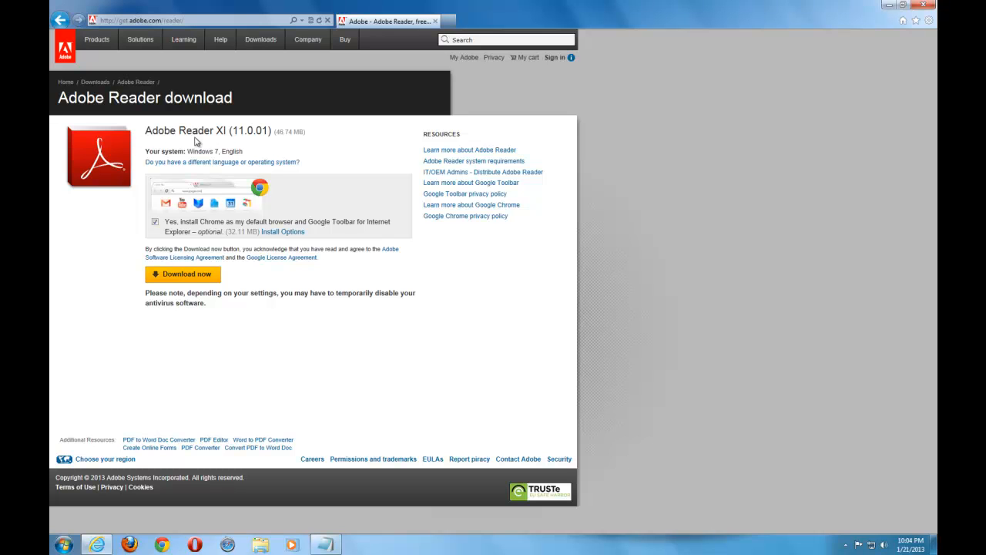
{"action": "left_click", "coordinate": [60, 20]}
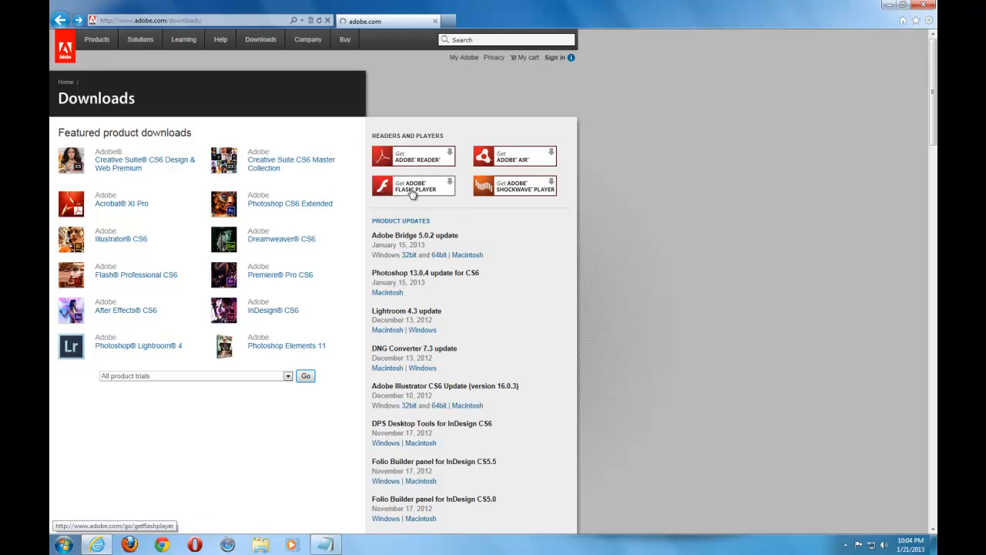
- Visit the Flash Player download page, go back, then bring up the Adobe AIR download page
{"action": "left_click", "coordinate": [413, 186]}
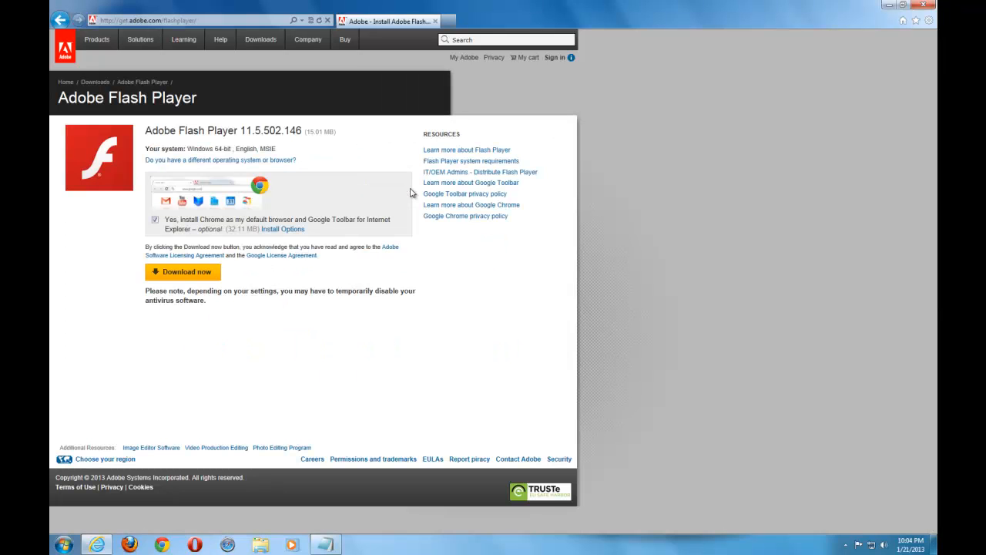
{"action": "mouse_move", "coordinate": [327, 142]}
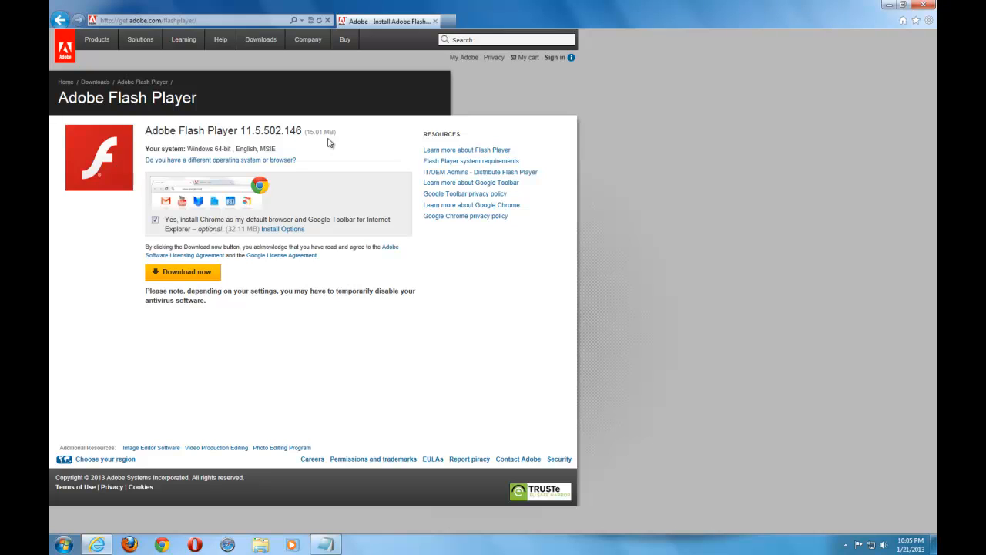
{"action": "mouse_move", "coordinate": [301, 157]}
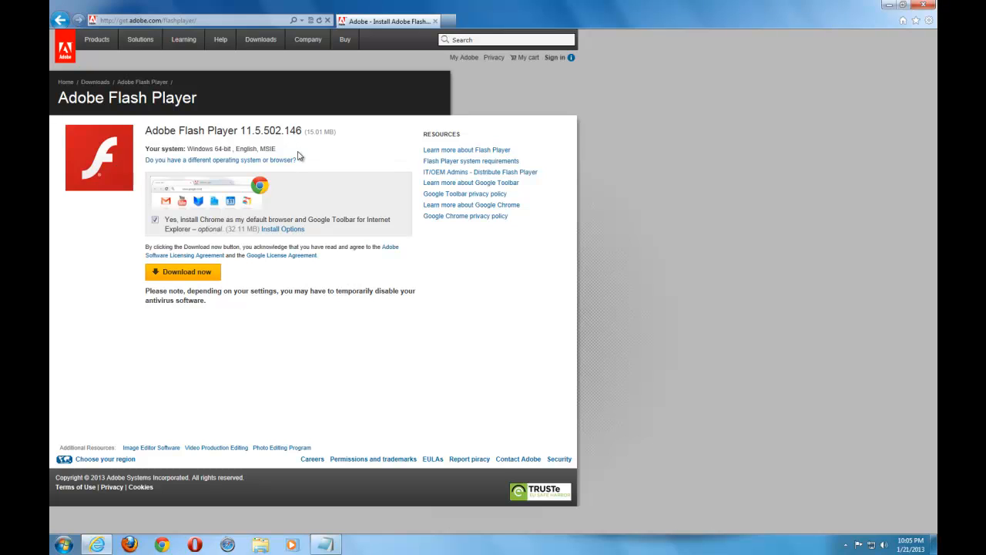
{"action": "mouse_move", "coordinate": [201, 145]}
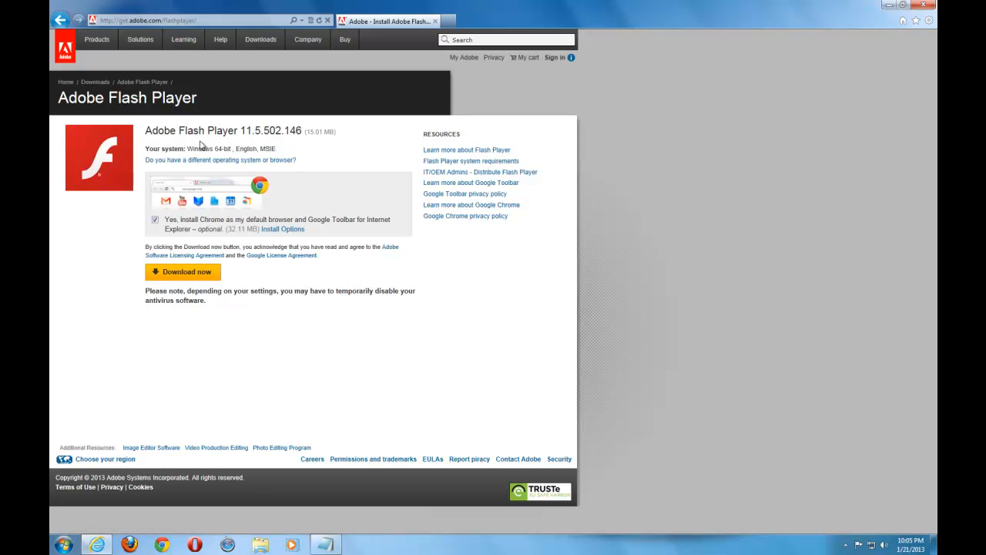
{"action": "mouse_move", "coordinate": [215, 148]}
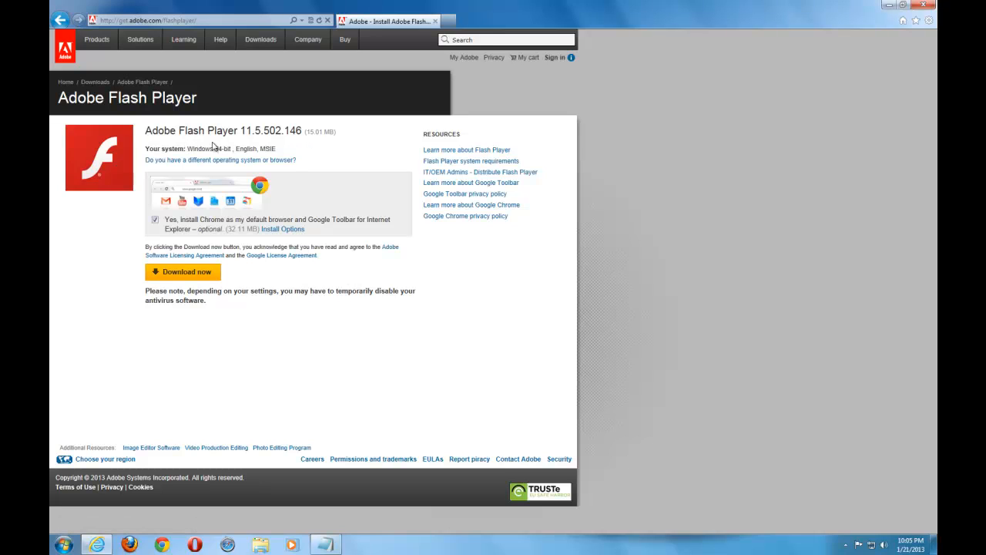
{"action": "mouse_move", "coordinate": [243, 159]}
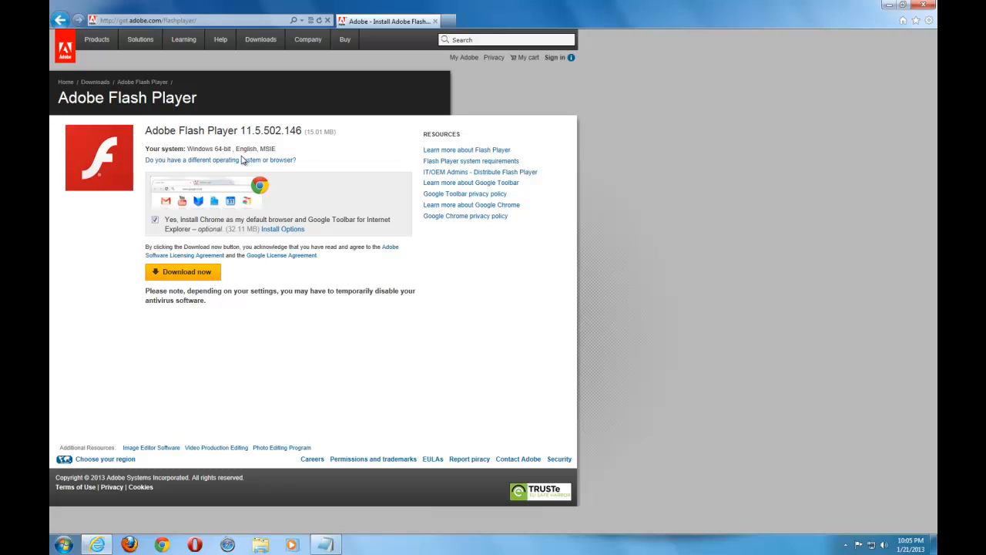
{"action": "mouse_move", "coordinate": [176, 157]}
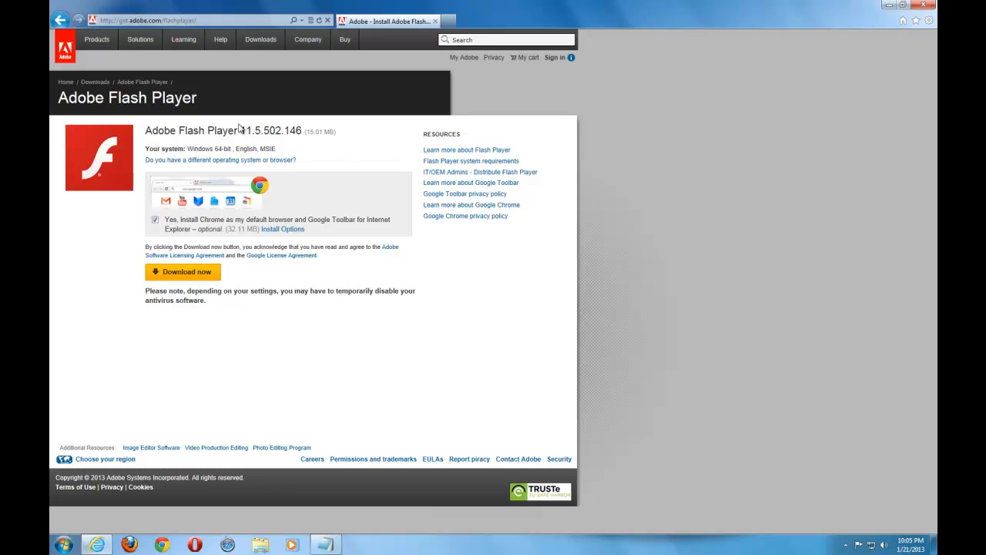
{"action": "mouse_move", "coordinate": [345, 167]}
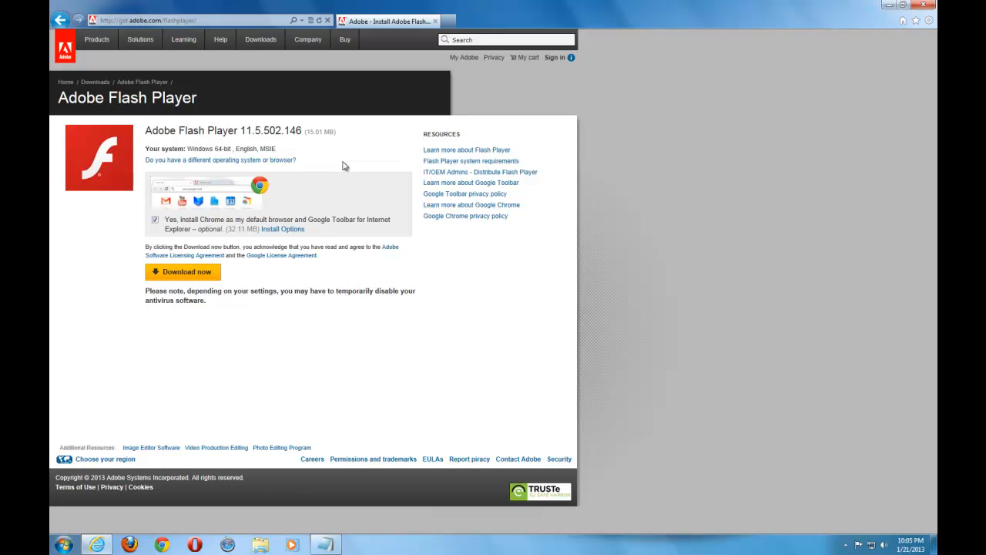
{"action": "mouse_move", "coordinate": [157, 117]}
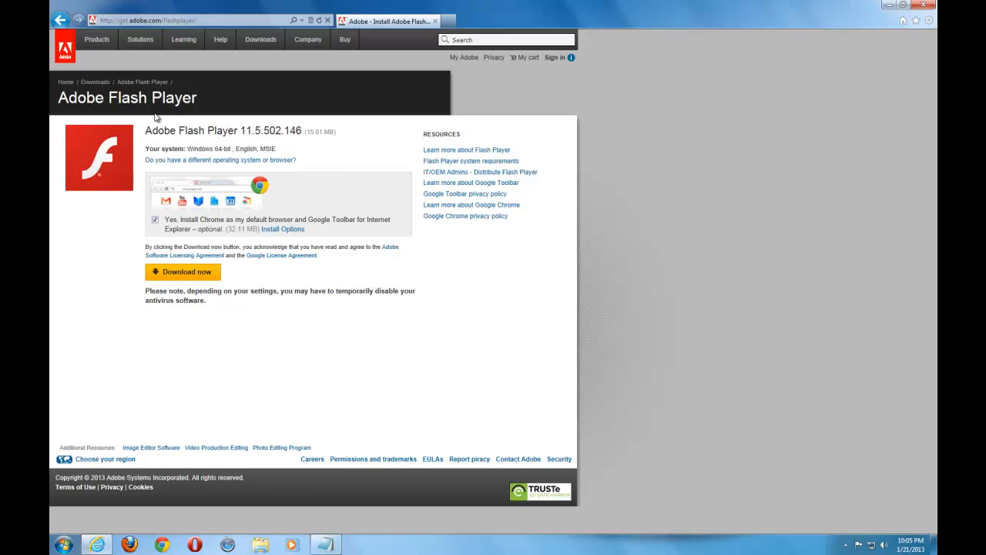
{"action": "mouse_move", "coordinate": [219, 137]}
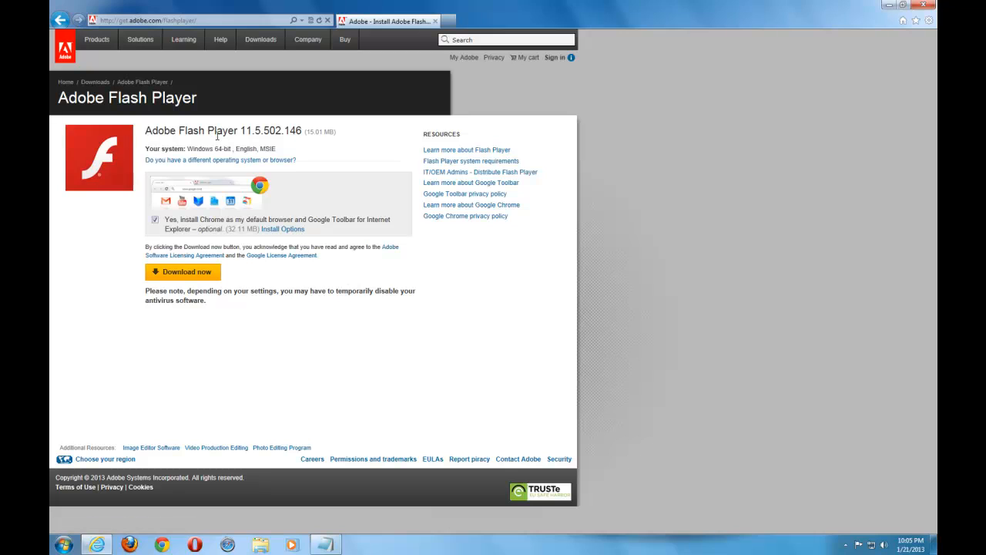
{"action": "mouse_move", "coordinate": [142, 137]}
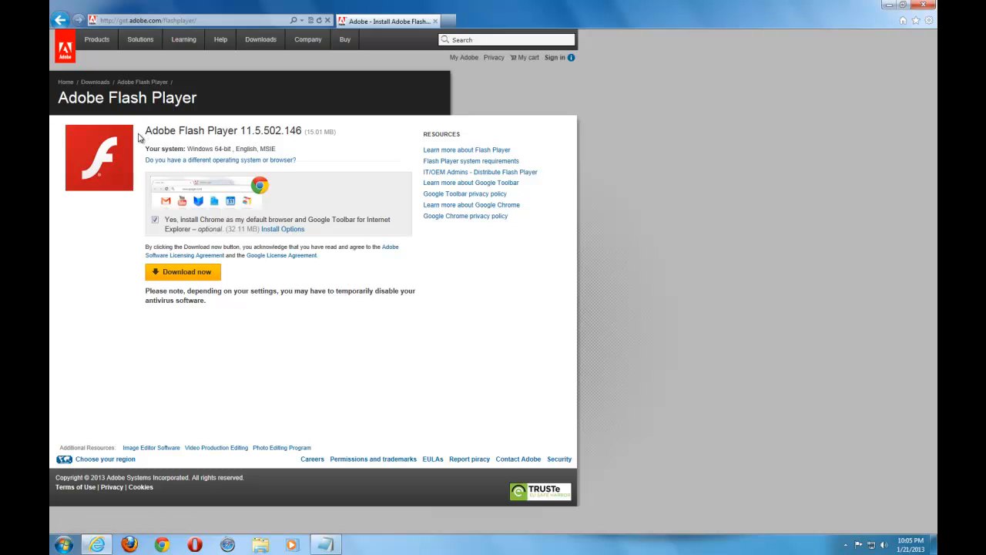
{"action": "mouse_move", "coordinate": [151, 127]}
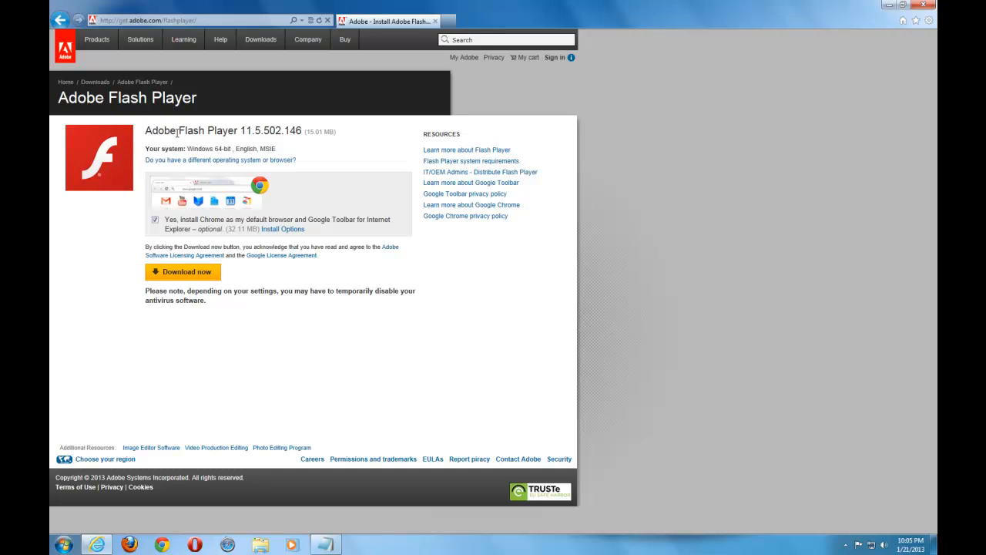
{"action": "mouse_move", "coordinate": [622, 470]}
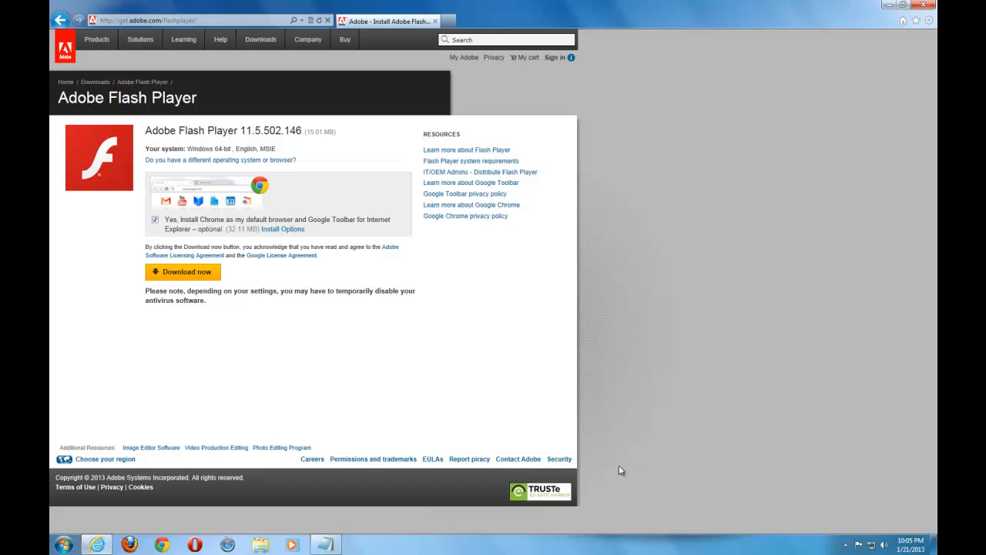
{"action": "mouse_move", "coordinate": [881, 543]}
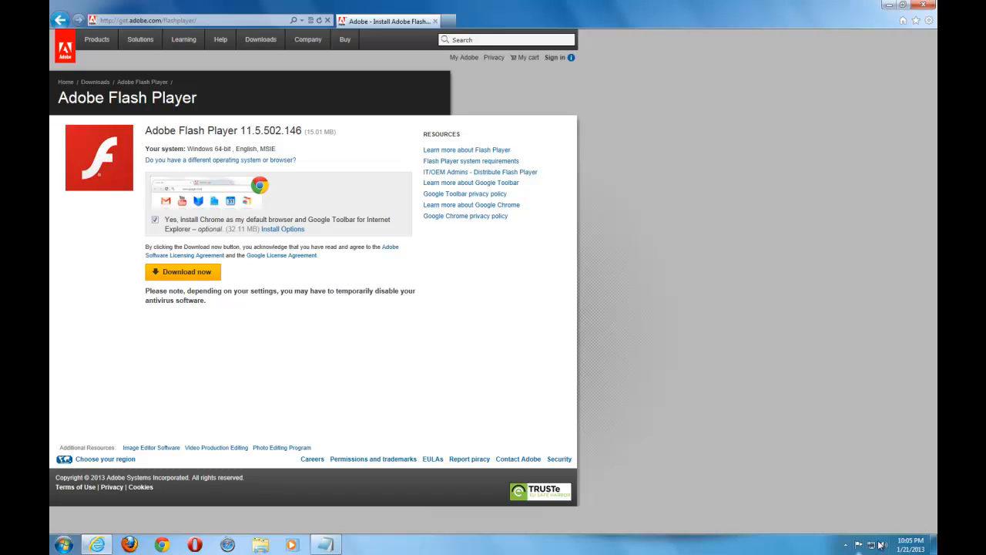
{"action": "mouse_move", "coordinate": [816, 499]}
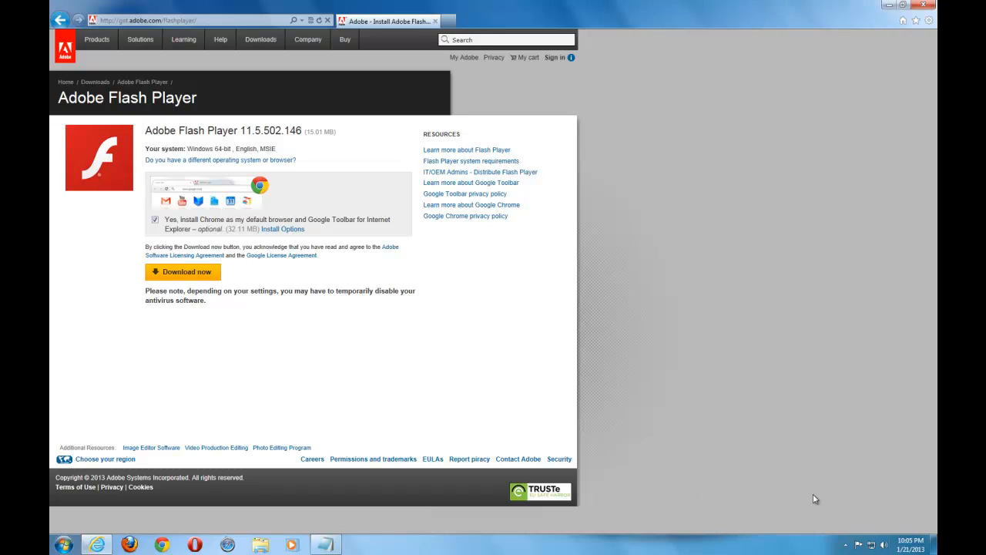
{"action": "mouse_move", "coordinate": [882, 504]}
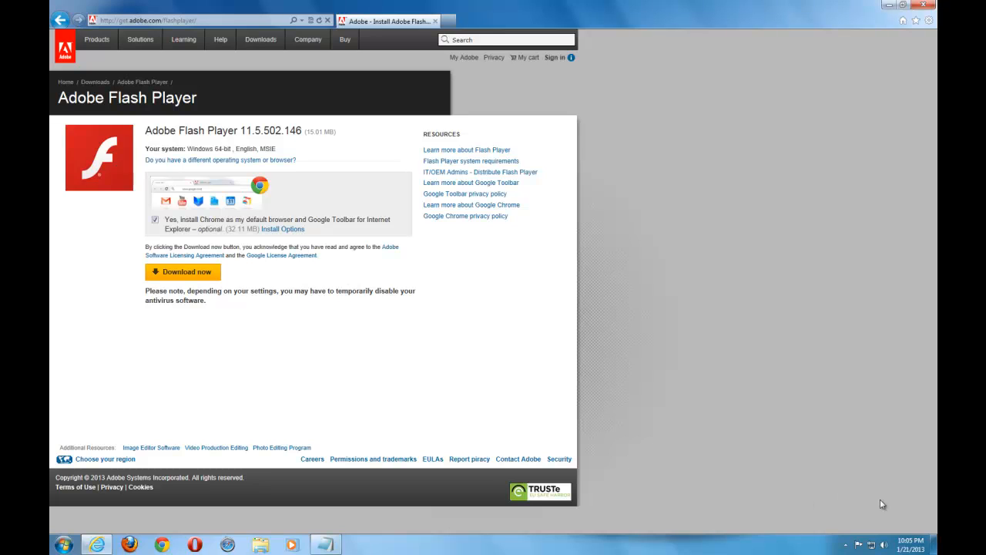
{"action": "mouse_move", "coordinate": [820, 505]}
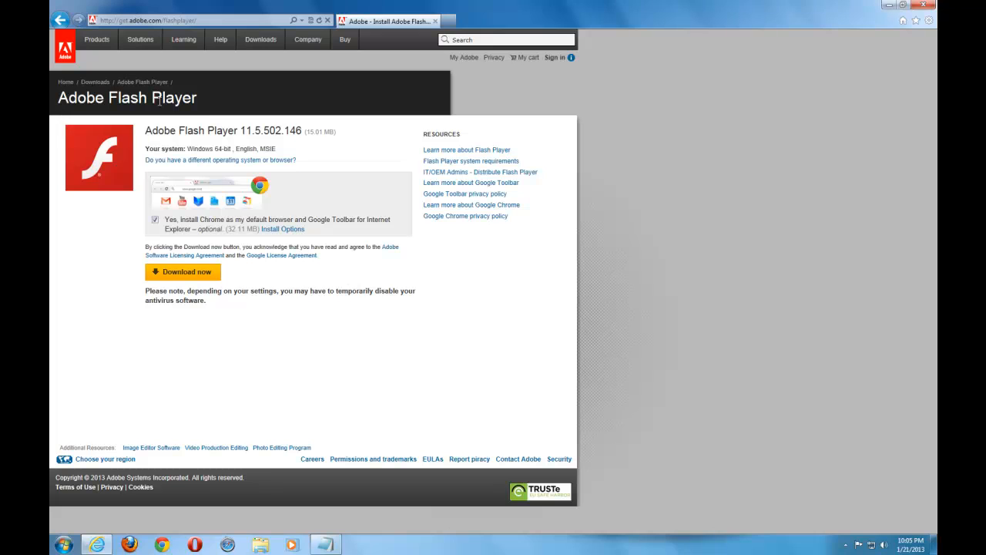
{"action": "mouse_move", "coordinate": [270, 145]}
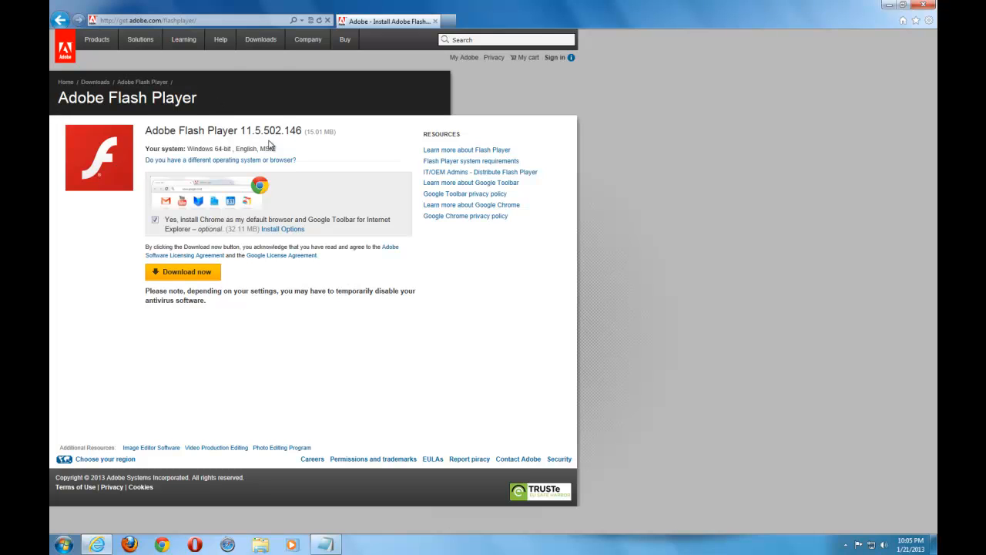
{"action": "left_click", "coordinate": [261, 40]}
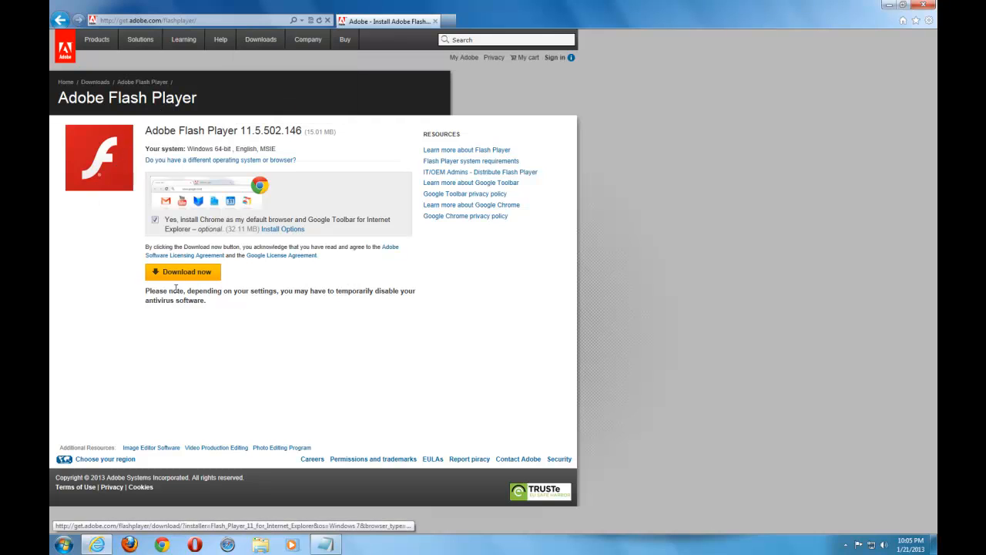
{"action": "mouse_move", "coordinate": [61, 20]}
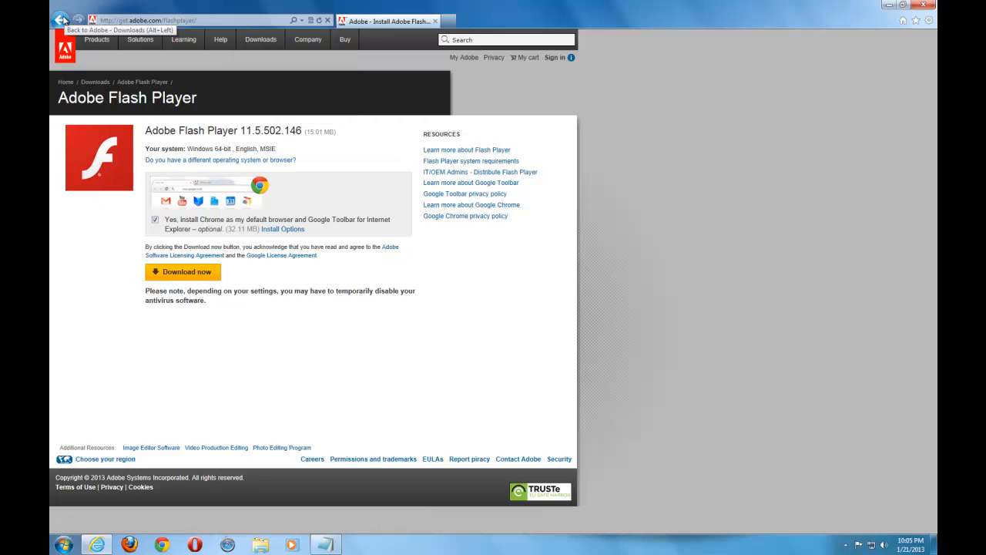
{"action": "mouse_move", "coordinate": [61, 18]}
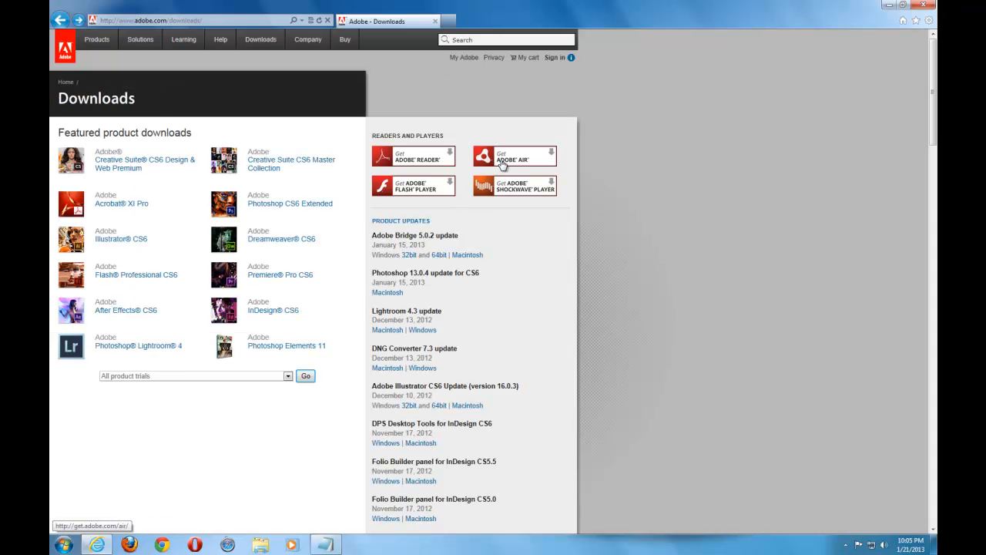
{"action": "left_click", "coordinate": [514, 154]}
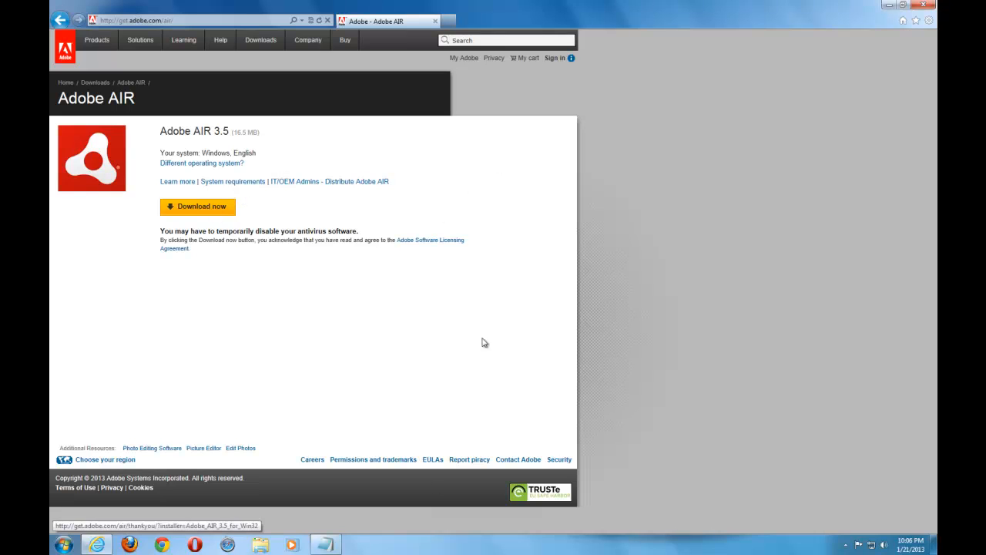
- Switch to the Notepad link list and copy the Adobe Air FAQ web address
{"action": "left_click", "coordinate": [323, 546]}
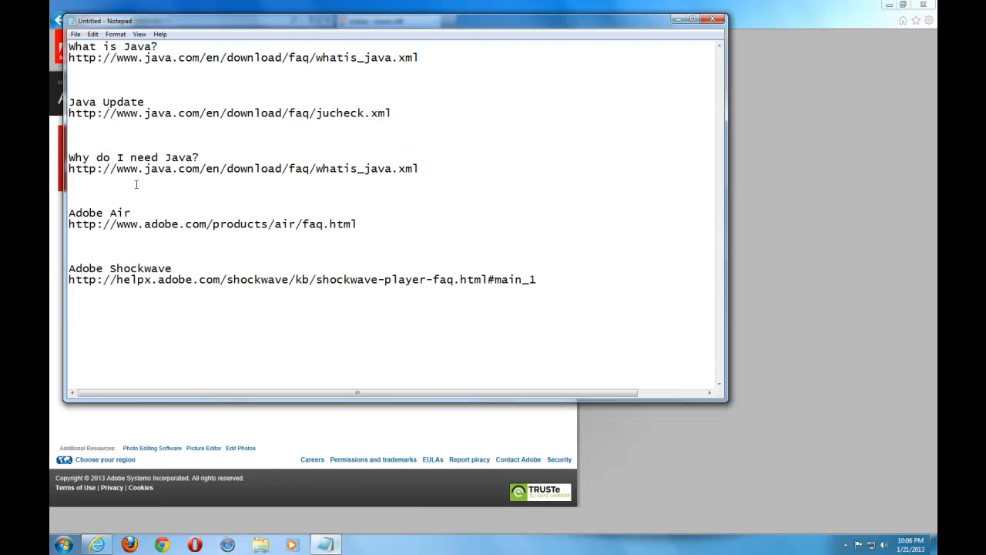
{"action": "left_click", "coordinate": [357, 225]}
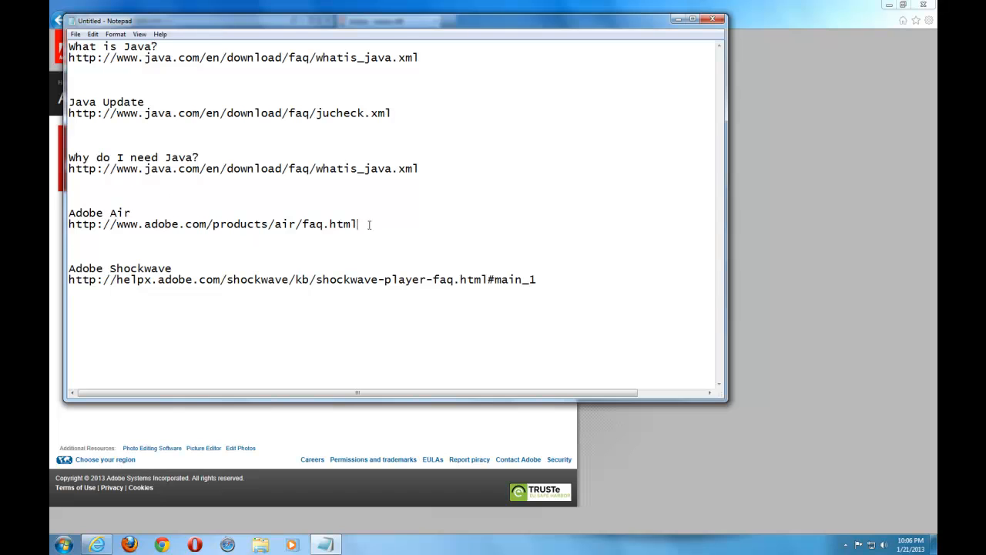
{"action": "right_click", "coordinate": [213, 224]}
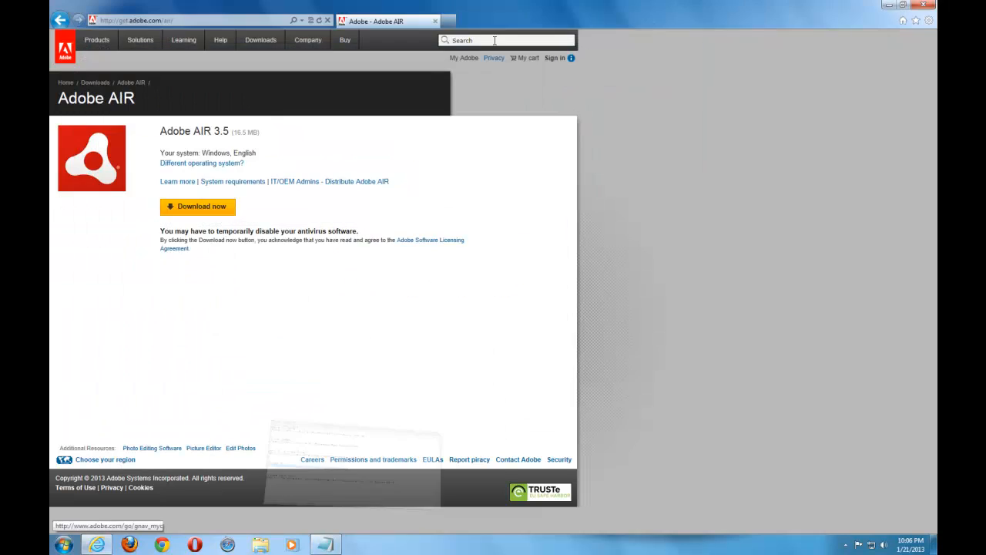
{"action": "right_click", "coordinate": [111, 20]}
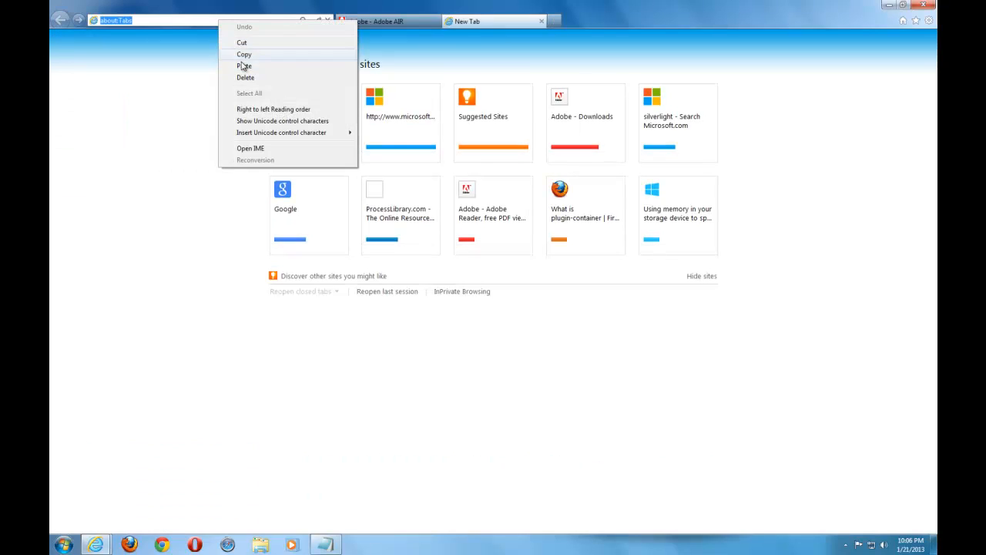
{"action": "left_click", "coordinate": [243, 66]}
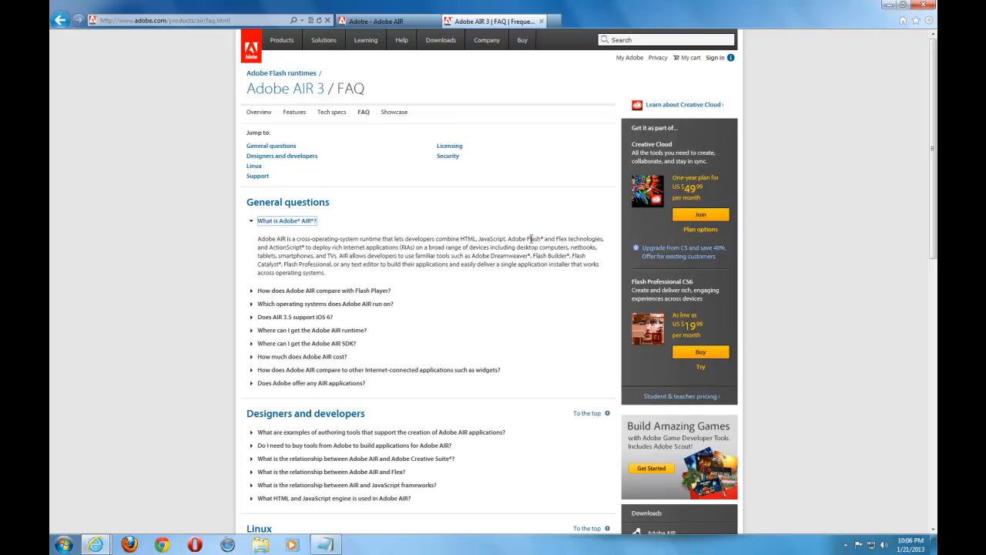
{"action": "left_click_drag", "start_coordinate": [438, 237], "coordinate": [542, 237]}
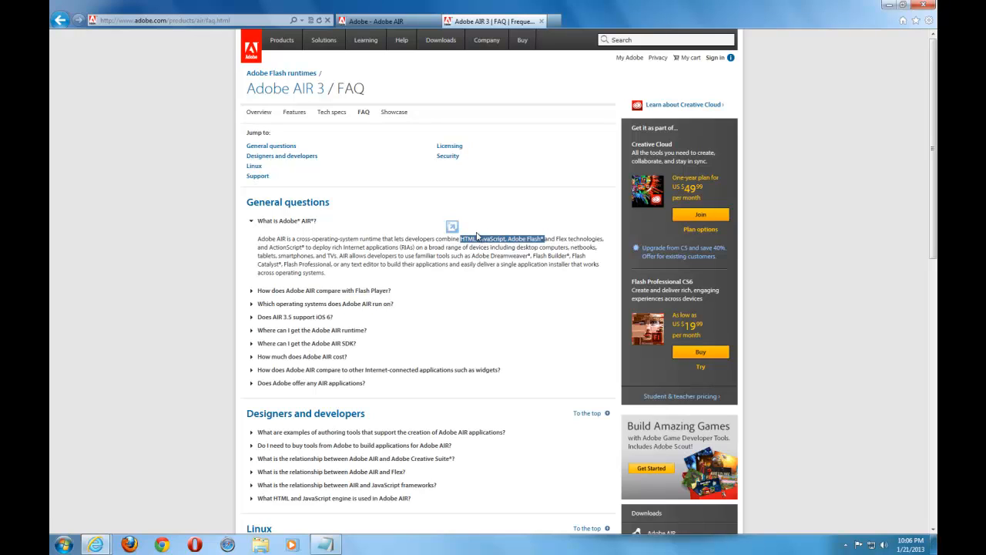
{"action": "mouse_move", "coordinate": [575, 185]}
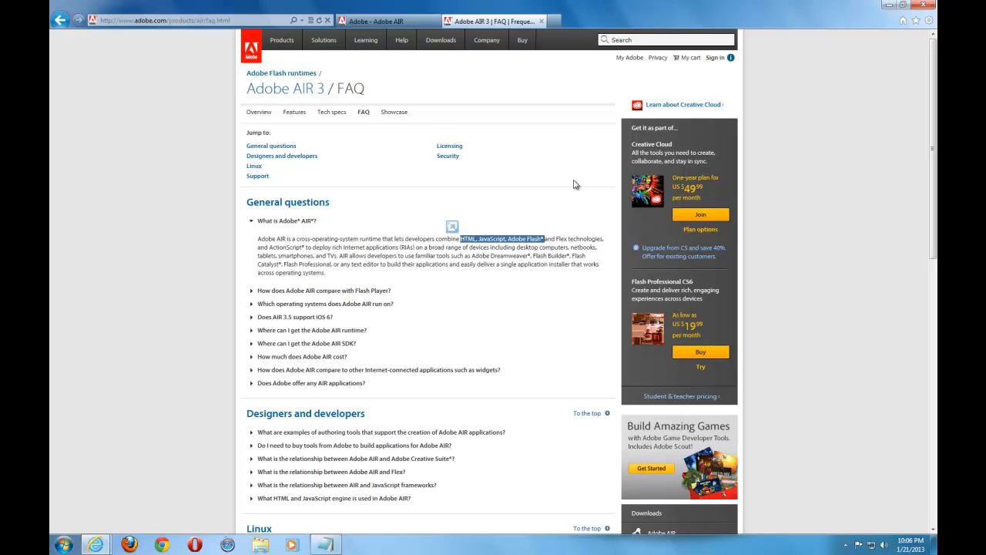
{"action": "mouse_move", "coordinate": [287, 221]}
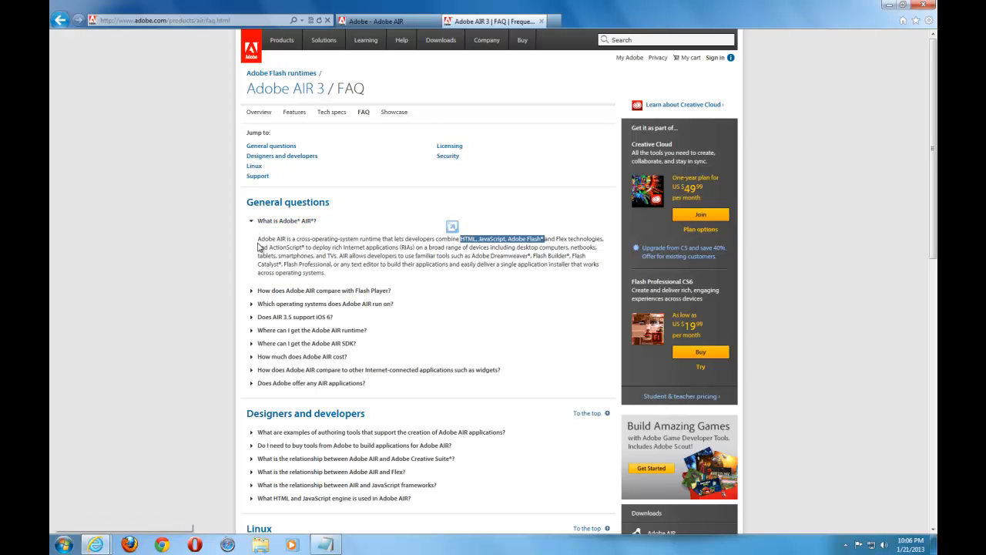
{"action": "mouse_move", "coordinate": [206, 188]}
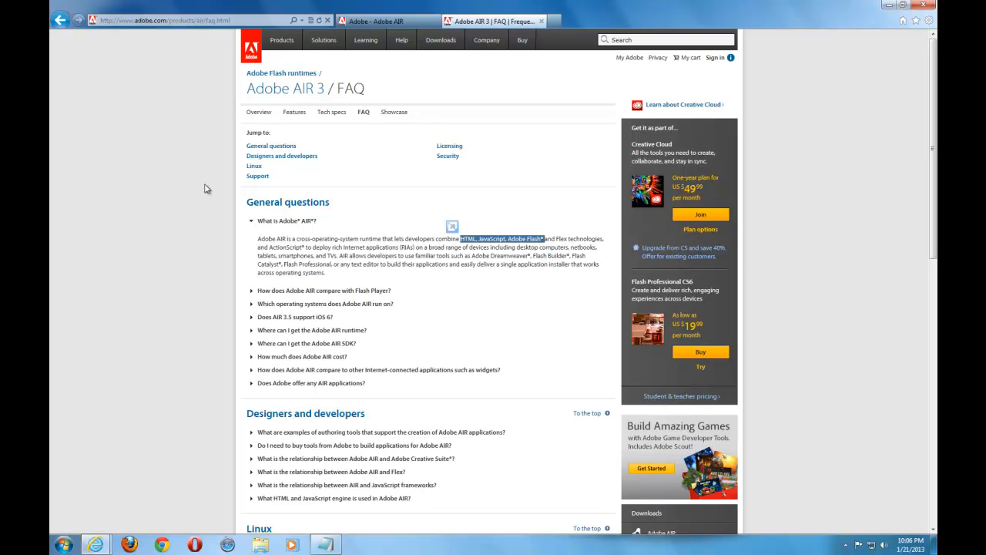
{"action": "mouse_move", "coordinate": [147, 118]}
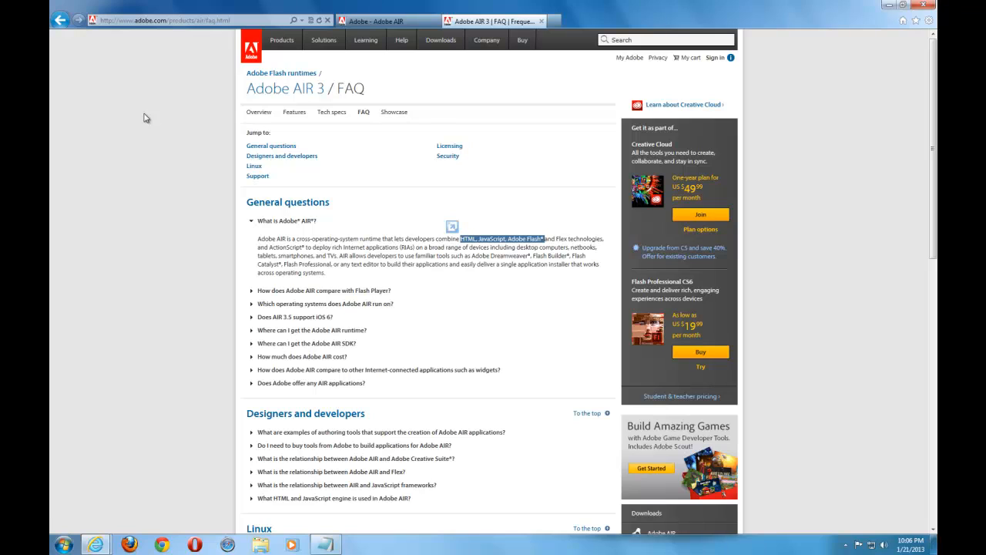
{"action": "mouse_move", "coordinate": [300, 225]}
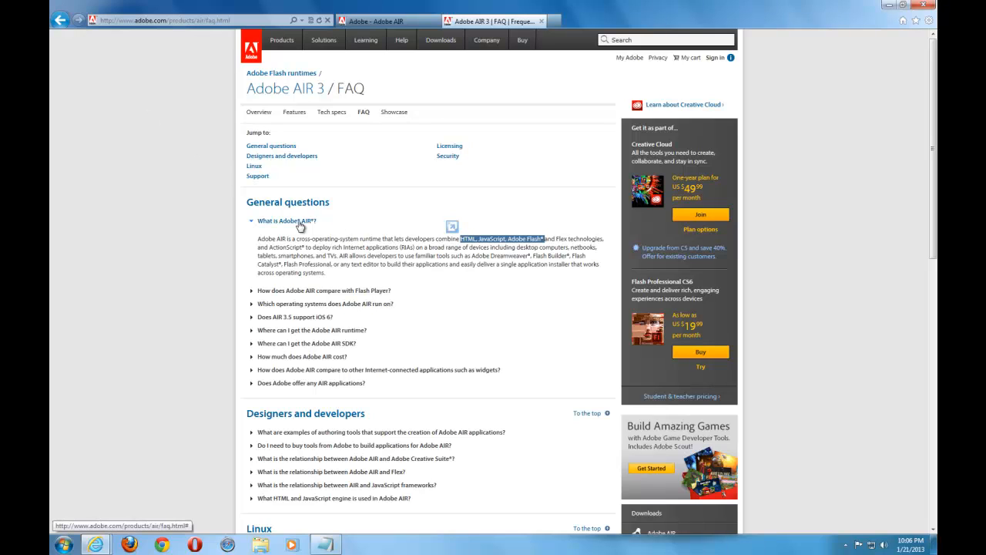
{"action": "mouse_move", "coordinate": [151, 237]}
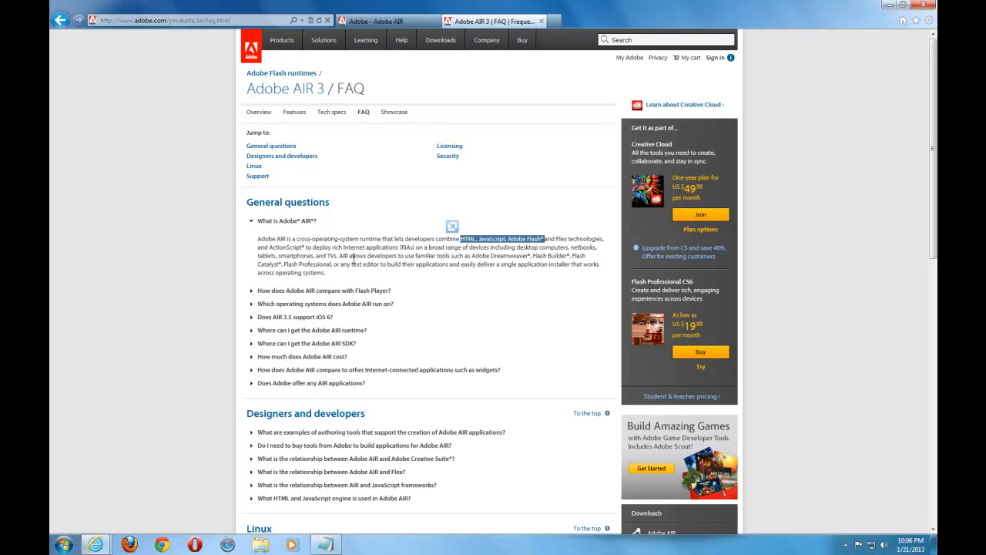
{"action": "mouse_move", "coordinate": [54, 37]}
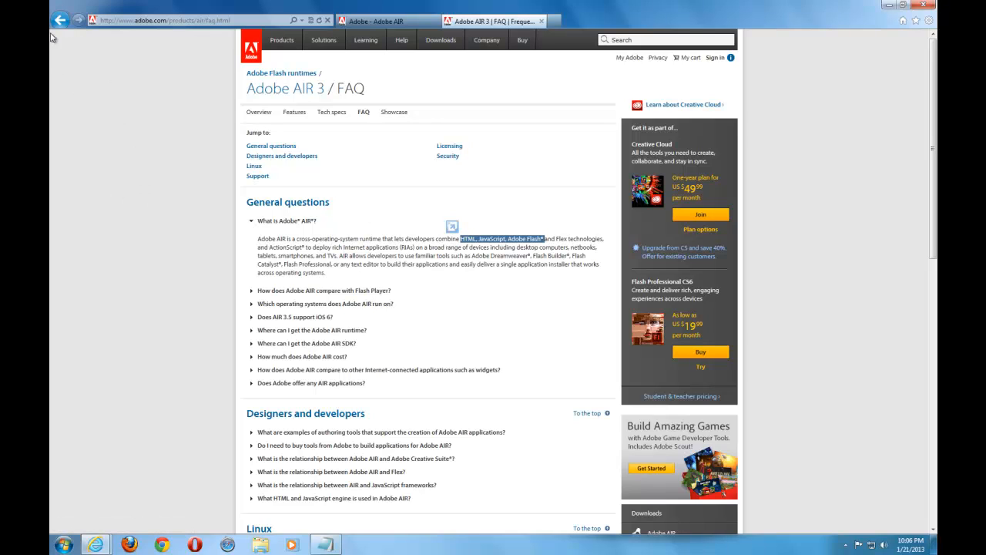
{"action": "left_click", "coordinate": [553, 22]}
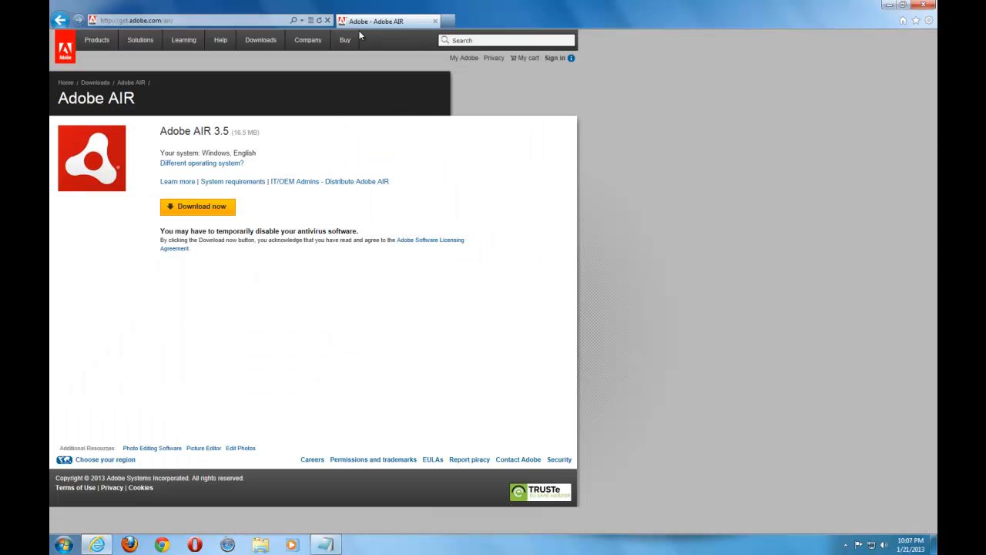
{"action": "left_click", "coordinate": [258, 40]}
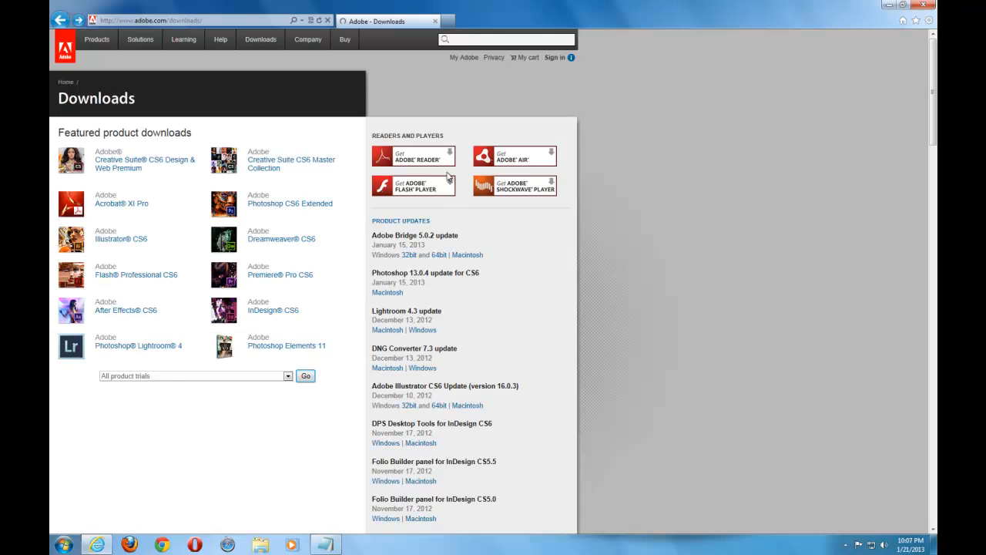
{"action": "mouse_move", "coordinate": [485, 166]}
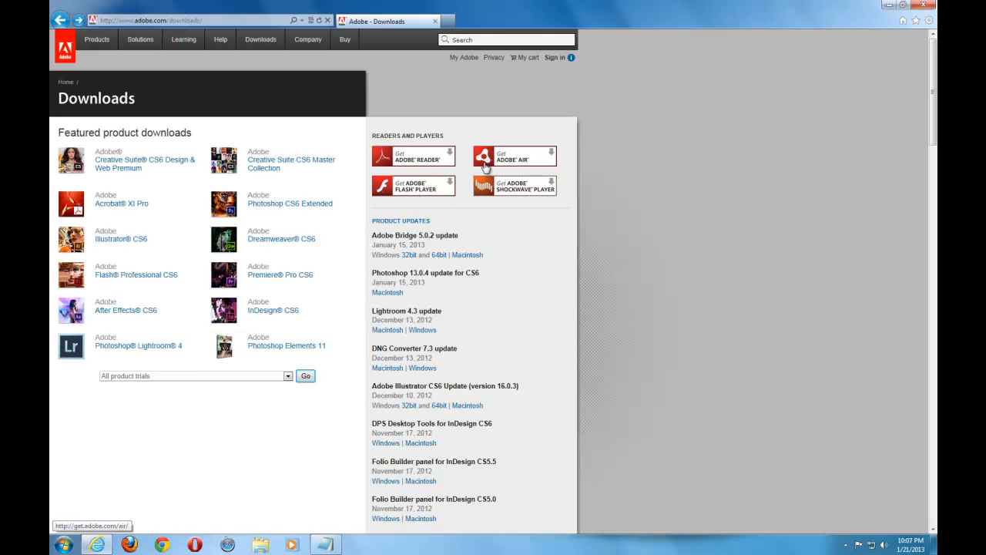
{"action": "mouse_move", "coordinate": [524, 158]}
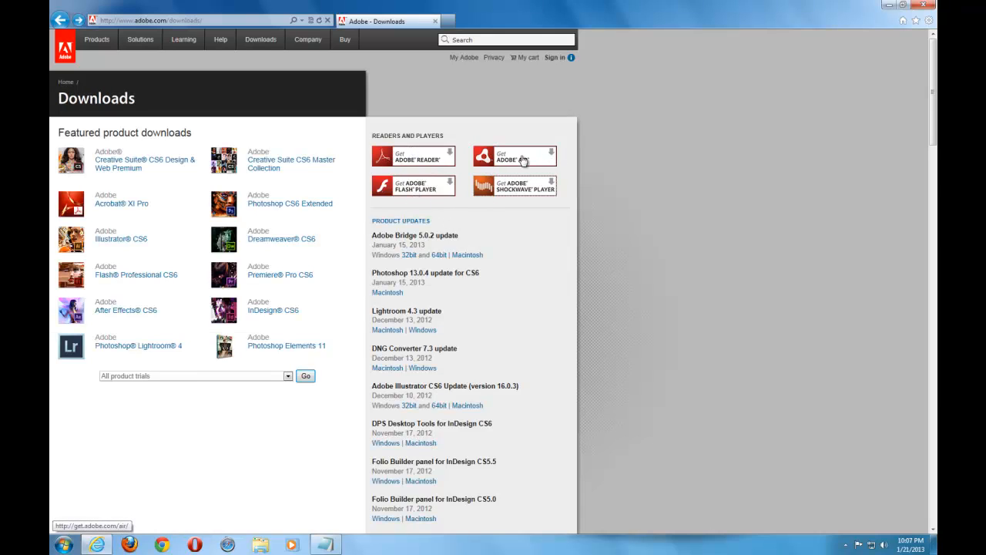
{"action": "mouse_move", "coordinate": [515, 191]}
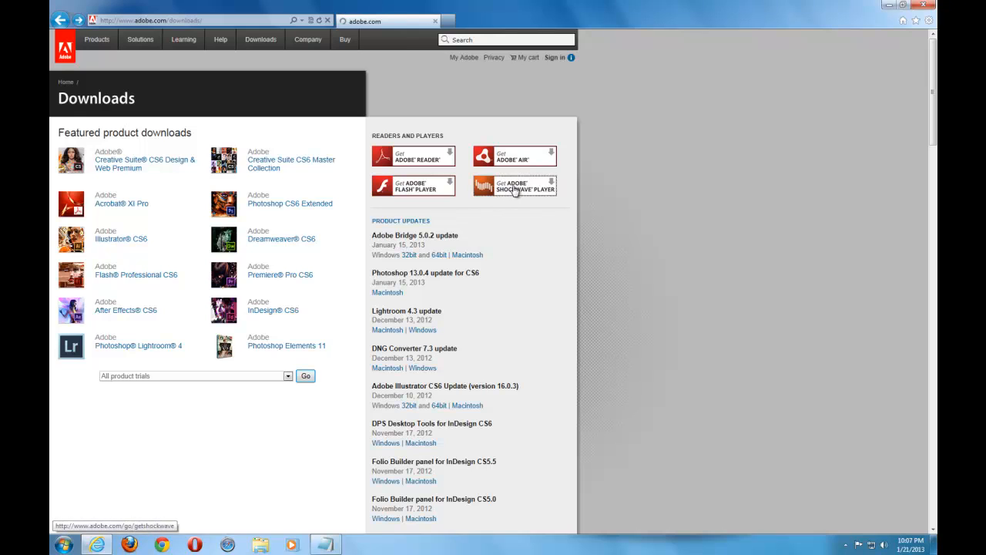
- Go to the Adobe Shockwave Player 11.6.8.638 download page and highlight its heading
{"action": "left_click", "coordinate": [514, 185]}
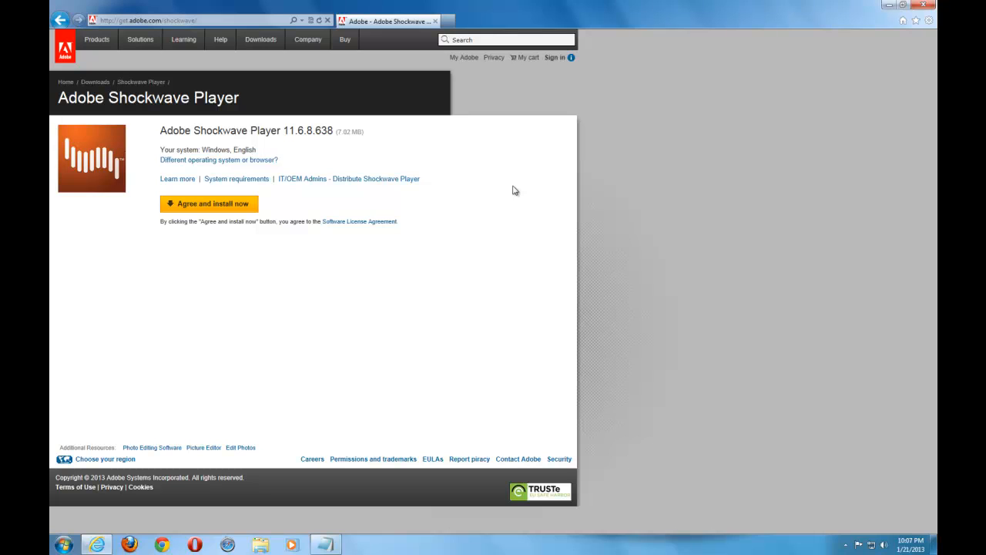
{"action": "mouse_move", "coordinate": [327, 170]}
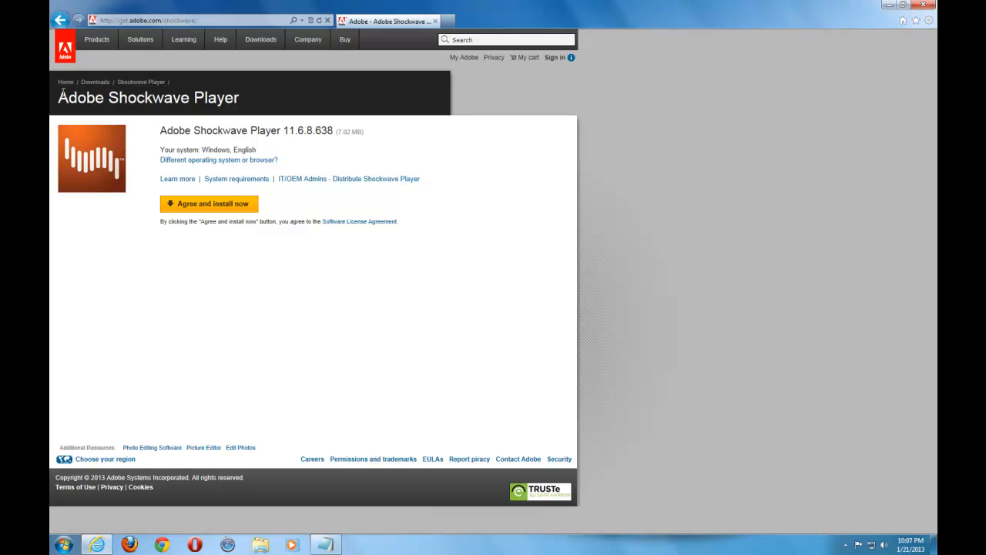
{"action": "mouse_move", "coordinate": [51, 111]}
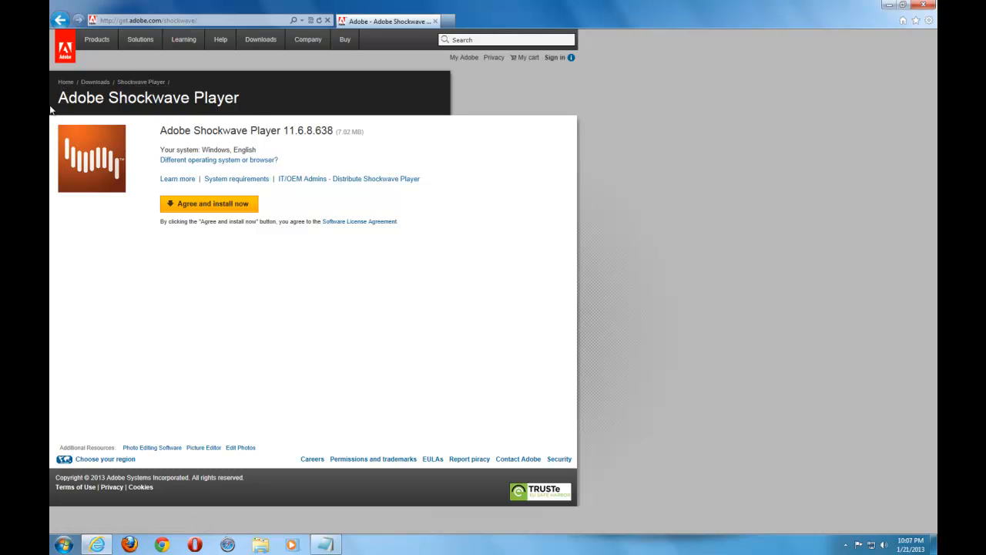
{"action": "mouse_move", "coordinate": [250, 105]}
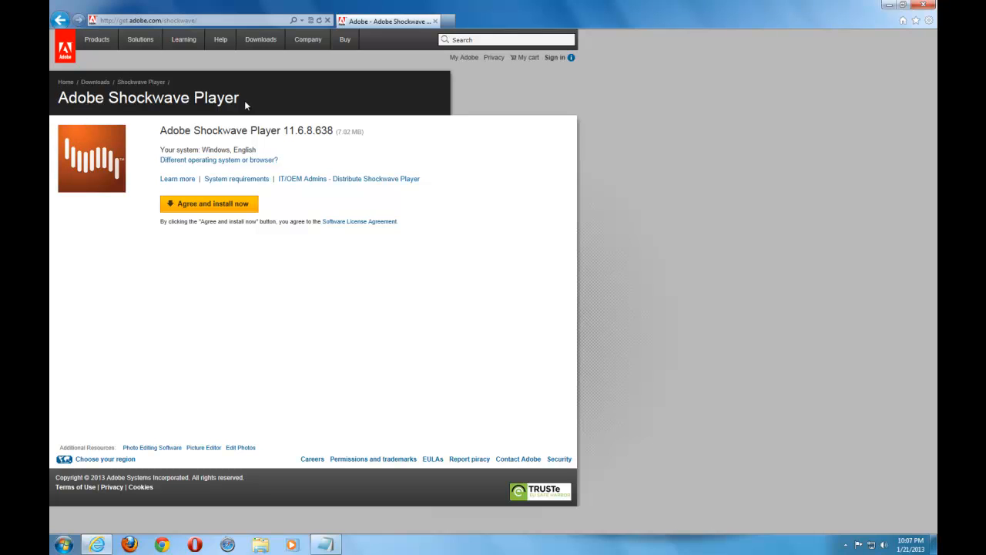
{"action": "double_click", "coordinate": [148, 99]}
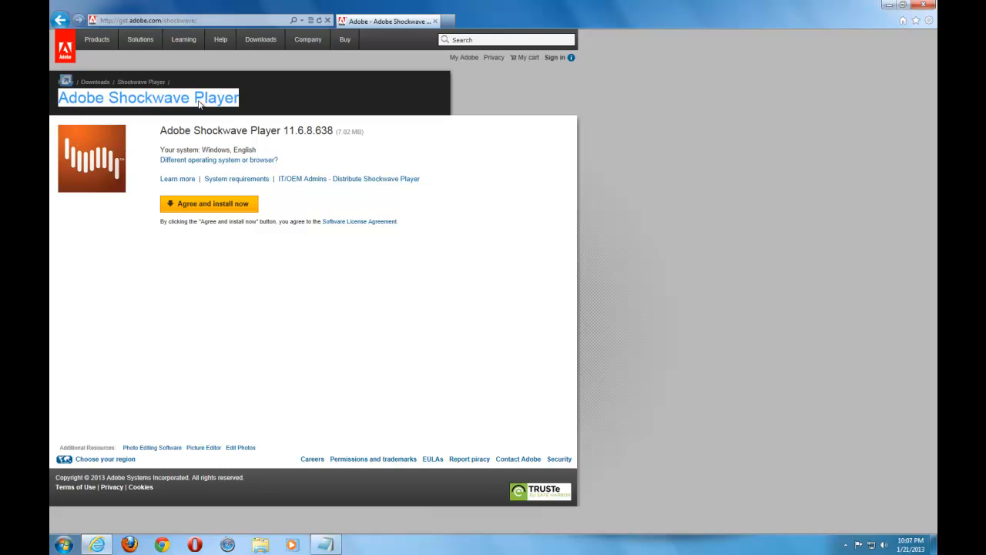
{"action": "mouse_move", "coordinate": [215, 111]}
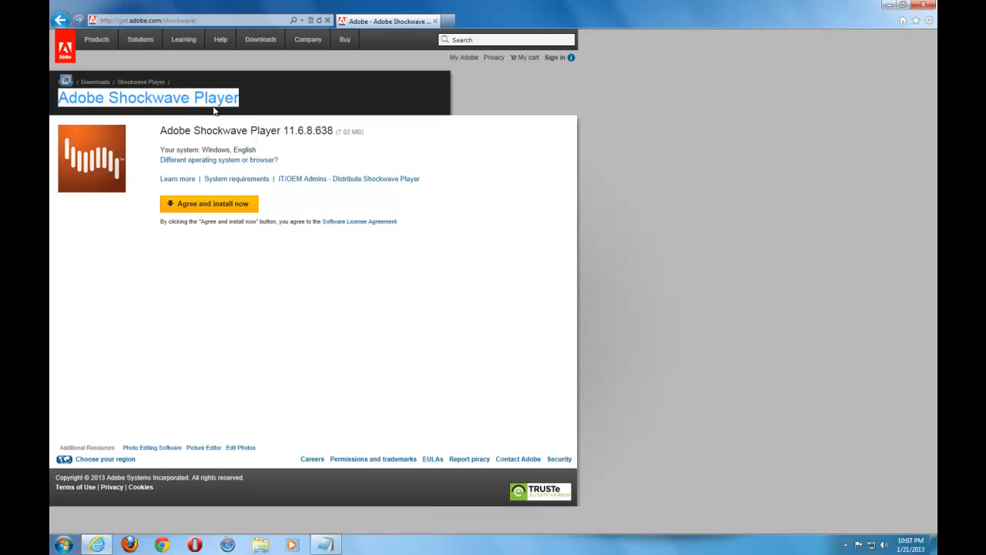
{"action": "mouse_move", "coordinate": [255, 108]}
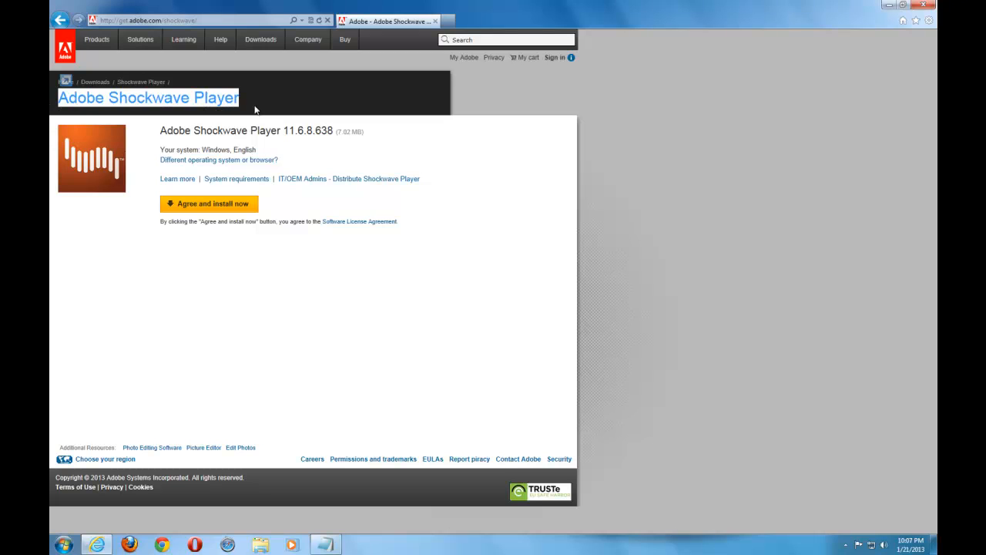
{"action": "mouse_move", "coordinate": [262, 103]}
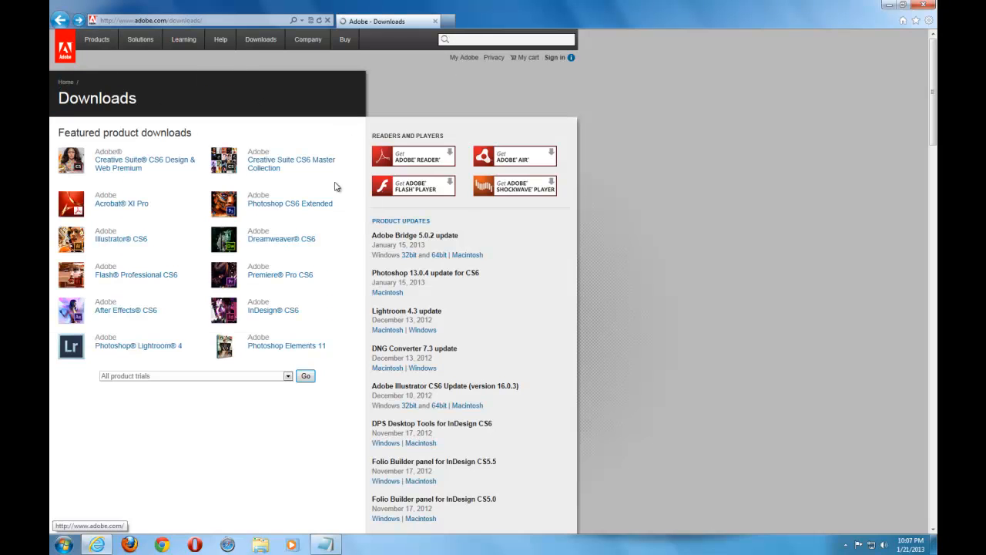
{"action": "mouse_move", "coordinate": [450, 158]}
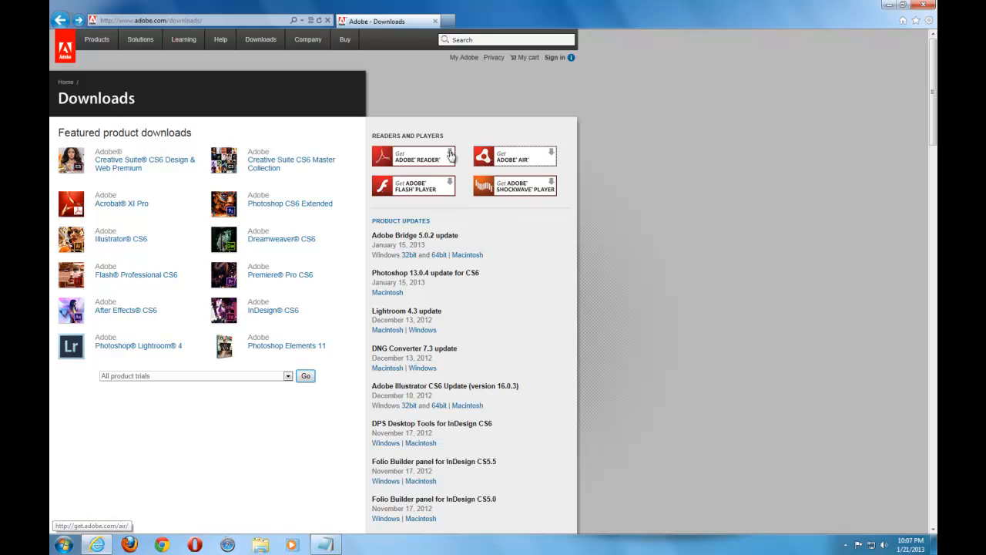
{"action": "mouse_move", "coordinate": [395, 193]}
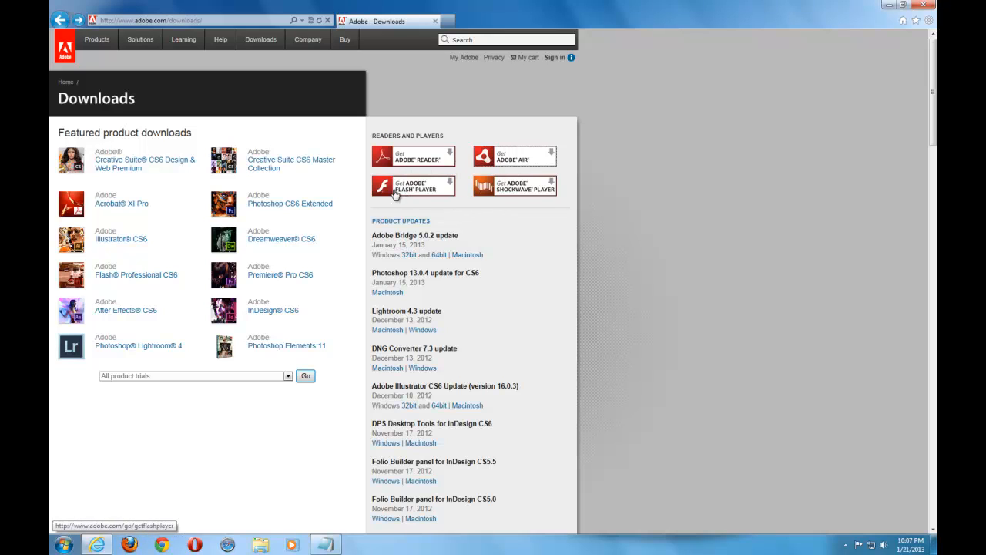
{"action": "mouse_move", "coordinate": [561, 197]}
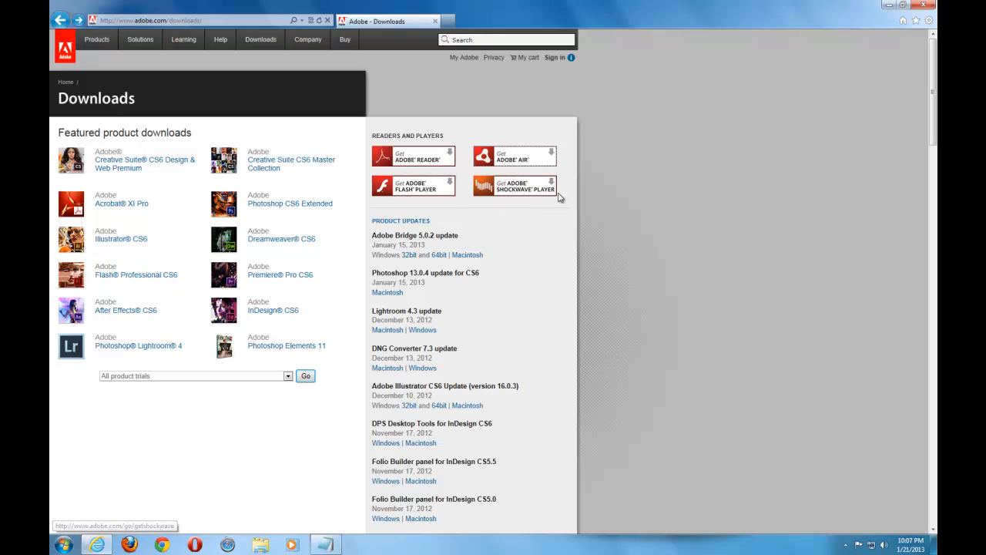
{"action": "mouse_move", "coordinate": [888, 499]}
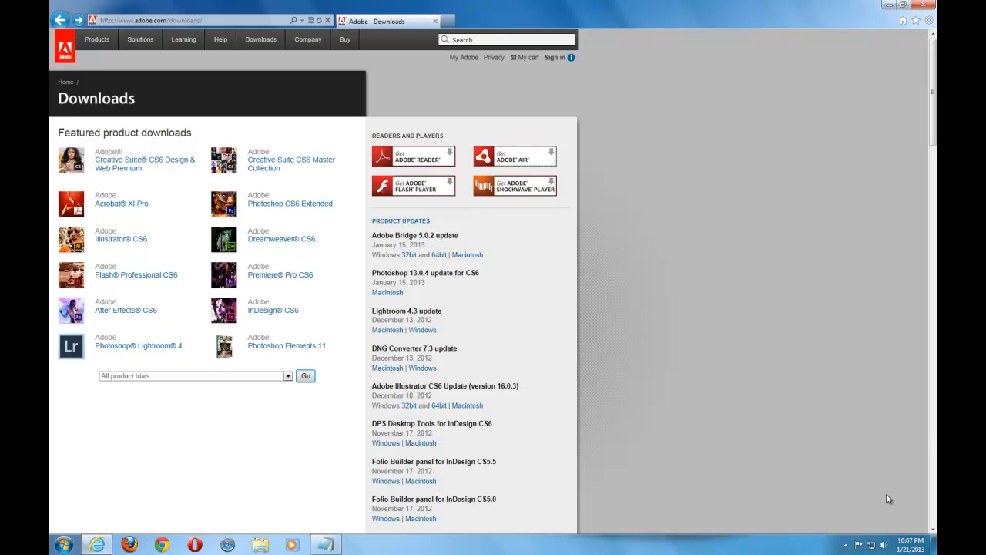
{"action": "mouse_move", "coordinate": [428, 122]}
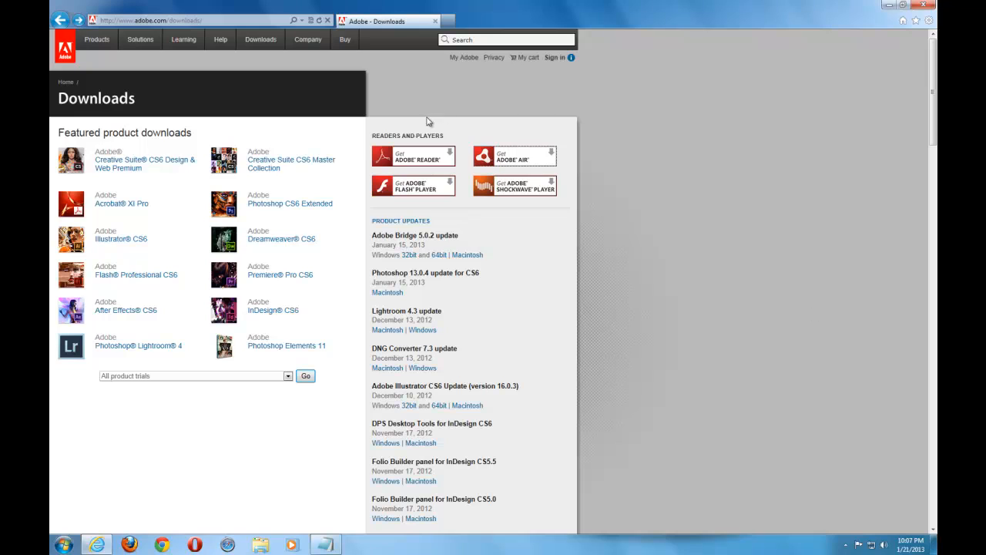
{"action": "mouse_move", "coordinate": [444, 185]}
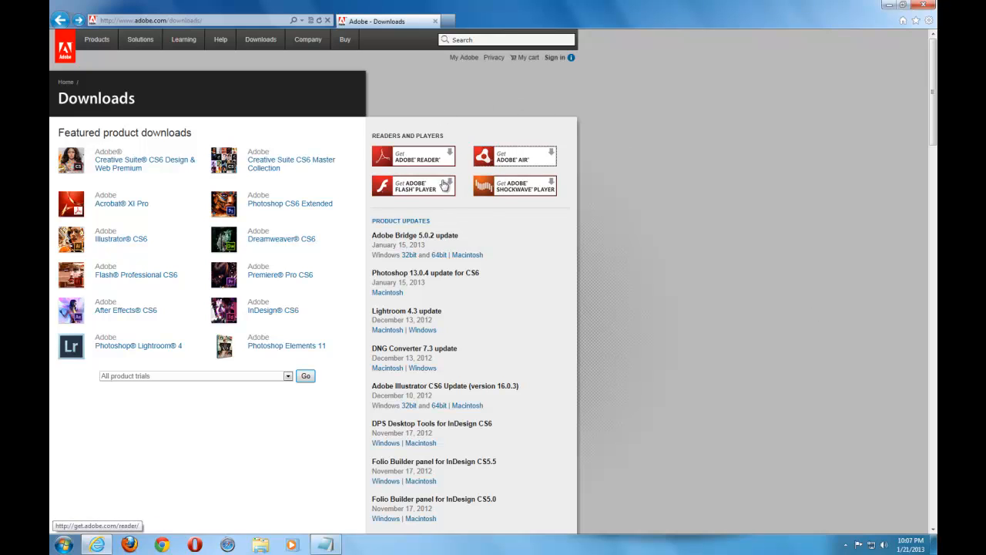
{"action": "mouse_move", "coordinate": [547, 212]}
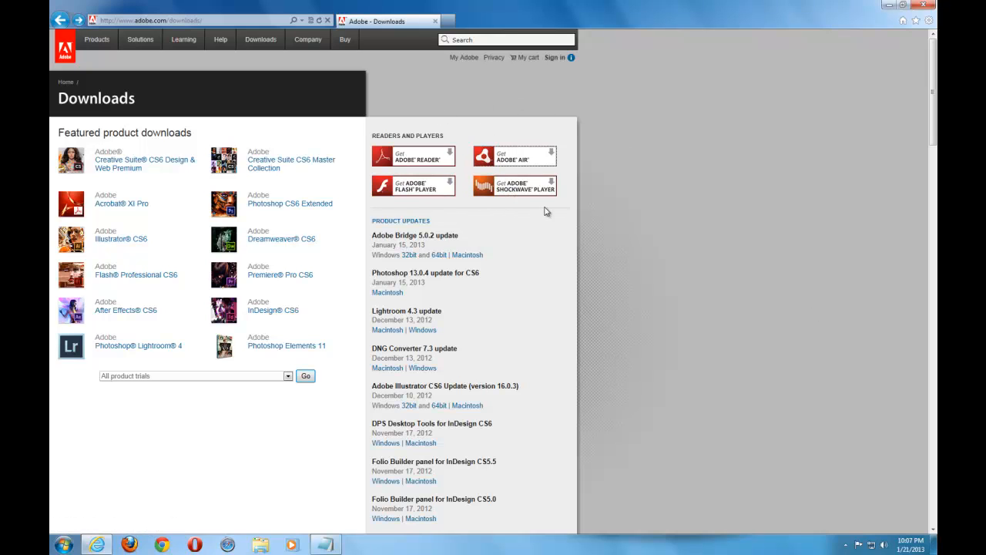
{"action": "mouse_move", "coordinate": [594, 179]}
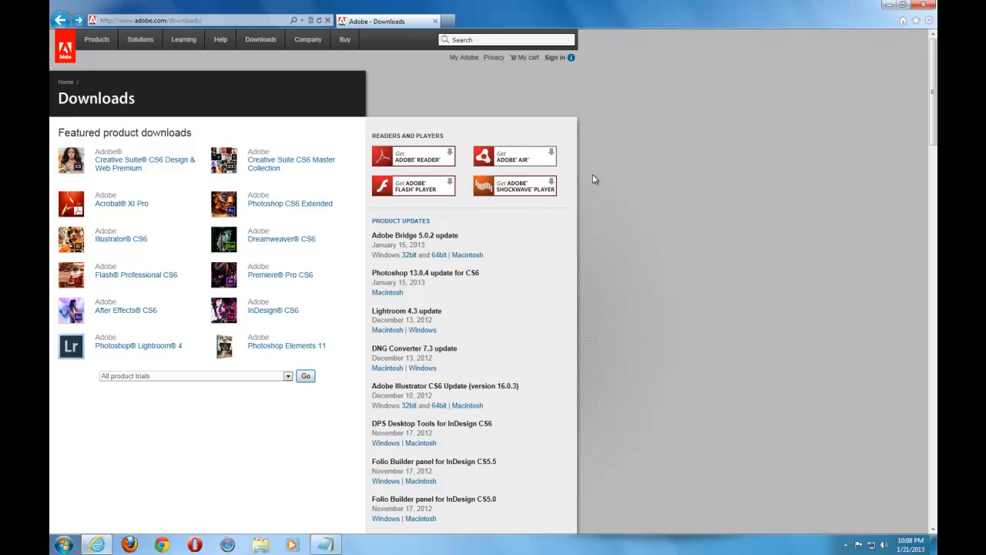
- Start navigating a browser tab to microsoft.com from the address bar
{"action": "left_click", "coordinate": [151, 20]}
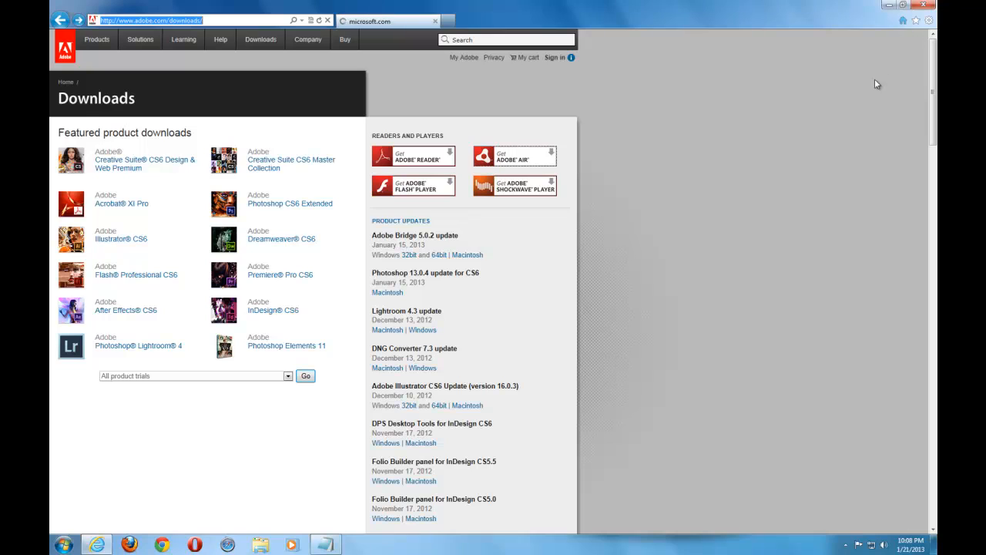
- Search Microsoft.com for 'silverlight' and follow the Microsoft Silverlight result
{"action": "left_click", "coordinate": [386, 22]}
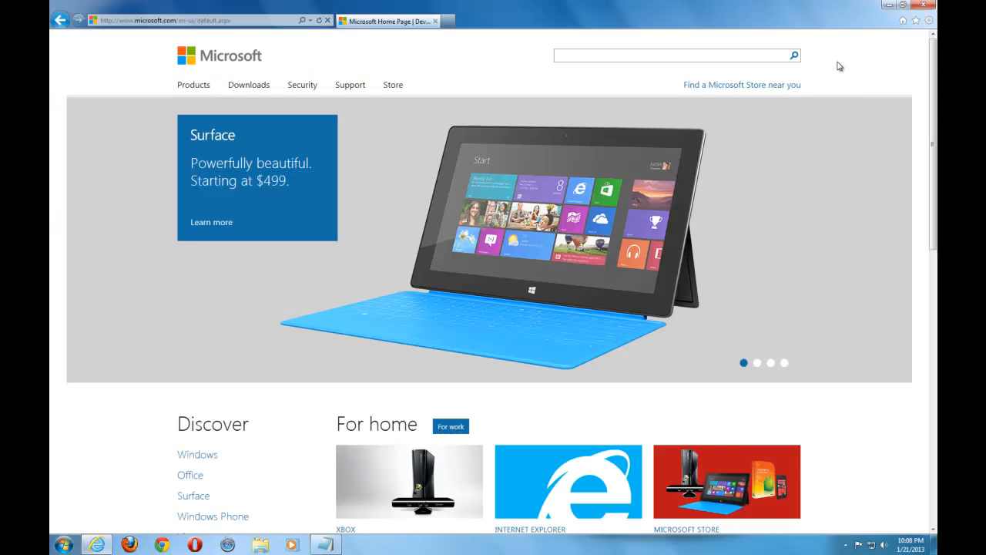
{"action": "left_click", "coordinate": [676, 55]}
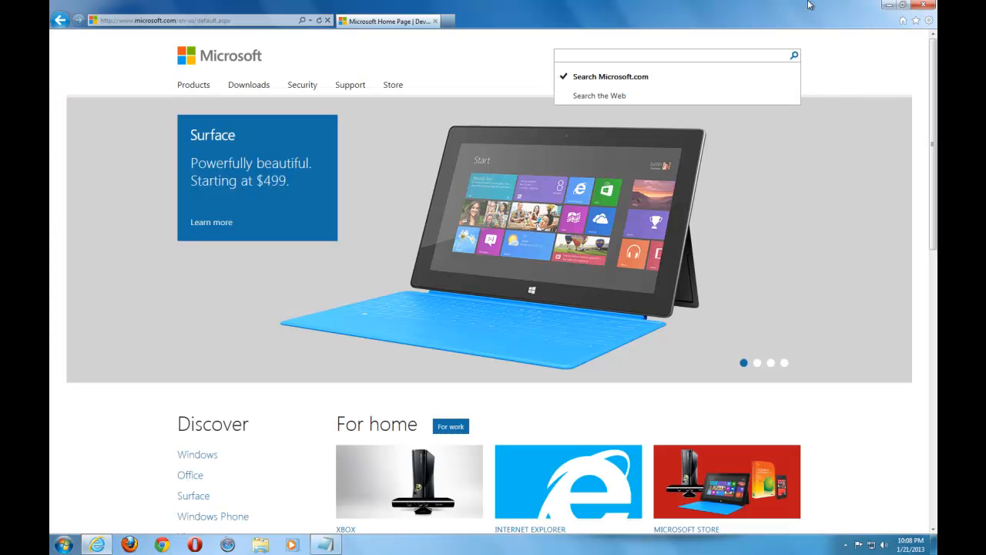
{"action": "type", "text": "silver"}
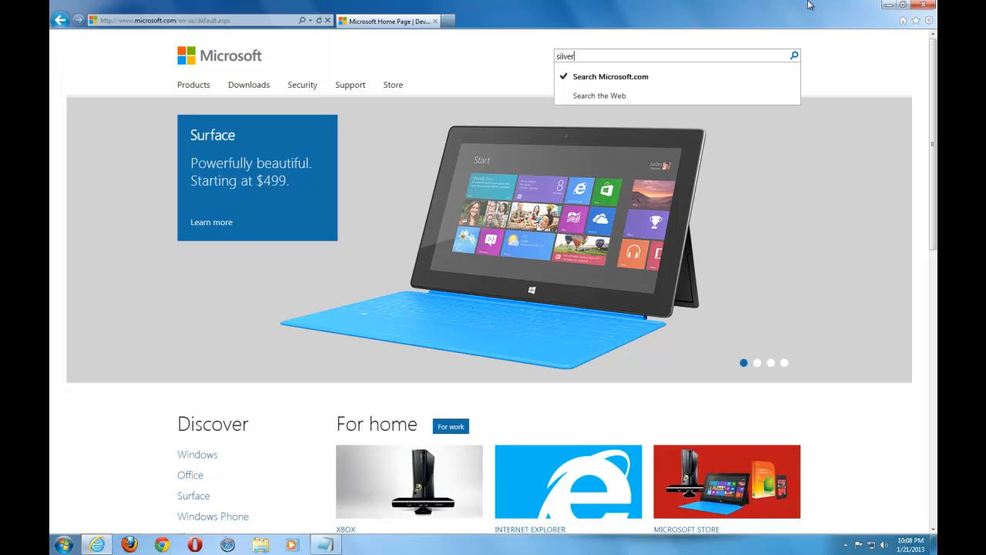
{"action": "type", "text": "light"}
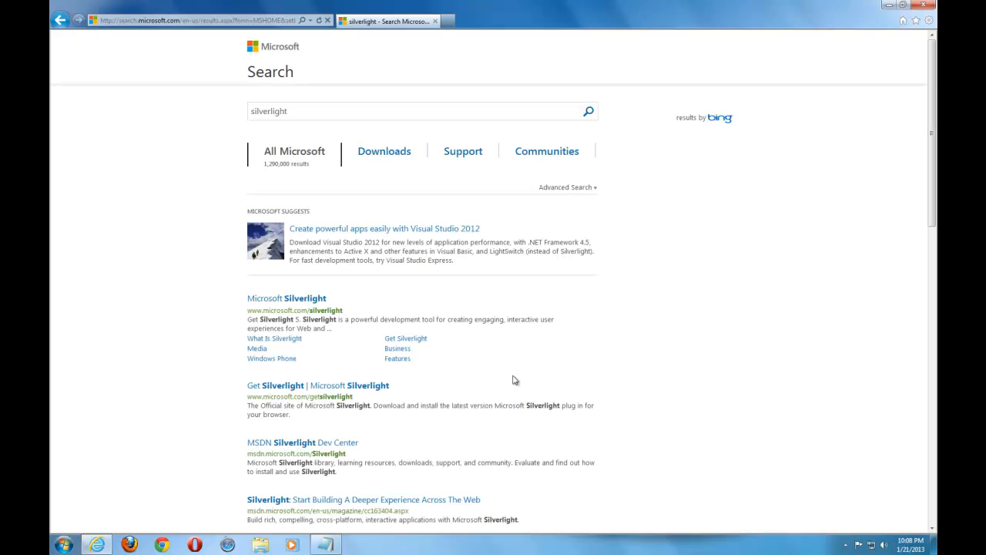
{"action": "mouse_move", "coordinate": [287, 299]}
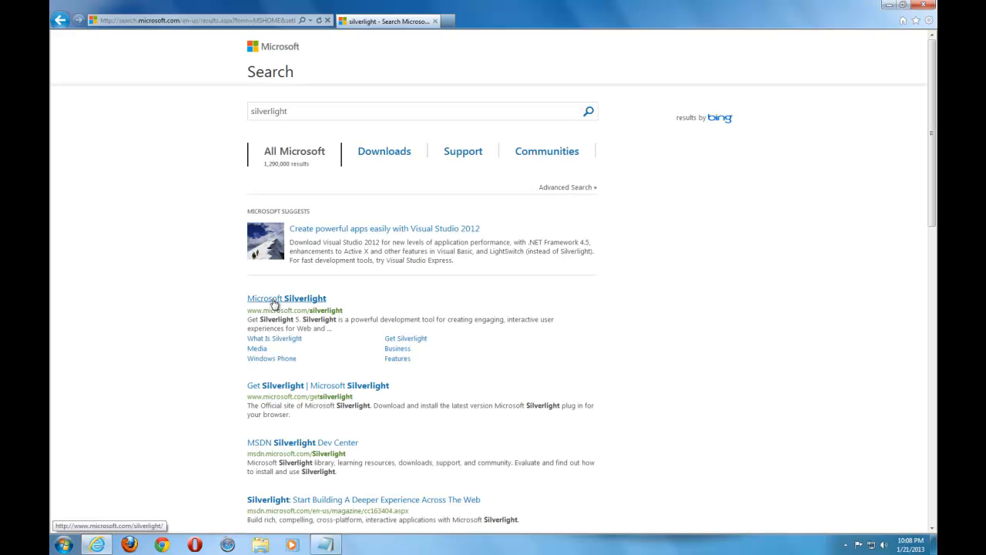
{"action": "left_click", "coordinate": [287, 299]}
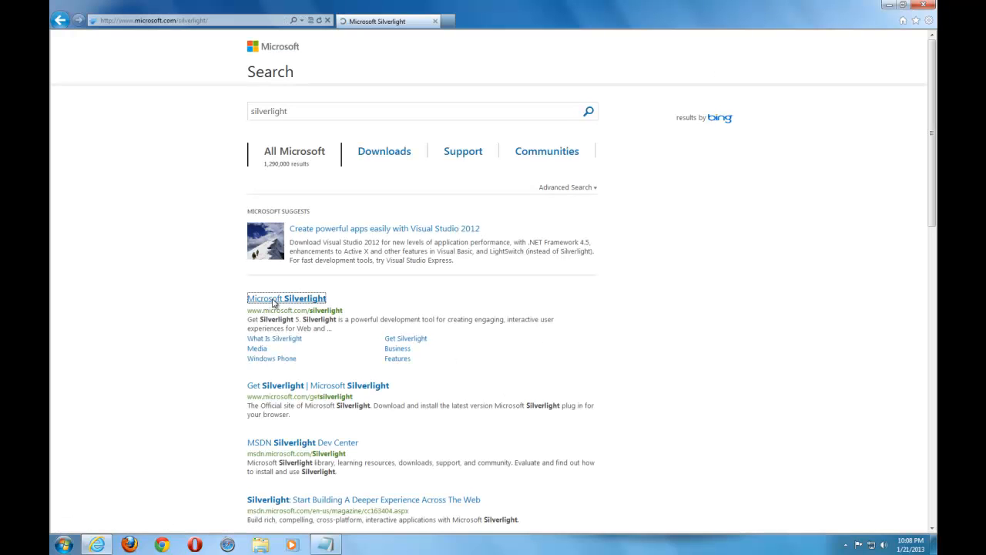
{"action": "left_click", "coordinate": [287, 299]}
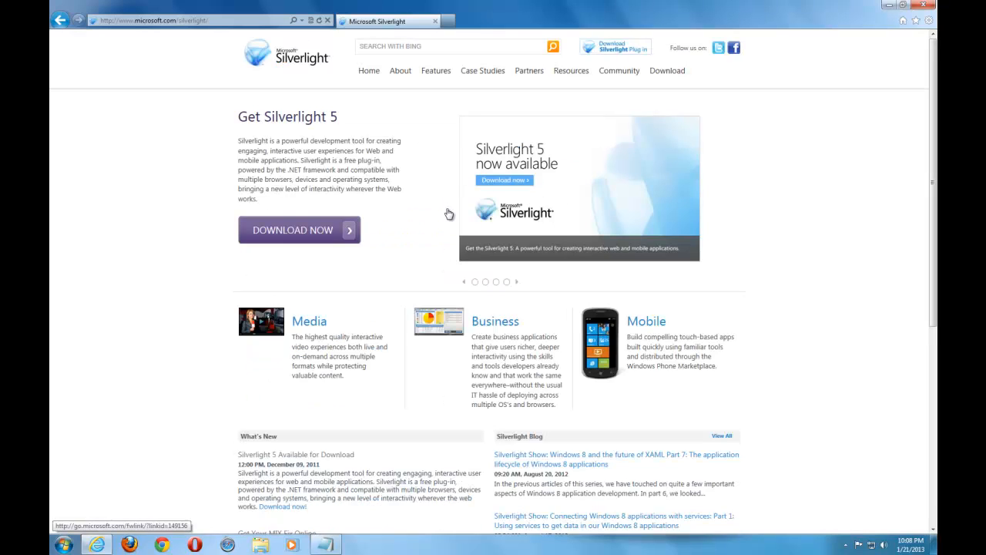
{"action": "mouse_move", "coordinate": [524, 176]}
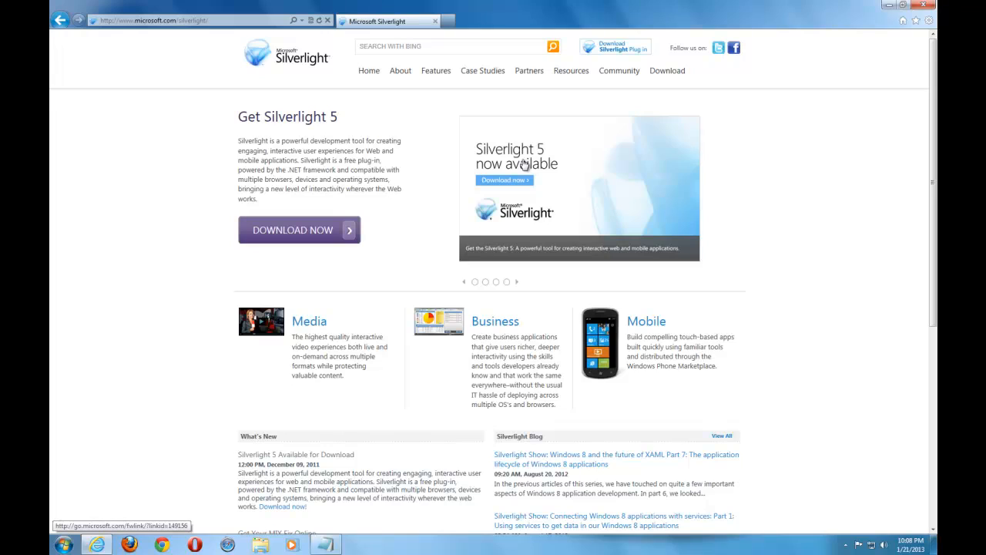
{"action": "mouse_move", "coordinate": [397, 234]}
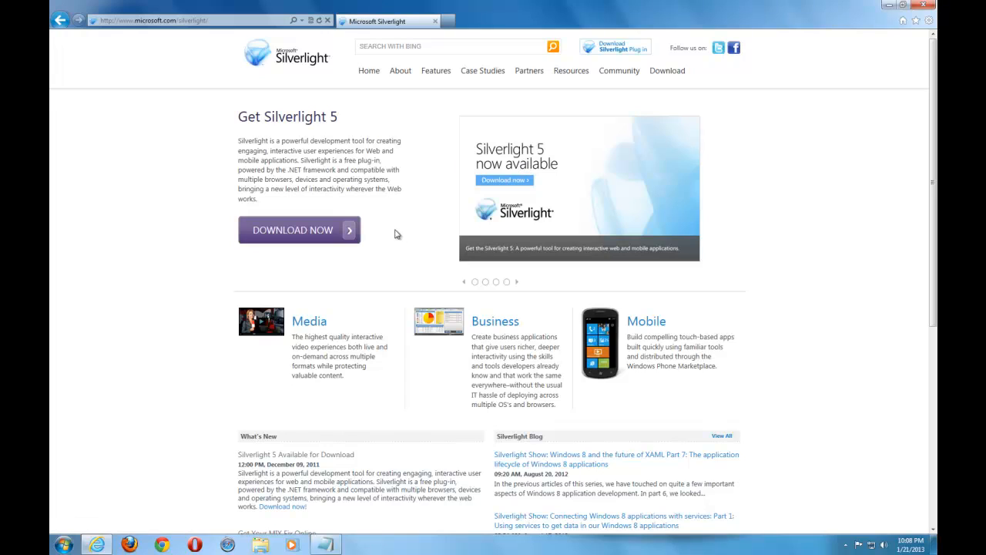
{"action": "mouse_move", "coordinate": [523, 179]}
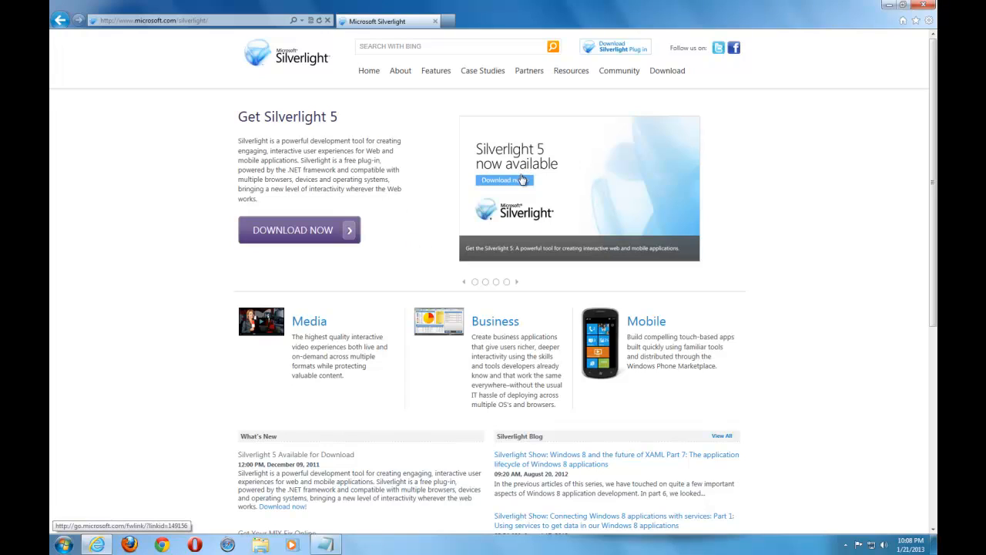
{"action": "mouse_move", "coordinate": [274, 248]}
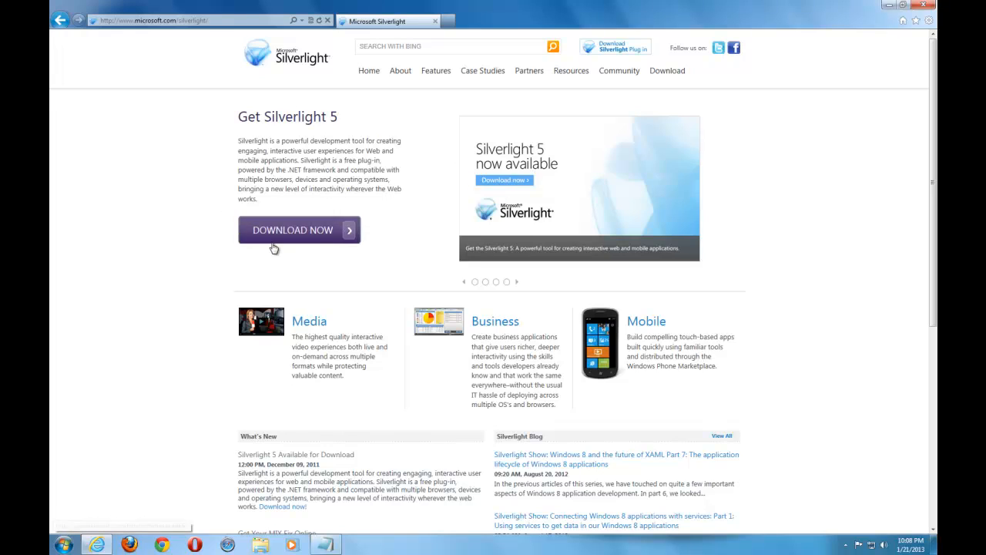
{"action": "mouse_move", "coordinate": [277, 237]}
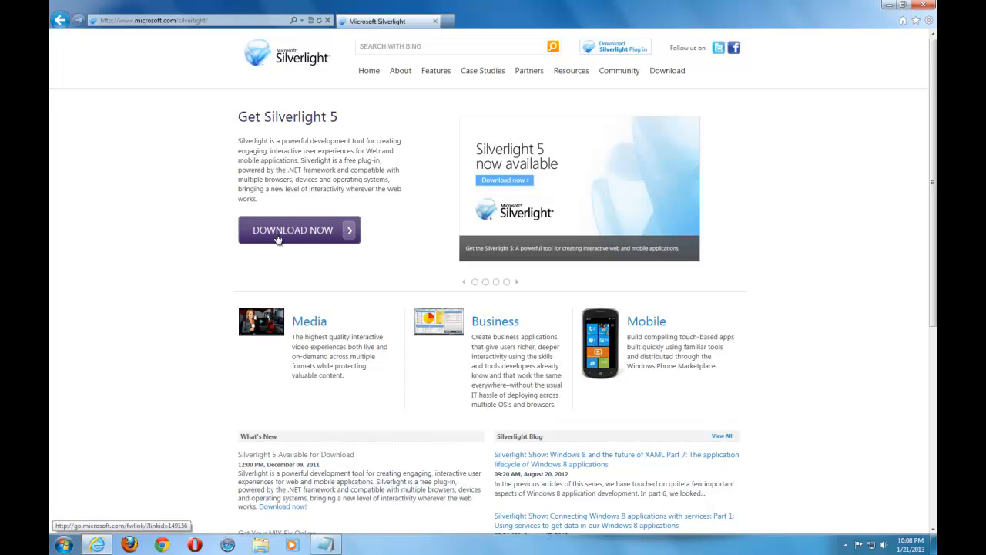
{"action": "mouse_move", "coordinate": [316, 230]}
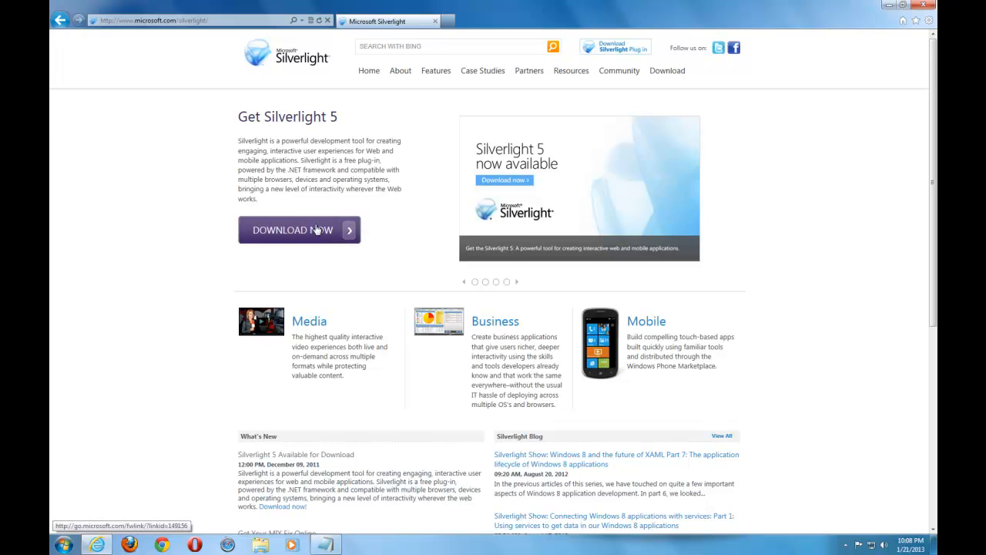
{"action": "mouse_move", "coordinate": [336, 253]}
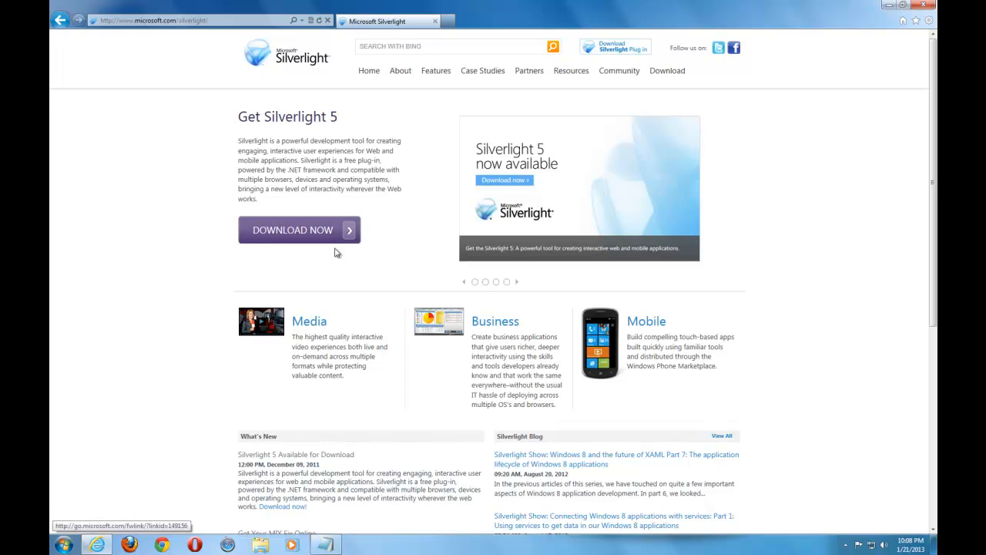
{"action": "mouse_move", "coordinate": [410, 257]}
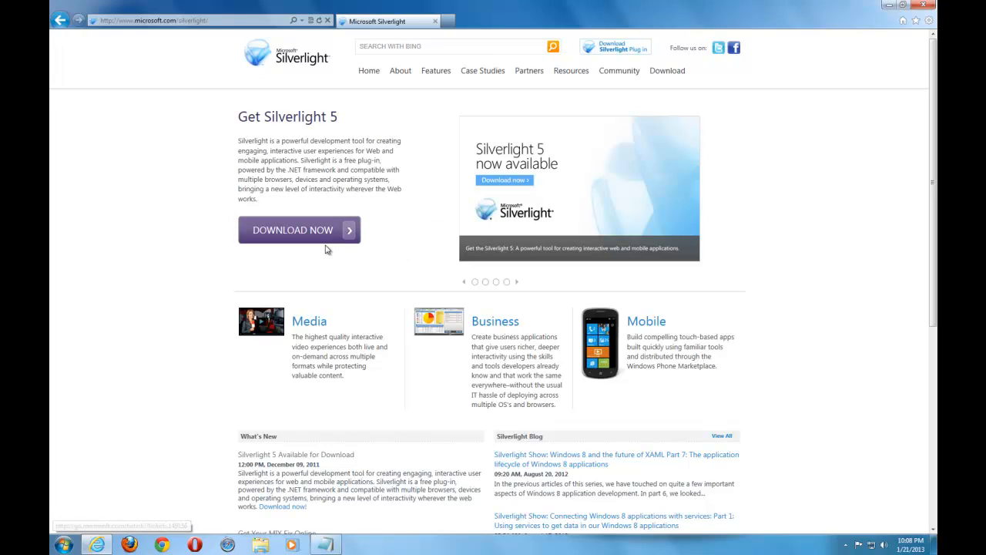
{"action": "mouse_move", "coordinate": [265, 10]}
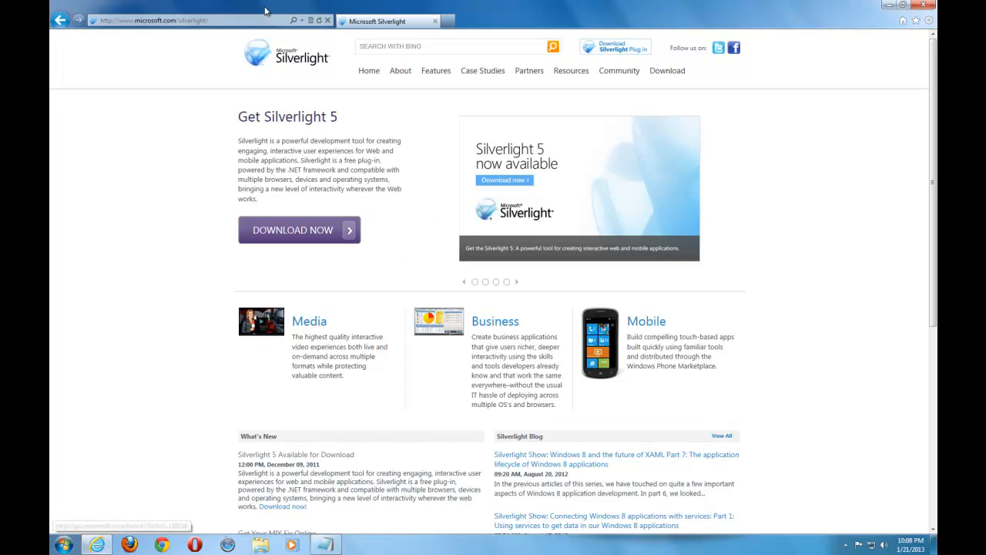
{"action": "left_click", "coordinate": [185, 22]}
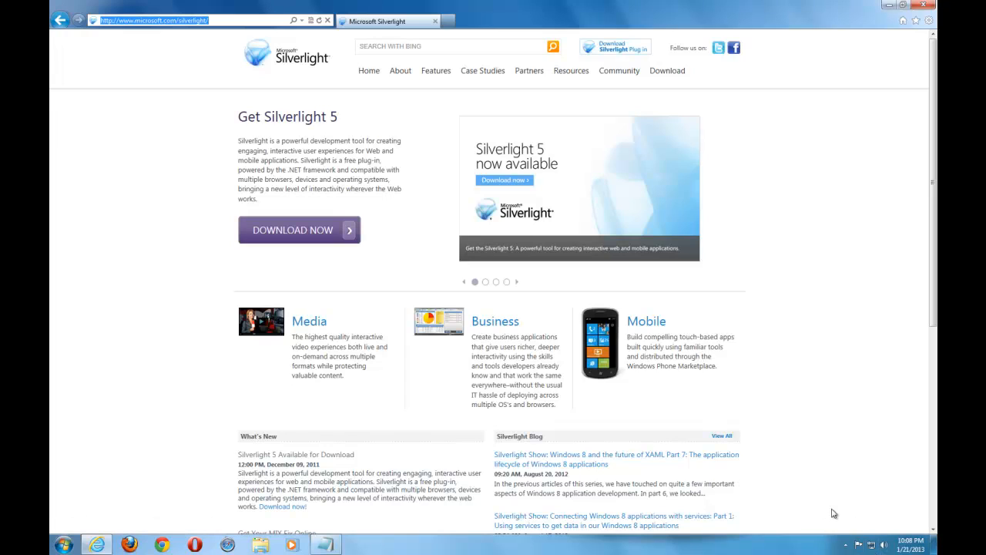
{"action": "mouse_move", "coordinate": [336, 547]}
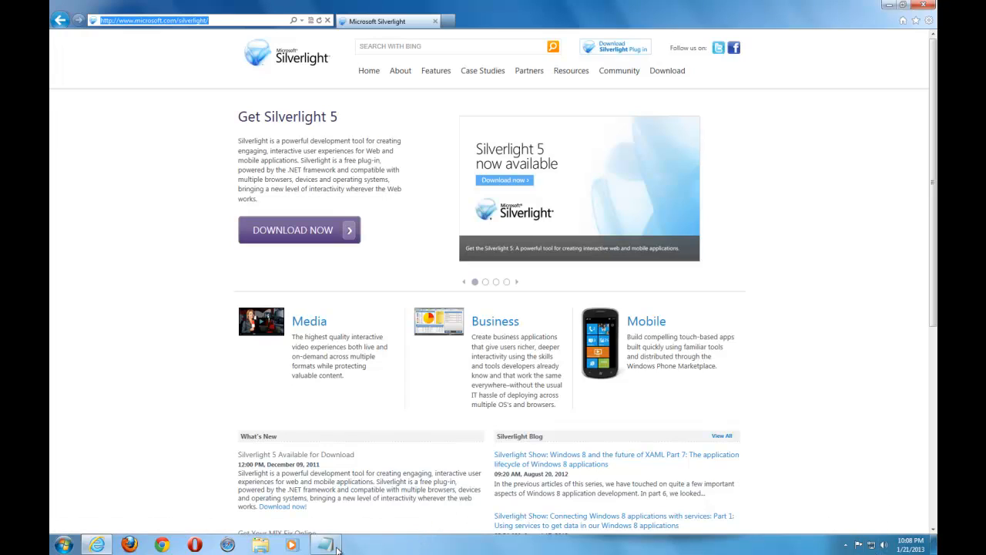
- Copy the jucheck.xml Java Update URL from Notepad and paste it into the address bar
{"action": "left_click", "coordinate": [324, 546]}
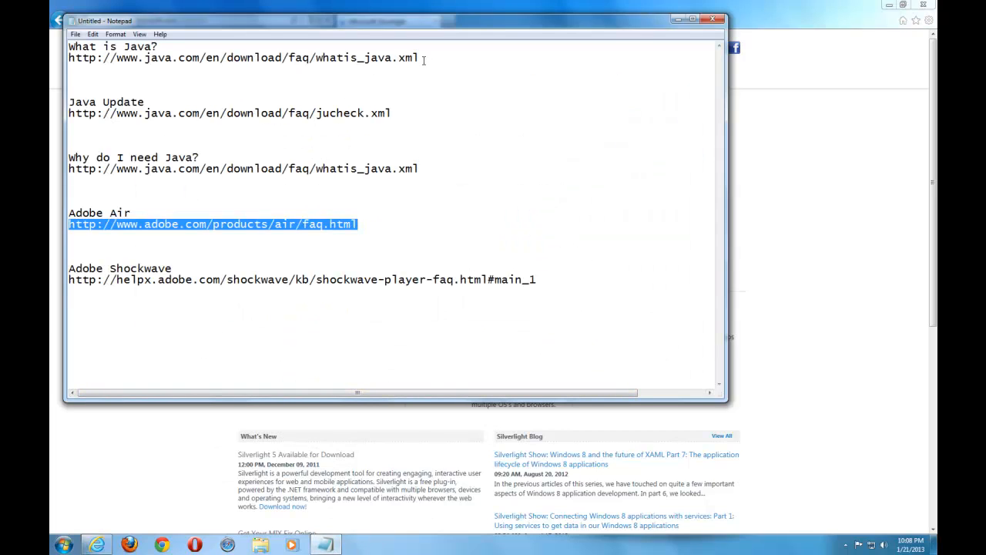
{"action": "left_click", "coordinate": [394, 112]}
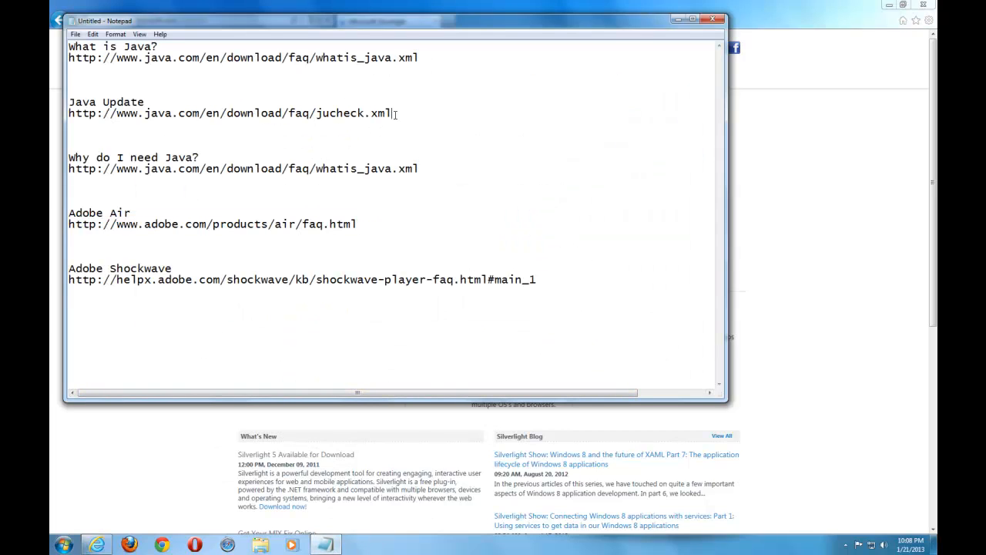
{"action": "right_click", "coordinate": [231, 114]}
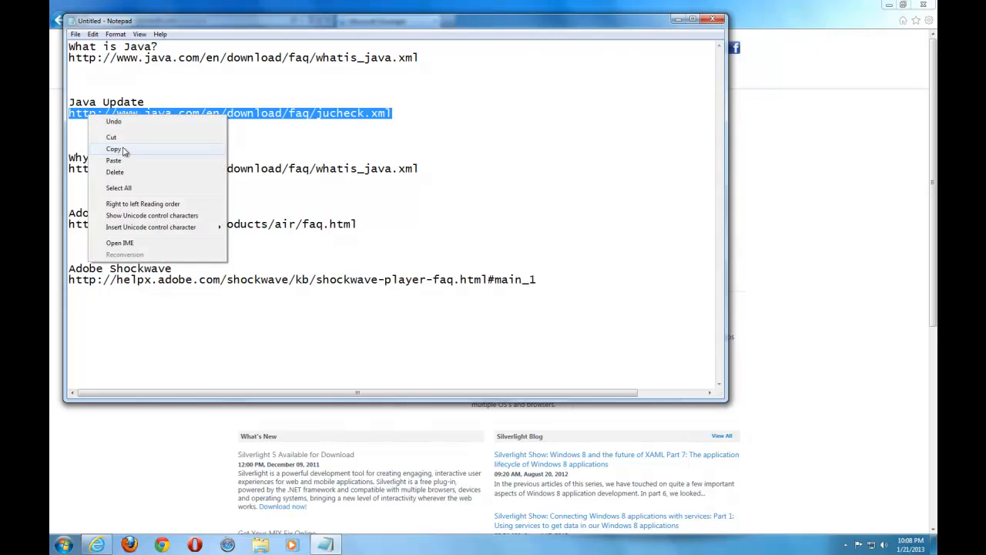
{"action": "left_click", "coordinate": [115, 148]}
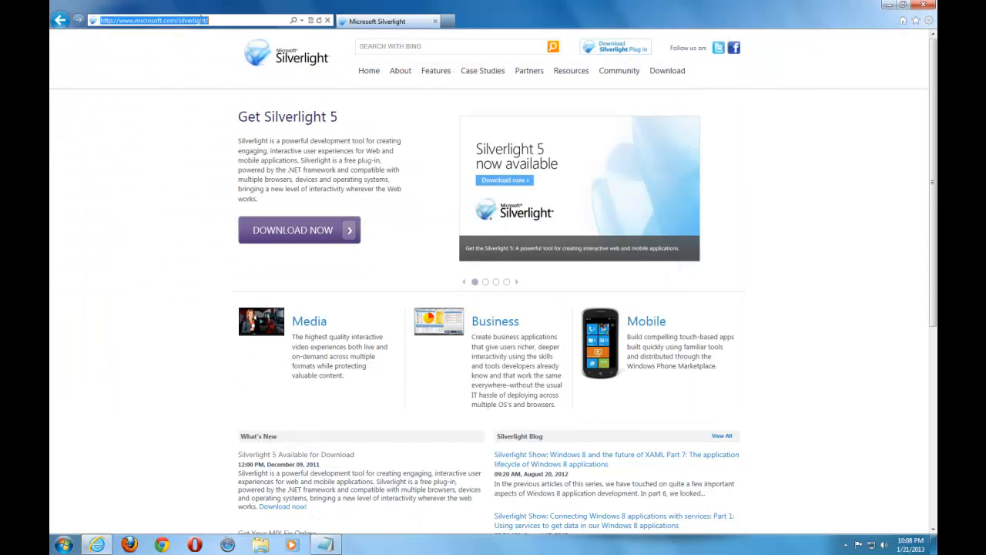
{"action": "right_click", "coordinate": [154, 20]}
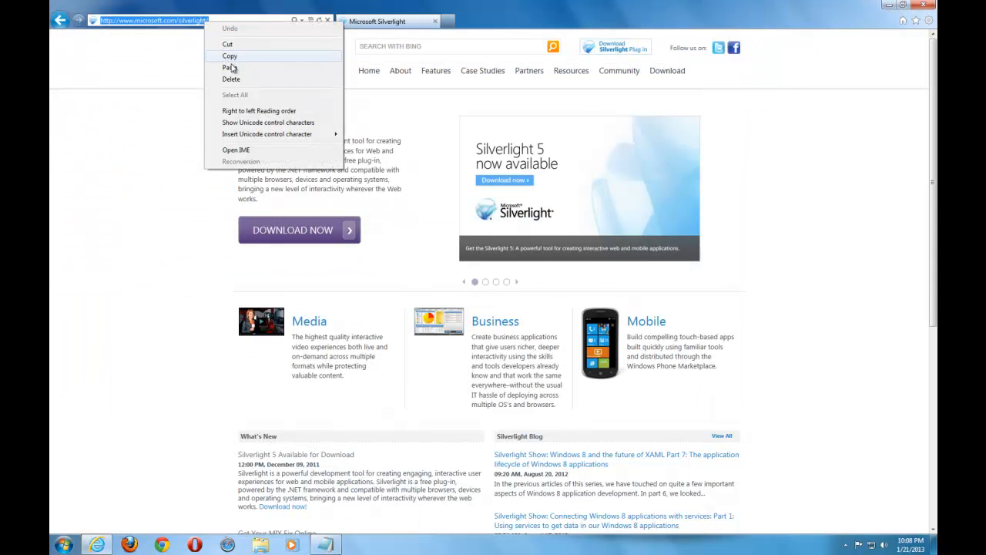
{"action": "left_click", "coordinate": [228, 68]}
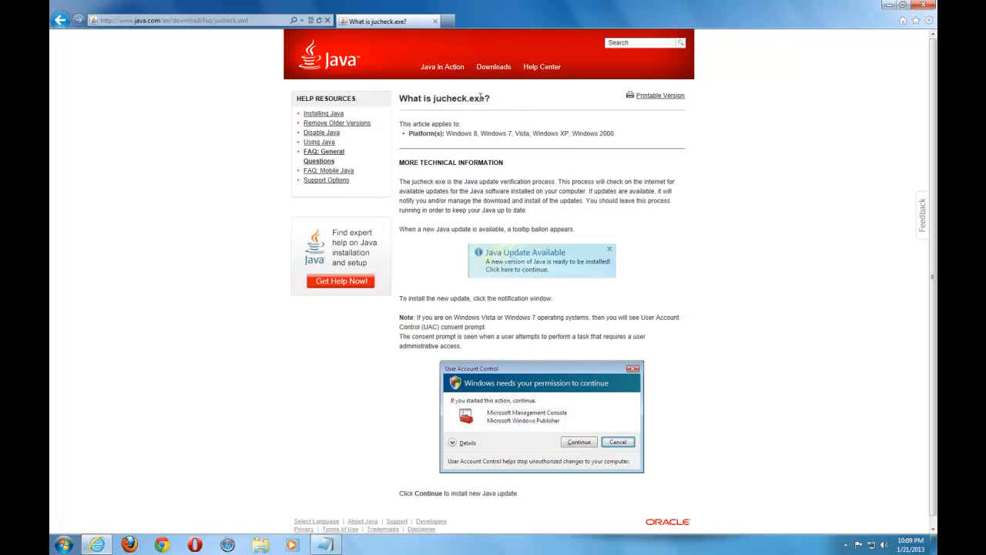
{"action": "mouse_move", "coordinate": [583, 146]}
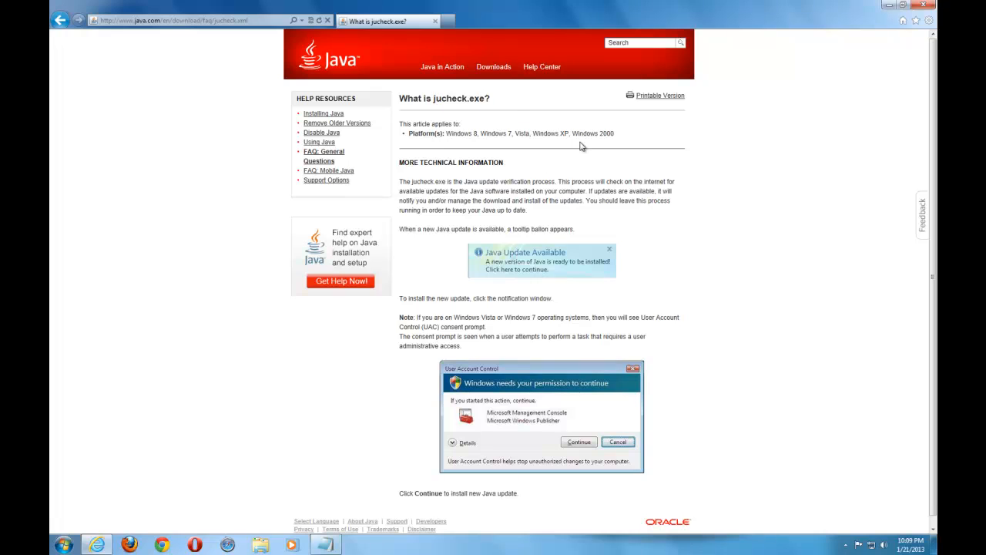
{"action": "mouse_move", "coordinate": [453, 43]}
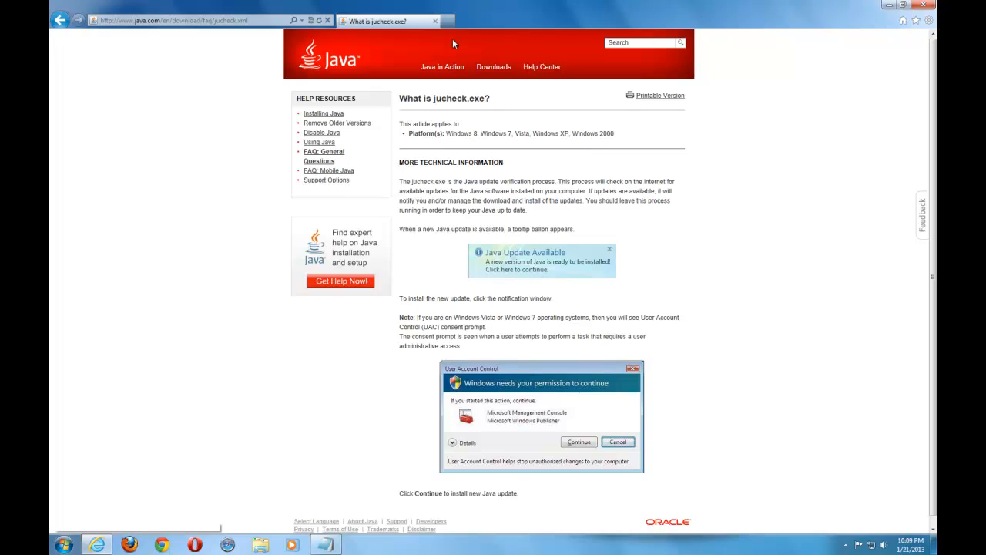
{"action": "mouse_move", "coordinate": [347, 64]}
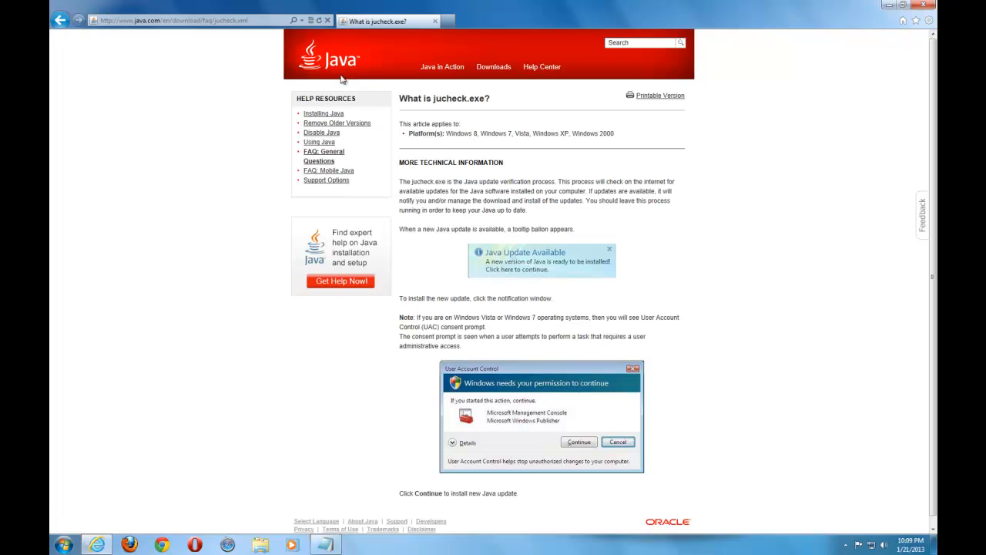
{"action": "mouse_move", "coordinate": [309, 48]}
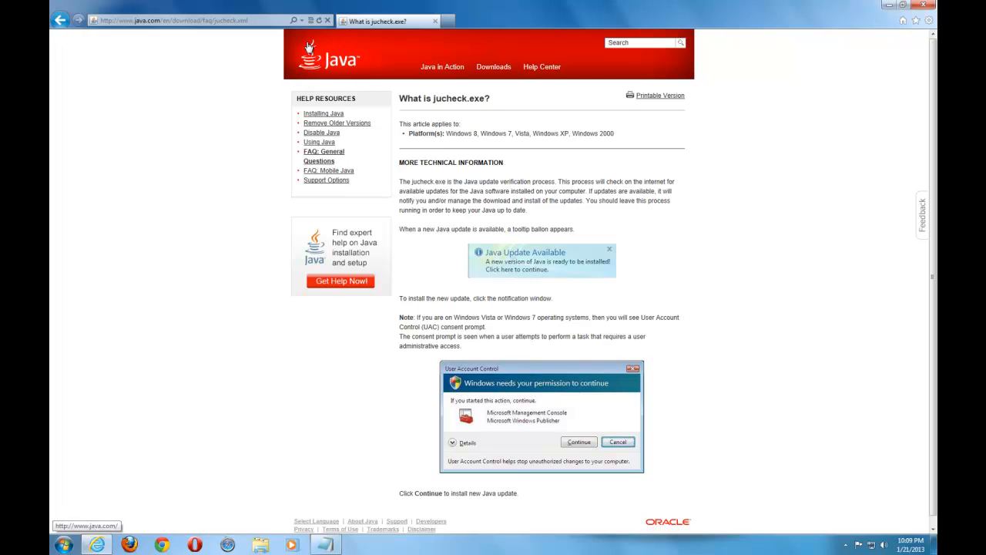
{"action": "mouse_move", "coordinate": [342, 34]}
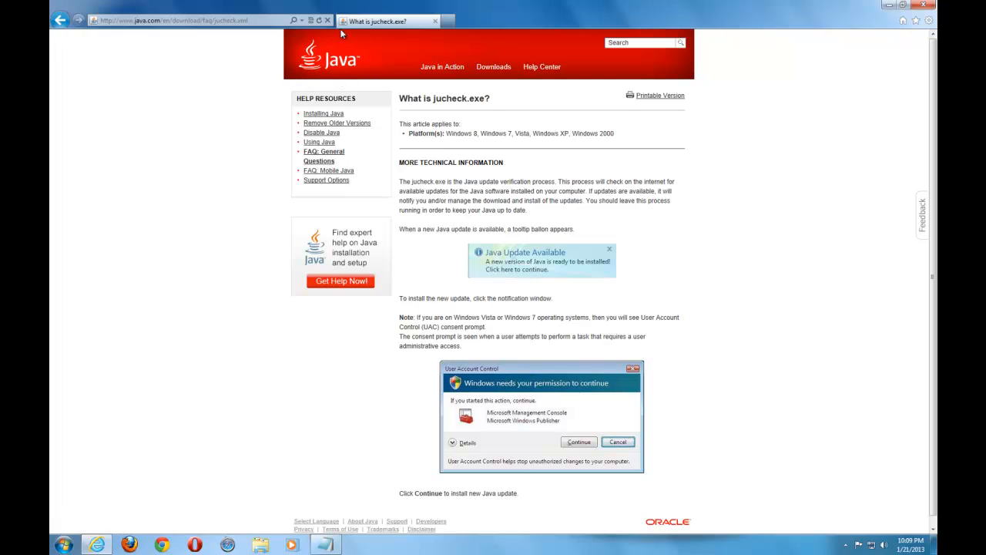
{"action": "mouse_move", "coordinate": [219, 176]}
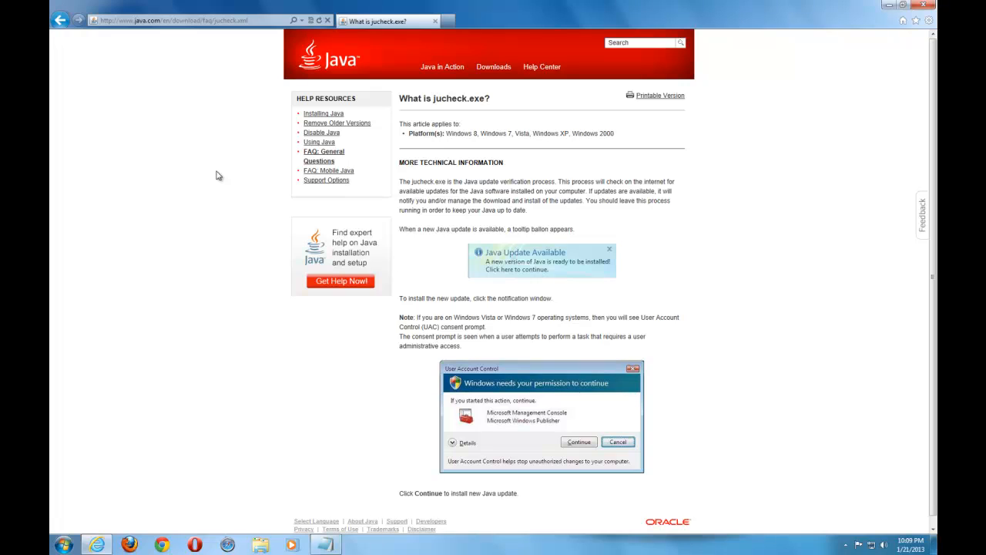
{"action": "mouse_move", "coordinate": [589, 214]}
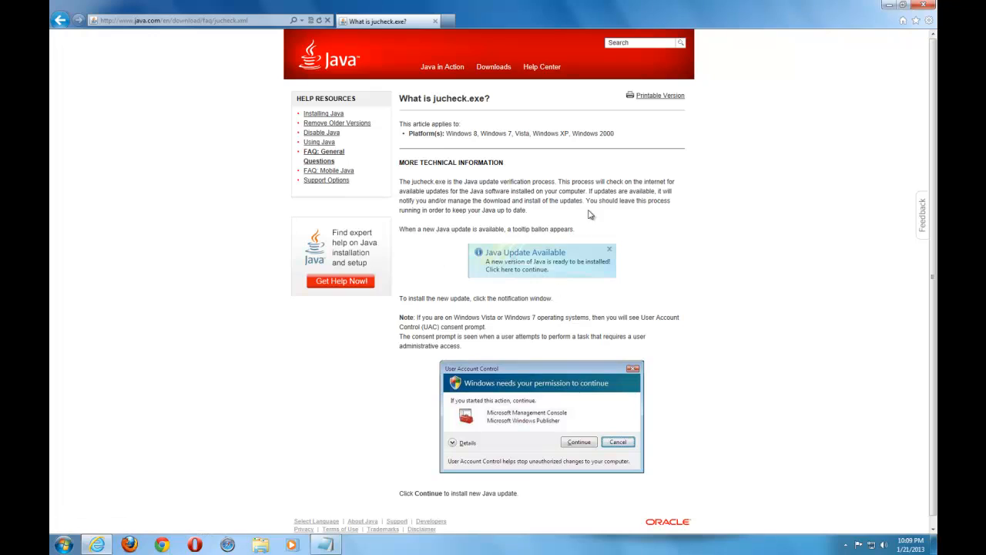
{"action": "mouse_move", "coordinate": [491, 198]}
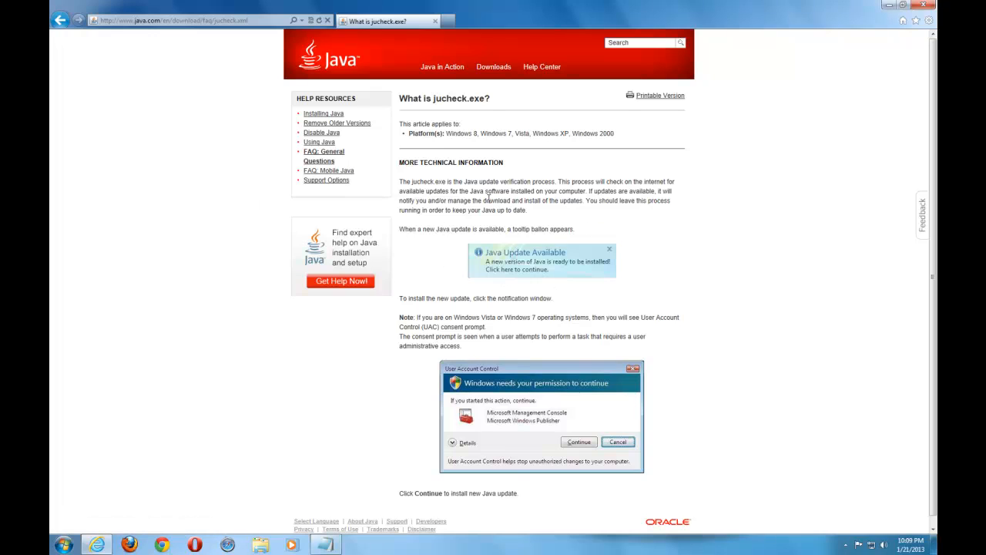
{"action": "mouse_move", "coordinate": [416, 135]}
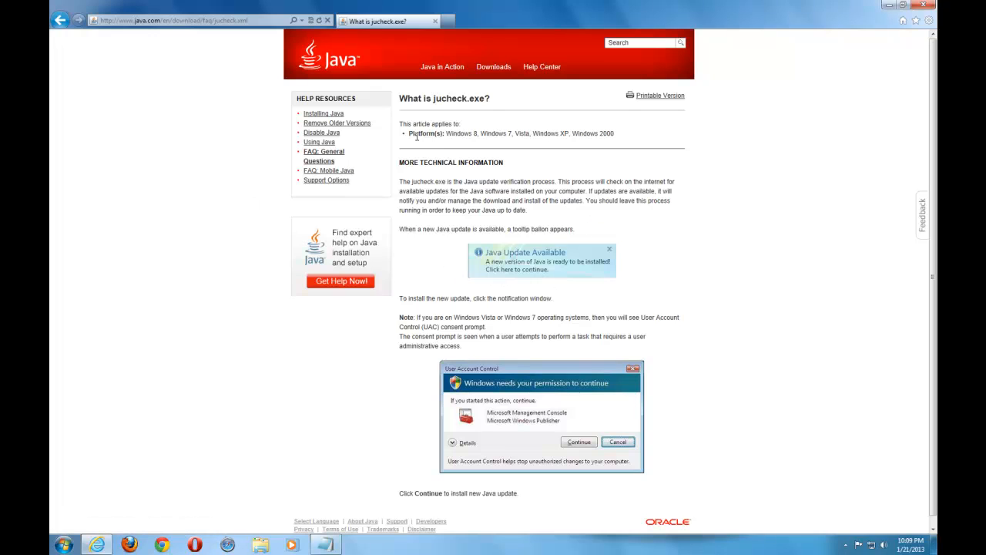
{"action": "mouse_move", "coordinate": [228, 547]}
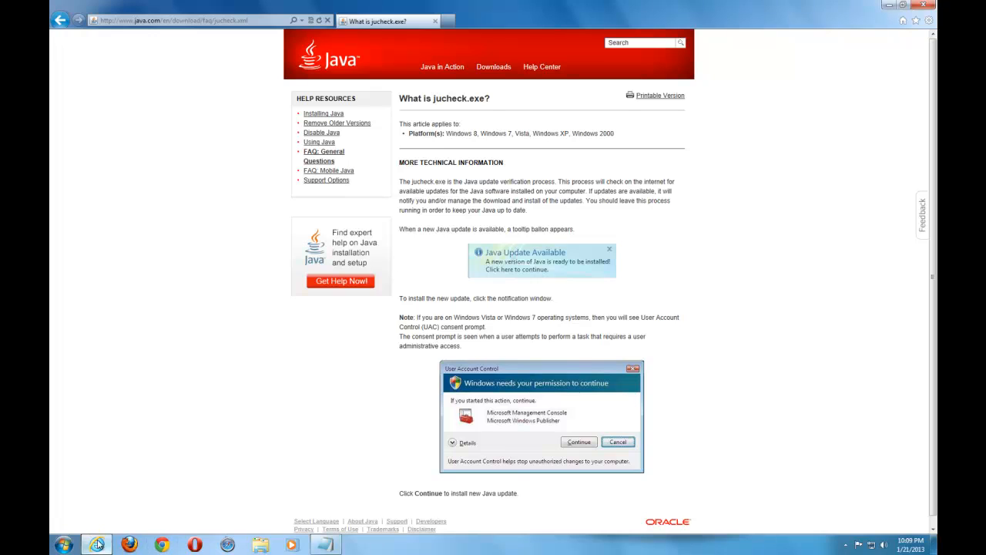
{"action": "mouse_move", "coordinate": [168, 539]}
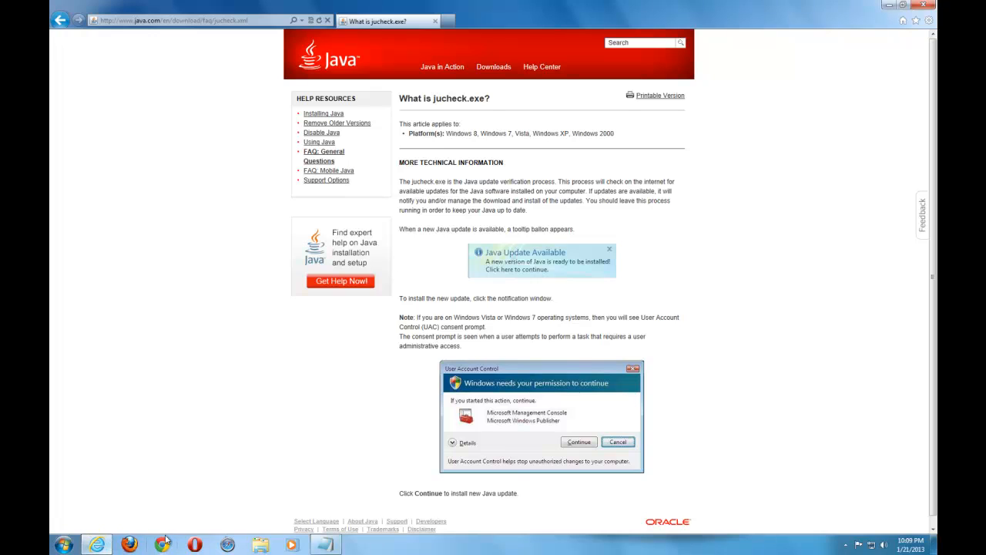
{"action": "mouse_move", "coordinate": [475, 194]}
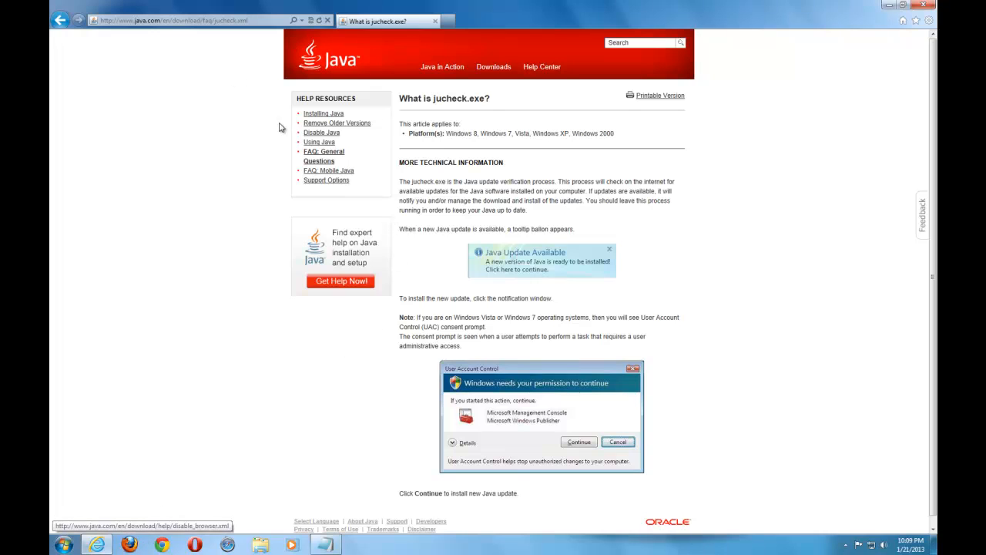
{"action": "mouse_move", "coordinate": [154, 204]}
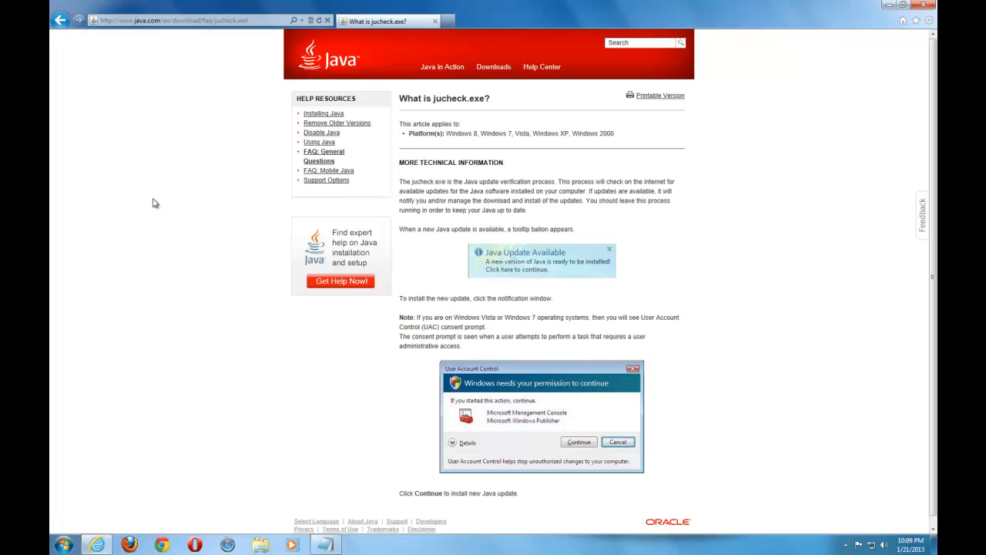
{"action": "mouse_move", "coordinate": [170, 265]}
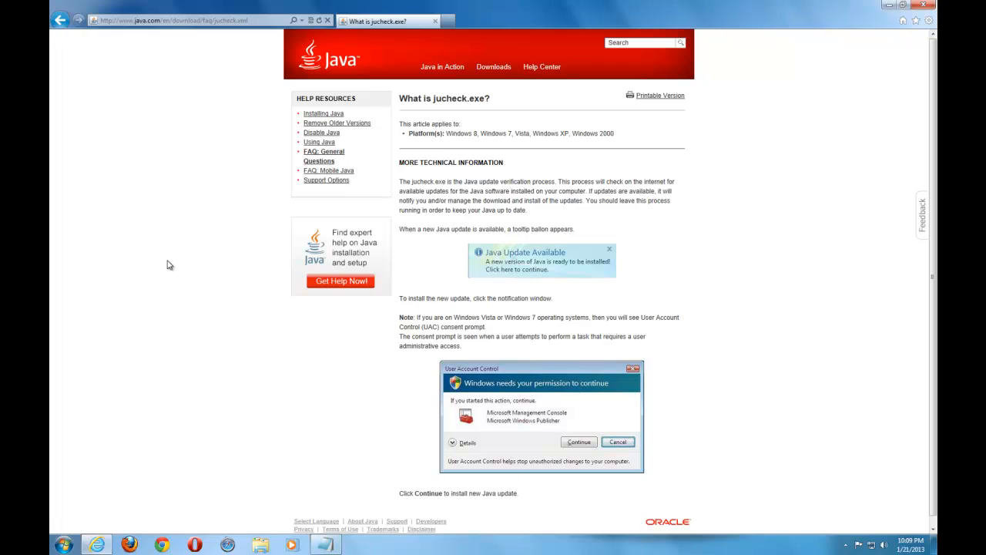
{"action": "mouse_move", "coordinate": [305, 94]}
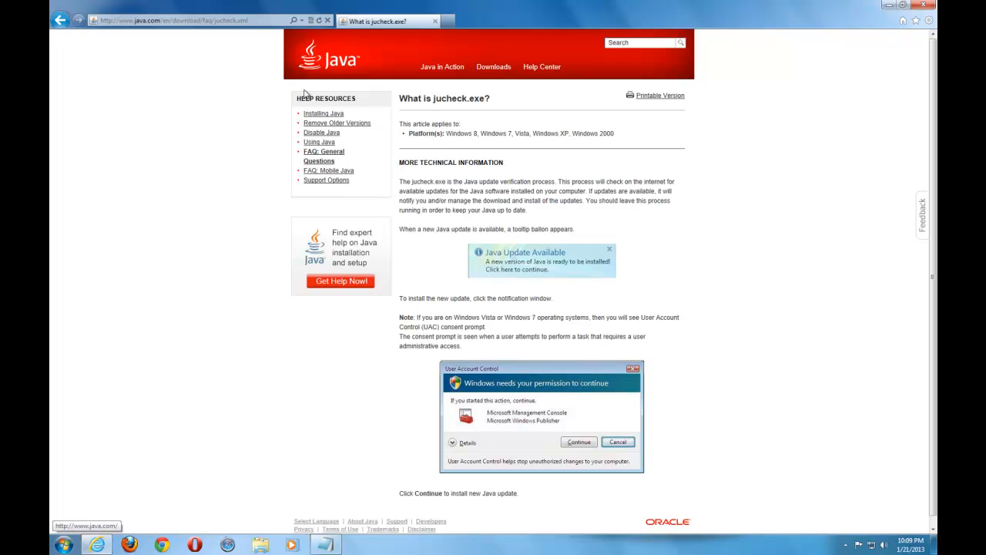
- Highlight the 'What is jucheck.exe?' heading on Java's article page
{"action": "double_click", "coordinate": [444, 99]}
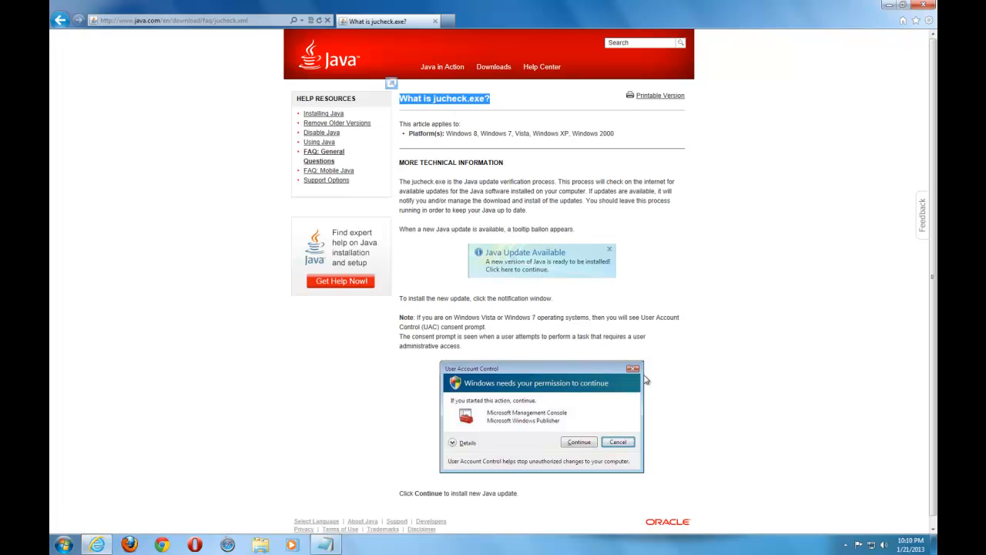
{"action": "mouse_move", "coordinate": [457, 163]}
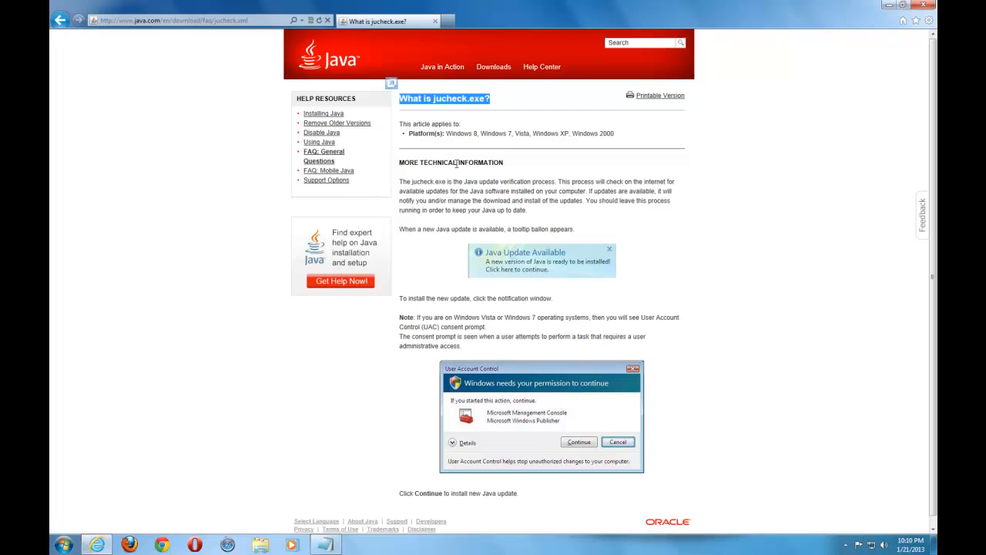
{"action": "mouse_move", "coordinate": [490, 192]}
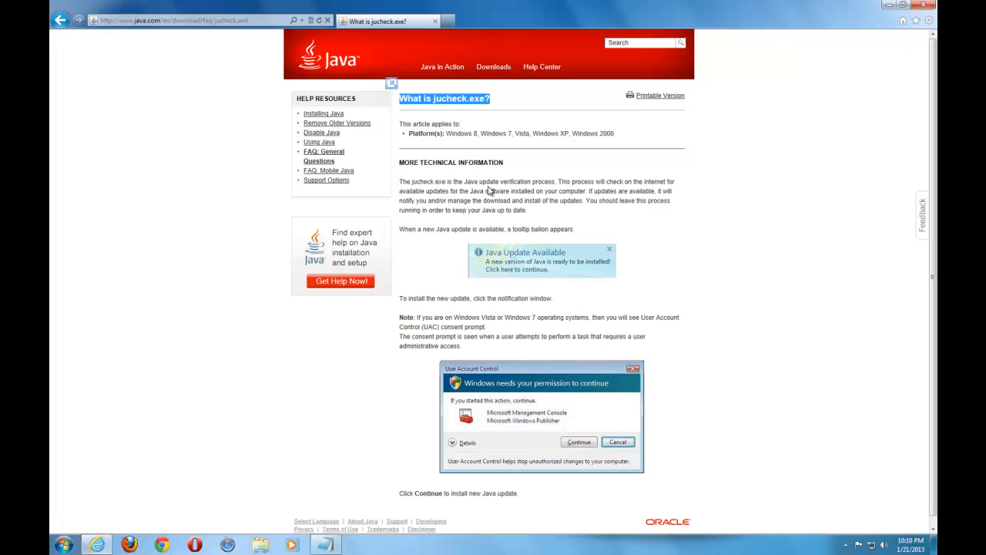
{"action": "mouse_move", "coordinate": [472, 152]}
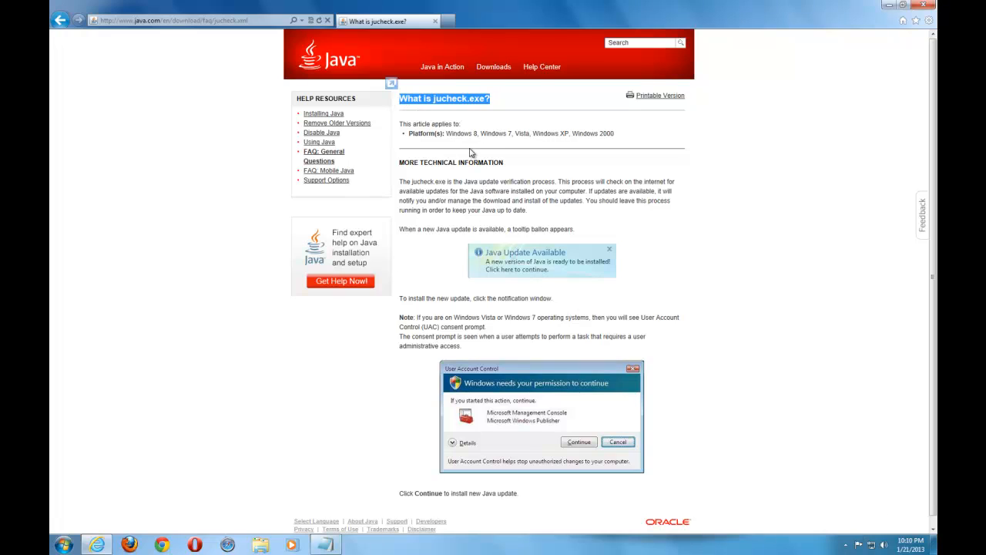
{"action": "mouse_move", "coordinate": [321, 434]}
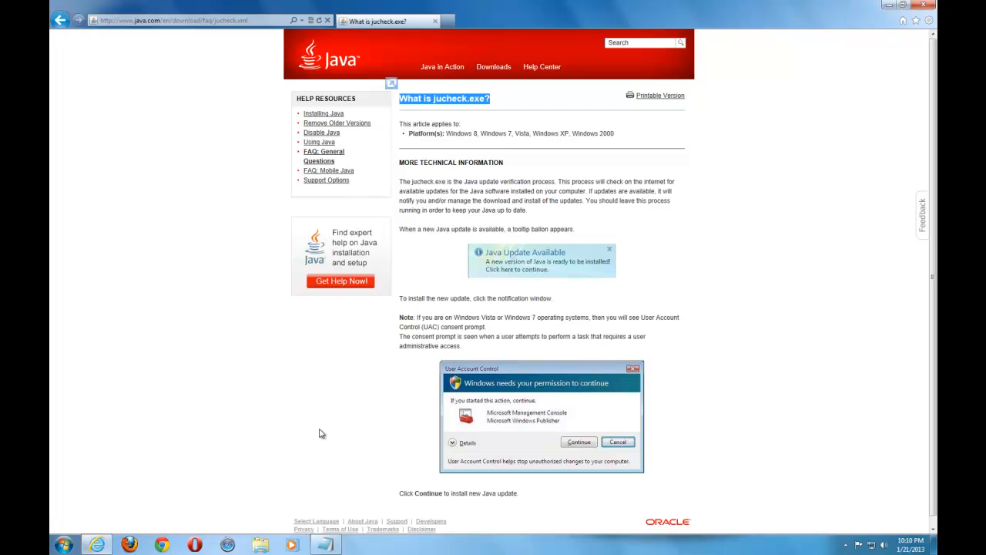
{"action": "mouse_move", "coordinate": [166, 323]}
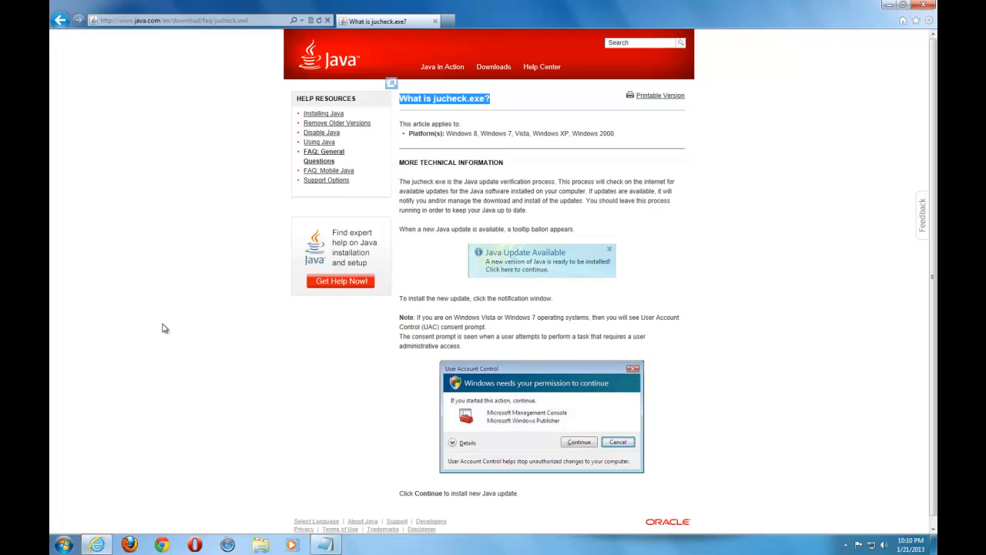
{"action": "mouse_move", "coordinate": [189, 336]}
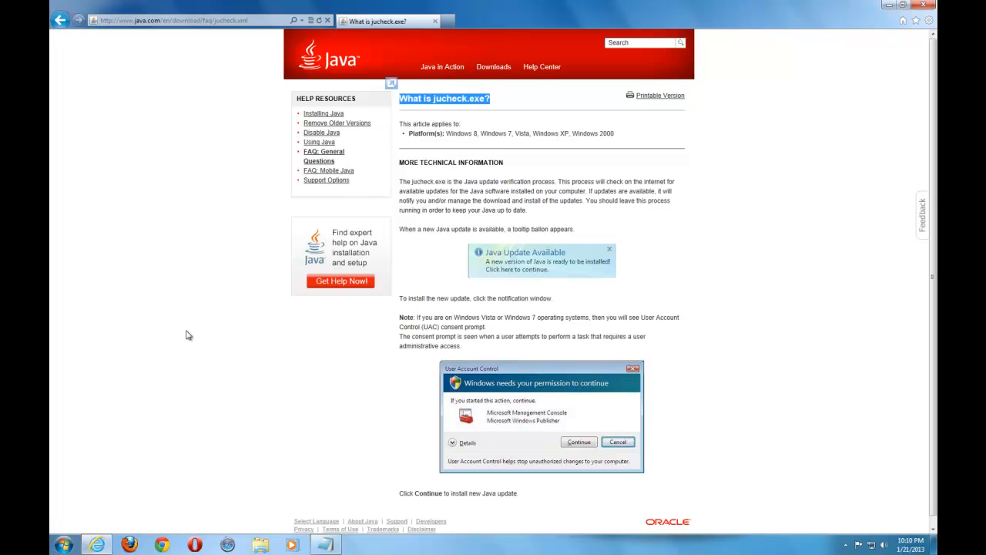
{"action": "mouse_move", "coordinate": [224, 348]}
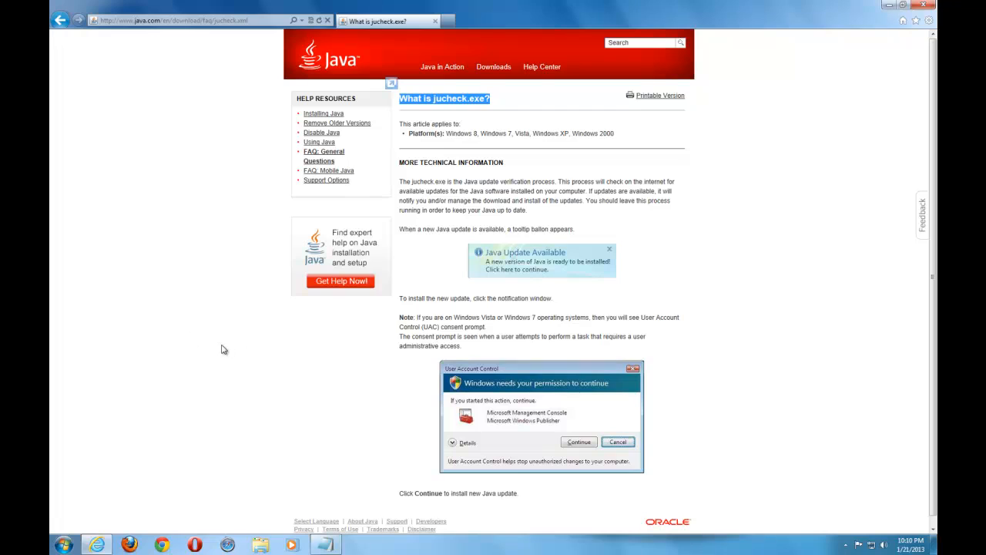
{"action": "mouse_move", "coordinate": [117, 37]}
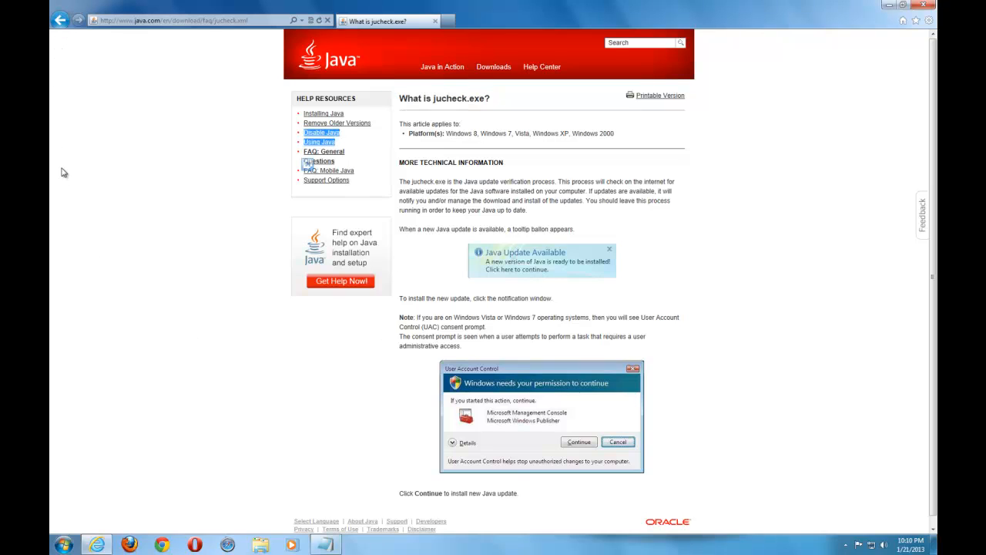
{"action": "mouse_move", "coordinate": [219, 277]}
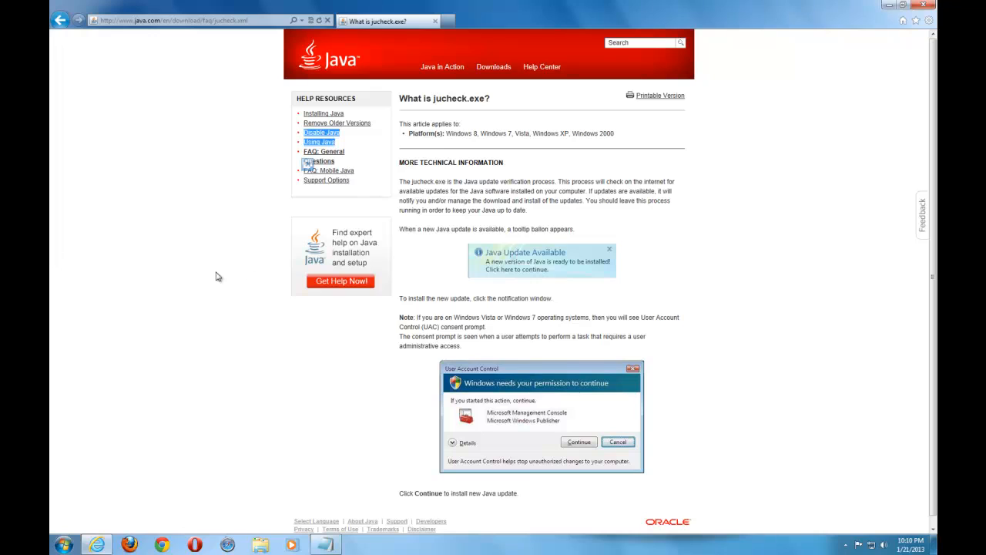
{"action": "mouse_move", "coordinate": [336, 348]}
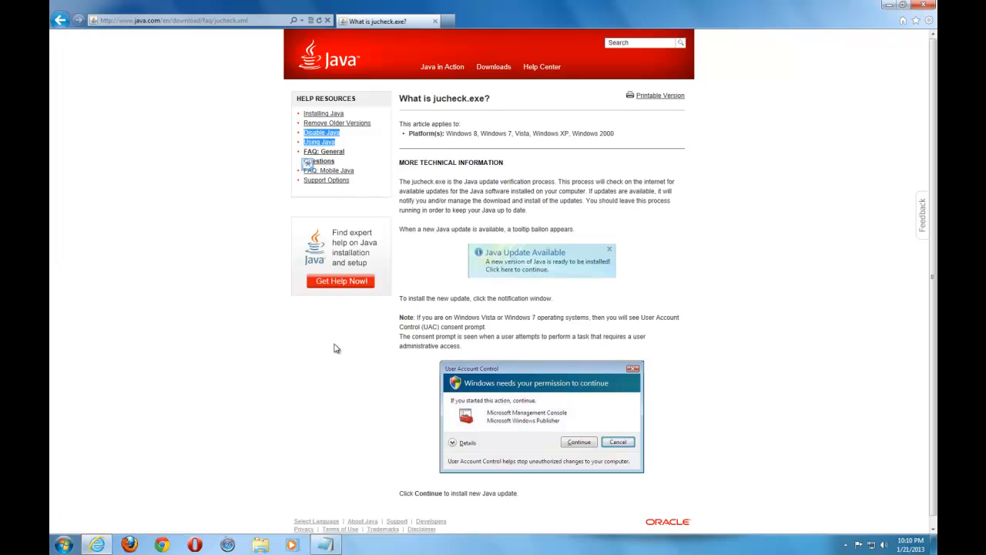
{"action": "mouse_move", "coordinate": [80, 6]}
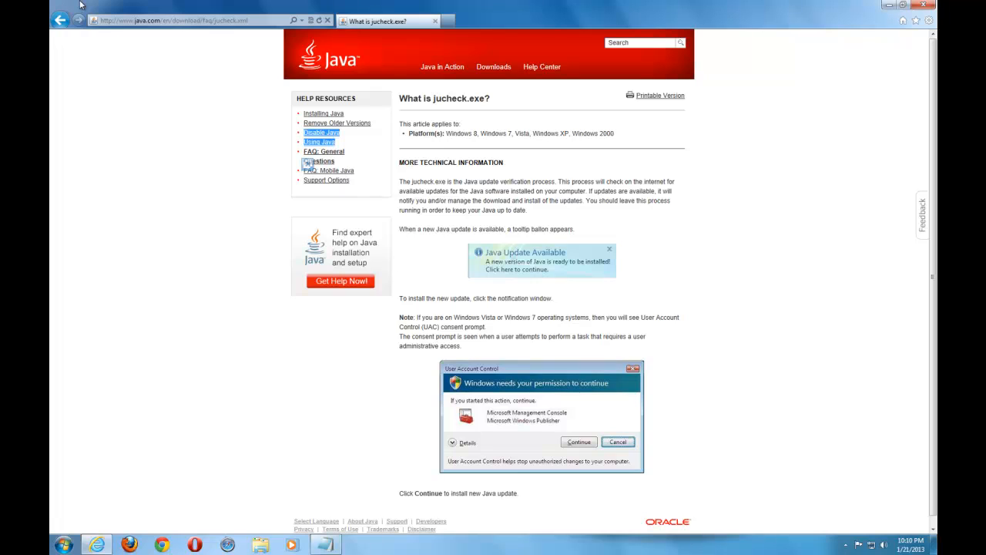
{"action": "mouse_move", "coordinate": [64, 153]}
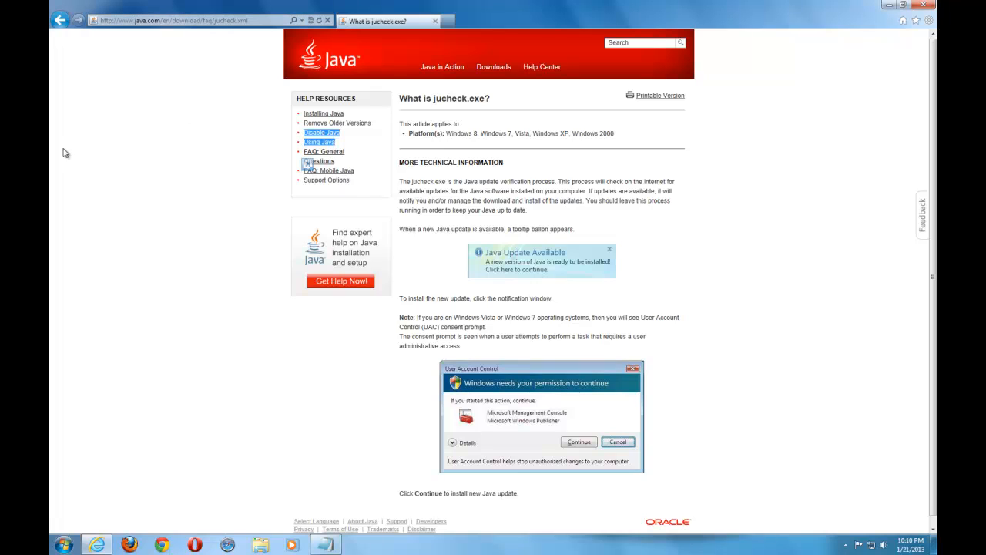
{"action": "mouse_move", "coordinate": [259, 209]}
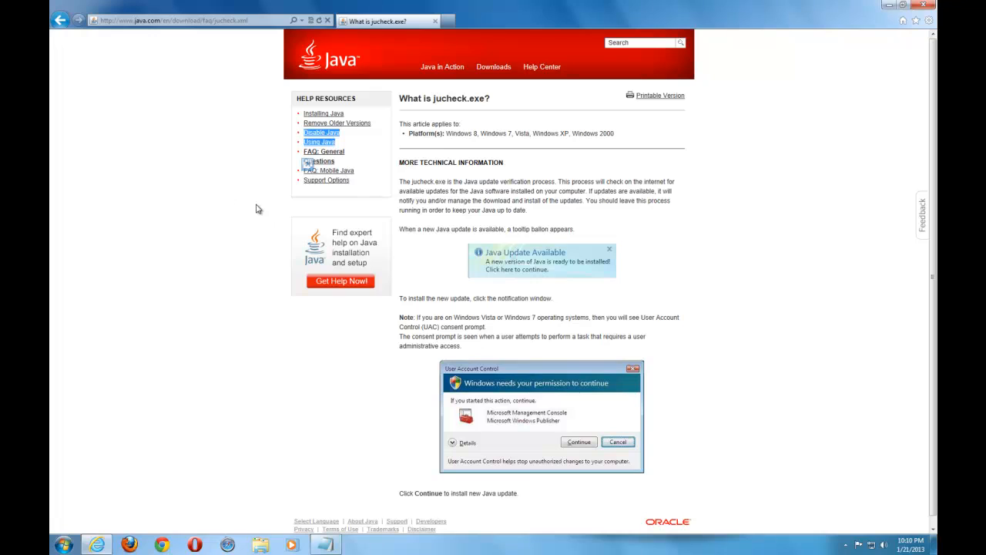
{"action": "mouse_move", "coordinate": [222, 276]}
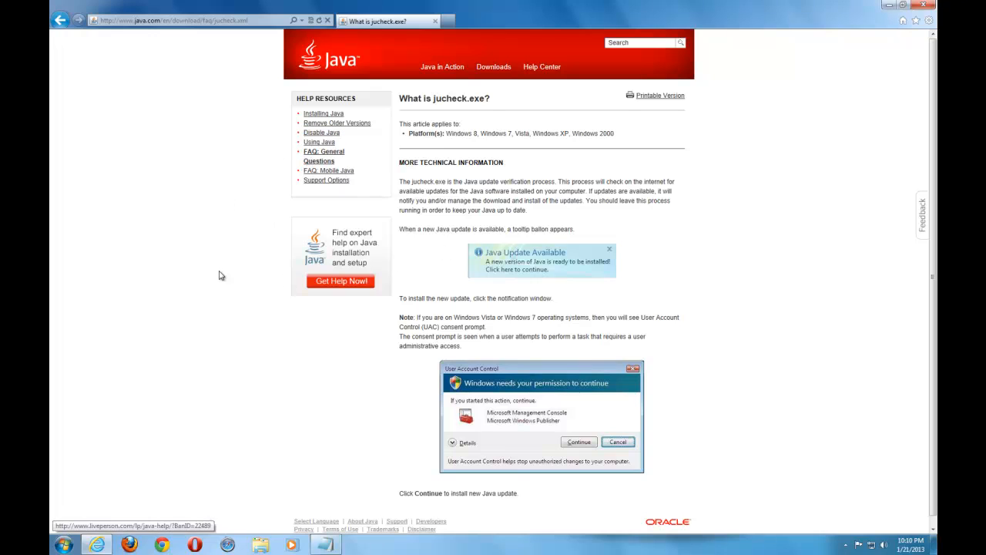
{"action": "mouse_move", "coordinate": [165, 356]}
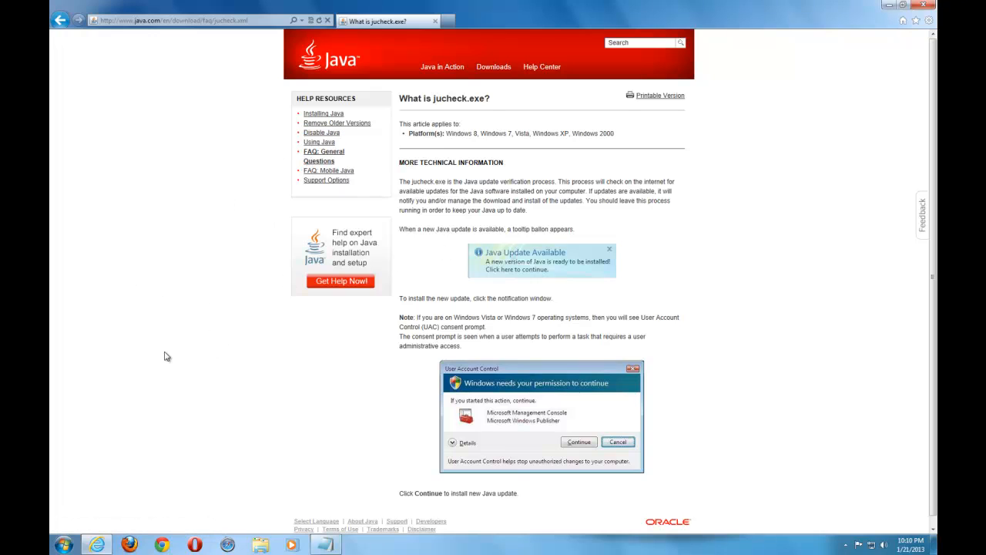
{"action": "mouse_move", "coordinate": [160, 244]}
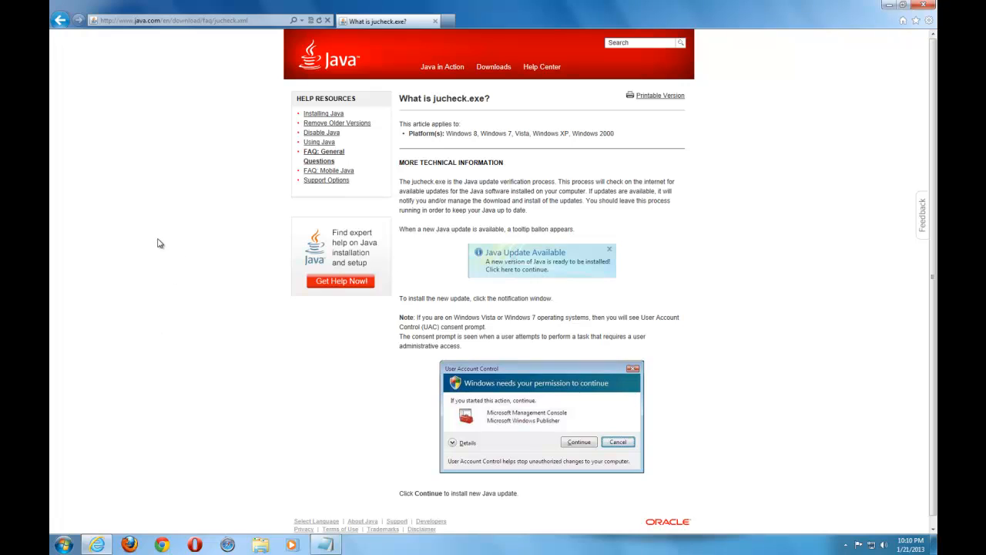
{"action": "mouse_move", "coordinate": [898, 68]}
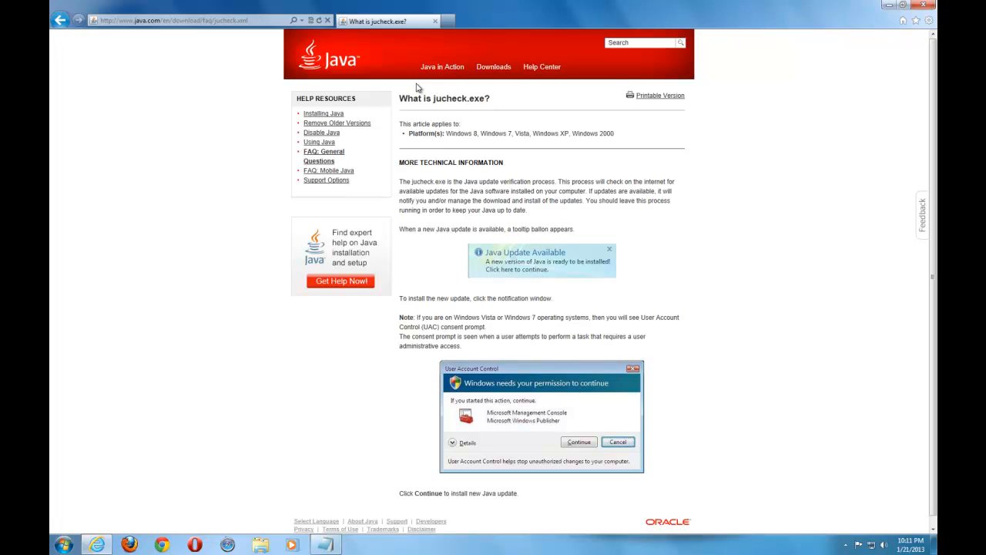
{"action": "mouse_move", "coordinate": [854, 36]}
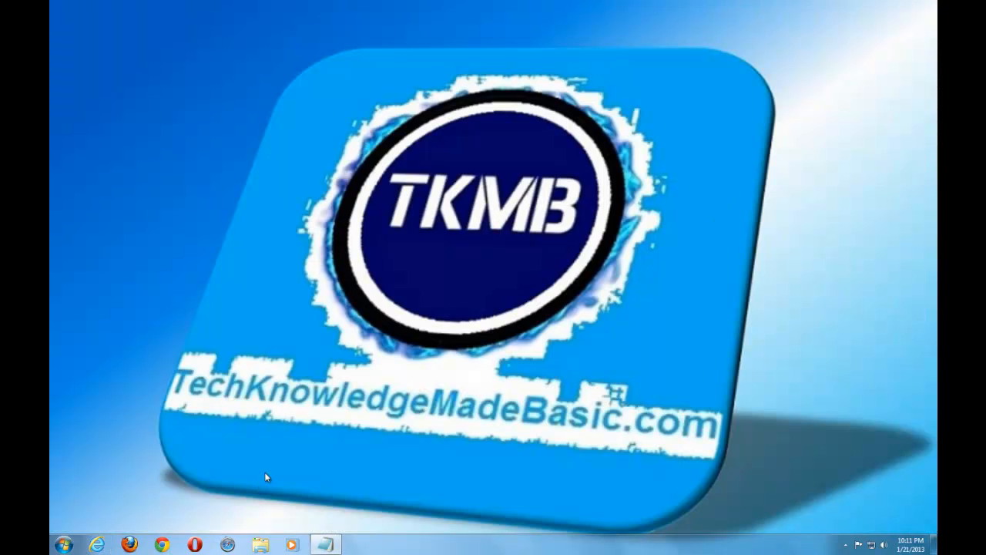
- Bring up the Start Menu's All Programs list to locate Windows Update
{"action": "left_click", "coordinate": [65, 544]}
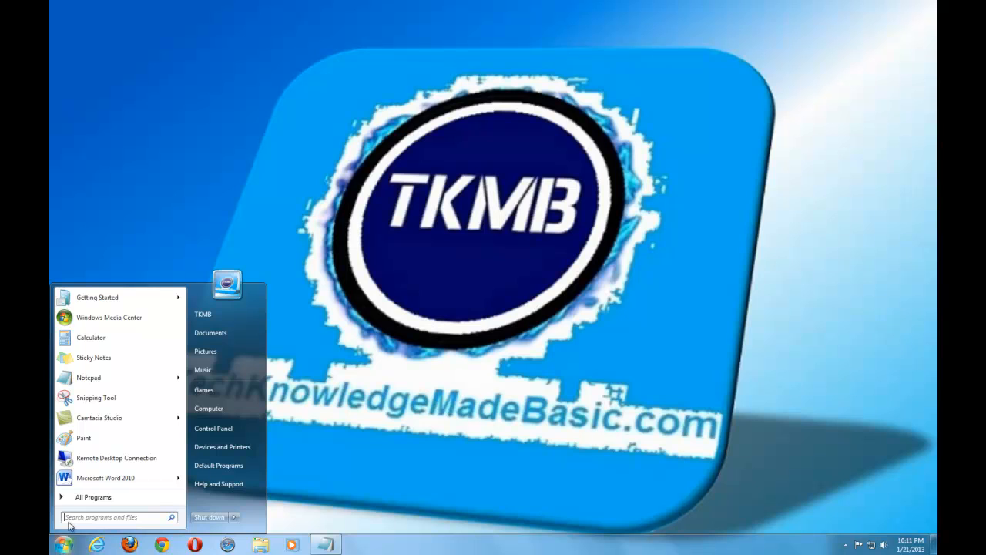
{"action": "left_click", "coordinate": [93, 496]}
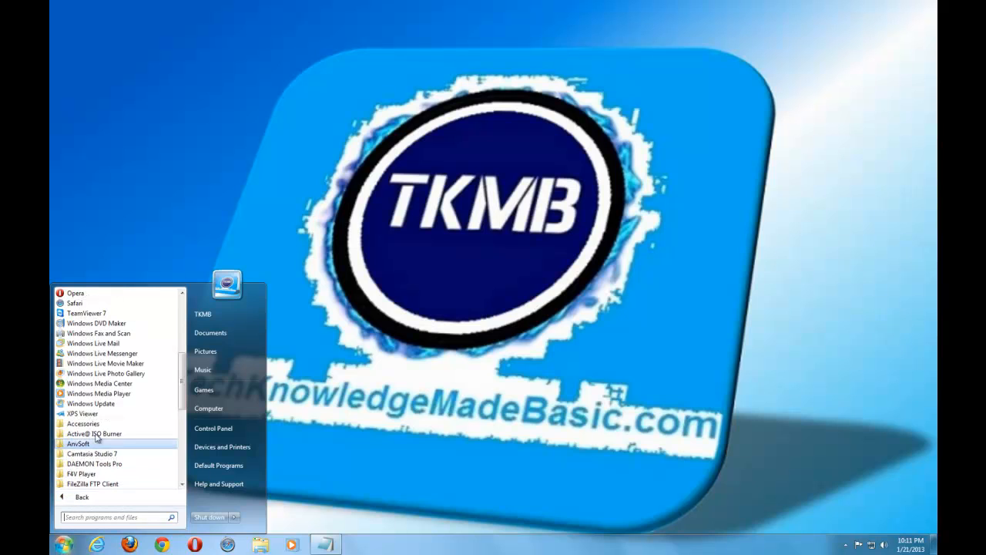
{"action": "mouse_move", "coordinate": [102, 353]}
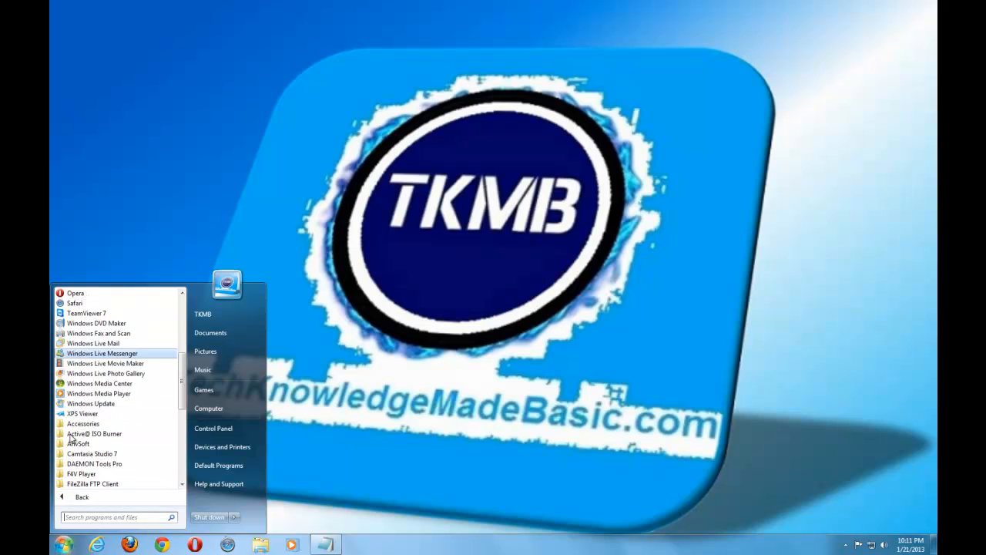
{"action": "mouse_move", "coordinate": [91, 403]}
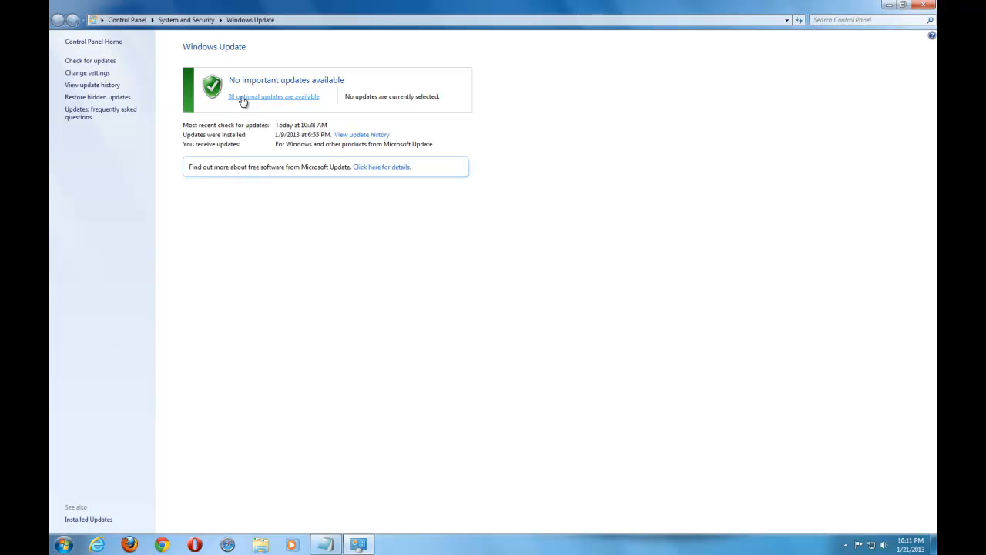
- Show the optional updates list, mostly Windows 7 language packs, in Windows Update
{"action": "left_click", "coordinate": [275, 96]}
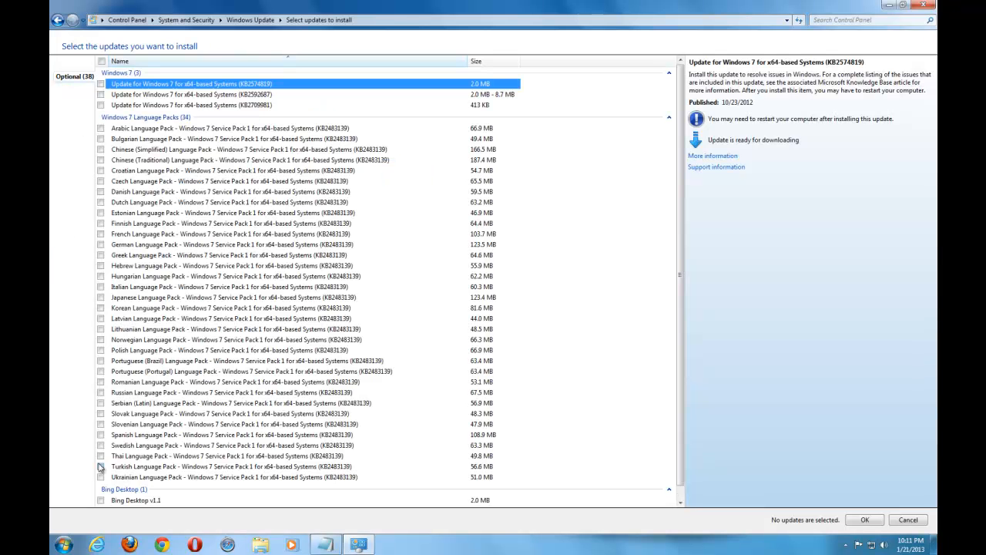
{"action": "mouse_move", "coordinate": [135, 417]}
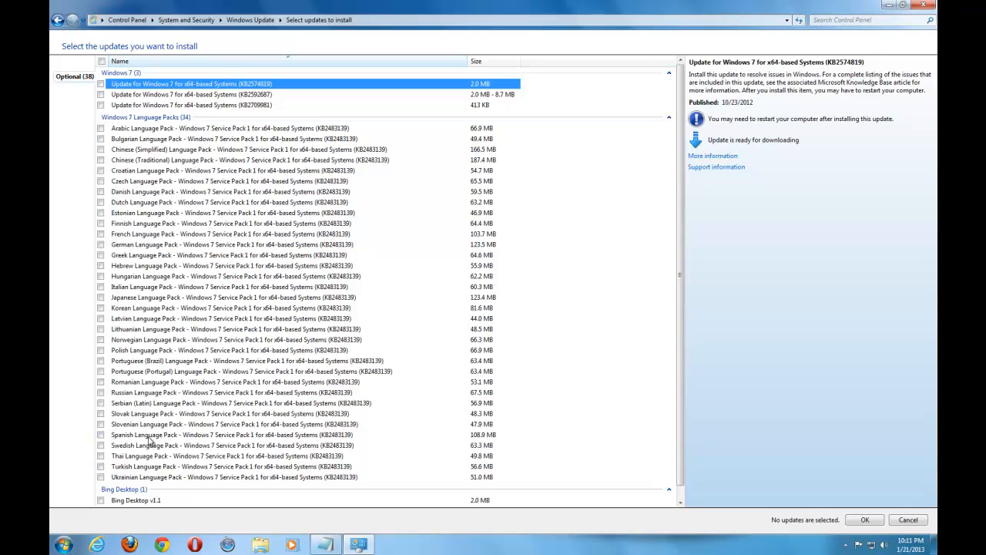
{"action": "mouse_move", "coordinate": [151, 179]}
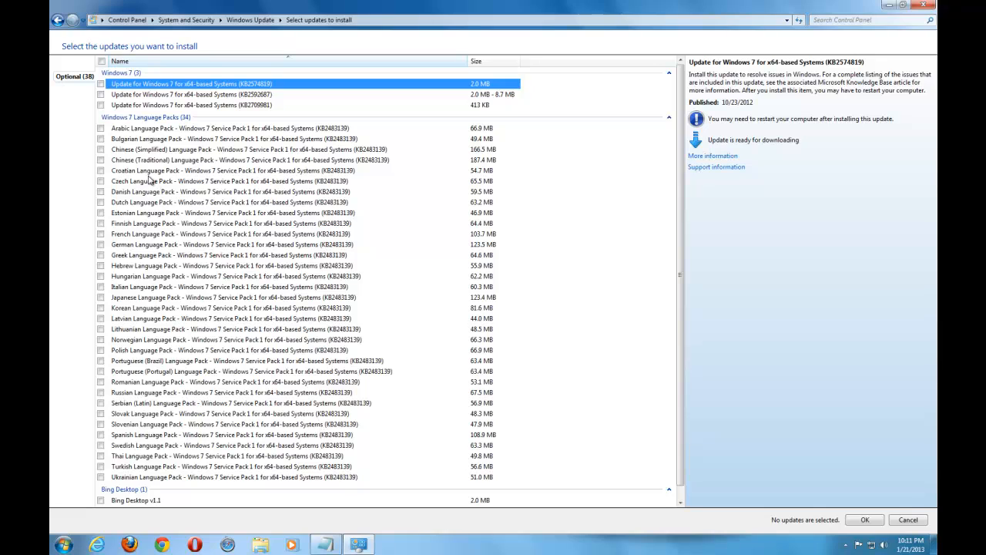
{"action": "mouse_move", "coordinate": [142, 268]}
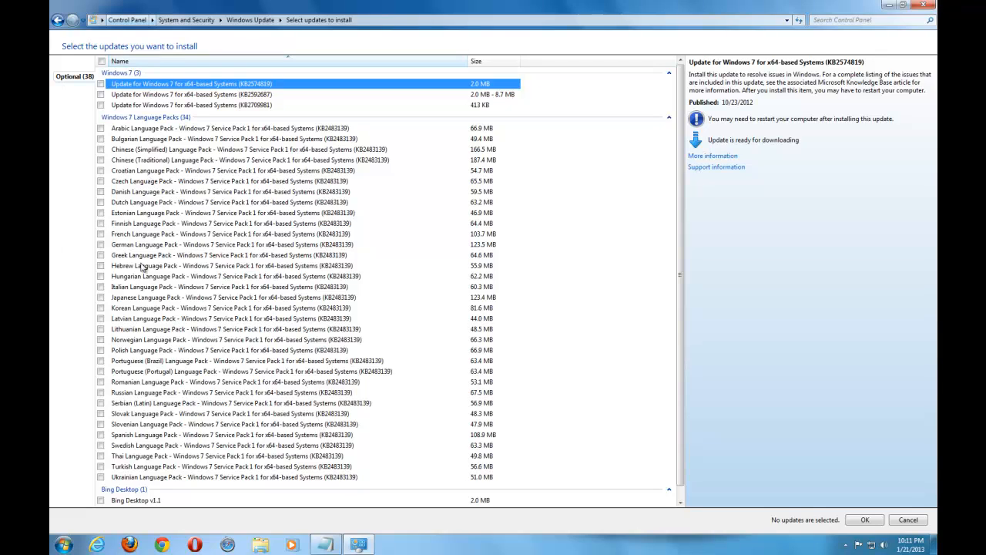
{"action": "mouse_move", "coordinate": [416, 271]}
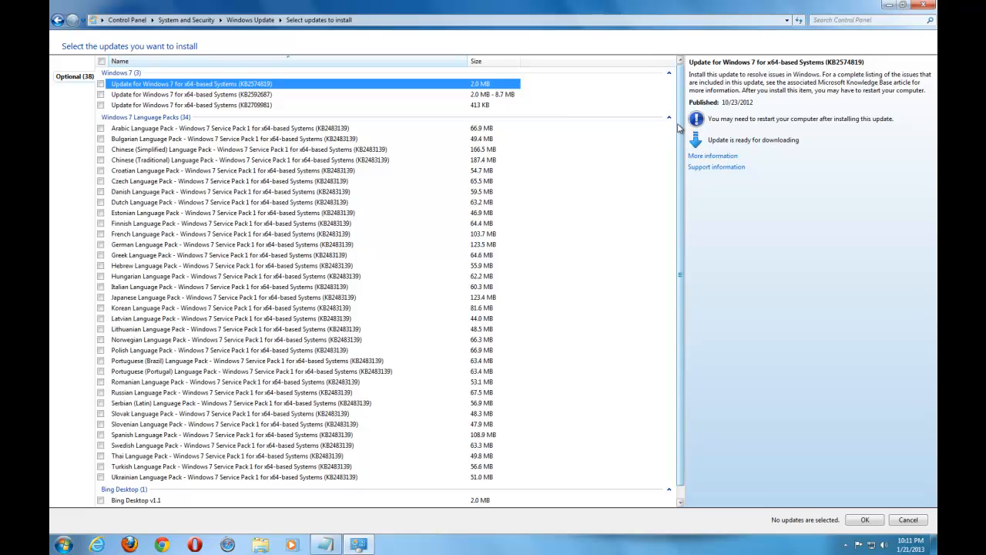
{"action": "mouse_move", "coordinate": [894, 19]}
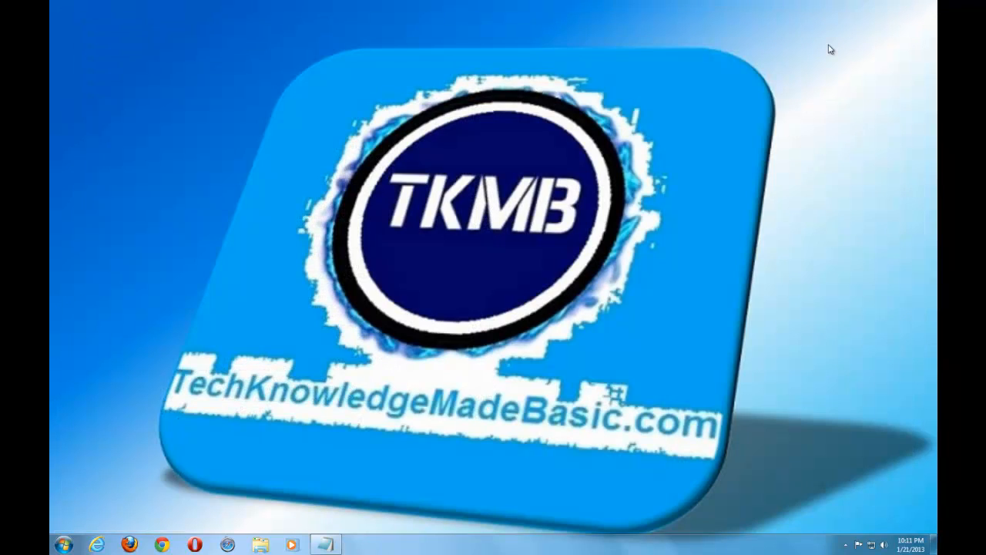
{"action": "mouse_move", "coordinate": [906, 514]}
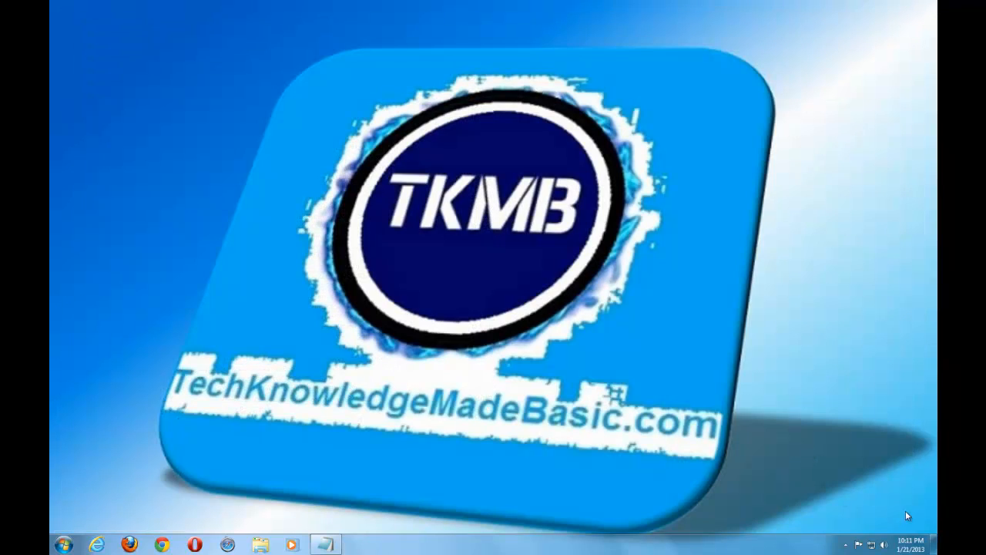
{"action": "mouse_move", "coordinate": [806, 493]}
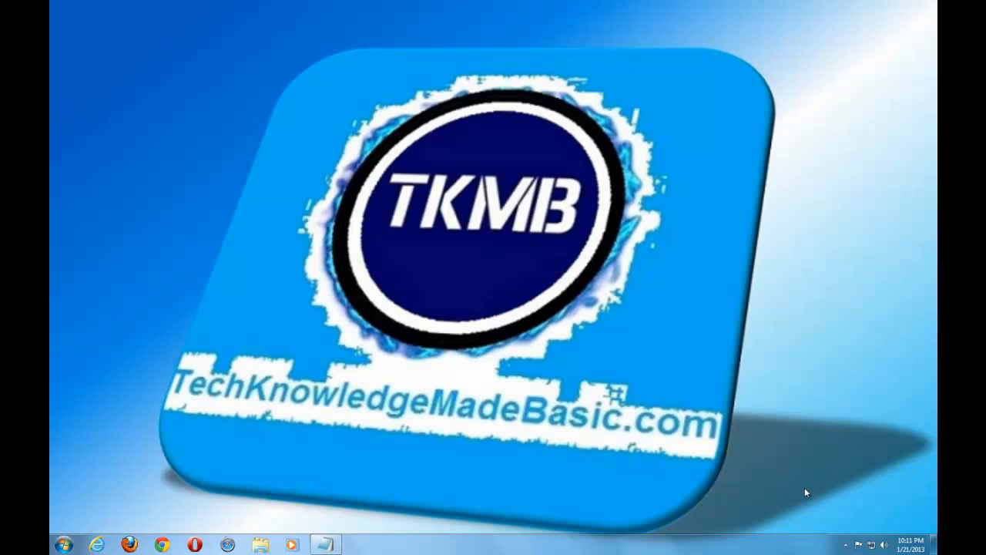
{"action": "mouse_move", "coordinate": [886, 491]}
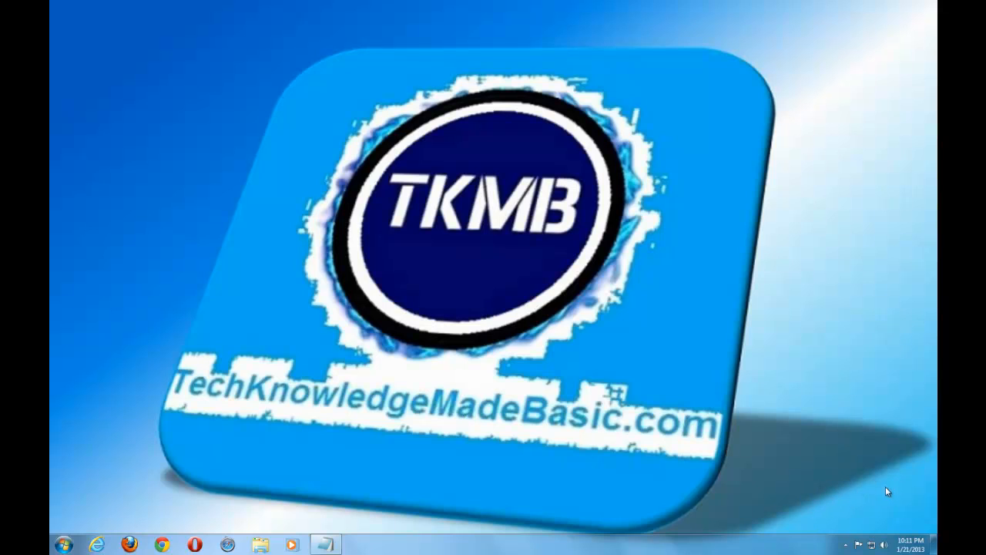
{"action": "mouse_move", "coordinate": [897, 475]}
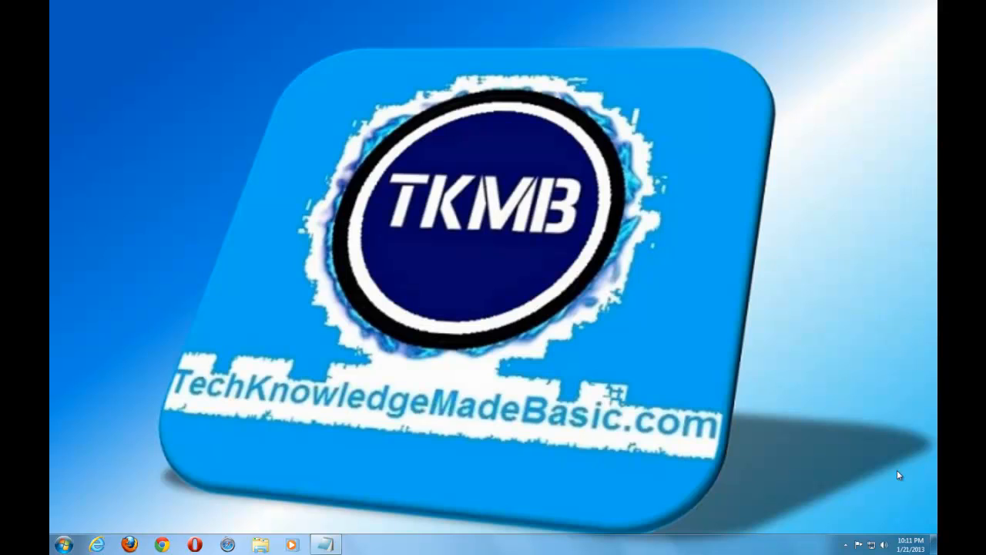
{"action": "mouse_move", "coordinate": [863, 478]}
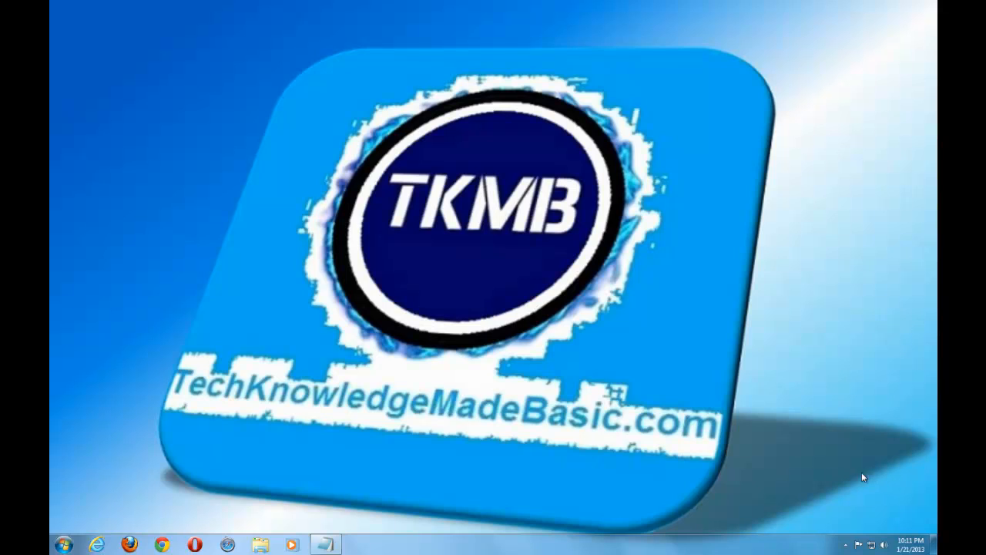
{"action": "mouse_move", "coordinate": [772, 459]}
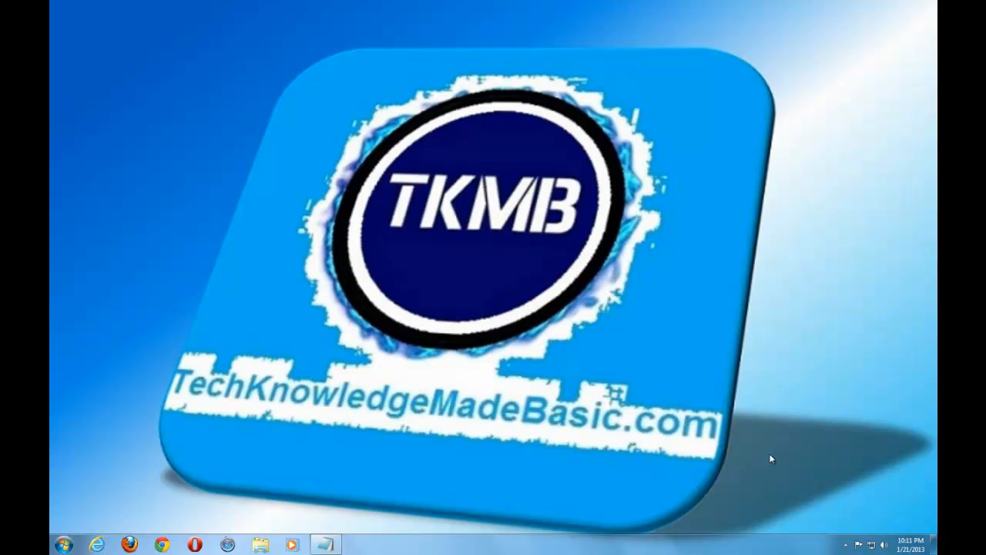
{"action": "mouse_move", "coordinate": [380, 475]}
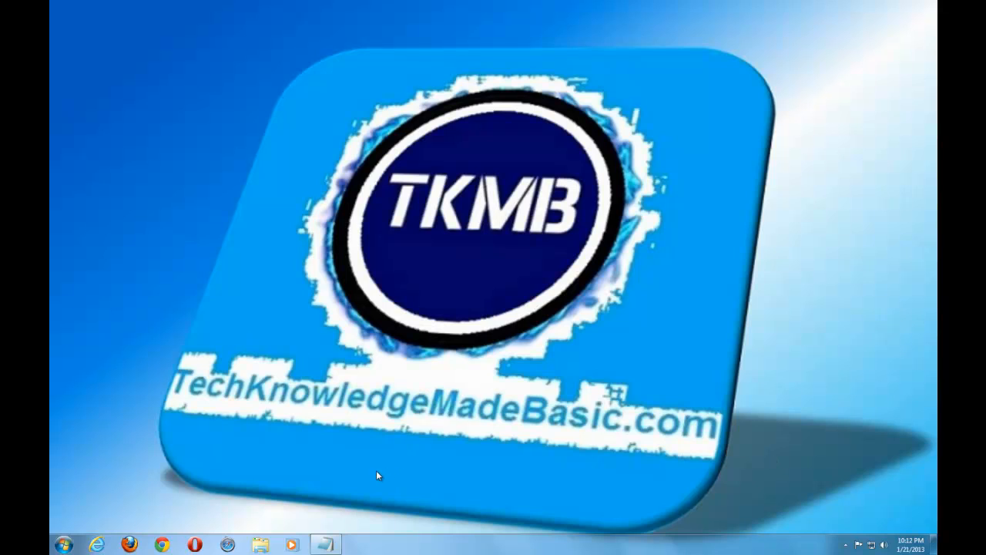
{"action": "mouse_move", "coordinate": [63, 549]}
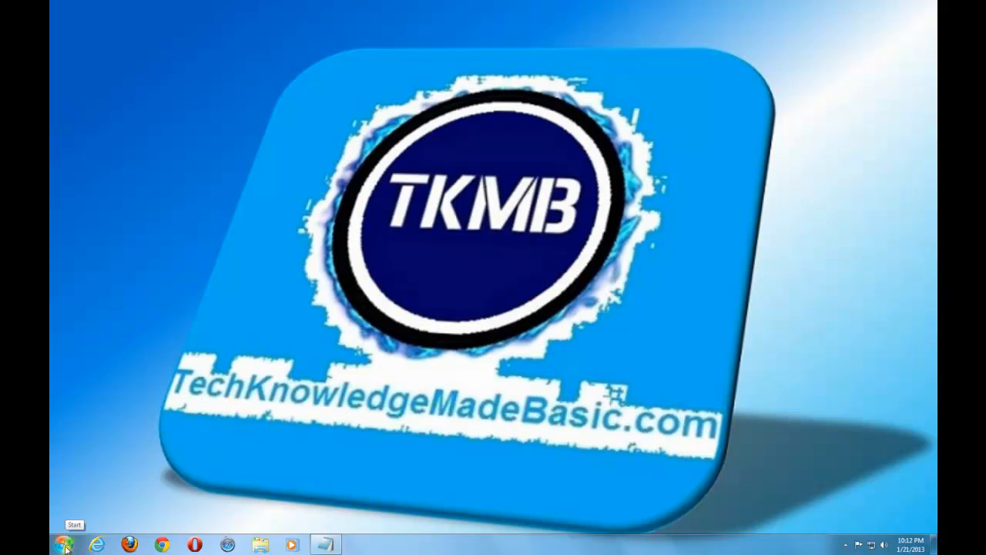
- Bring up the Start Menu over the desktop after closing Windows Update
{"action": "left_click", "coordinate": [65, 546]}
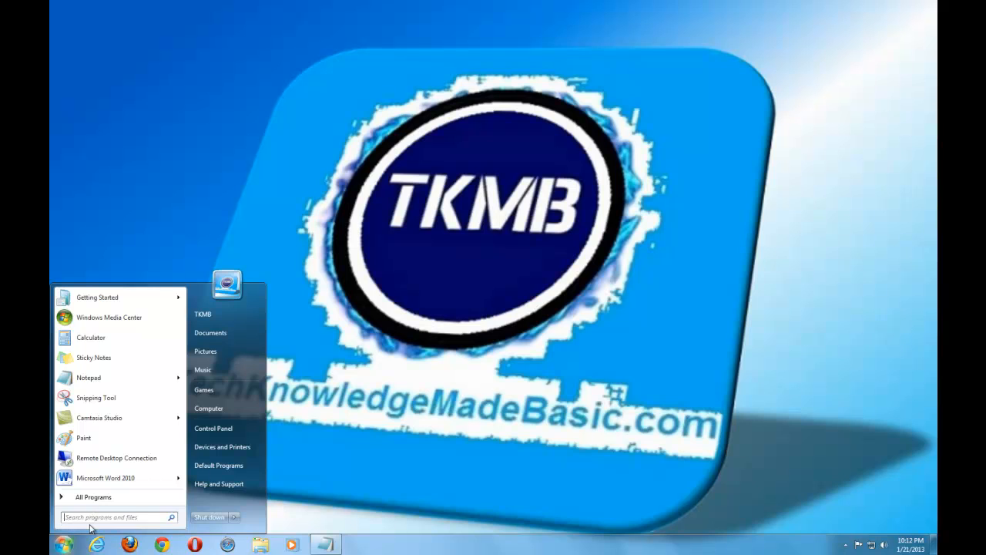
{"action": "type", "text": "device ma"}
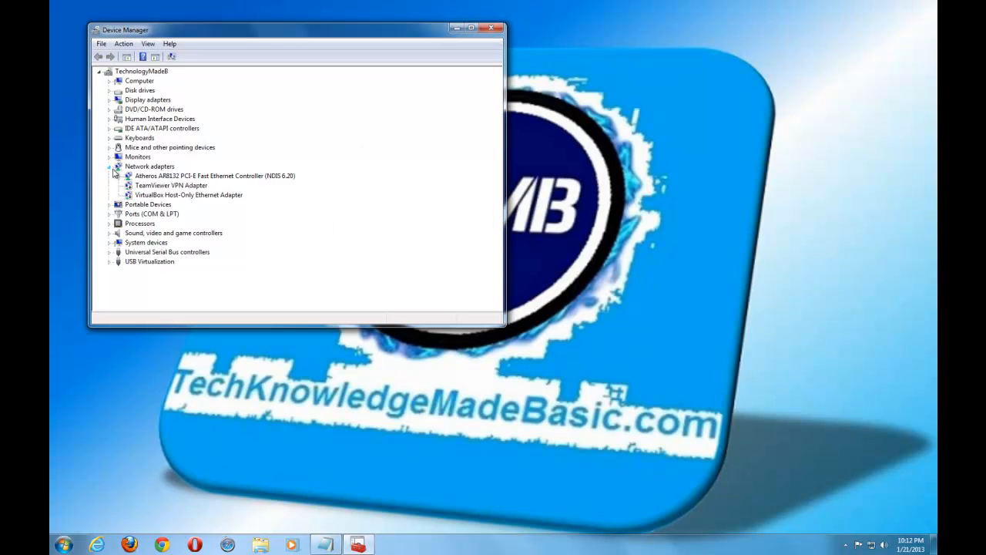
{"action": "left_click", "coordinate": [109, 166]}
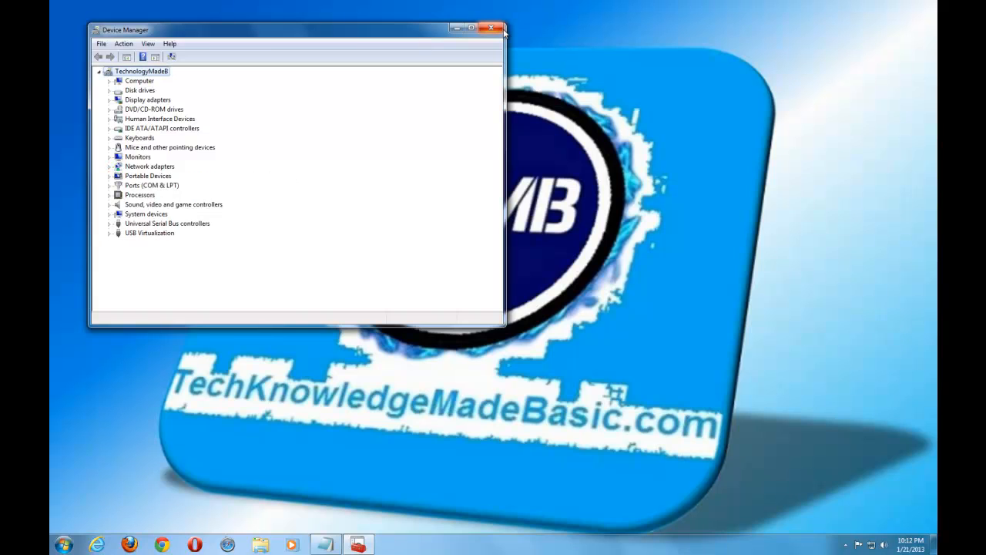
{"action": "left_click", "coordinate": [65, 544]}
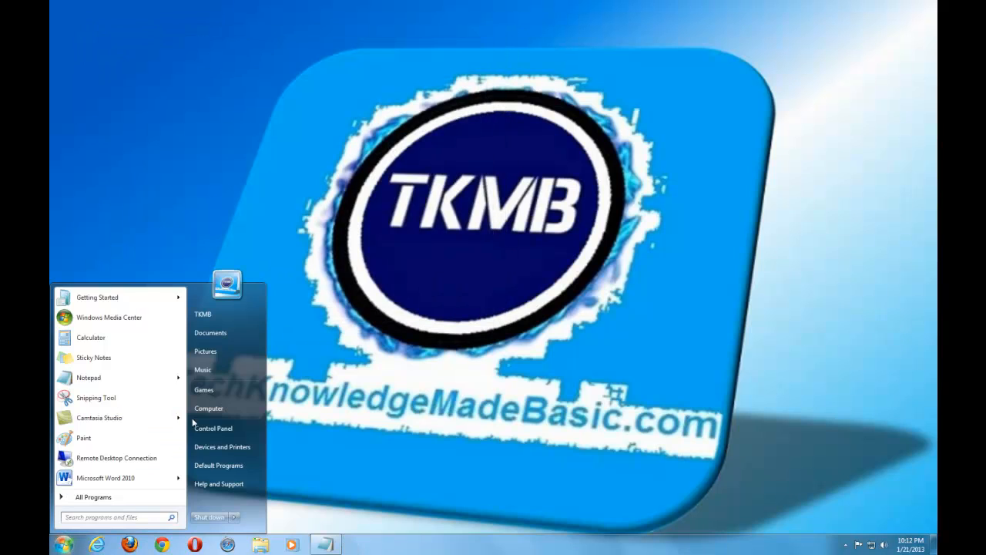
- Reach Device Manager via Computer > Properties, then close the System window behind it
{"action": "right_click", "coordinate": [208, 407]}
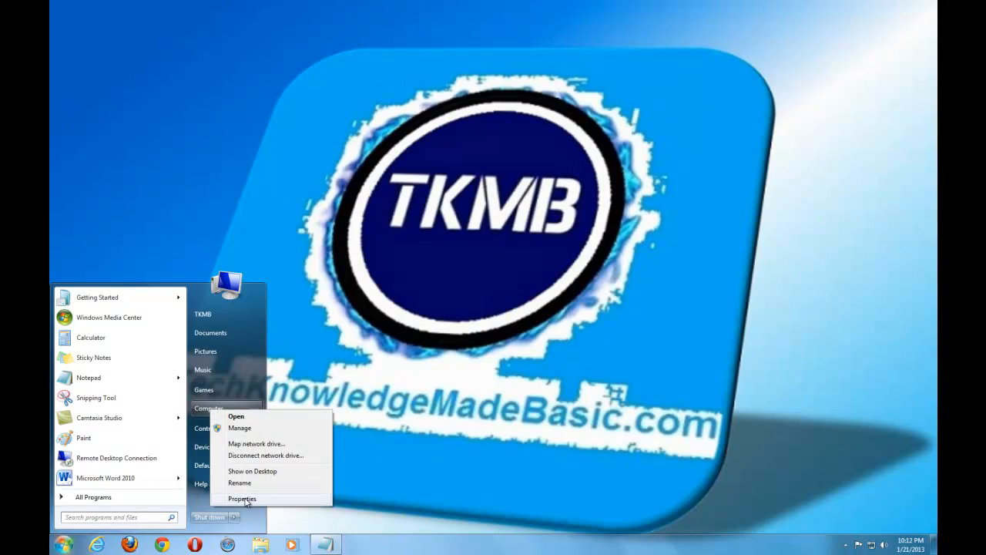
{"action": "left_click", "coordinate": [242, 500]}
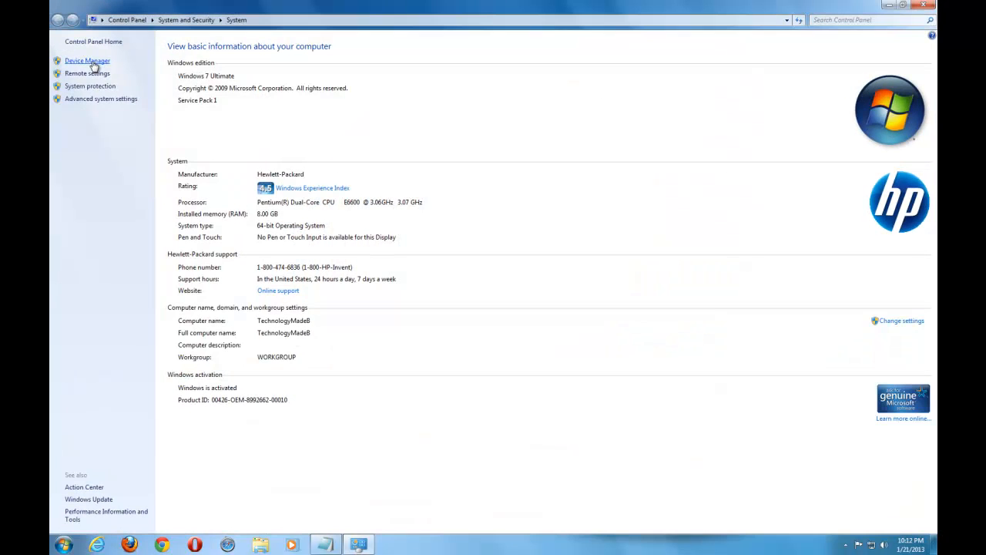
{"action": "left_click", "coordinate": [87, 60]}
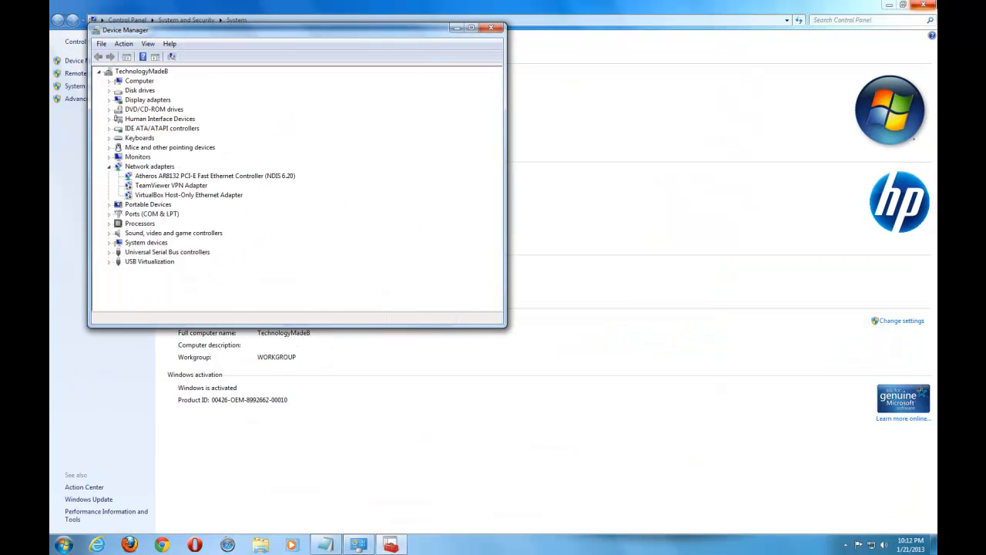
{"action": "left_click", "coordinate": [108, 166]}
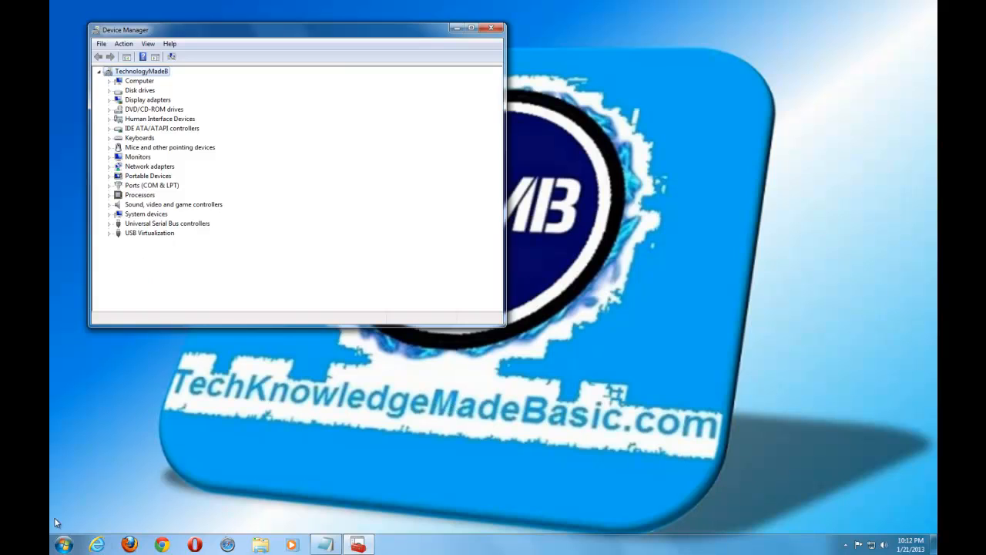
- Dismiss a stray Start Menu and move the Device Manager window nearer the centre
{"action": "left_click", "coordinate": [65, 544]}
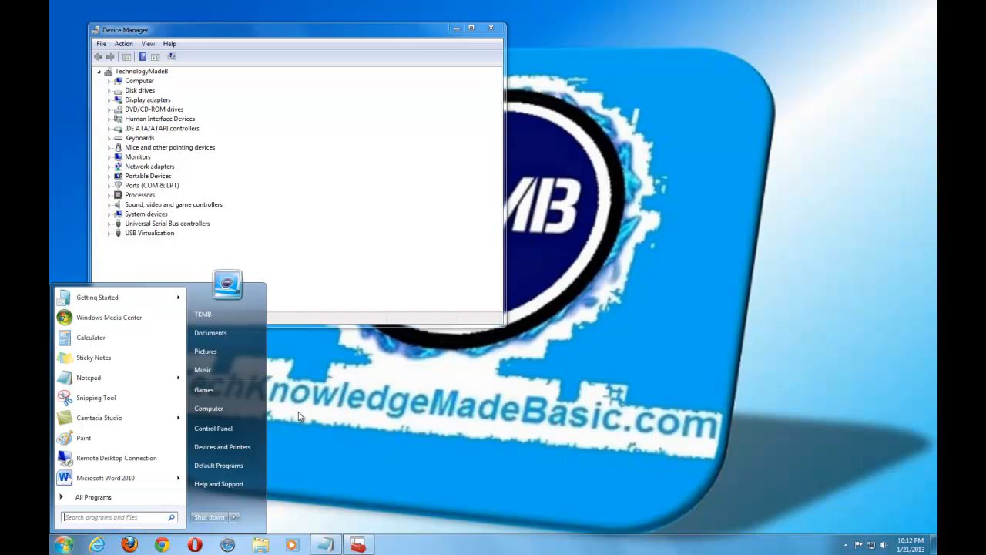
{"action": "left_click", "coordinate": [355, 426]}
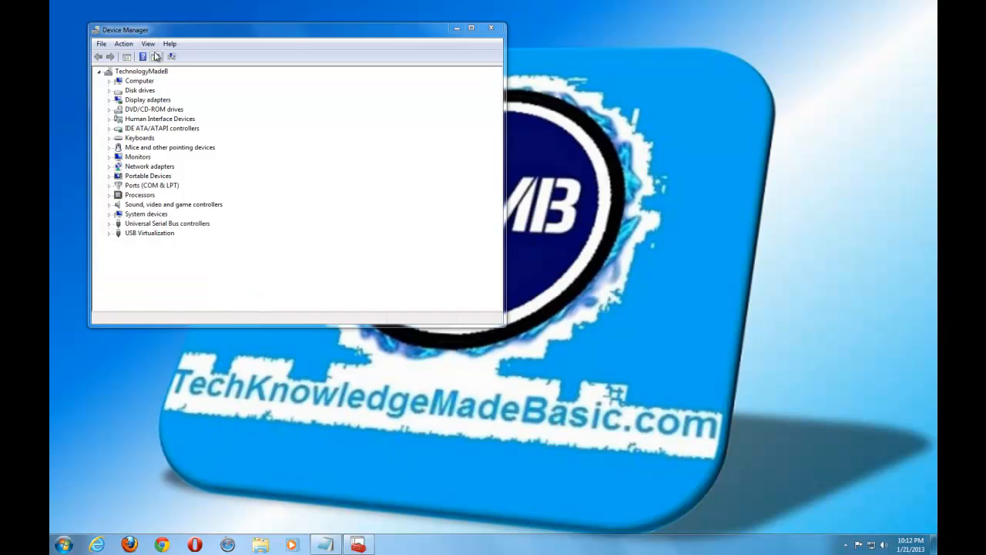
{"action": "left_click_drag", "start_coordinate": [293, 29], "coordinate": [414, 60]}
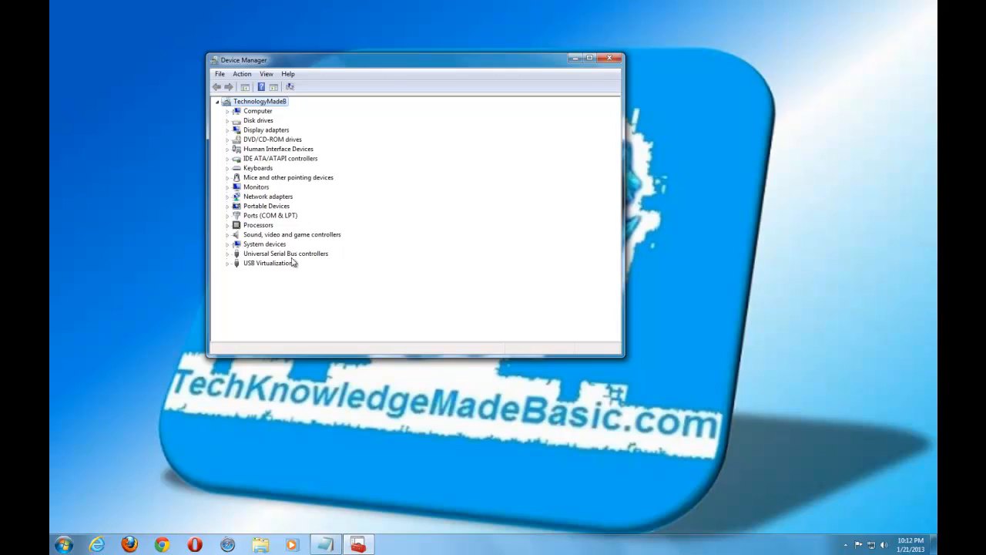
{"action": "mouse_move", "coordinate": [139, 310]}
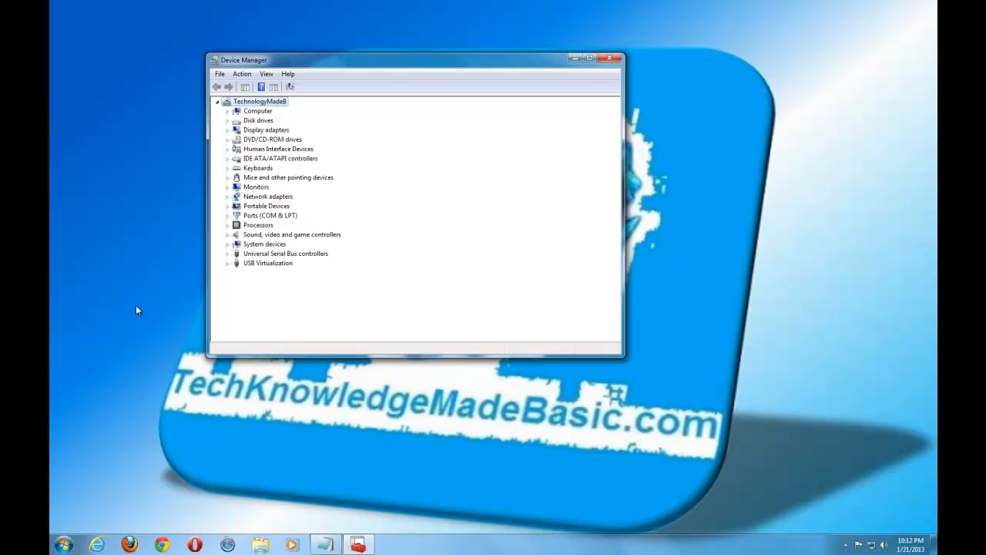
{"action": "mouse_move", "coordinate": [366, 287]}
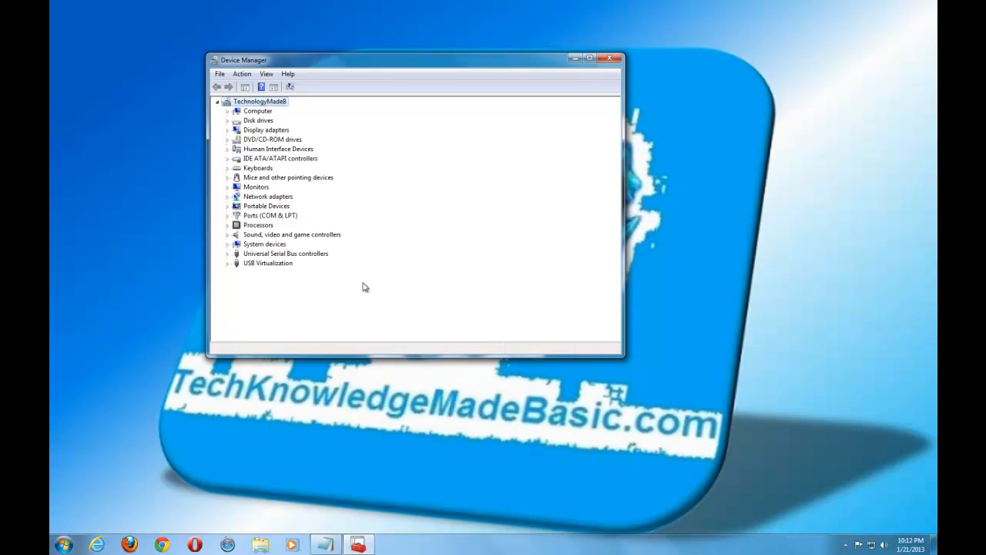
{"action": "mouse_move", "coordinate": [305, 268]}
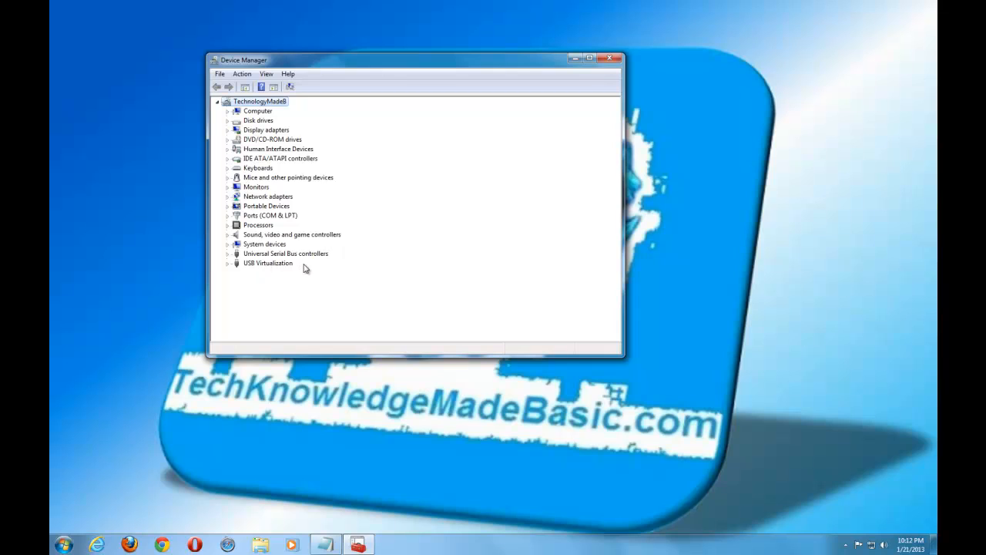
{"action": "mouse_move", "coordinate": [299, 228]}
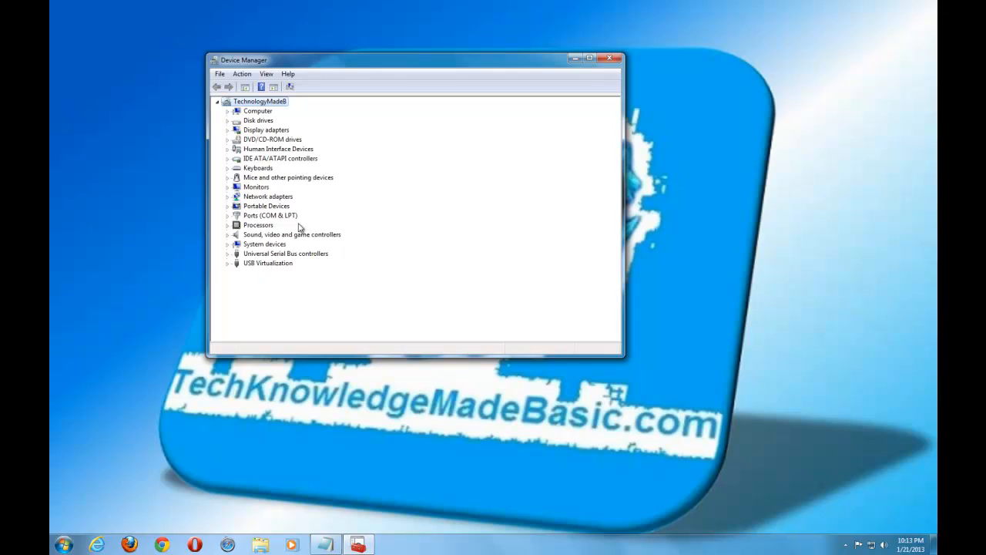
{"action": "mouse_move", "coordinate": [250, 188]}
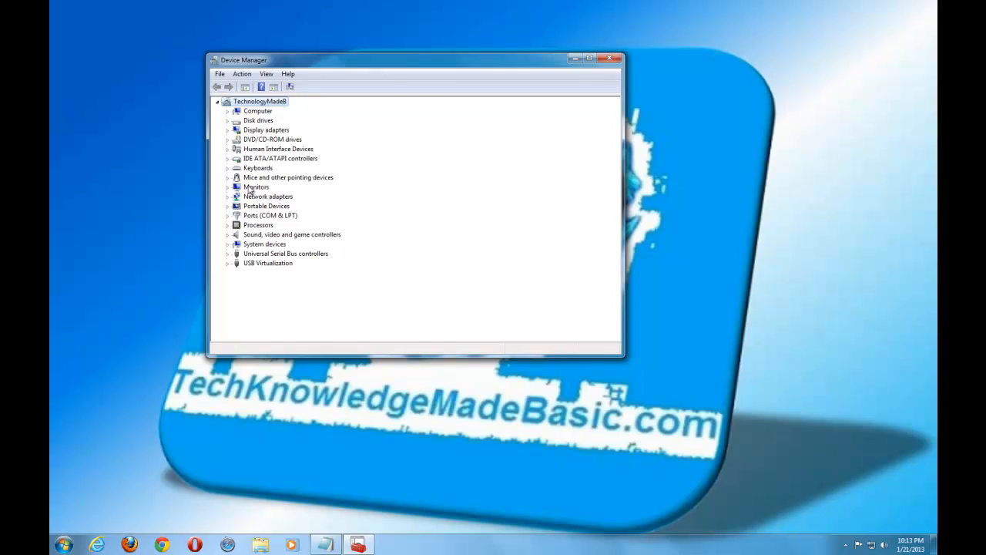
{"action": "mouse_move", "coordinate": [265, 239]}
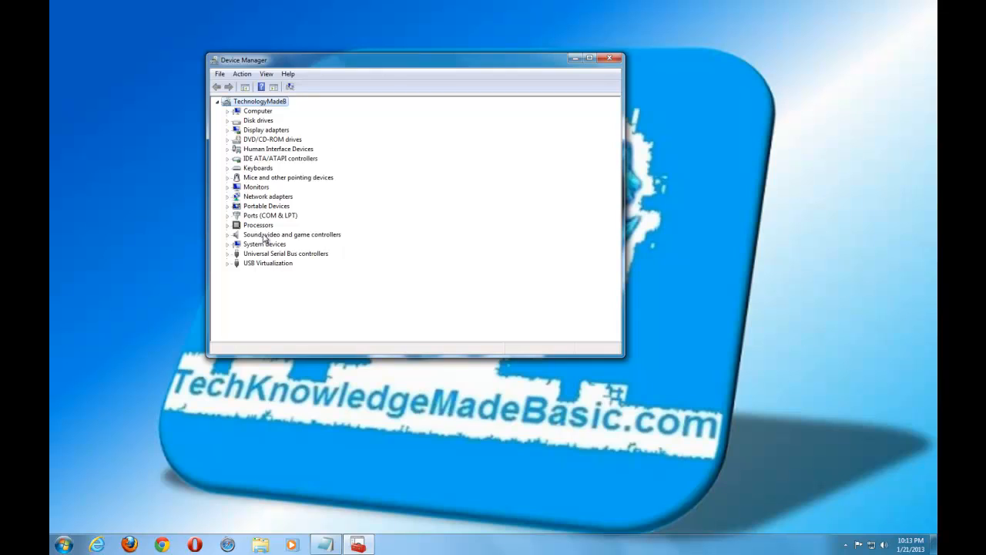
{"action": "mouse_move", "coordinate": [259, 262]}
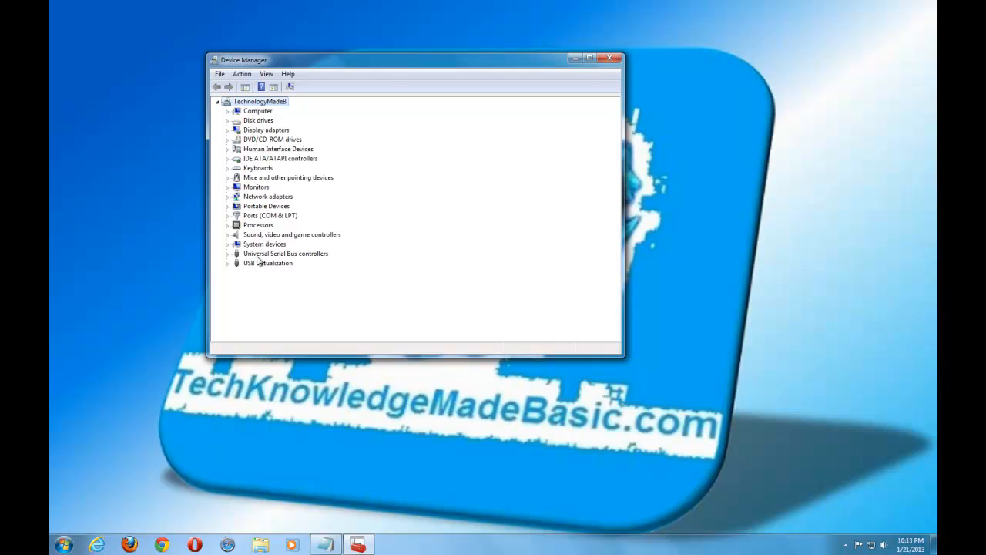
{"action": "mouse_move", "coordinate": [276, 246]}
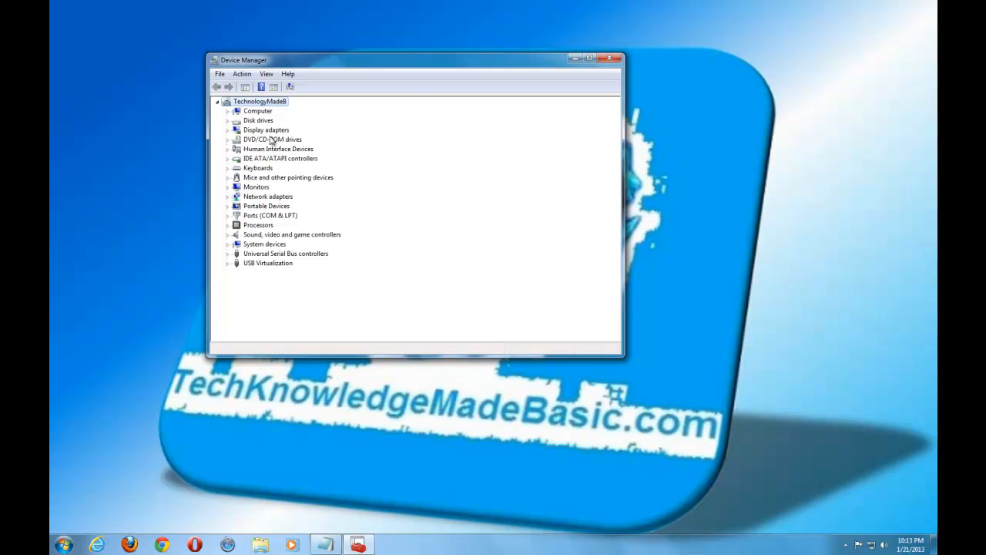
{"action": "mouse_move", "coordinate": [225, 200]}
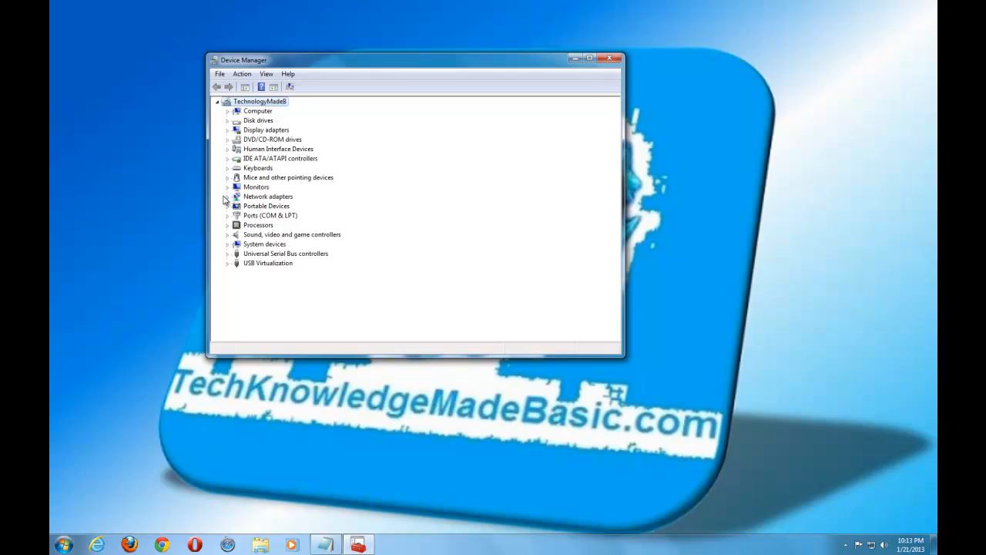
{"action": "mouse_move", "coordinate": [241, 238]}
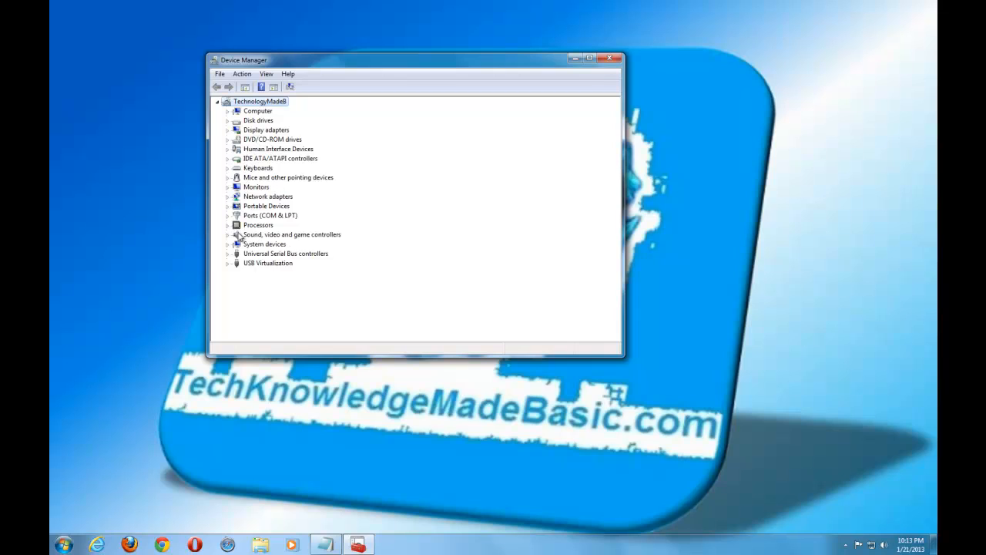
{"action": "mouse_move", "coordinate": [262, 240]}
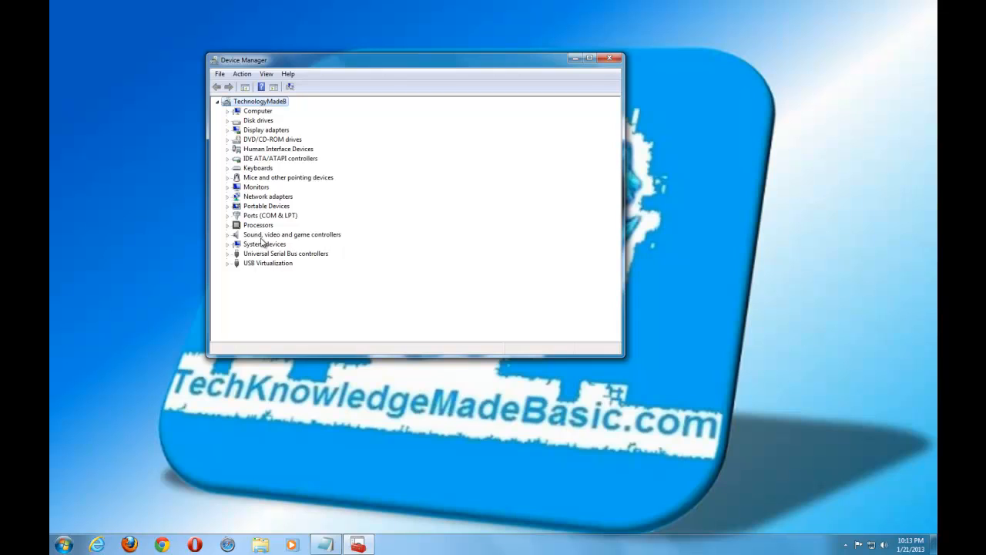
{"action": "mouse_move", "coordinate": [262, 248]}
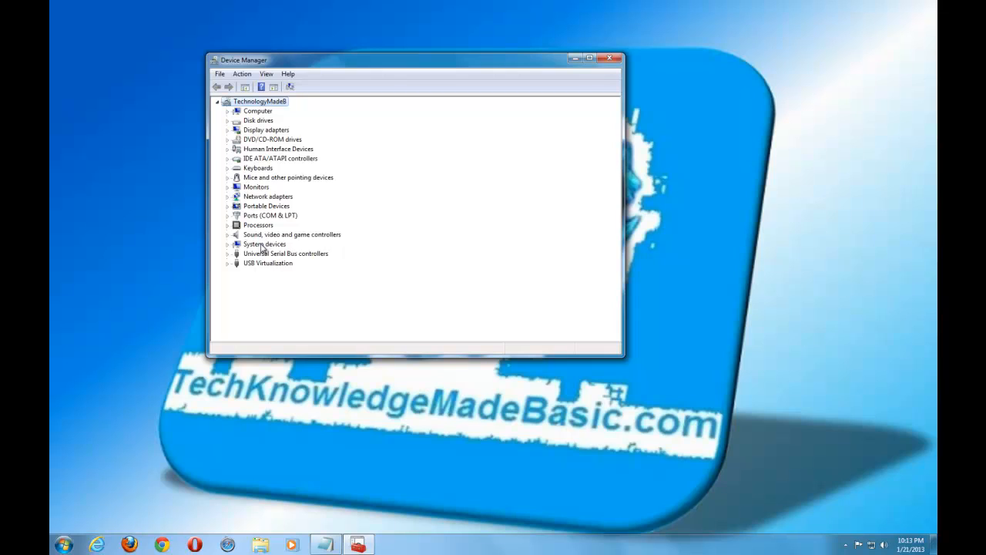
{"action": "mouse_move", "coordinate": [272, 144]}
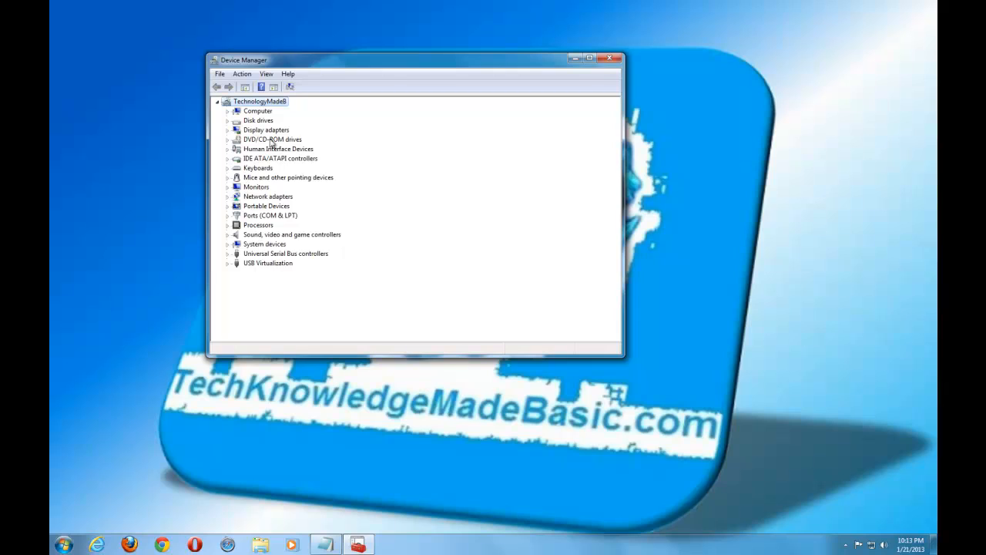
{"action": "mouse_move", "coordinate": [108, 342]}
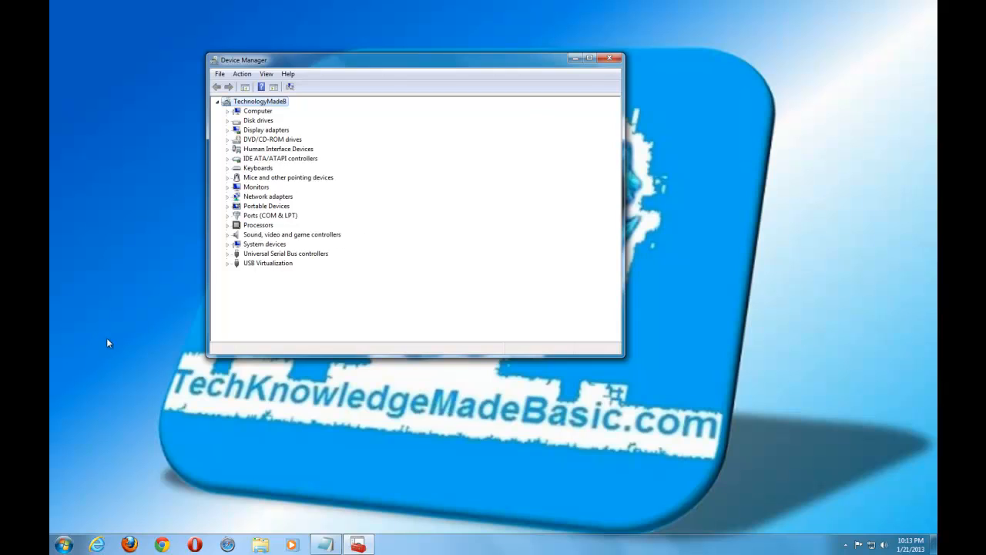
{"action": "mouse_move", "coordinate": [404, 185]}
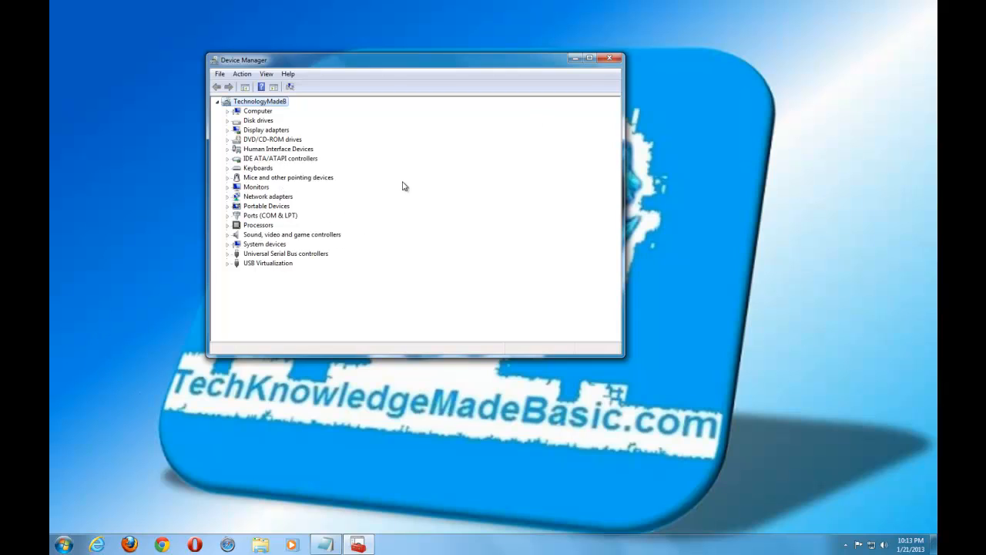
{"action": "mouse_move", "coordinate": [275, 230]}
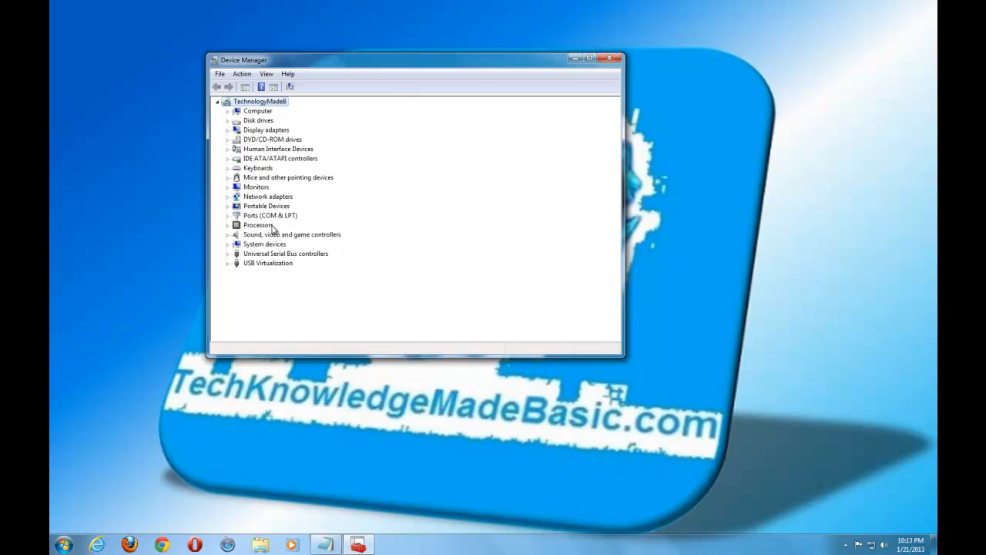
{"action": "mouse_move", "coordinate": [274, 225]}
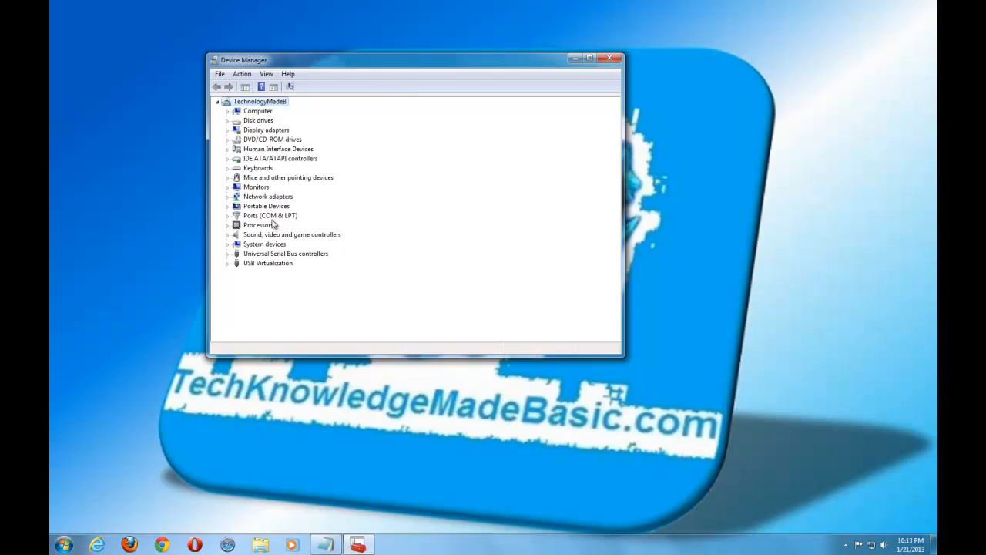
{"action": "mouse_move", "coordinate": [245, 214]}
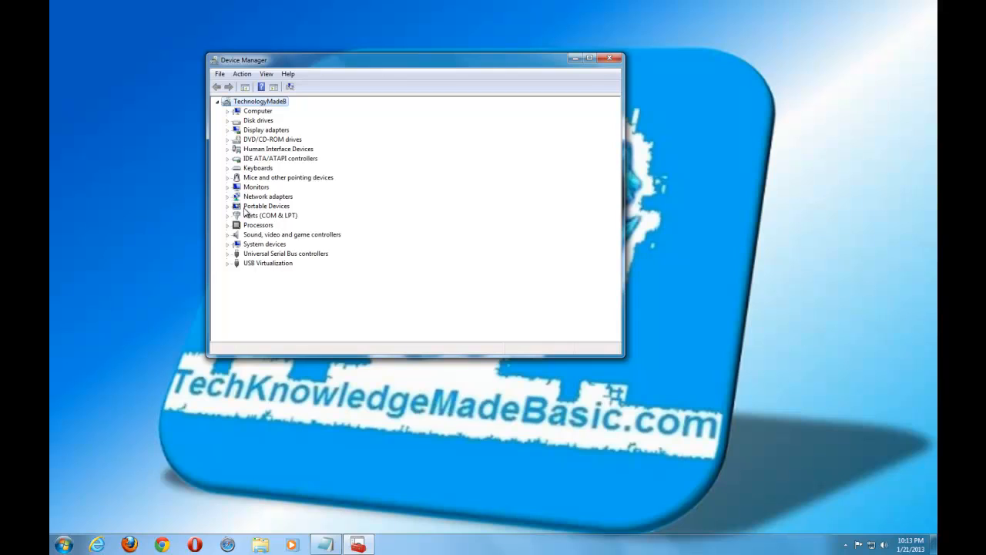
{"action": "mouse_move", "coordinate": [229, 265]}
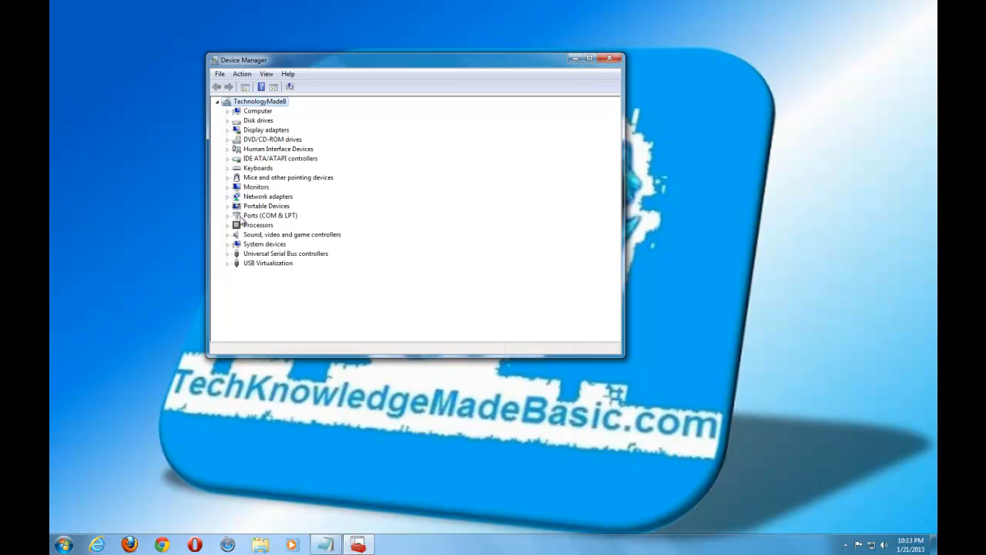
- Expand Sound, video and game controllers to show the High Definition Audio devices, then collapse it
{"action": "left_click", "coordinate": [228, 235]}
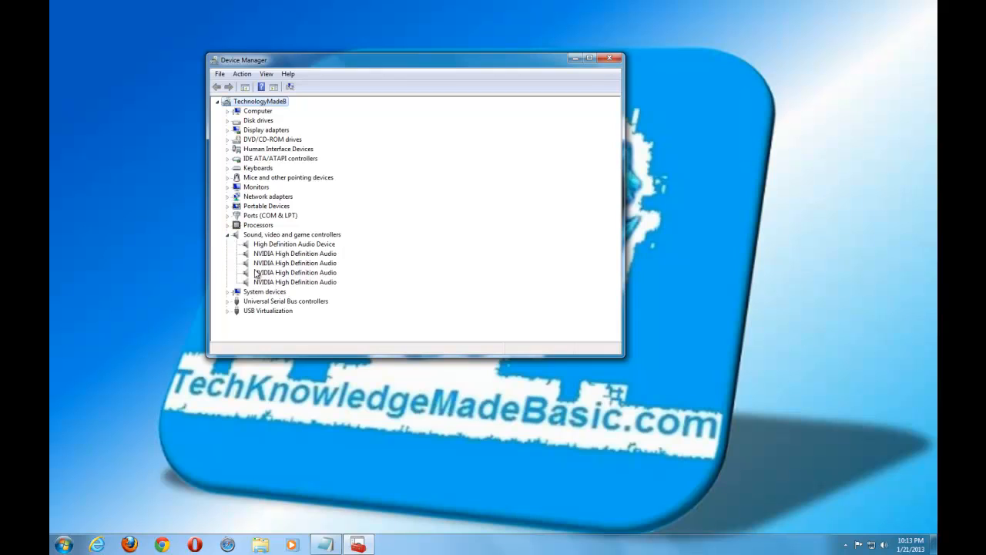
{"action": "mouse_move", "coordinate": [299, 272]}
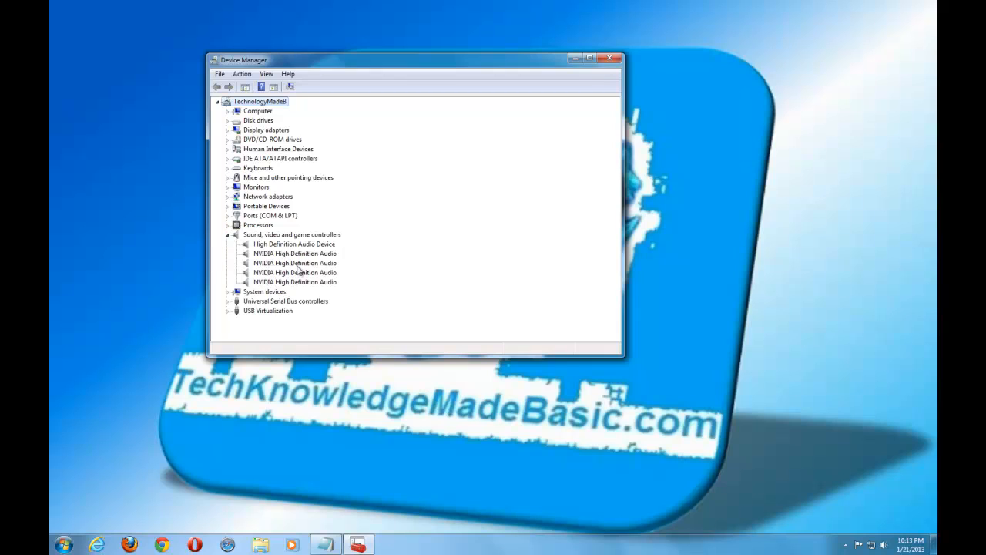
{"action": "mouse_move", "coordinate": [256, 284]}
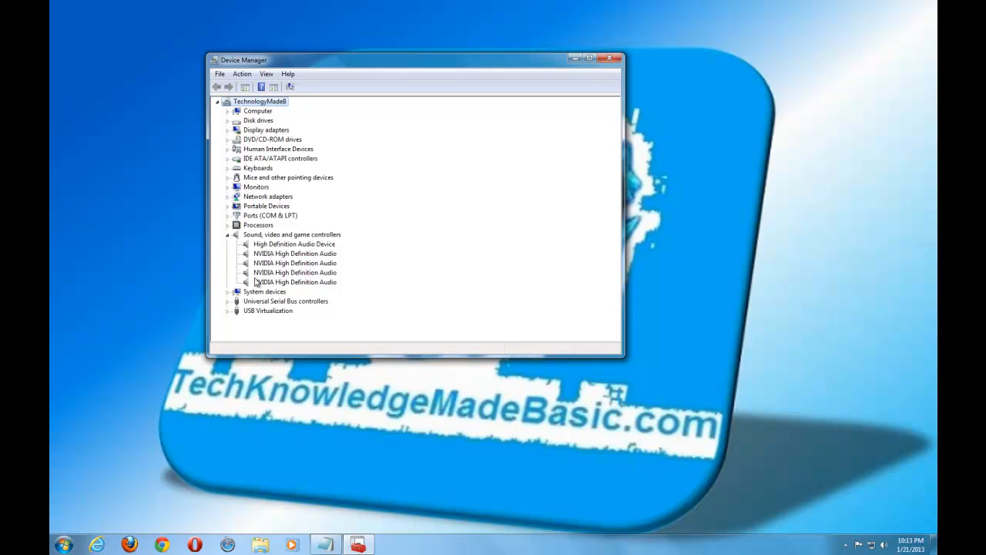
{"action": "left_click", "coordinate": [228, 234]}
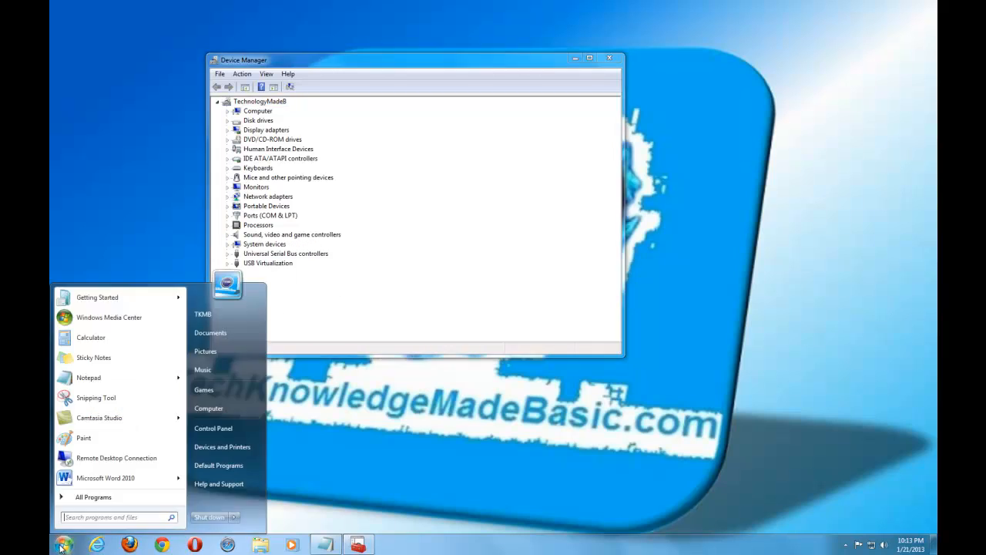
- Launch the browser and reach HP's Support & Drivers product name search box
{"action": "left_click", "coordinate": [96, 545]}
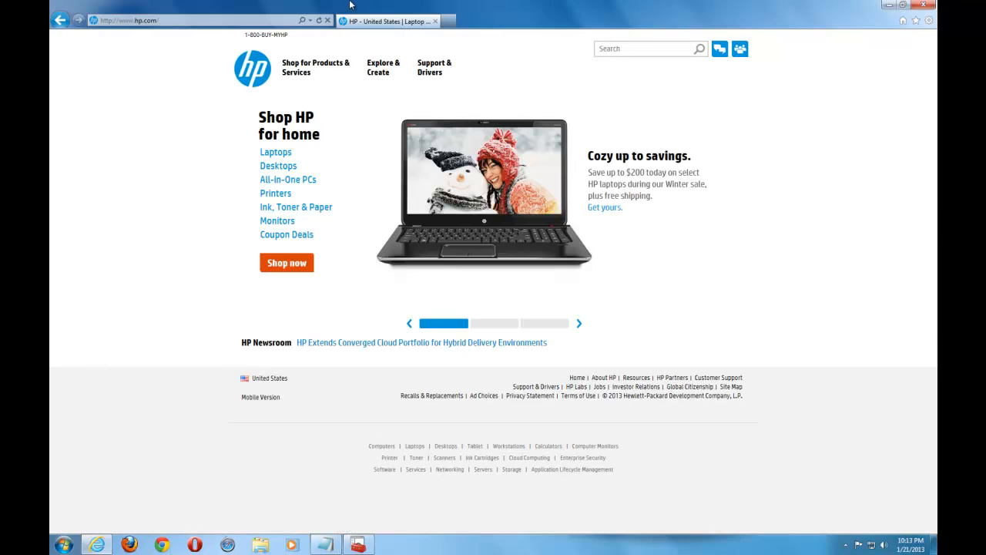
{"action": "mouse_move", "coordinate": [435, 68]}
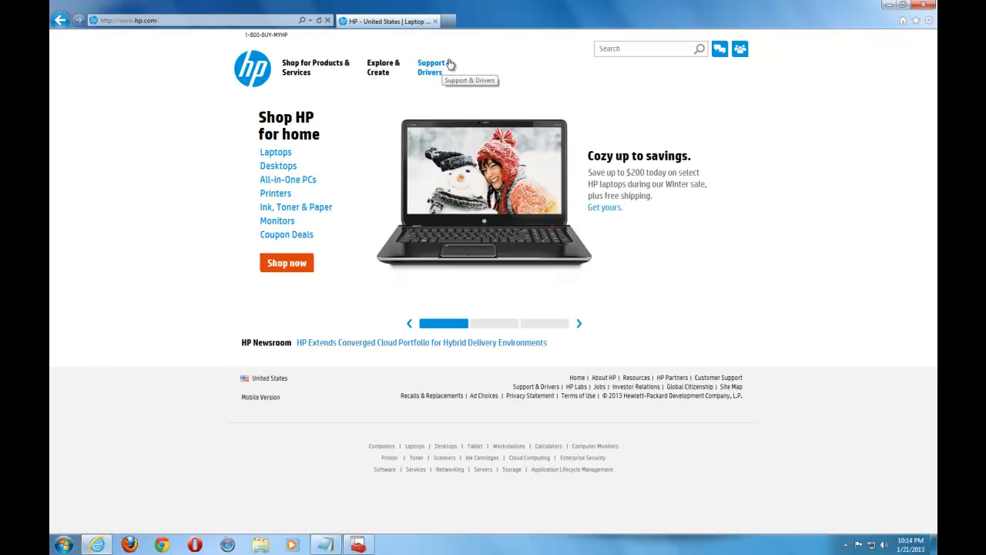
{"action": "left_click", "coordinate": [430, 68]}
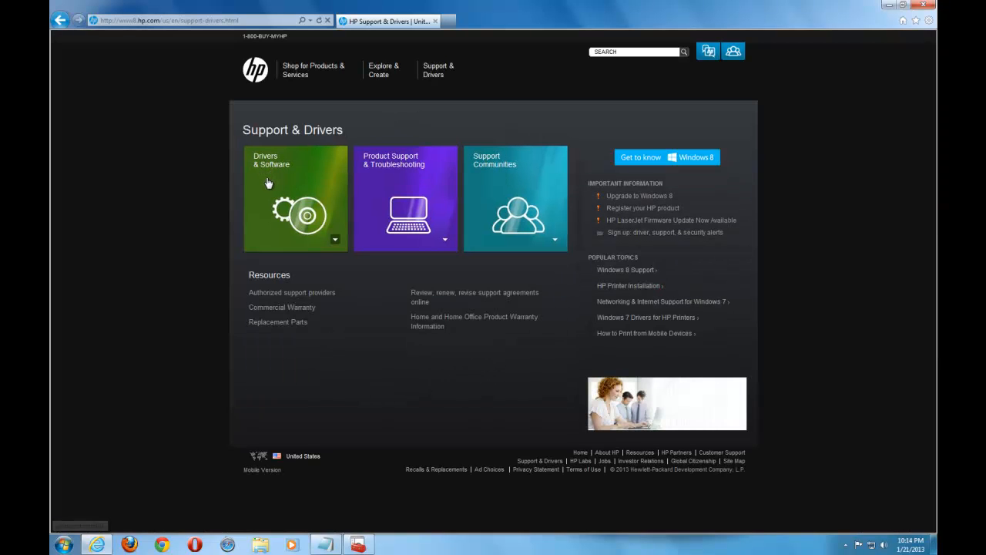
{"action": "left_click", "coordinate": [296, 197]}
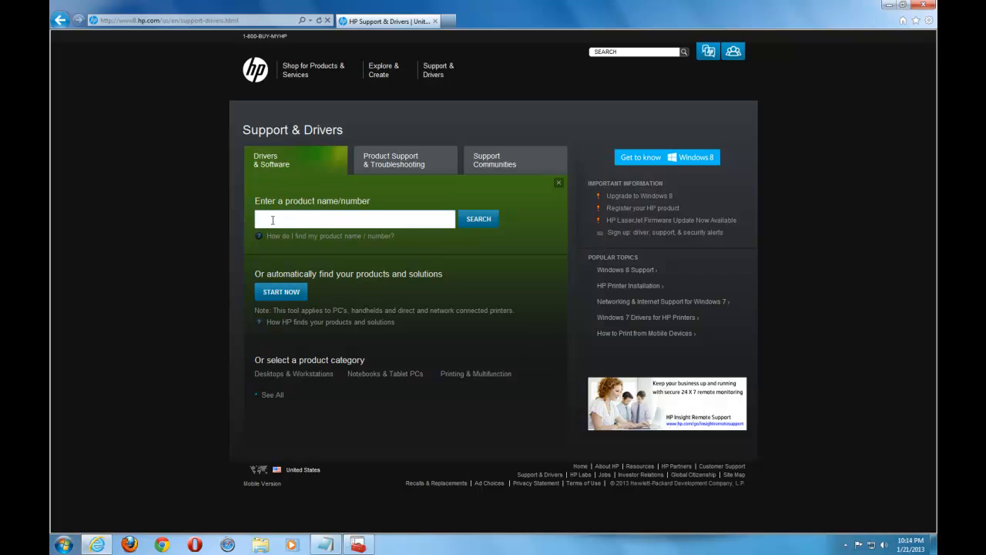
{"action": "mouse_move", "coordinate": [208, 300]}
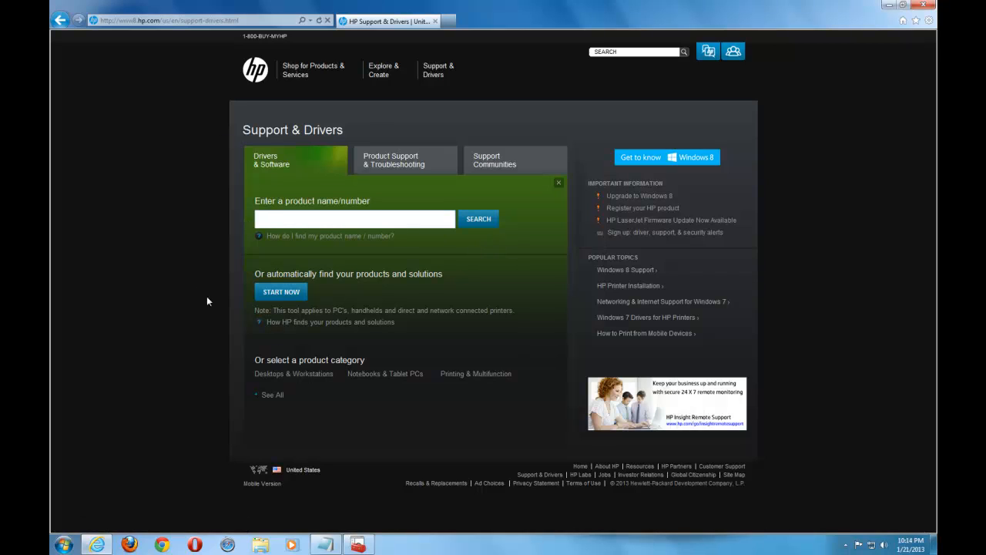
{"action": "mouse_move", "coordinate": [821, 74]}
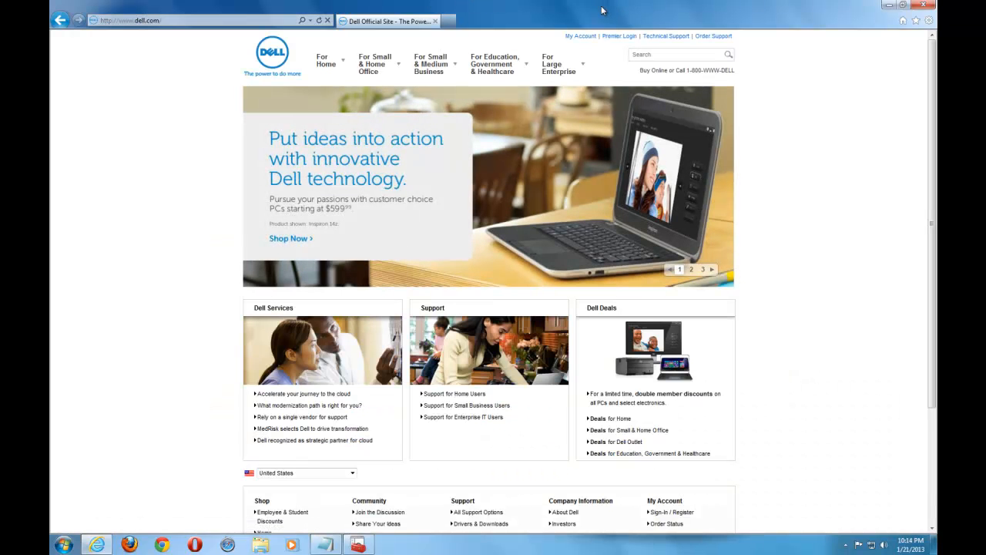
{"action": "mouse_move", "coordinate": [555, 54]}
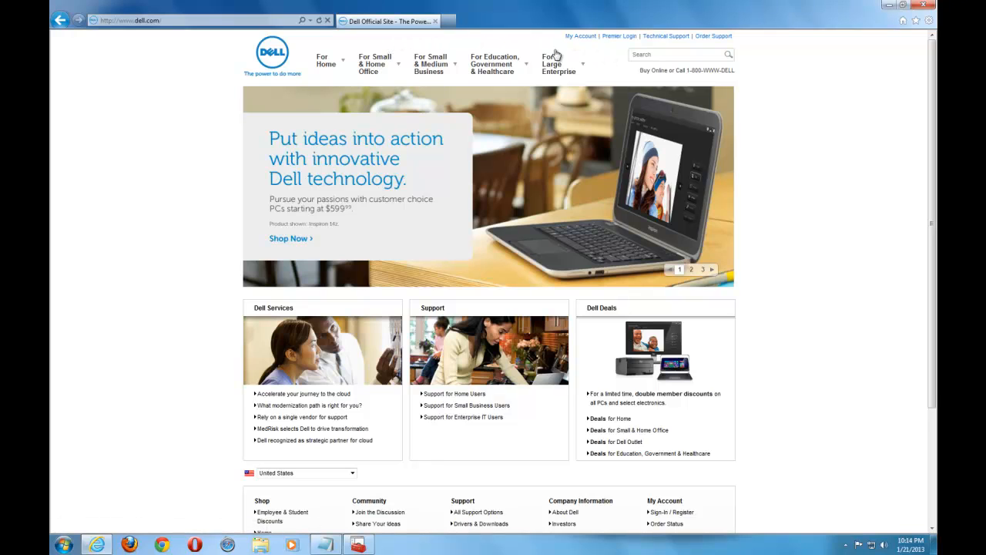
{"action": "mouse_move", "coordinate": [666, 37]}
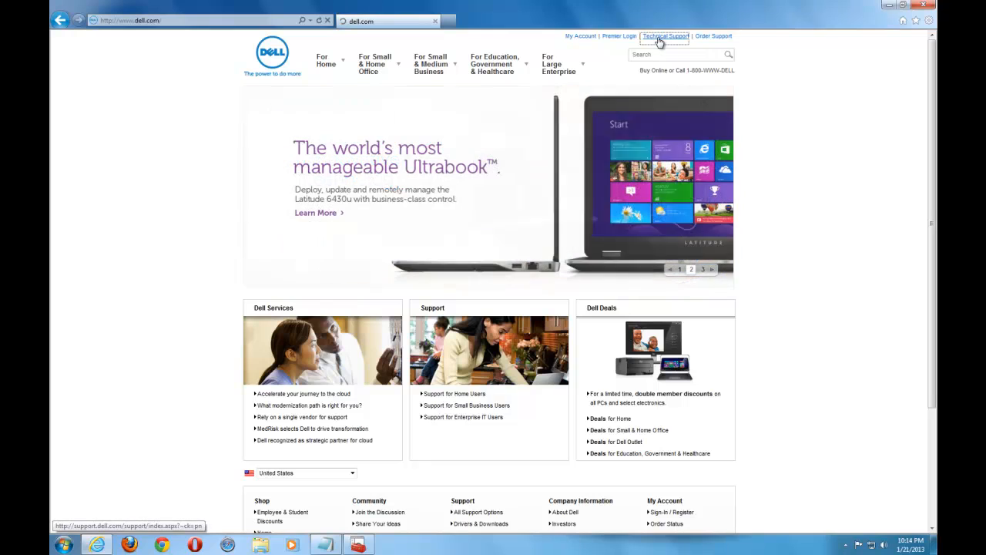
- Reach Dell's Support for Home Users page and focus the Service Tag field
{"action": "left_click", "coordinate": [665, 35]}
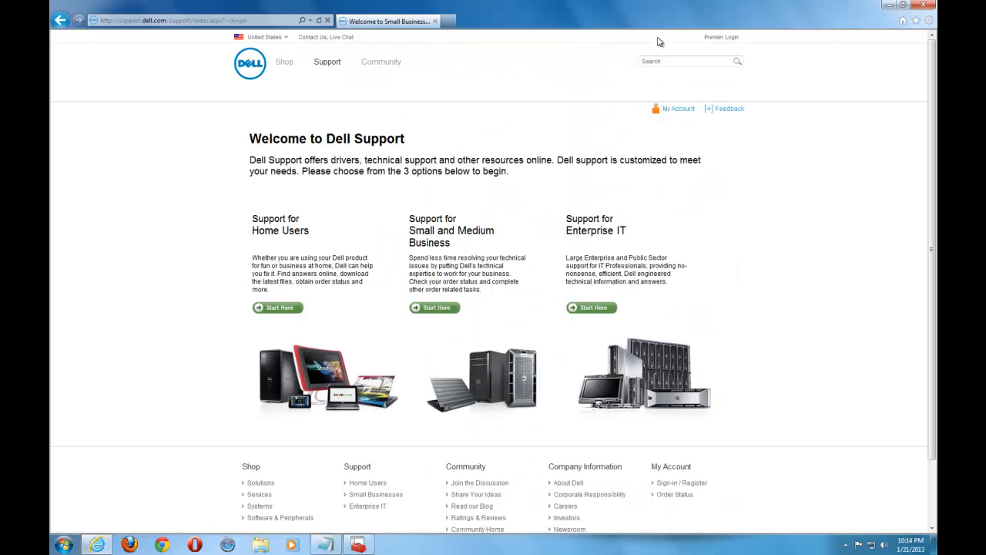
{"action": "mouse_move", "coordinate": [310, 229]}
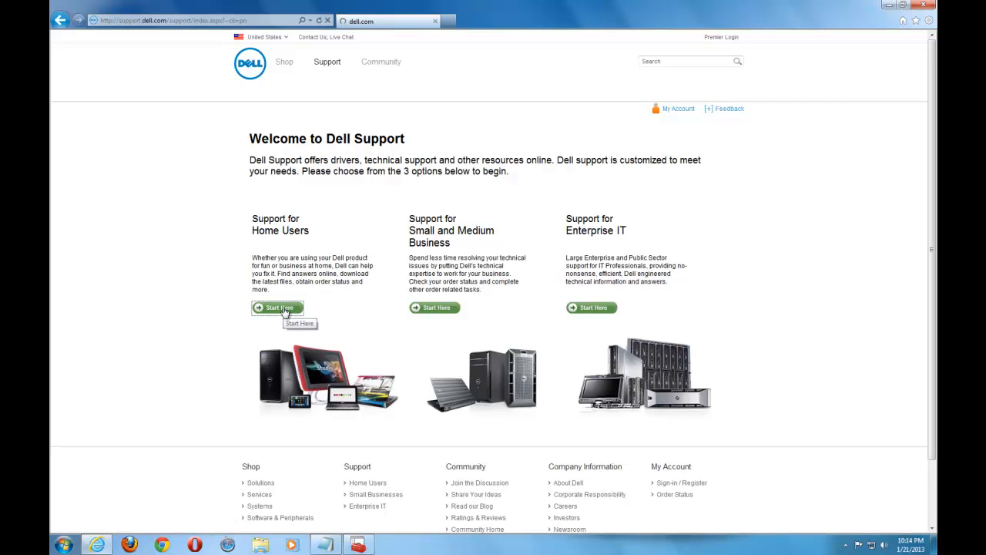
{"action": "left_click", "coordinate": [279, 308]}
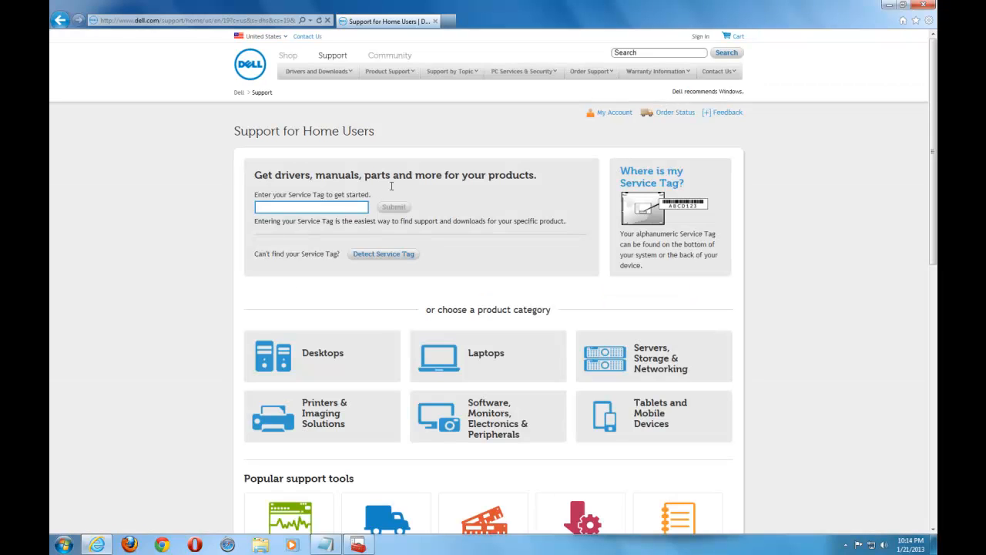
{"action": "triple_click", "coordinate": [395, 176]}
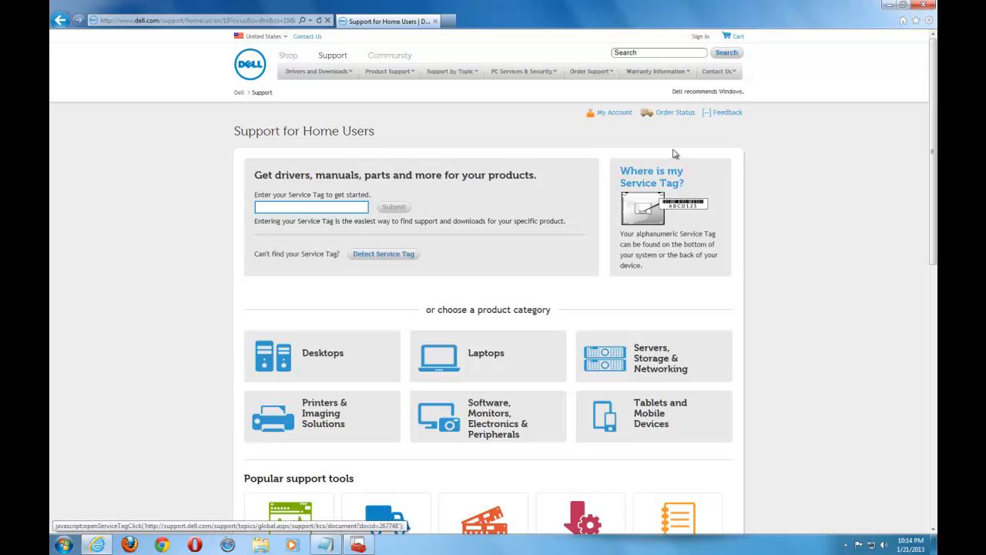
{"action": "mouse_move", "coordinate": [477, 252]}
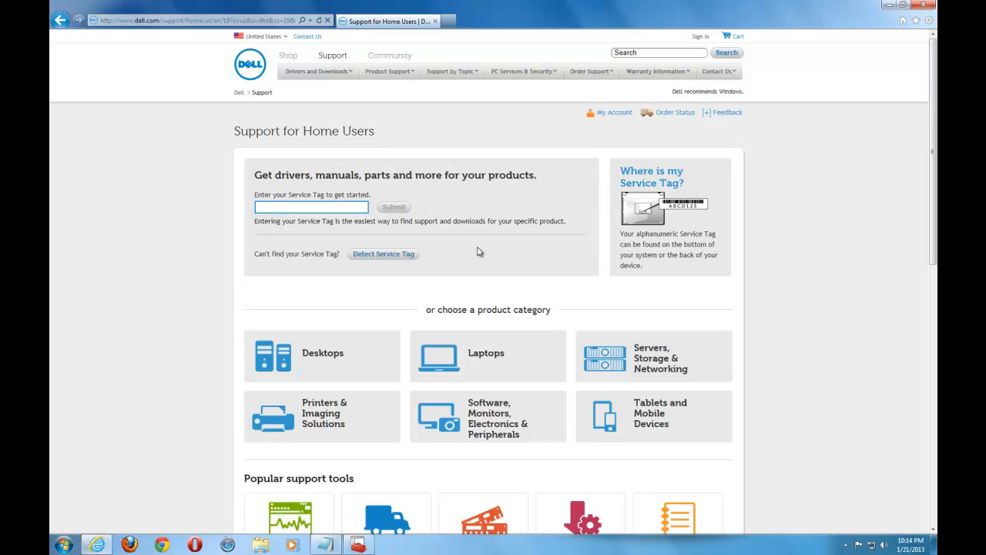
{"action": "mouse_move", "coordinate": [500, 99]}
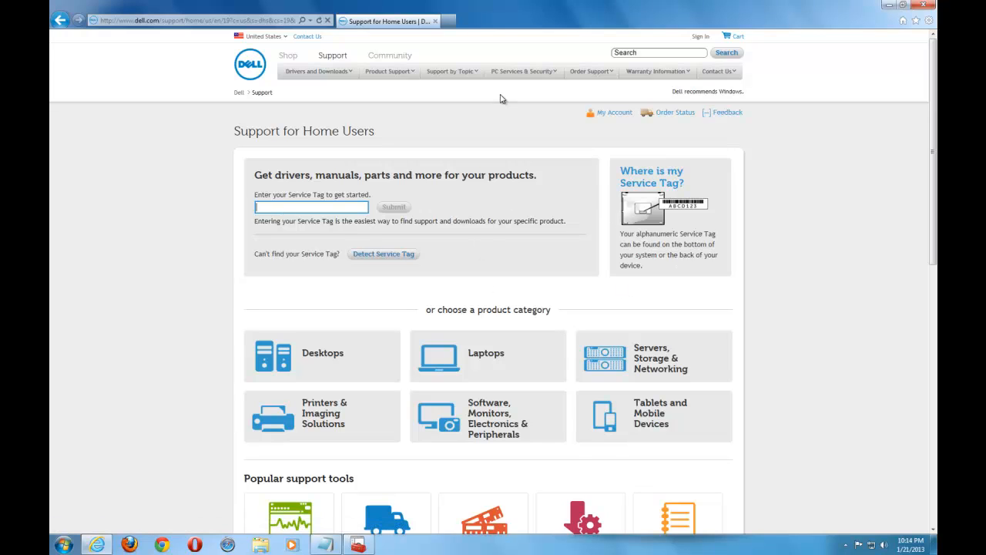
{"action": "mouse_move", "coordinate": [778, 19]}
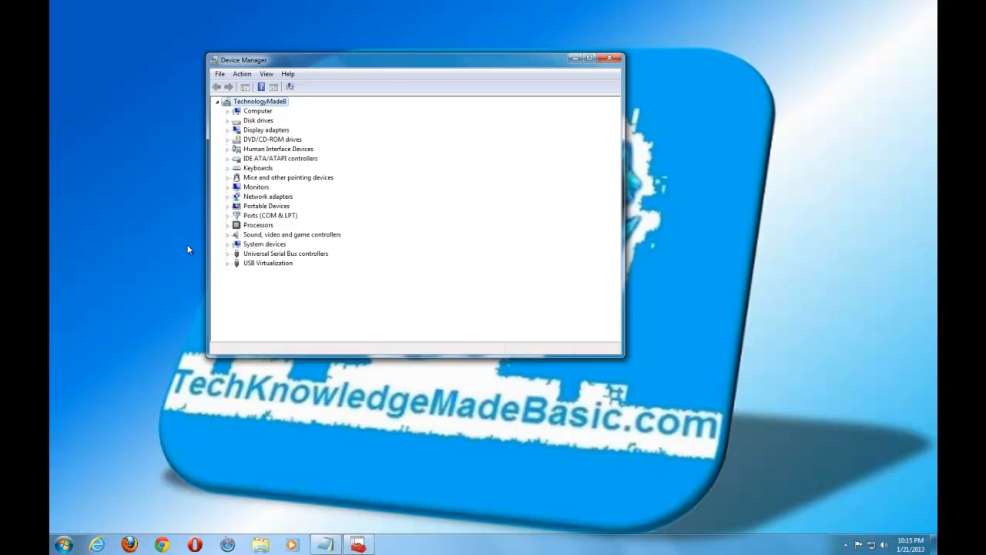
{"action": "mouse_move", "coordinate": [389, 259]}
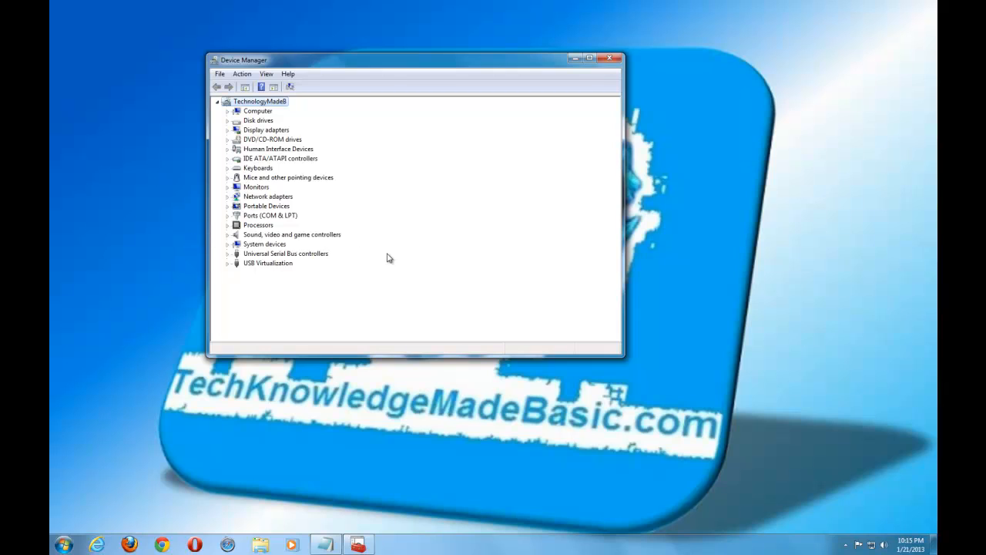
{"action": "mouse_move", "coordinate": [259, 208]}
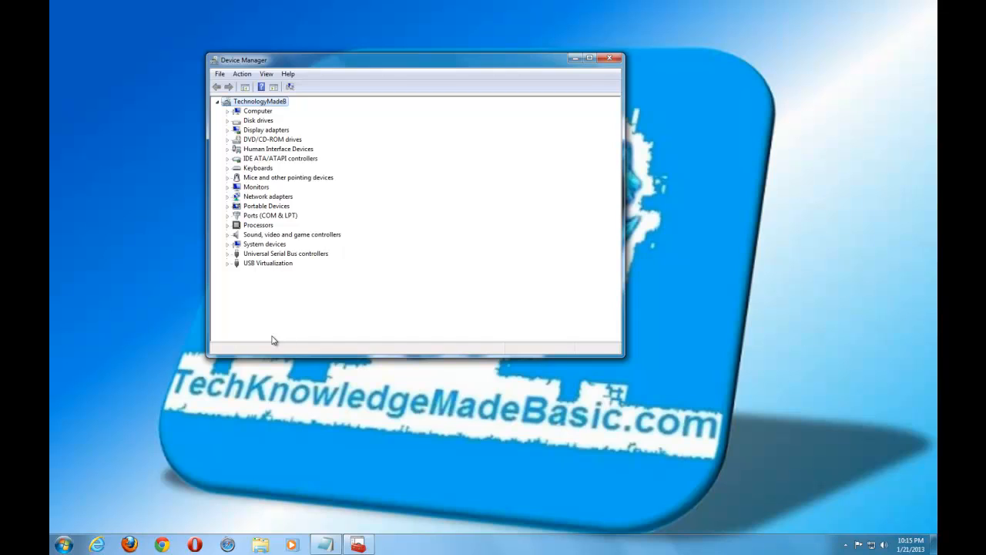
{"action": "mouse_move", "coordinate": [619, 68]}
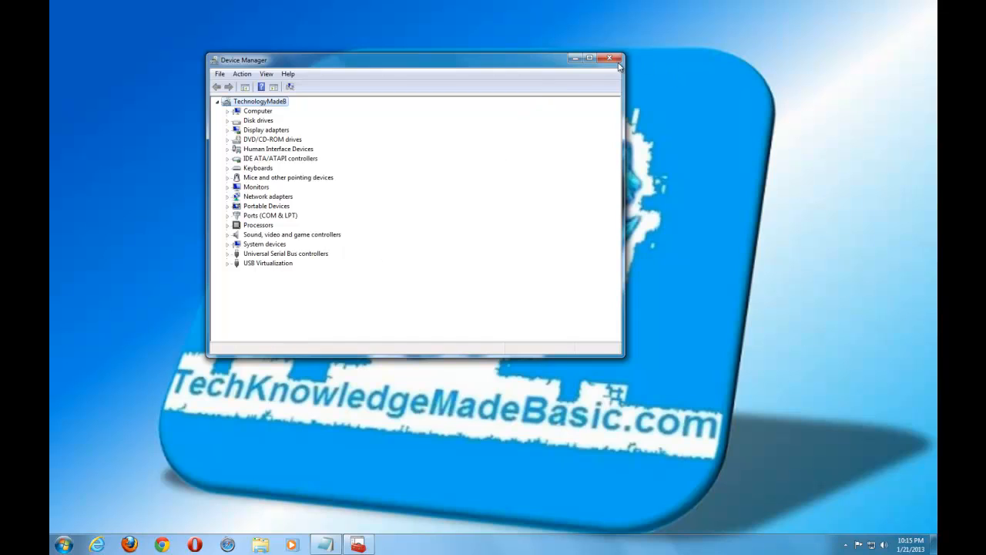
- Close Device Manager, leaving only the desktop
{"action": "left_click", "coordinate": [611, 58]}
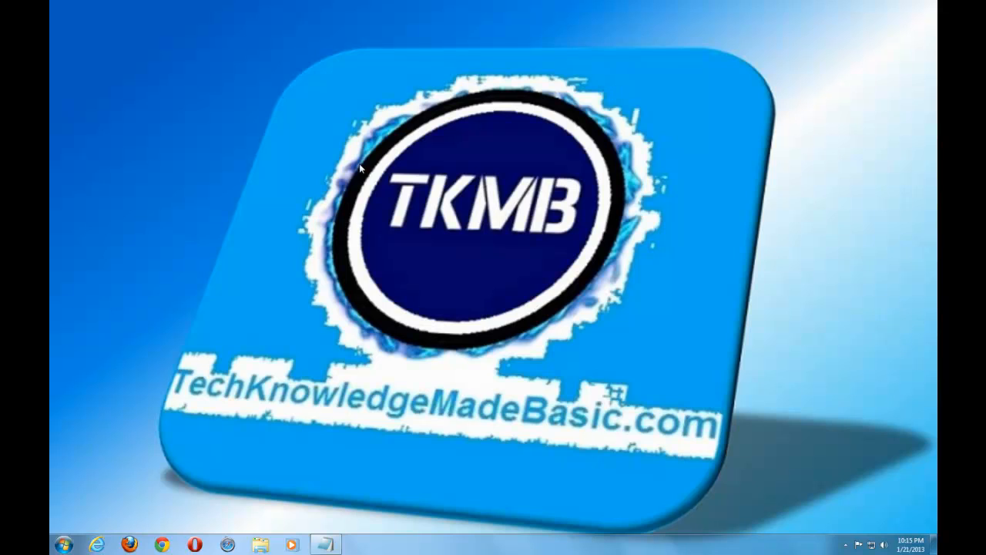
{"action": "mouse_move", "coordinate": [105, 491]}
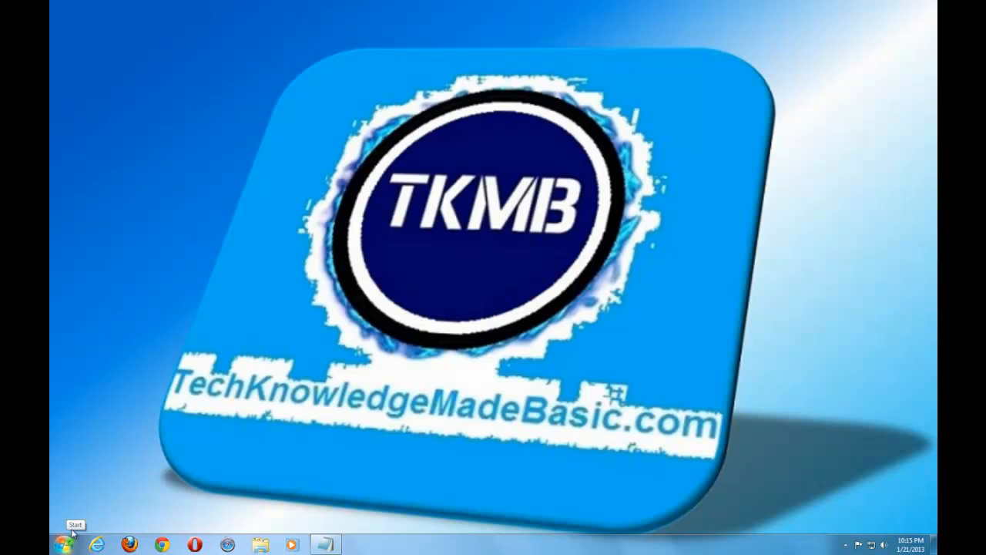
- Show the Start menu's All Programs list with Microsoft Security Essentials in view
{"action": "left_click", "coordinate": [63, 545]}
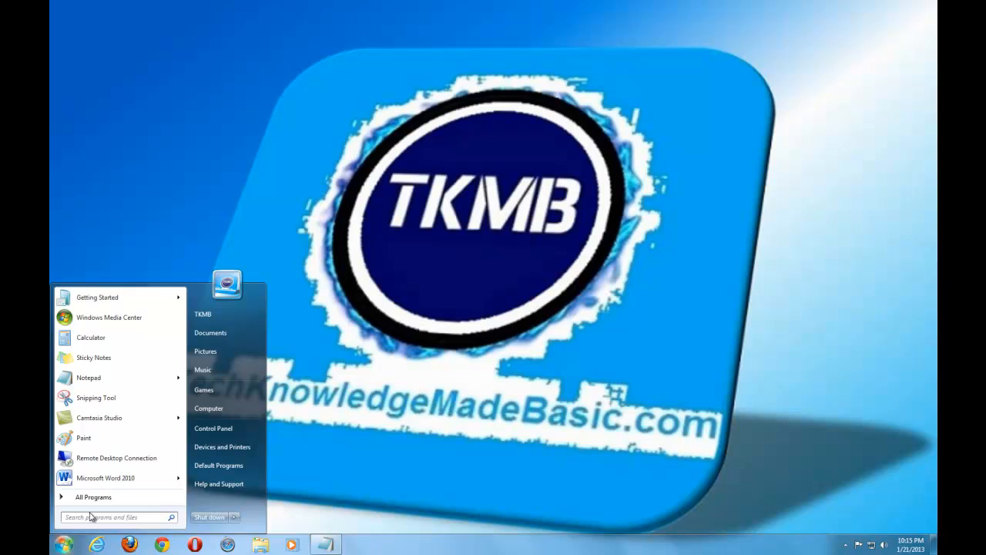
{"action": "mouse_move", "coordinate": [106, 508]}
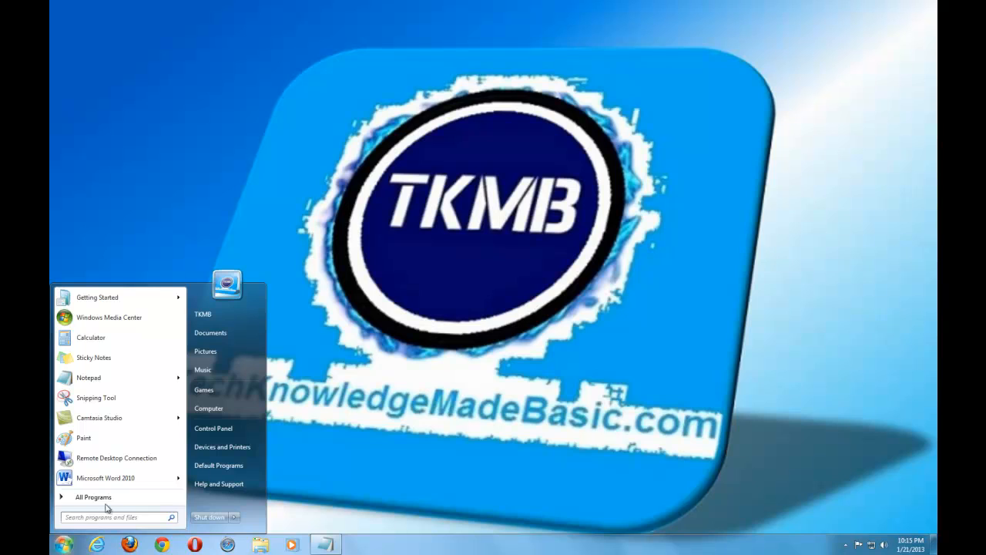
{"action": "left_click", "coordinate": [93, 496]}
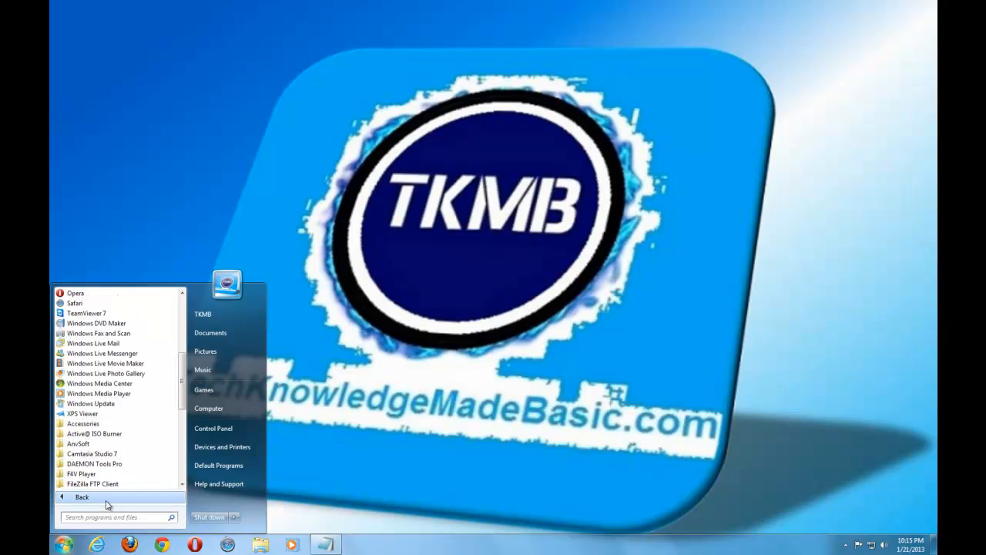
{"action": "mouse_move", "coordinate": [91, 404]}
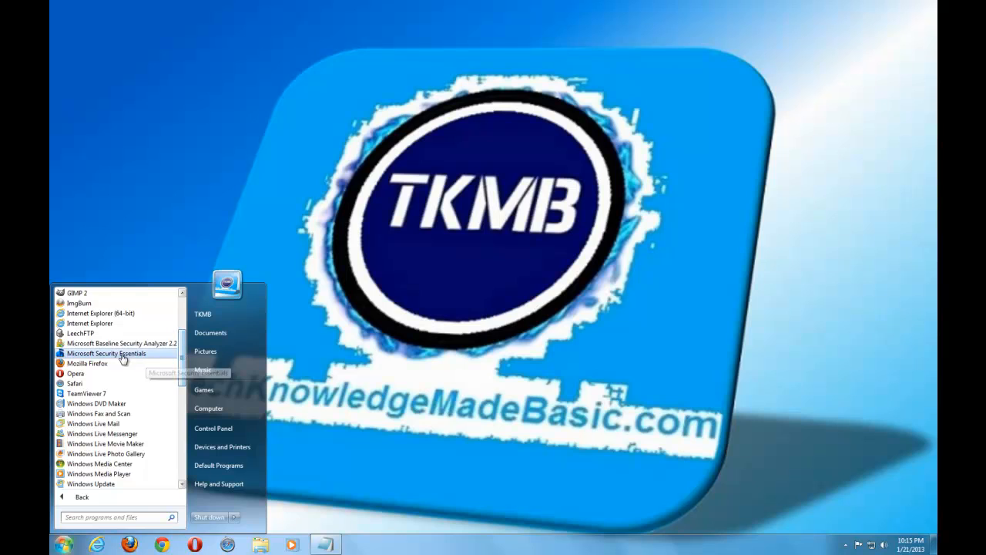
- Launch Microsoft Security Essentials and view its Update page with definition versions
{"action": "left_click", "coordinate": [106, 353]}
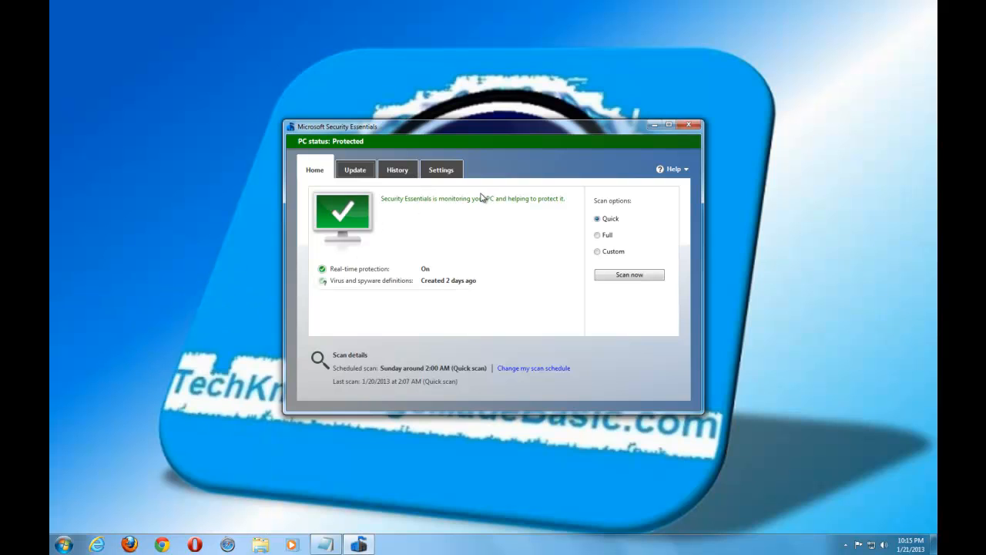
{"action": "mouse_move", "coordinate": [355, 168]}
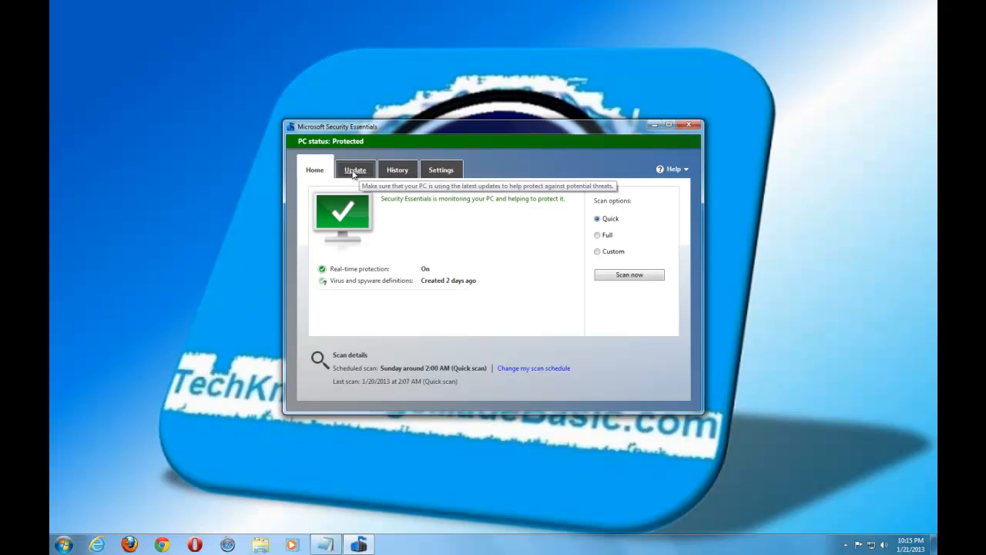
{"action": "left_click", "coordinate": [354, 168]}
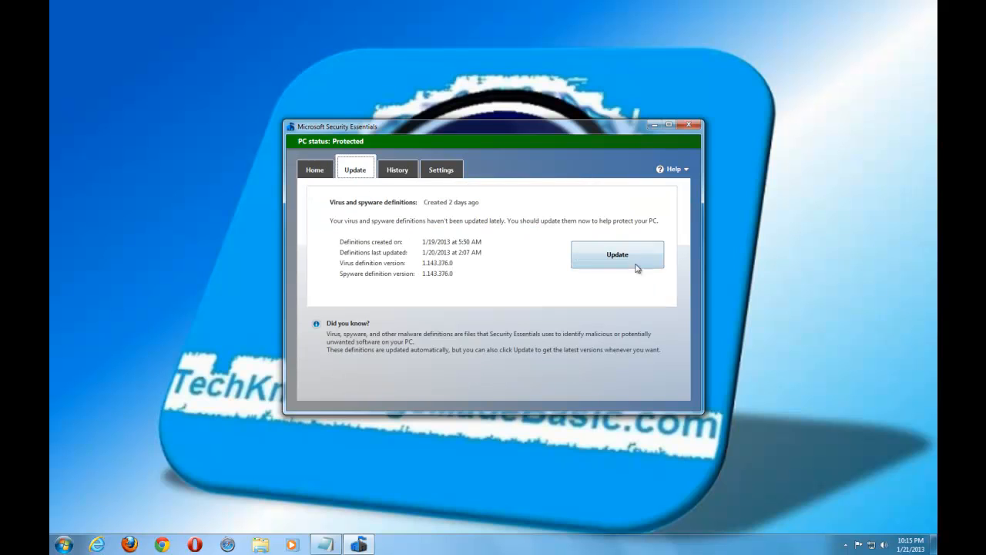
{"action": "mouse_move", "coordinate": [401, 261]}
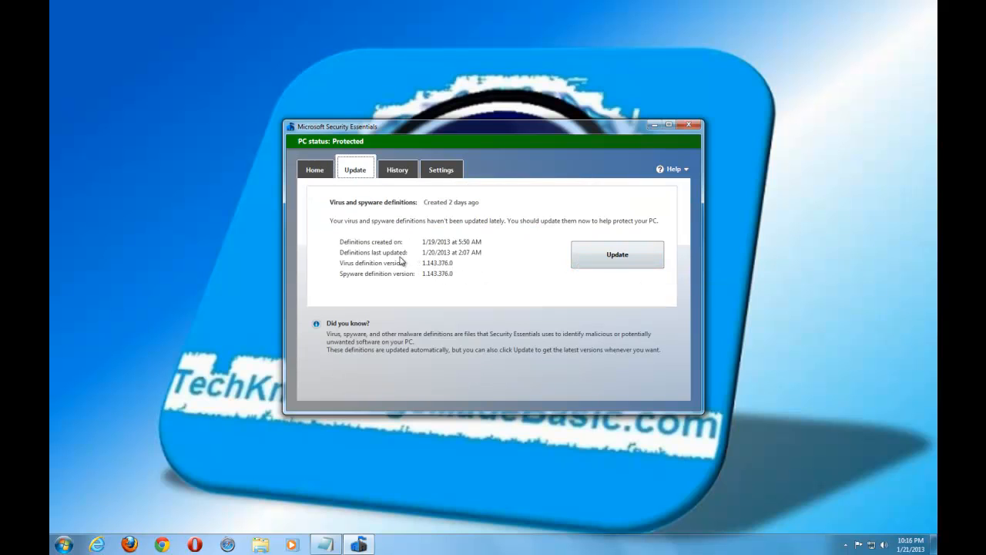
{"action": "mouse_move", "coordinate": [518, 265]}
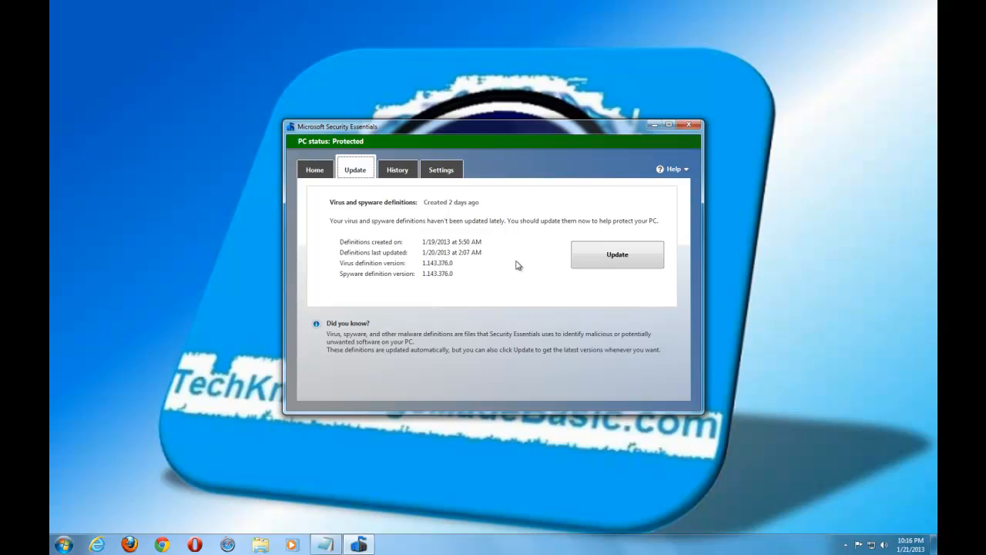
{"action": "mouse_move", "coordinate": [536, 131]}
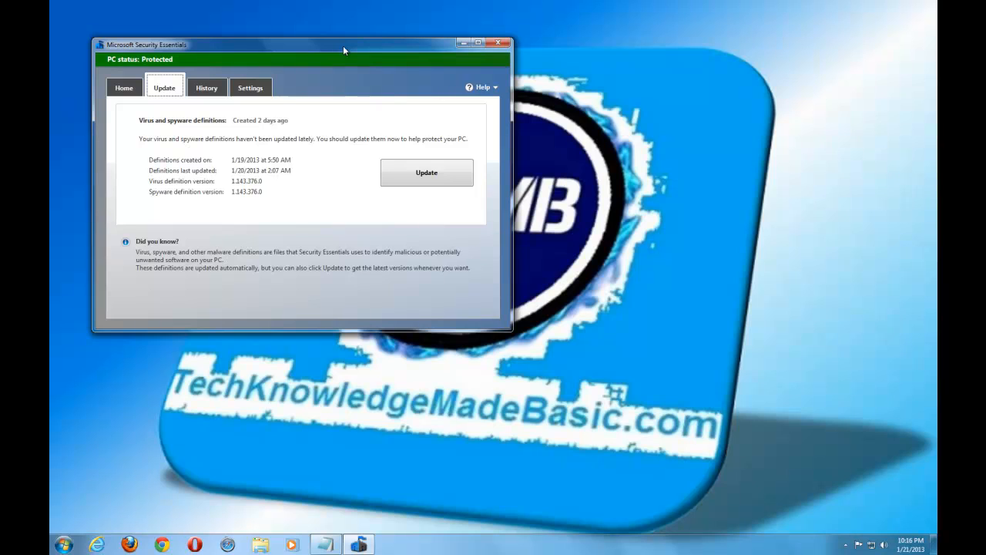
{"action": "mouse_move", "coordinate": [820, 497]}
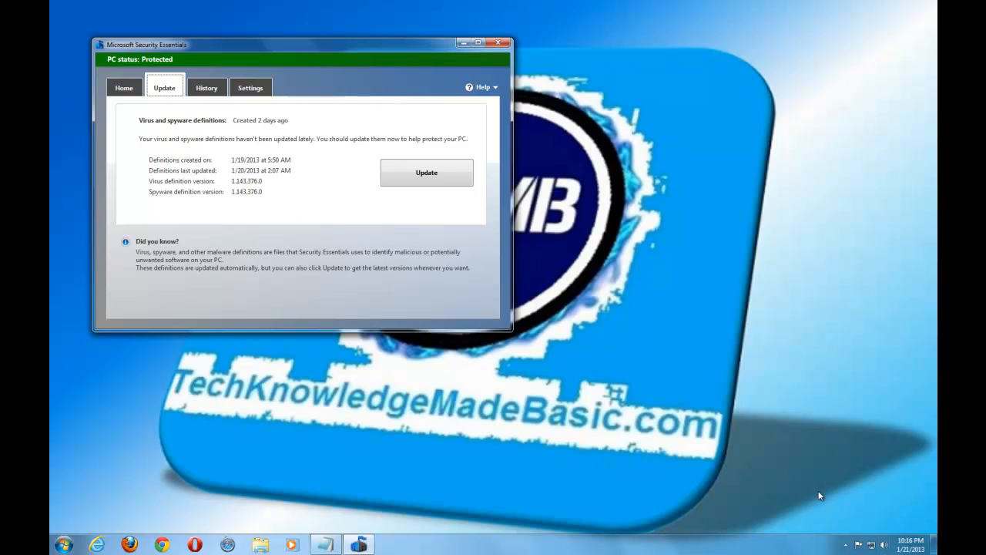
{"action": "mouse_move", "coordinate": [777, 515]}
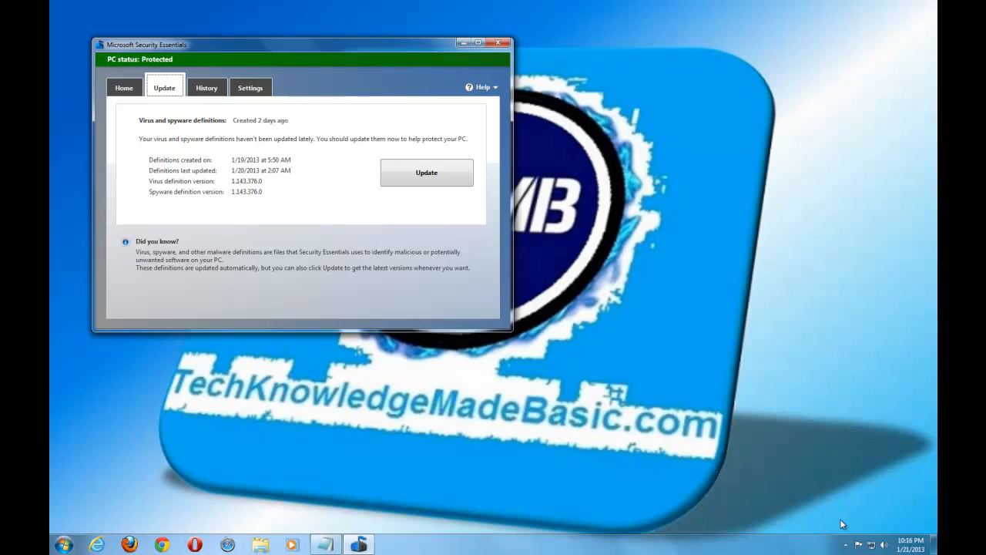
{"action": "mouse_move", "coordinate": [796, 536]}
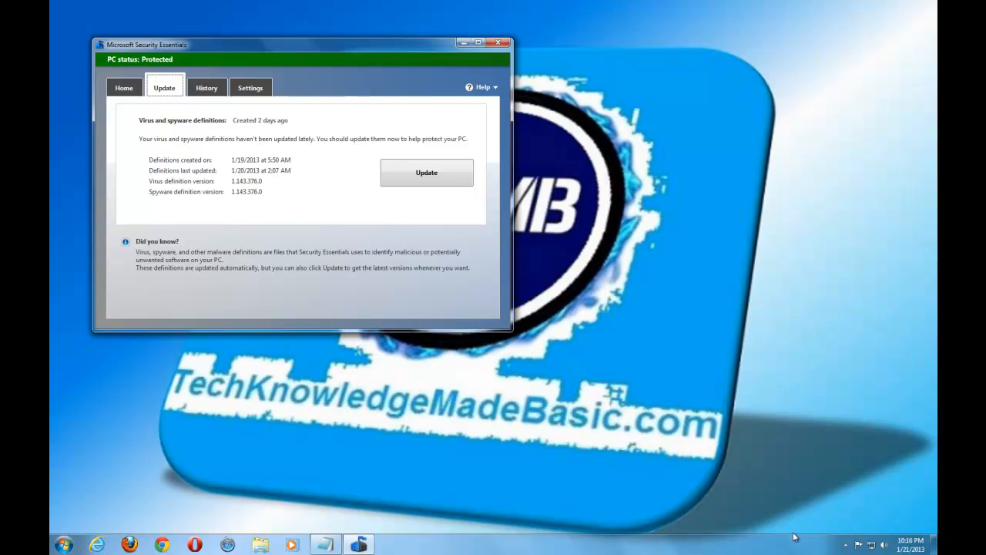
{"action": "mouse_move", "coordinate": [823, 512]}
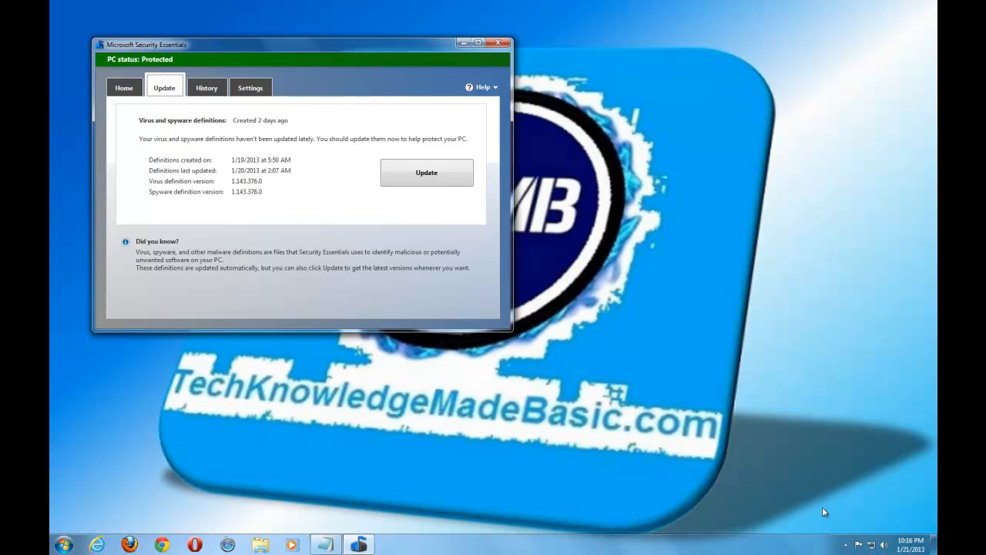
{"action": "mouse_move", "coordinate": [796, 527]}
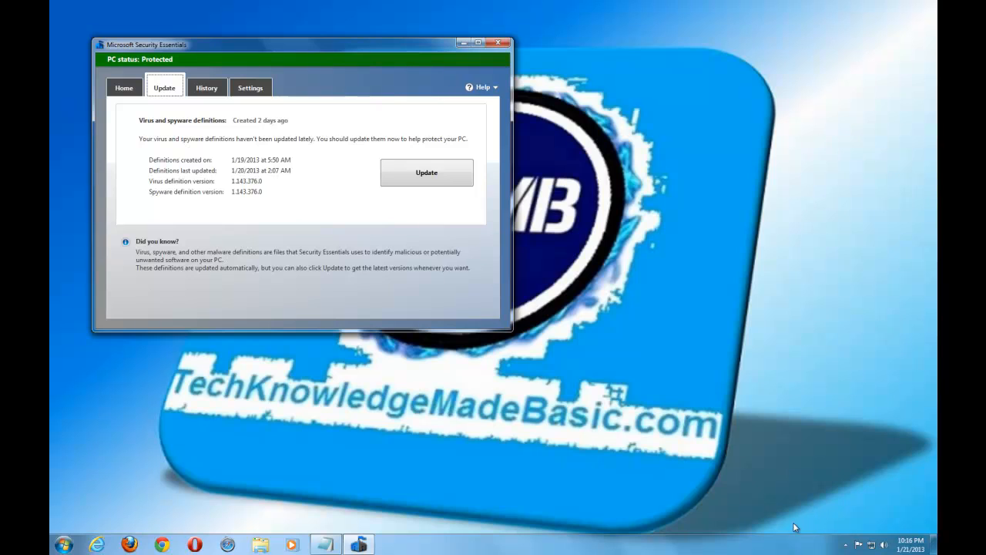
{"action": "mouse_move", "coordinate": [807, 473]}
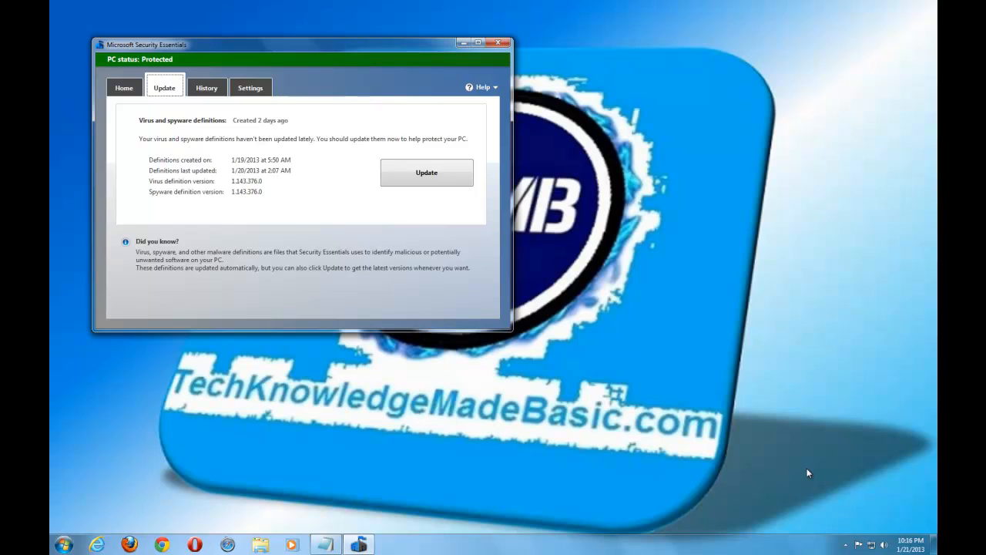
{"action": "mouse_move", "coordinate": [829, 468]}
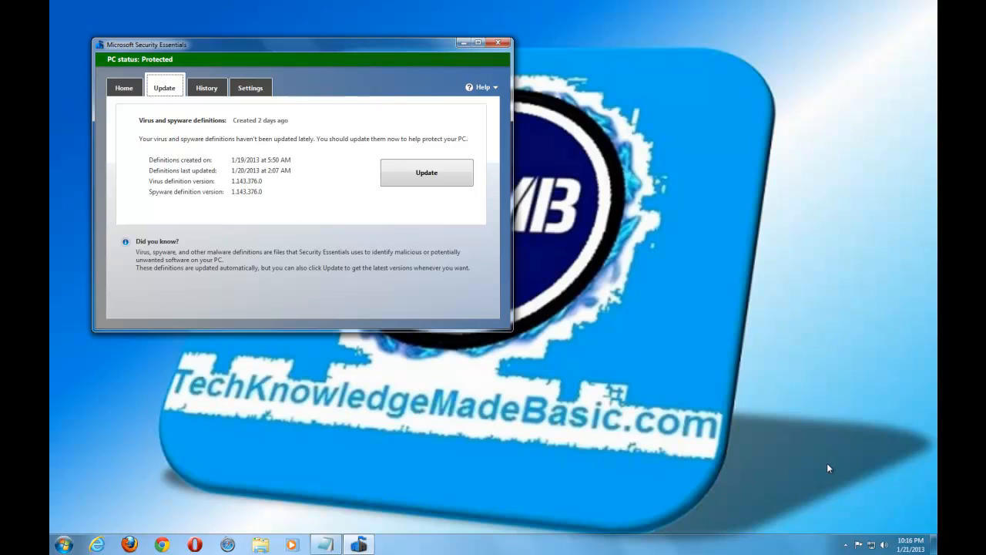
{"action": "mouse_move", "coordinate": [918, 499]}
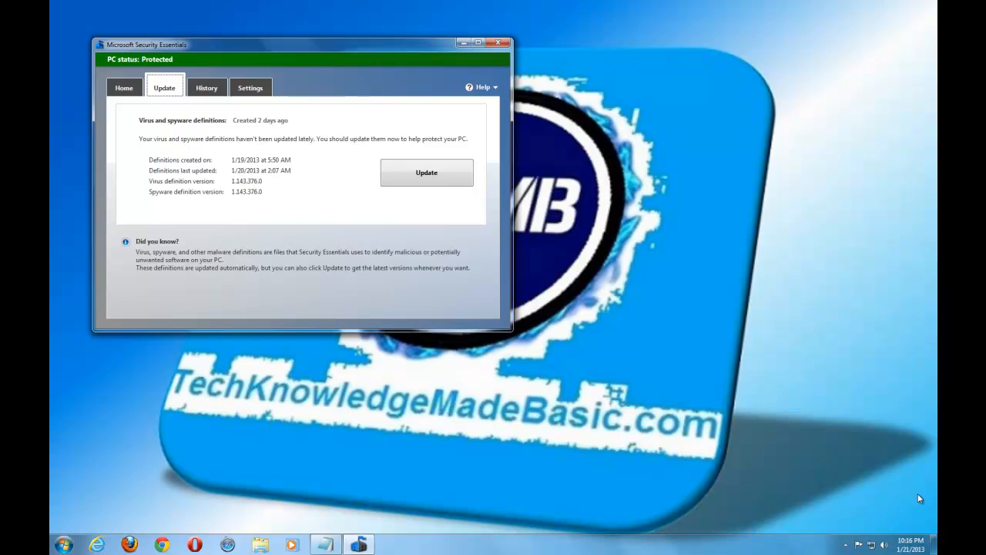
{"action": "mouse_move", "coordinate": [822, 535]}
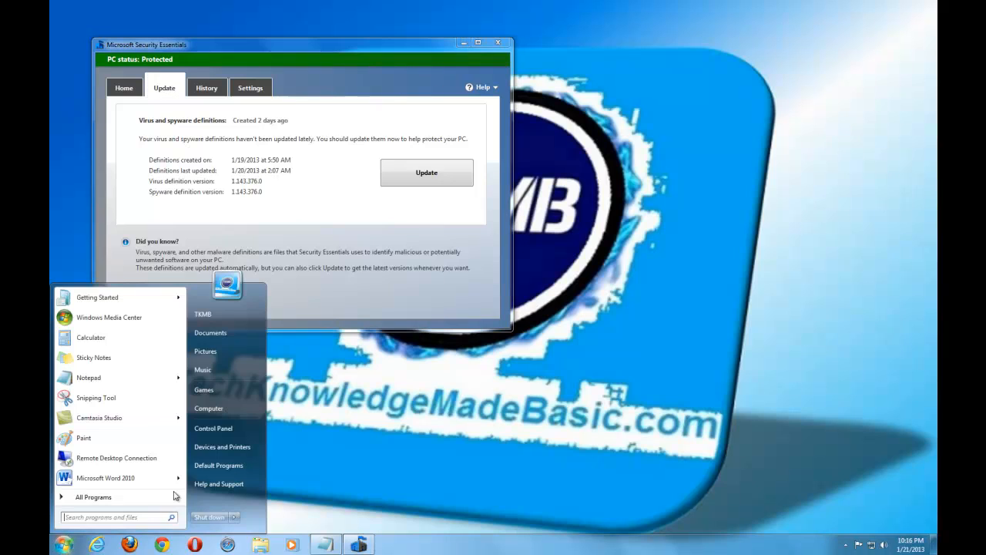
- Open Computer's Properties from the Start menu and go to System protection settings
{"action": "left_click", "coordinate": [208, 407]}
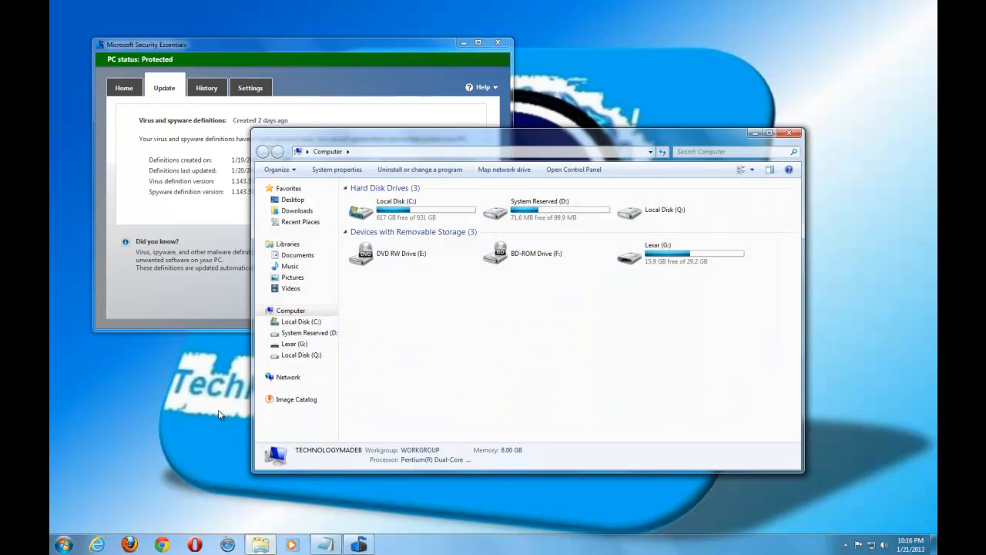
{"action": "left_click", "coordinate": [65, 545]}
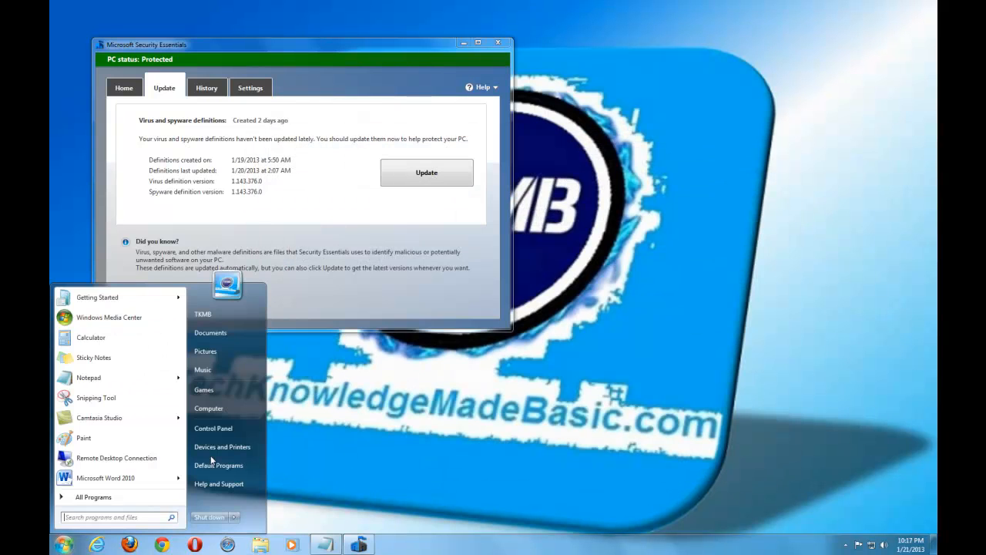
{"action": "right_click", "coordinate": [208, 407]}
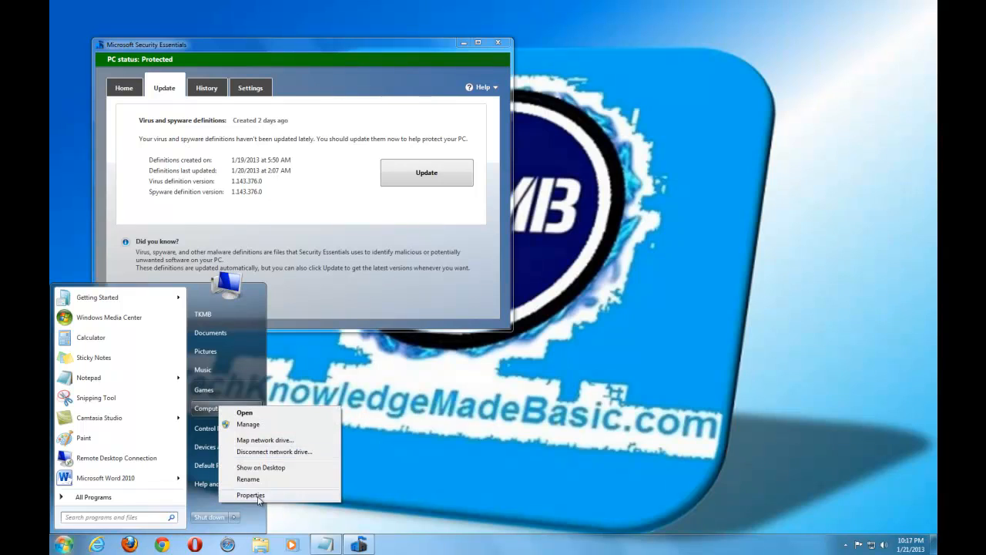
{"action": "left_click", "coordinate": [250, 495]}
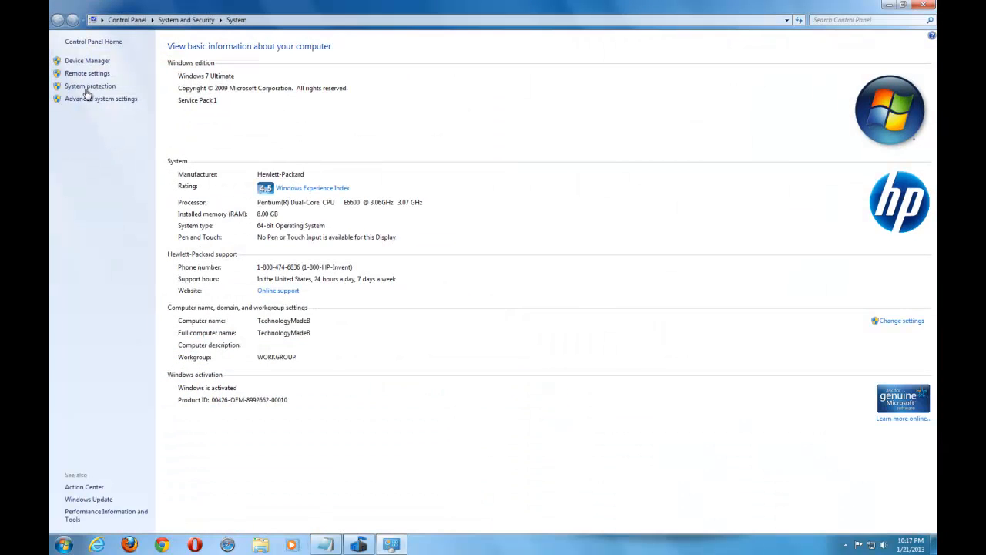
{"action": "left_click", "coordinate": [89, 87]}
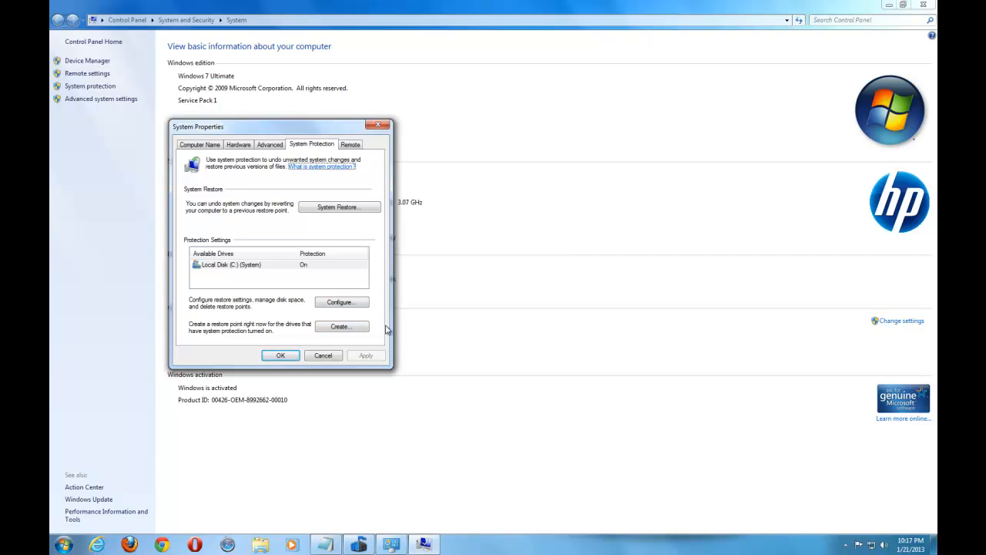
{"action": "mouse_move", "coordinate": [318, 172]}
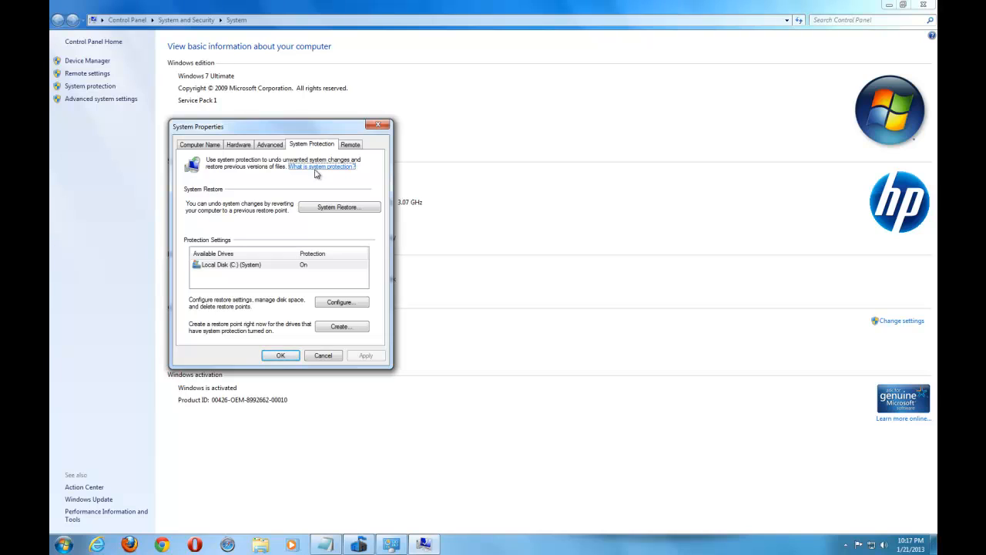
{"action": "mouse_move", "coordinate": [293, 236]}
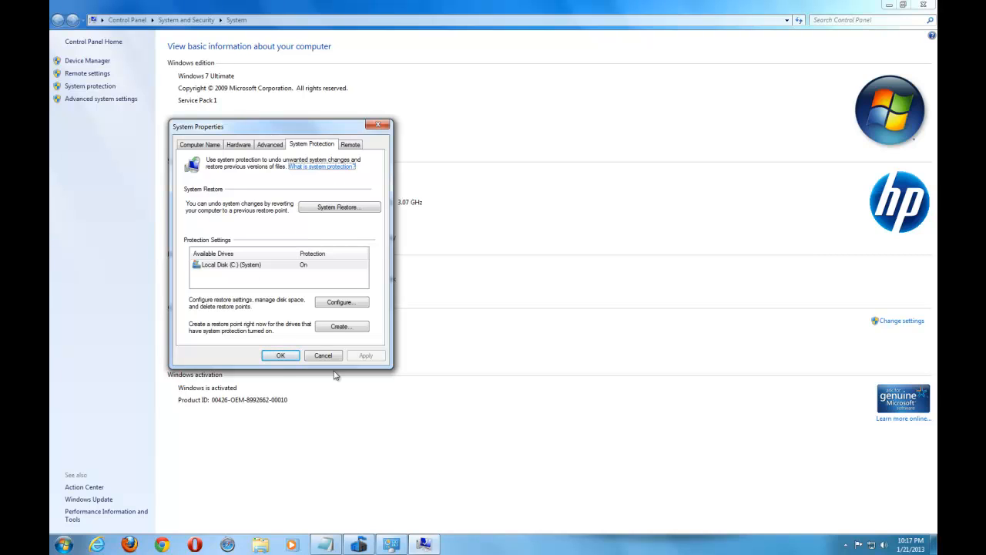
{"action": "mouse_move", "coordinate": [342, 327]}
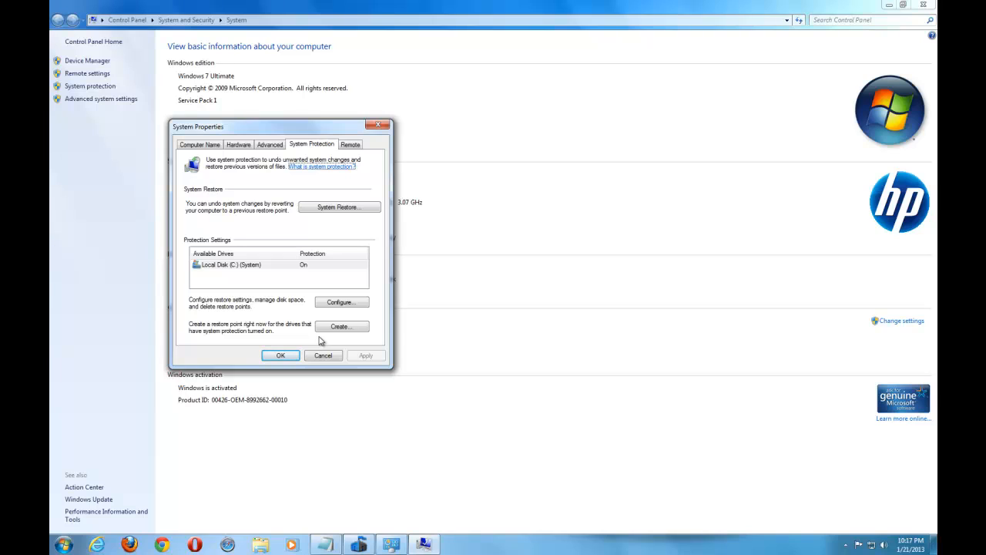
{"action": "mouse_move", "coordinate": [308, 333]}
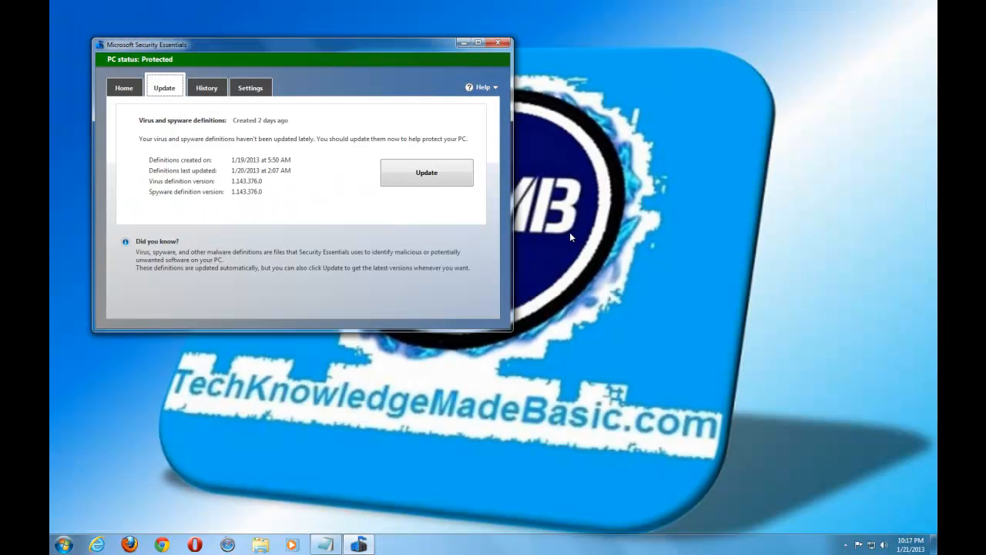
{"action": "mouse_move", "coordinate": [572, 225]}
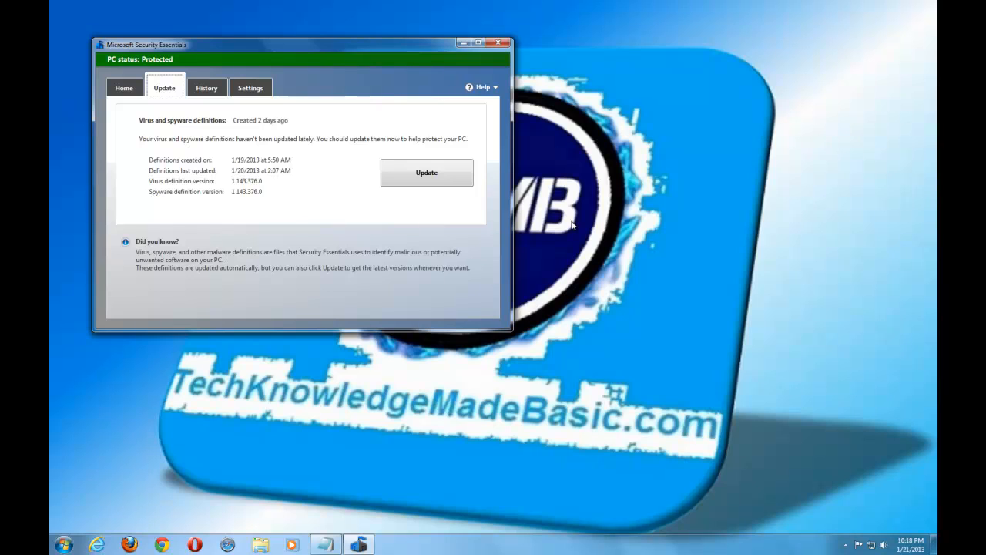
{"action": "mouse_move", "coordinate": [302, 485]}
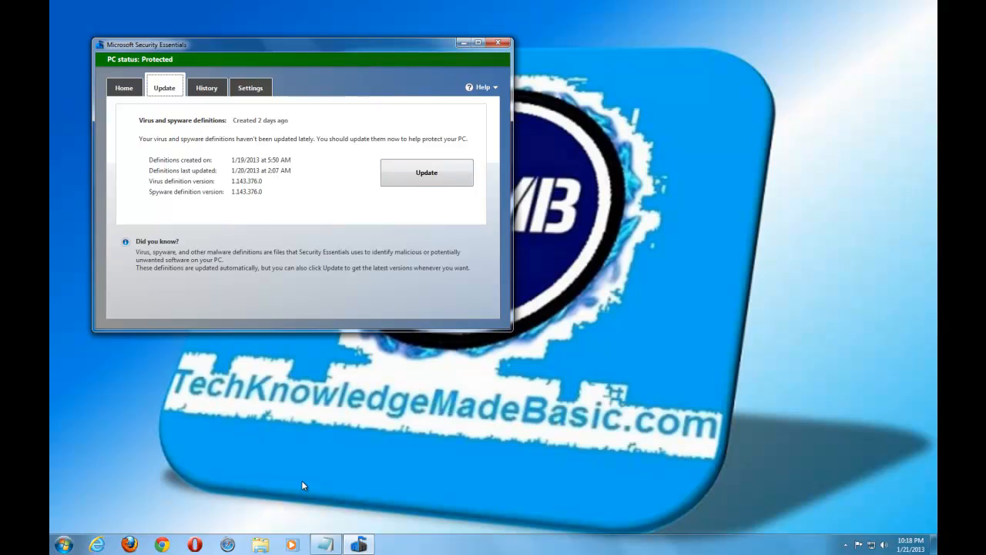
{"action": "mouse_move", "coordinate": [95, 549]}
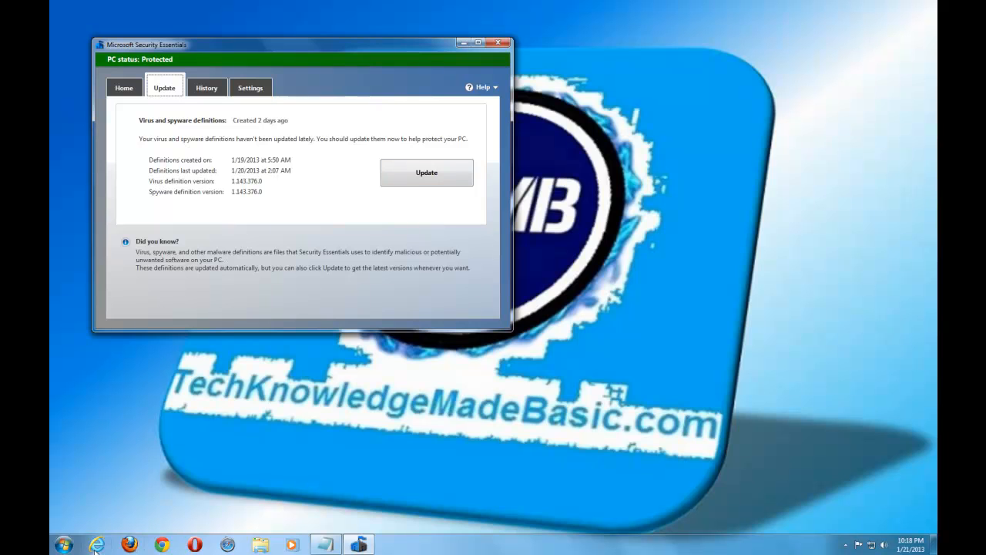
- View Adobe's Downloads page in the browser, then move on to microsoft.com's search box
{"action": "left_click", "coordinate": [96, 546]}
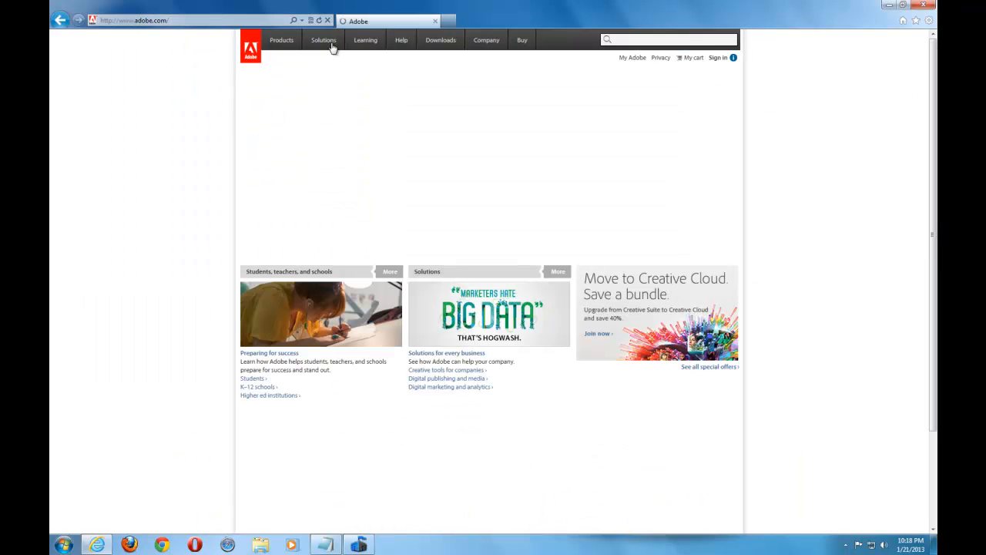
{"action": "left_click", "coordinate": [441, 40]}
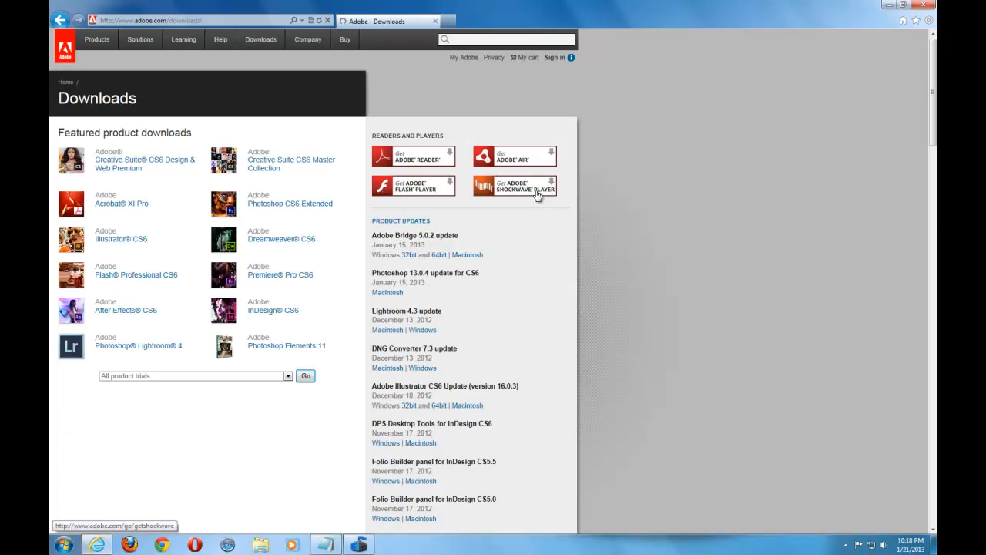
{"action": "mouse_move", "coordinate": [450, 176]}
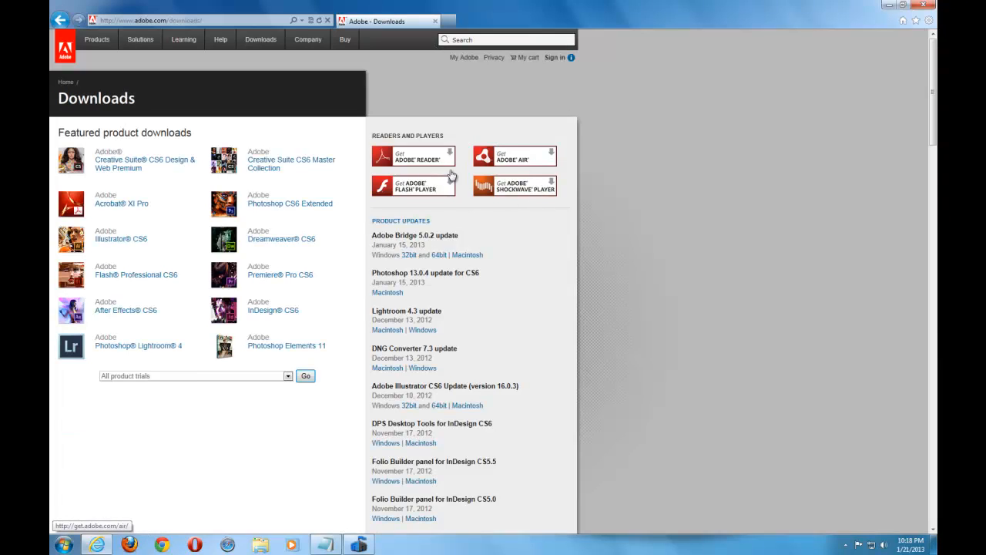
{"action": "left_click", "coordinate": [221, 40]}
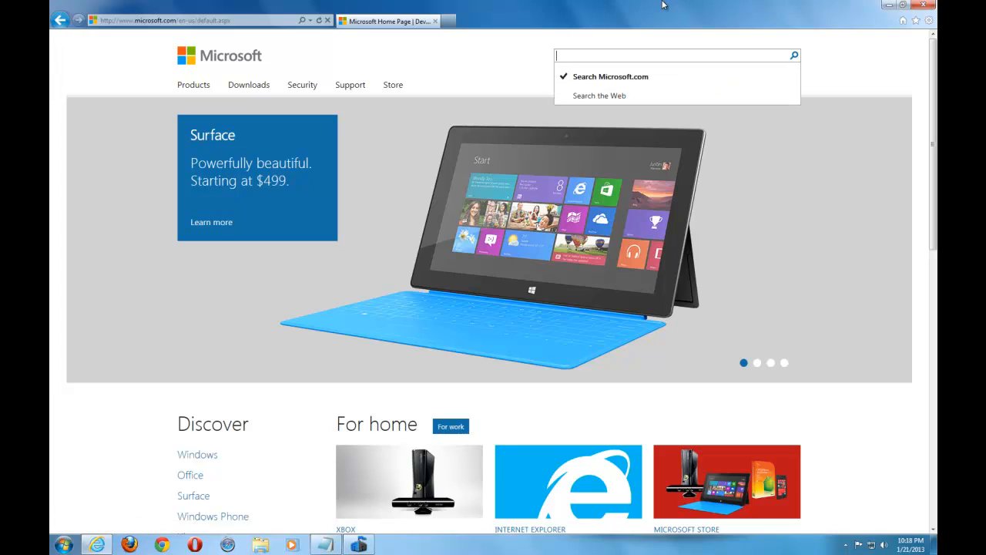
- Search microsoft.com for 'silver' to reach the Silverlight page, then head to java.com
{"action": "type", "text": "silver"}
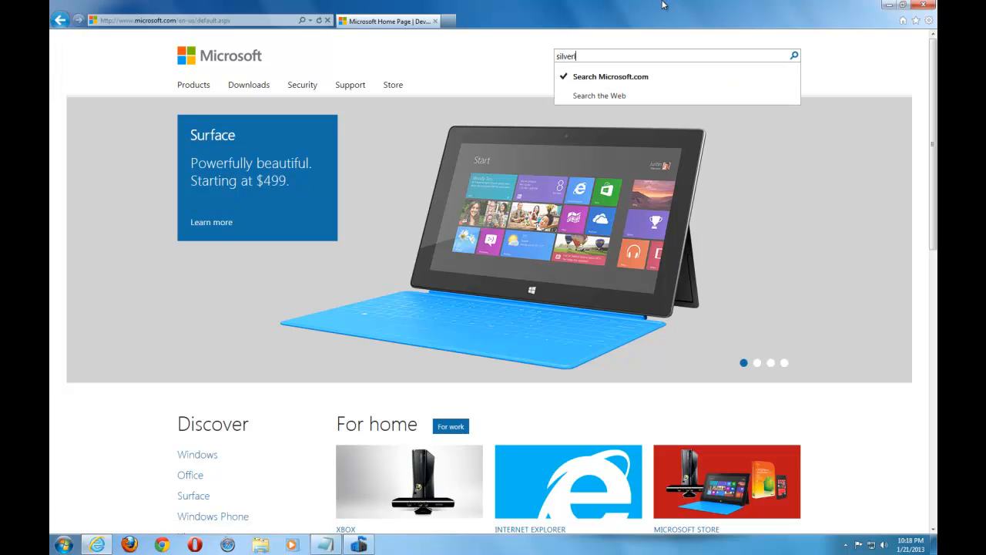
{"action": "left_click", "coordinate": [610, 77]}
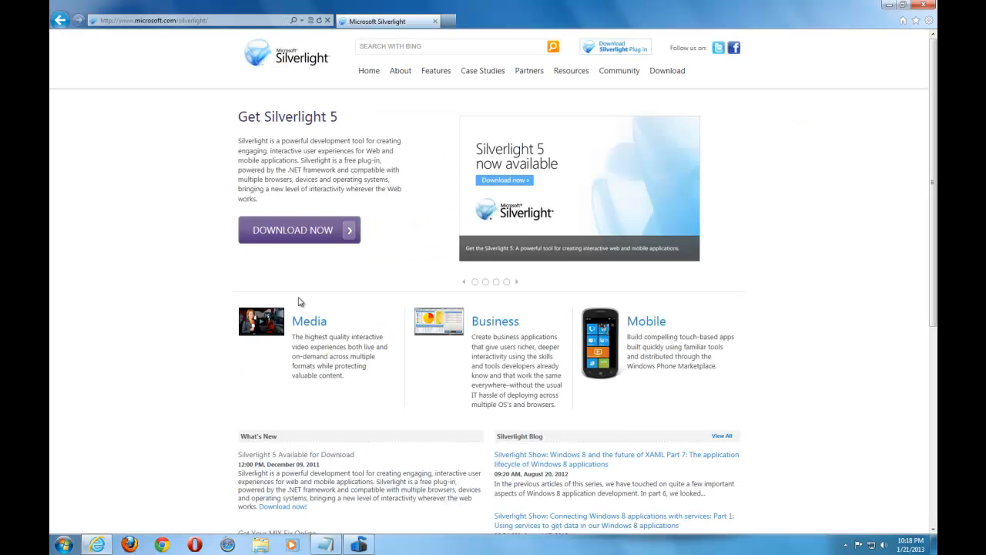
{"action": "mouse_move", "coordinate": [428, 200]}
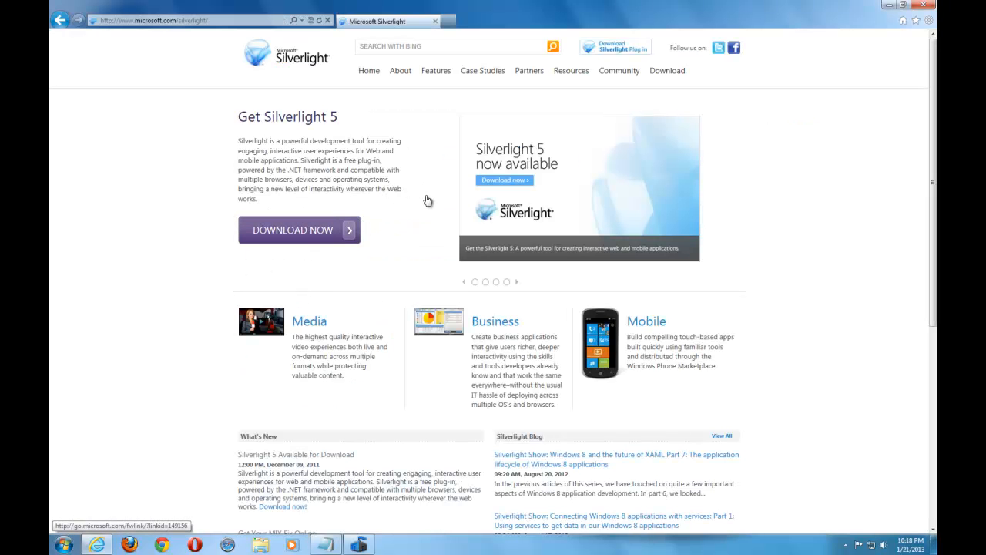
{"action": "left_click", "coordinate": [154, 22]}
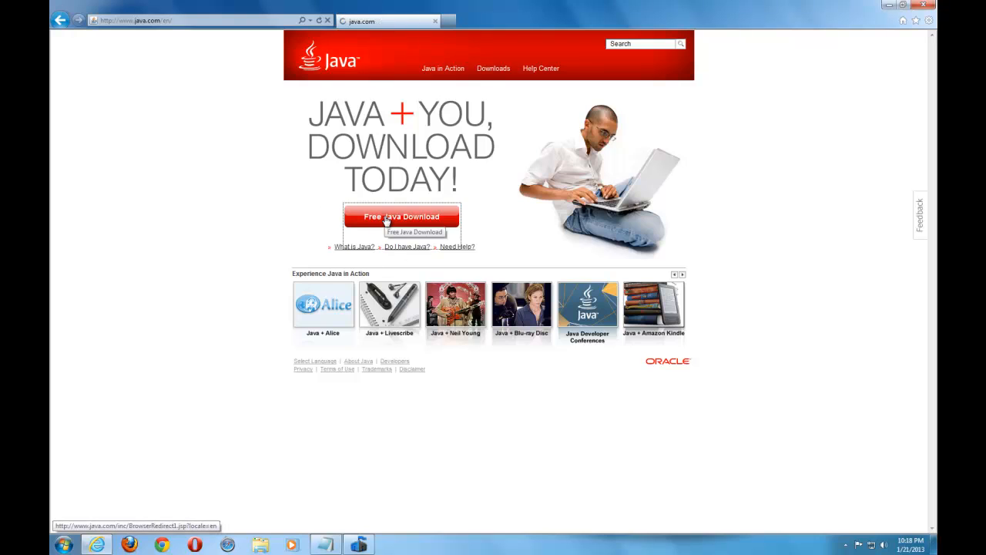
- Reach the 'Download Java for Windows' page via the Free Java Download button, then close the browser
{"action": "left_click", "coordinate": [400, 216]}
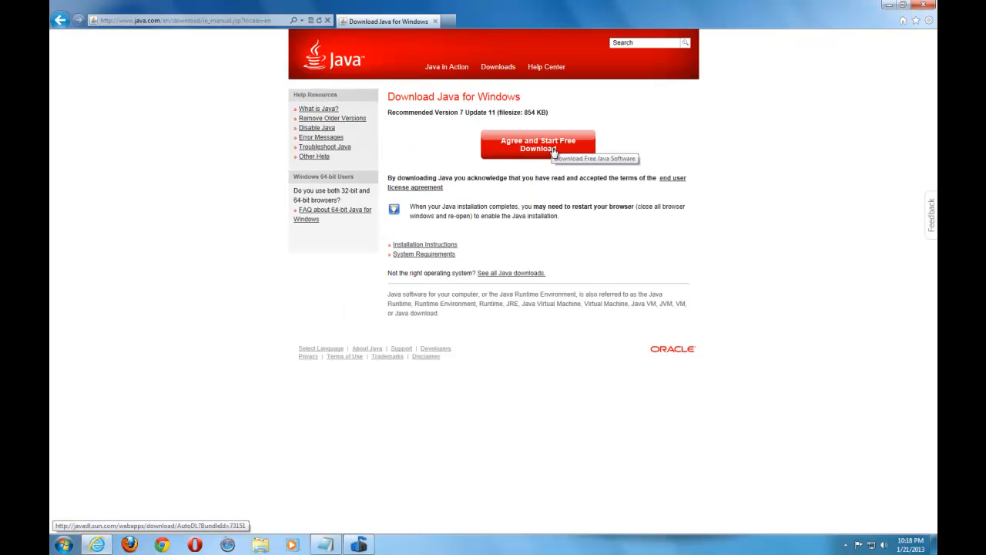
{"action": "mouse_move", "coordinate": [589, 114]}
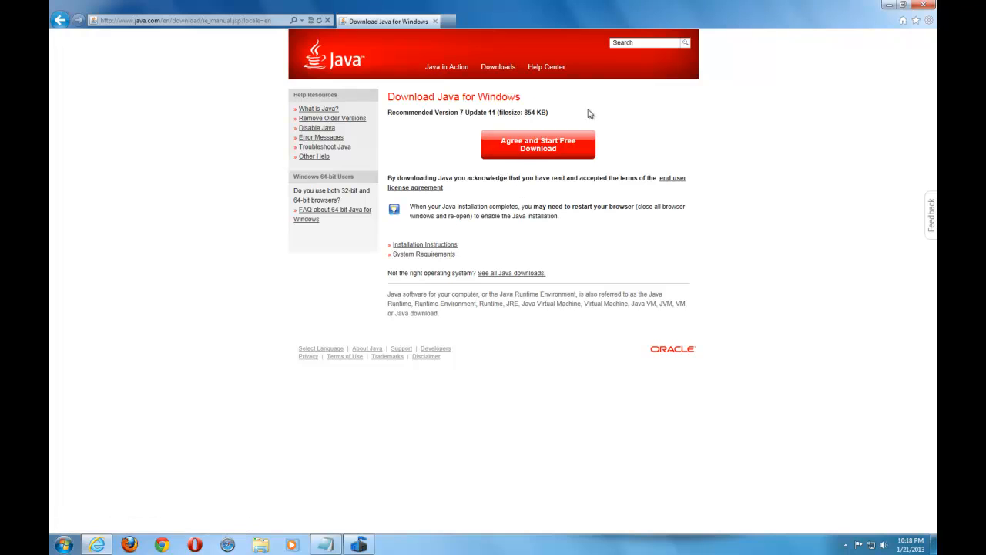
{"action": "left_click", "coordinate": [182, 22]}
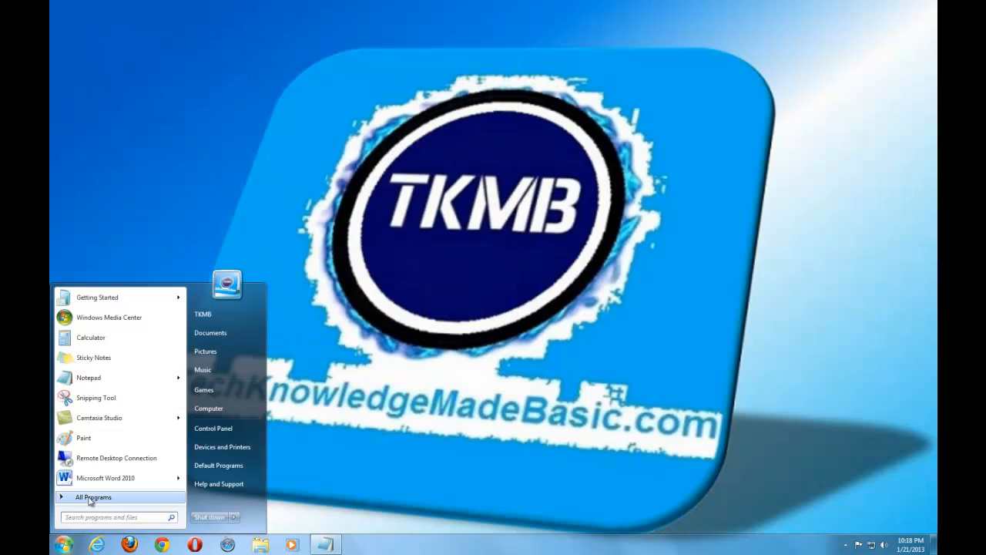
- Search the Start menu for 'device manager' and launch Device Manager from the results
{"action": "left_click", "coordinate": [92, 497]}
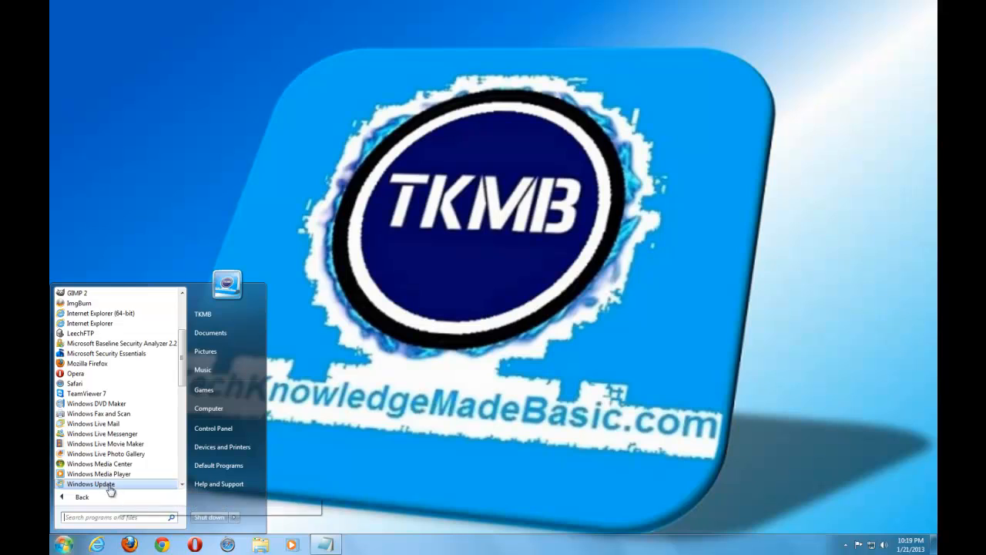
{"action": "mouse_move", "coordinate": [91, 484]}
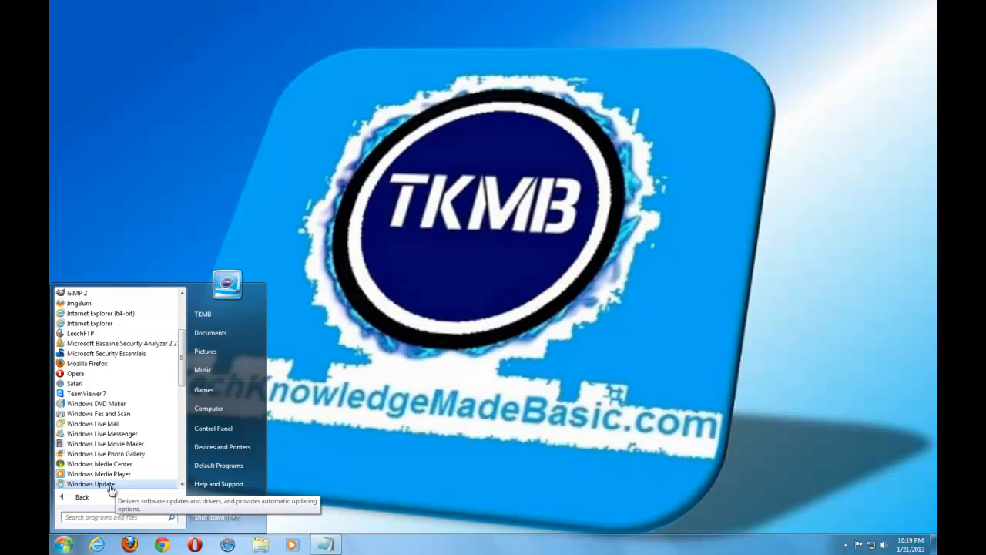
{"action": "mouse_move", "coordinate": [124, 538]}
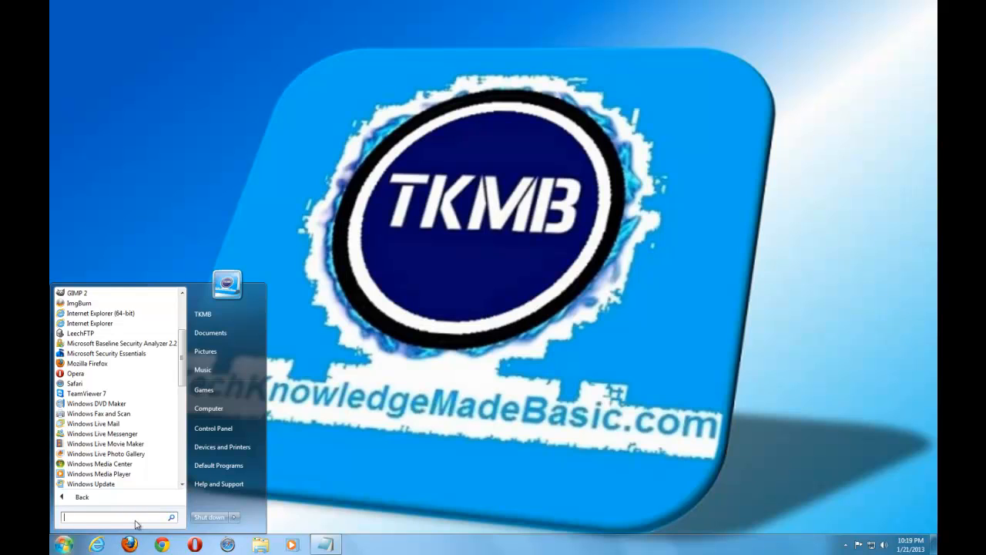
{"action": "type", "text": "device manag"}
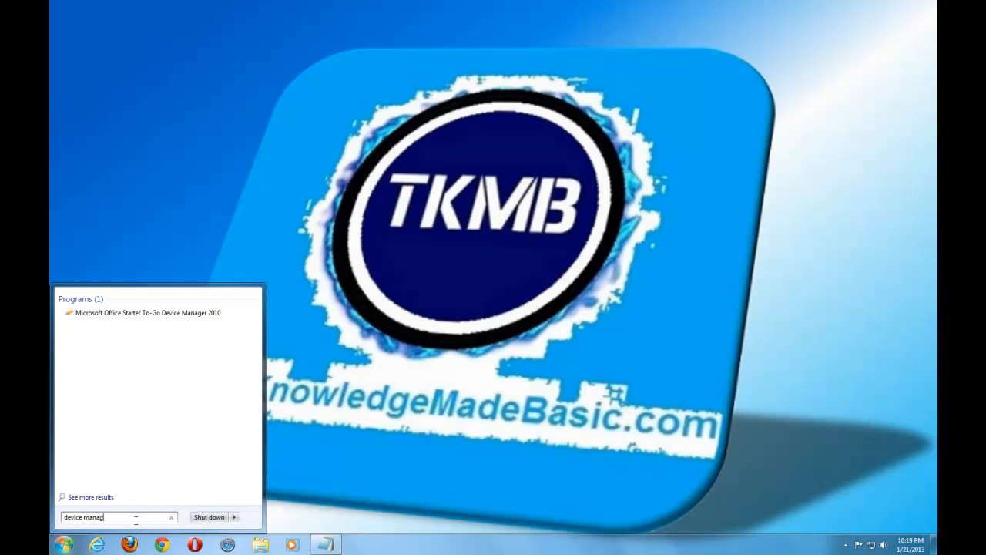
{"action": "type", "text": "er"}
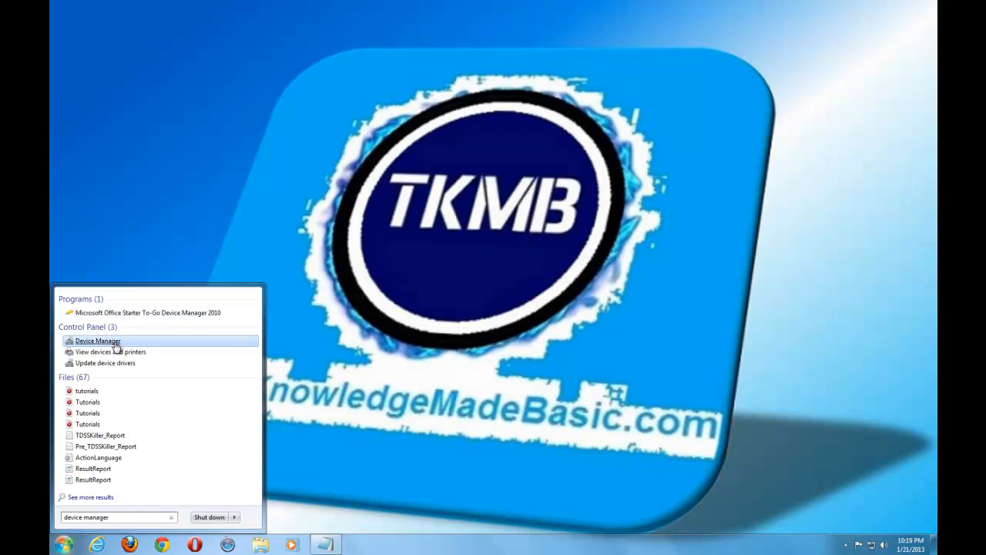
{"action": "left_click", "coordinate": [97, 341]}
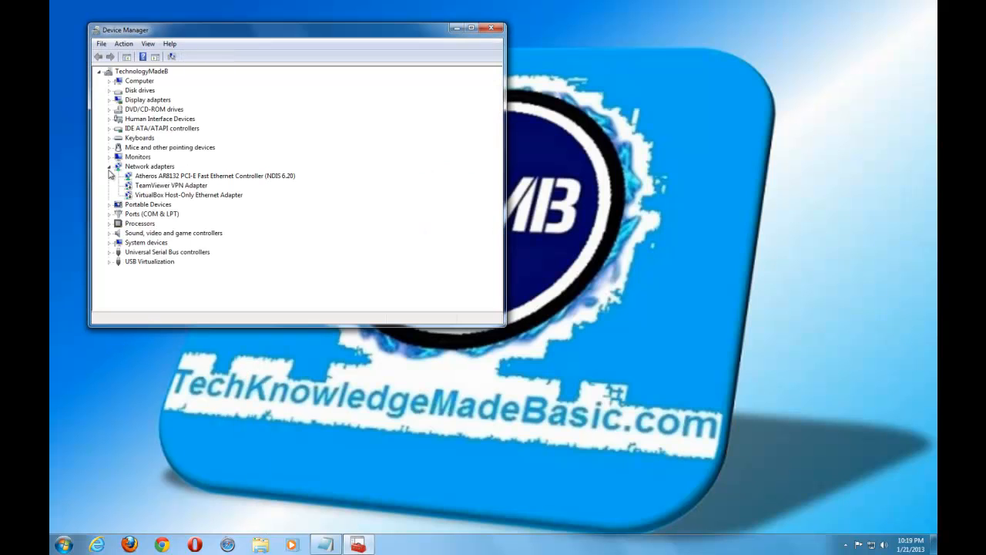
- Collapse the Network adapters category and close Device Manager
{"action": "left_click", "coordinate": [111, 166]}
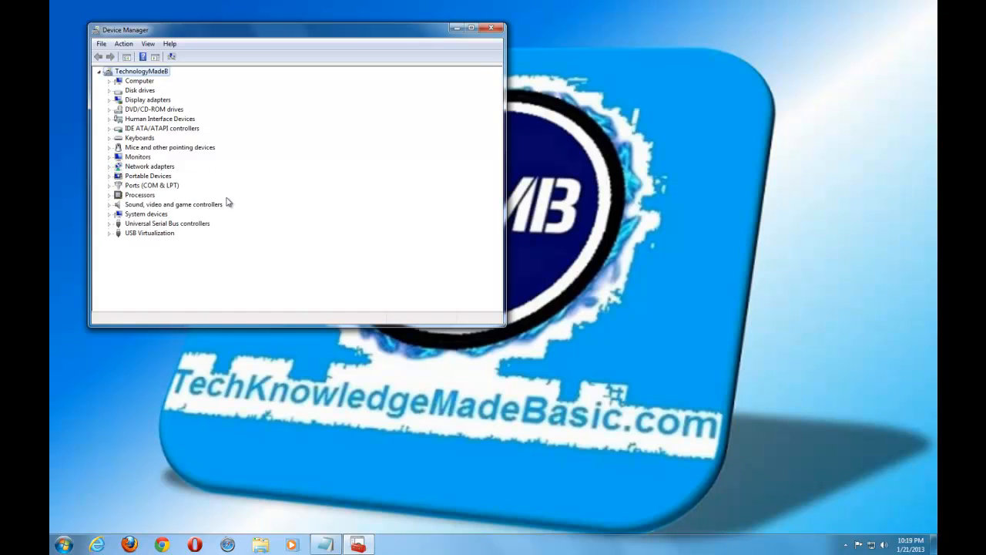
{"action": "mouse_move", "coordinate": [105, 203]}
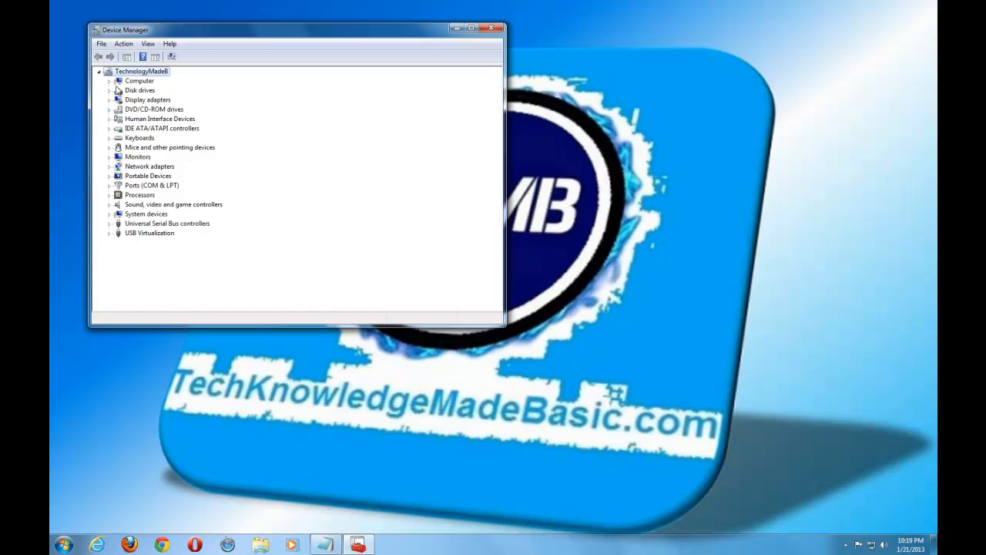
{"action": "mouse_move", "coordinate": [98, 191]}
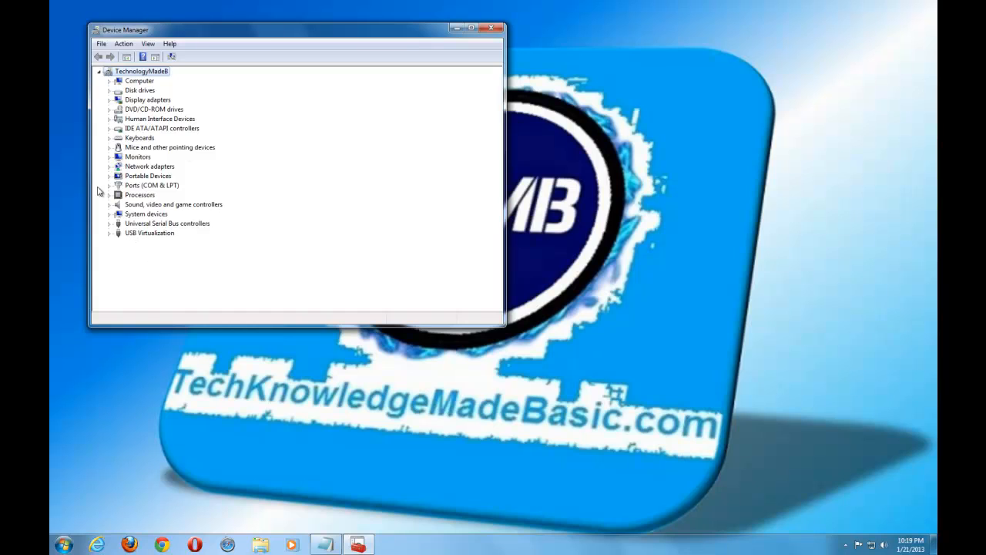
{"action": "mouse_move", "coordinate": [419, 43]}
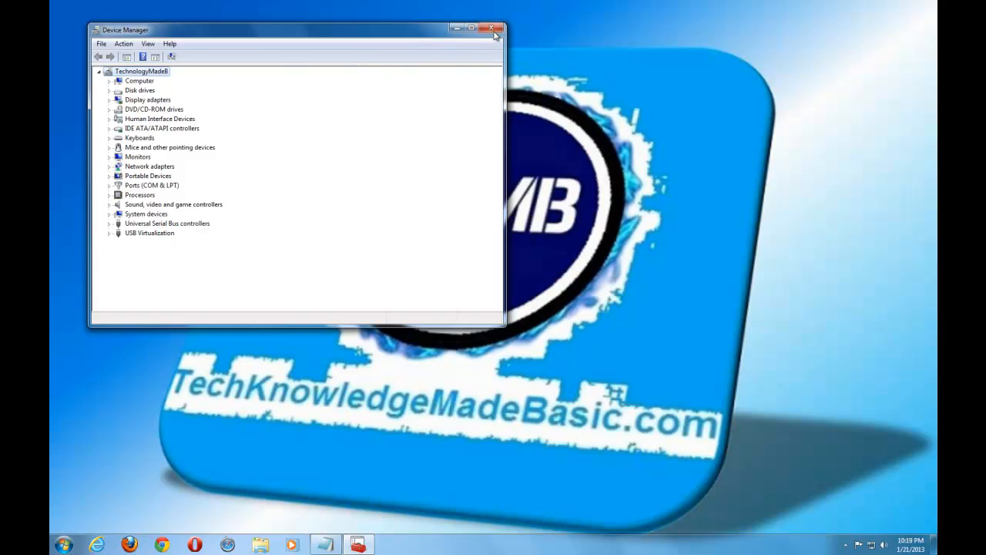
{"action": "left_click", "coordinate": [65, 544]}
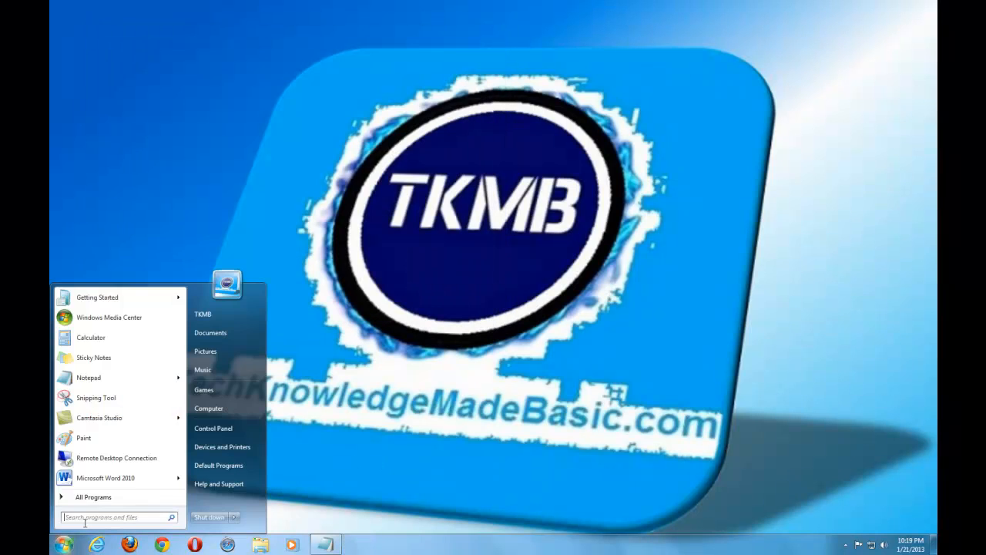
- Launch Microsoft Security Essentials from All Programs, view its Home scan options, and close it
{"action": "left_click", "coordinate": [93, 496]}
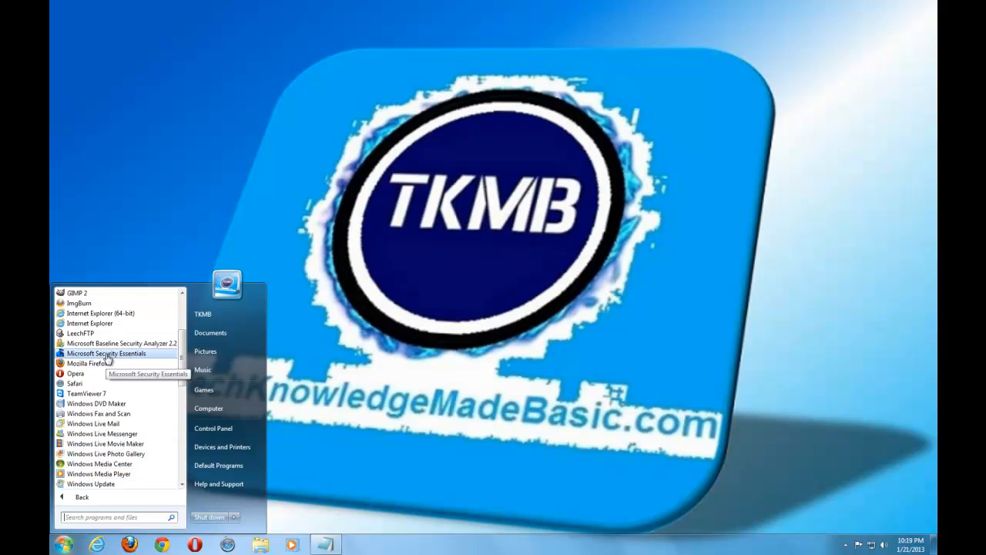
{"action": "left_click", "coordinate": [106, 353]}
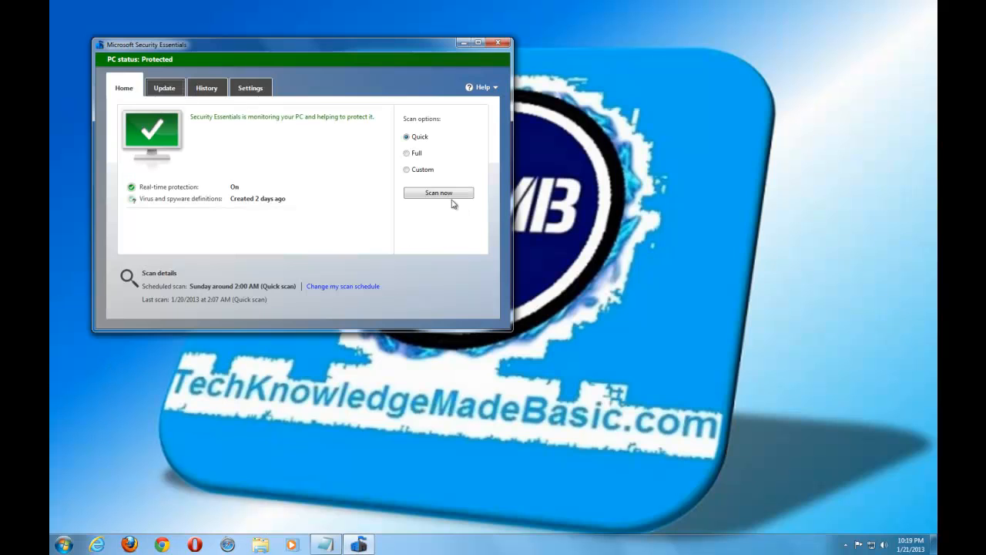
{"action": "mouse_move", "coordinate": [438, 192]}
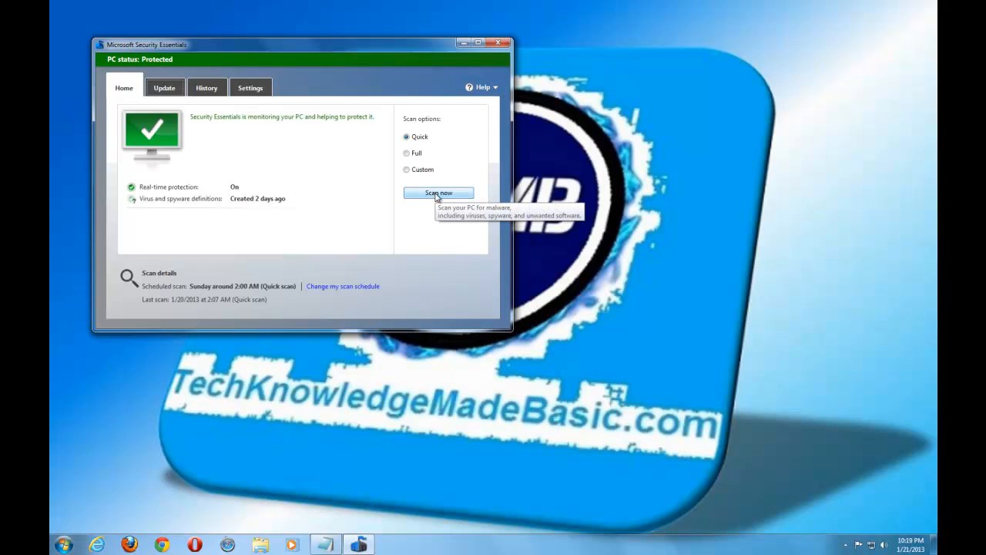
{"action": "mouse_move", "coordinate": [436, 231]}
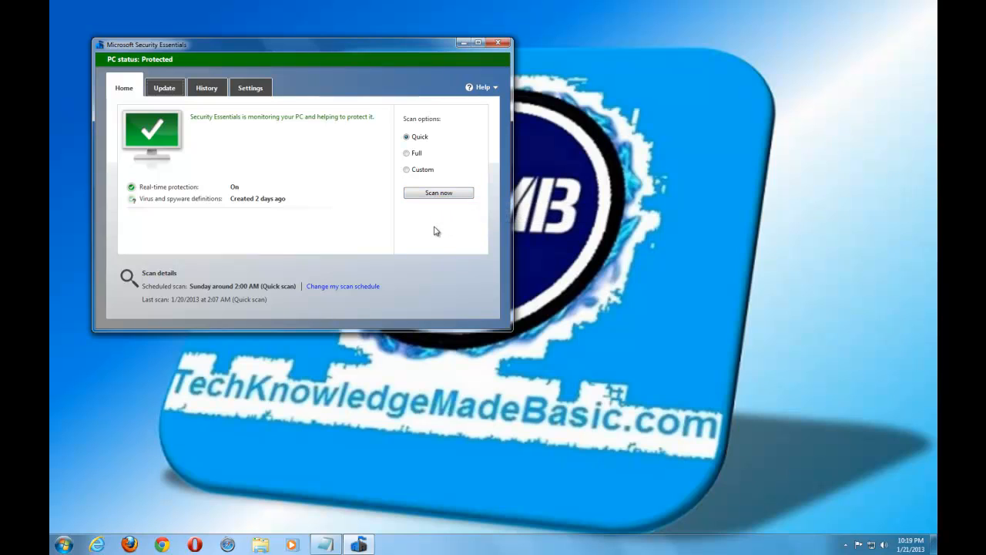
{"action": "mouse_move", "coordinate": [498, 44]}
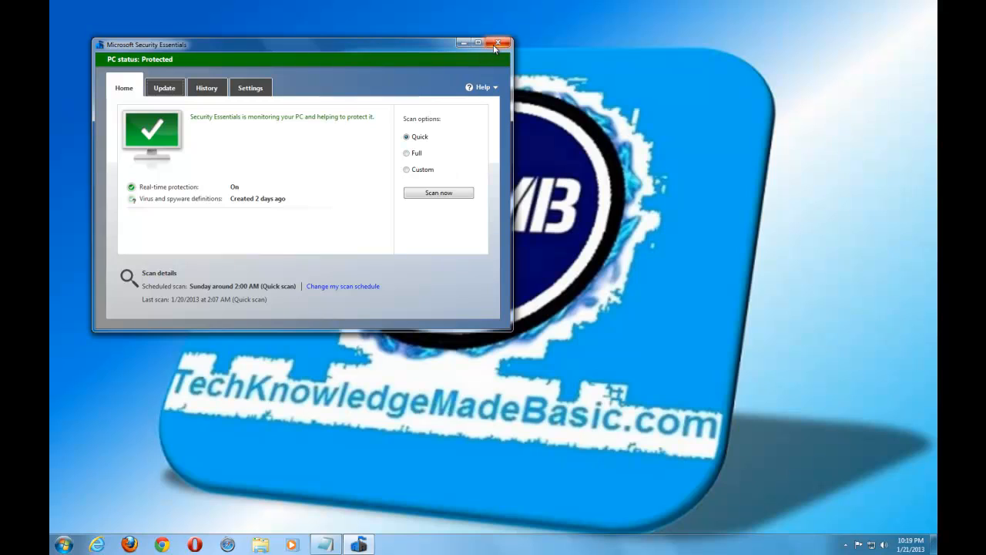
{"action": "mouse_move", "coordinate": [498, 43]}
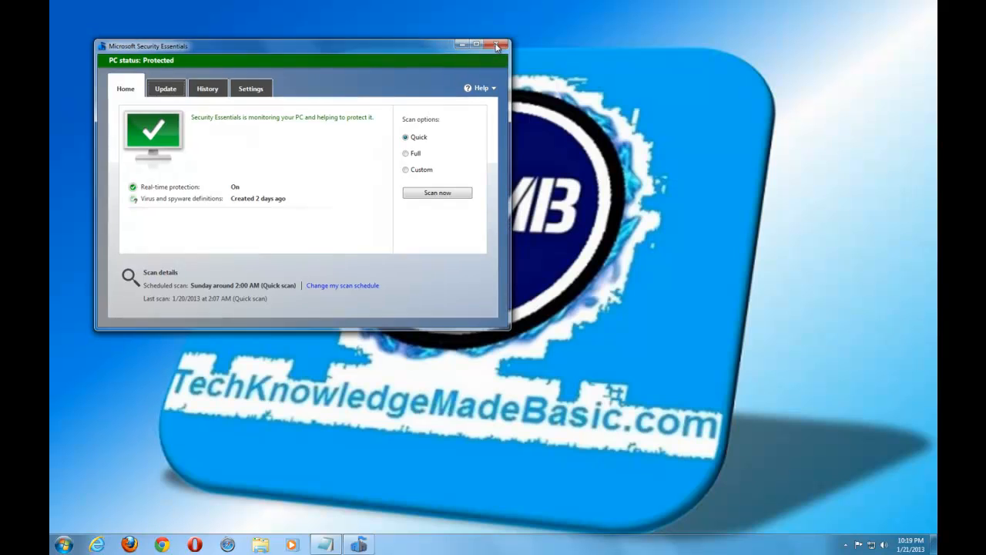
{"action": "left_click", "coordinate": [498, 45]}
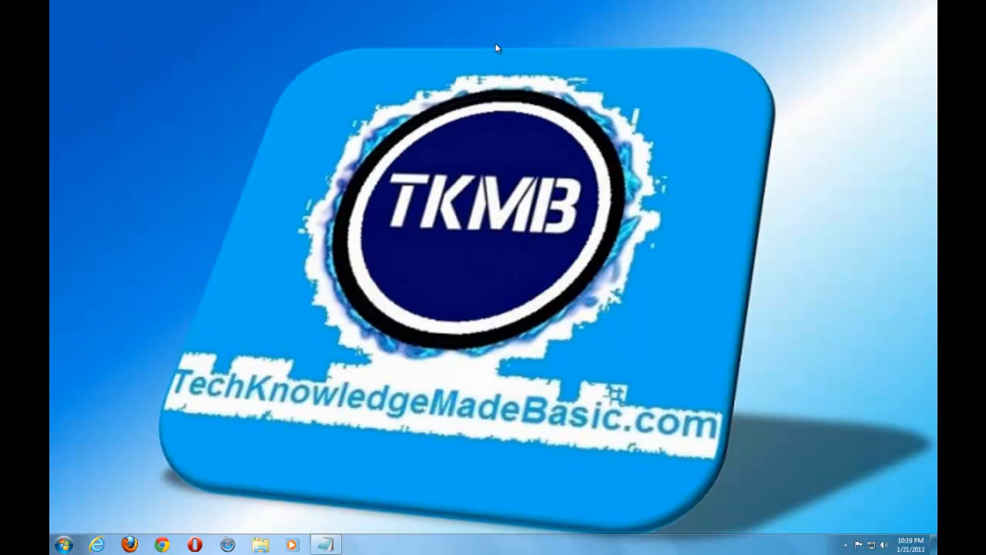